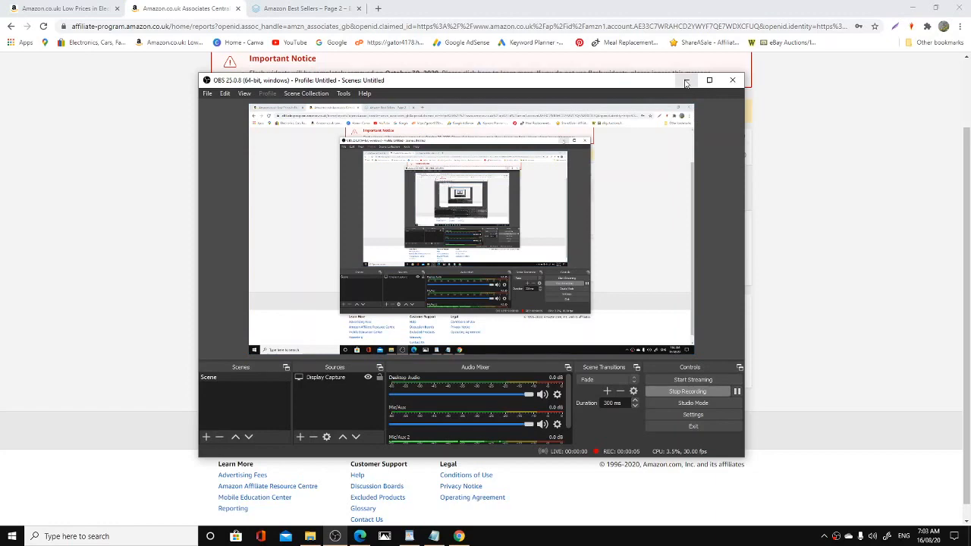
{"action": "mouse_move", "coordinate": [686, 79]}
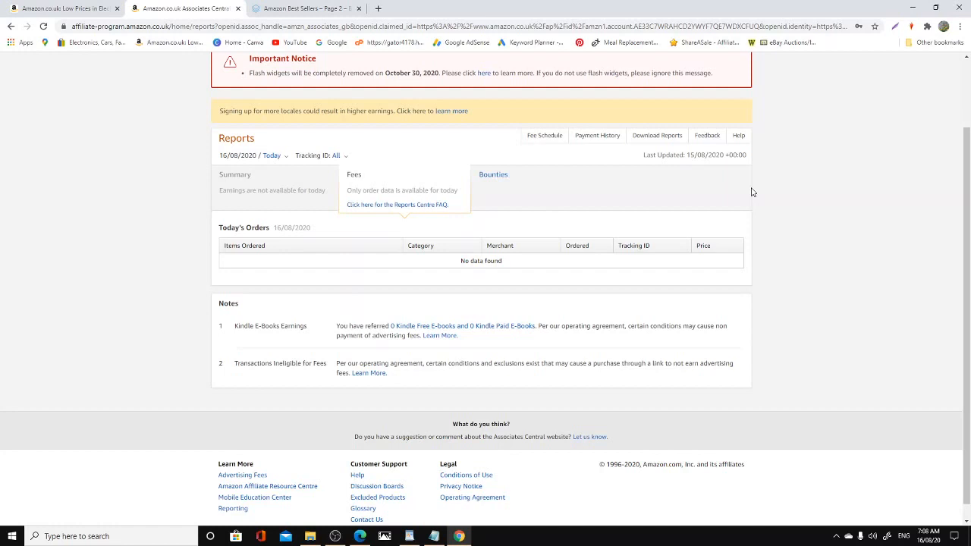
{"action": "mouse_move", "coordinate": [650, 252]}
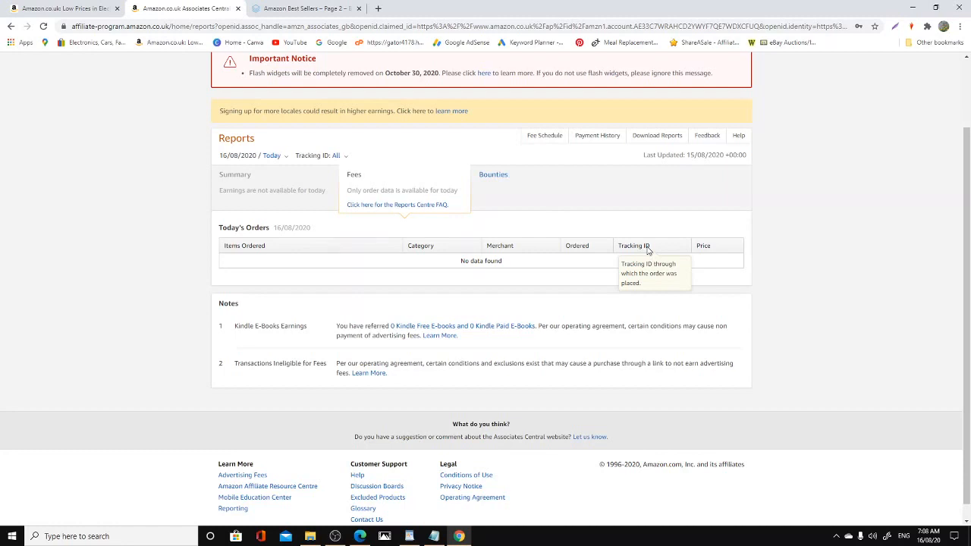
{"action": "mouse_move", "coordinate": [454, 4]}
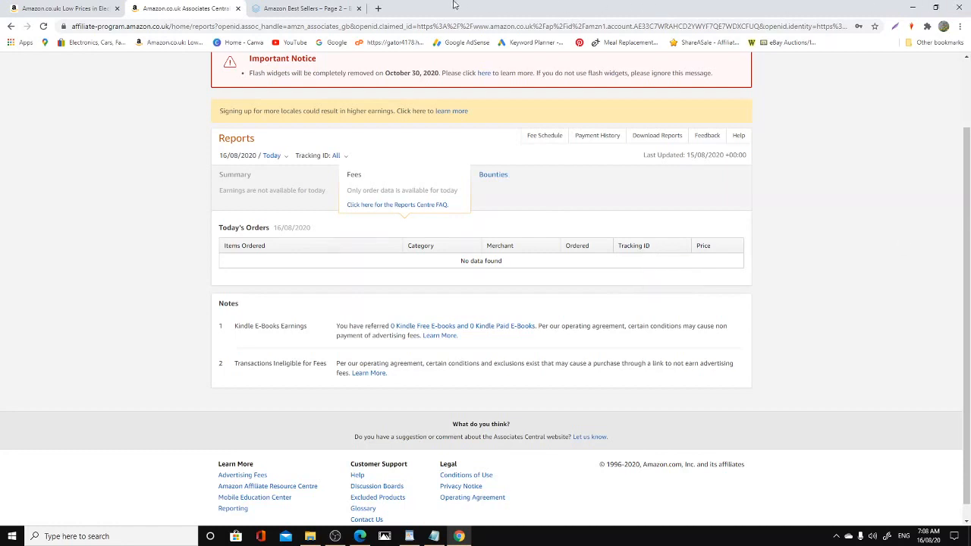
{"action": "mouse_move", "coordinate": [420, 246]}
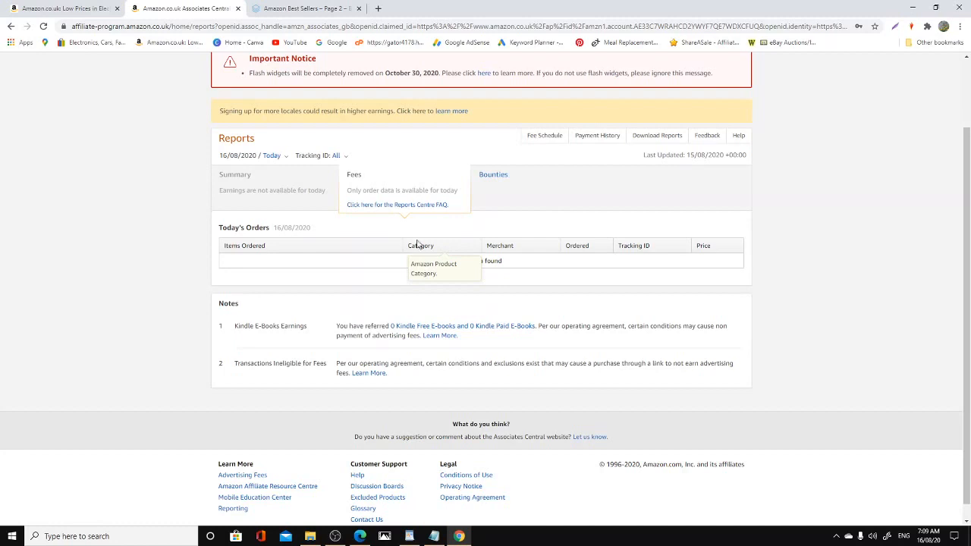
{"action": "mouse_move", "coordinate": [379, 9]}
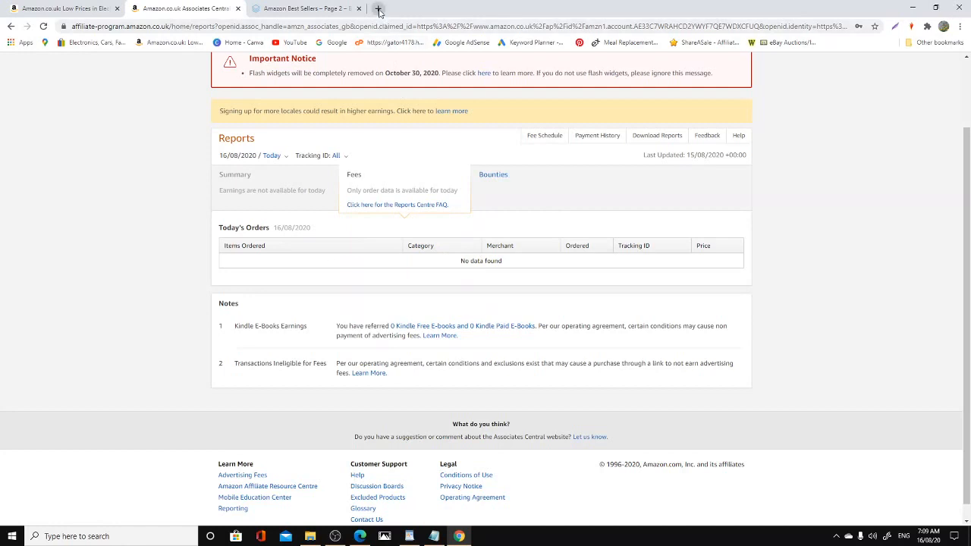
{"action": "mouse_move", "coordinate": [379, 9]}
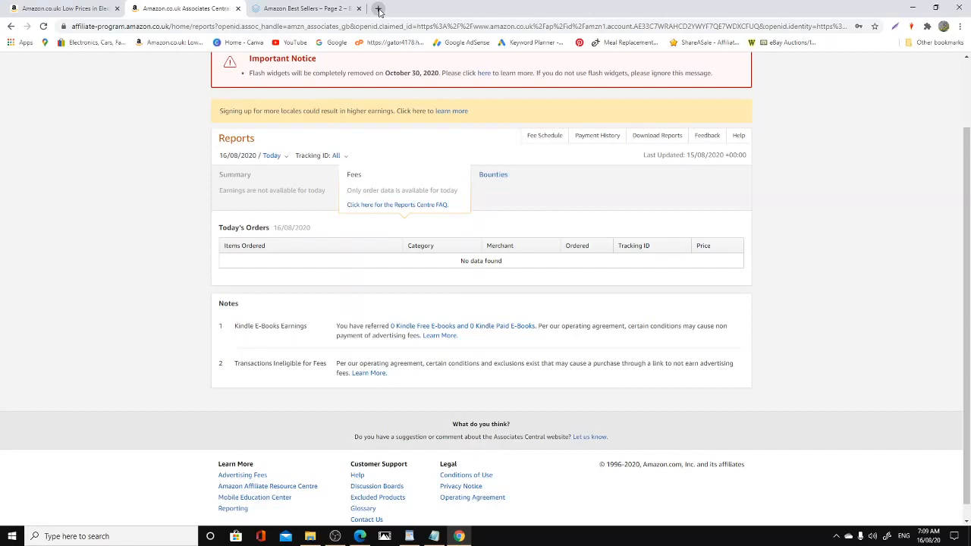
Open the Pinterest Business hub from Other bookmarks in a new Chrome tab.
{"action": "left_click", "coordinate": [379, 9]}
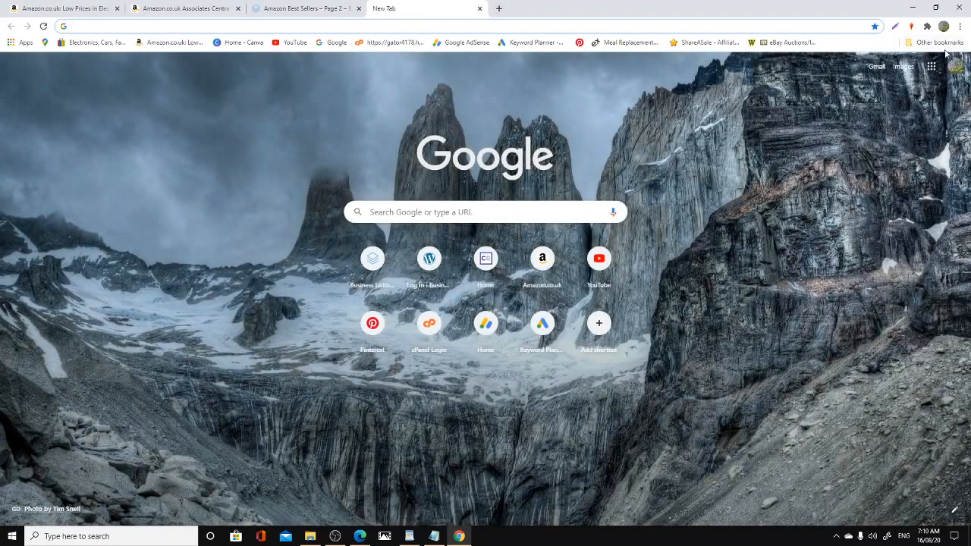
{"action": "left_click", "coordinate": [938, 42]}
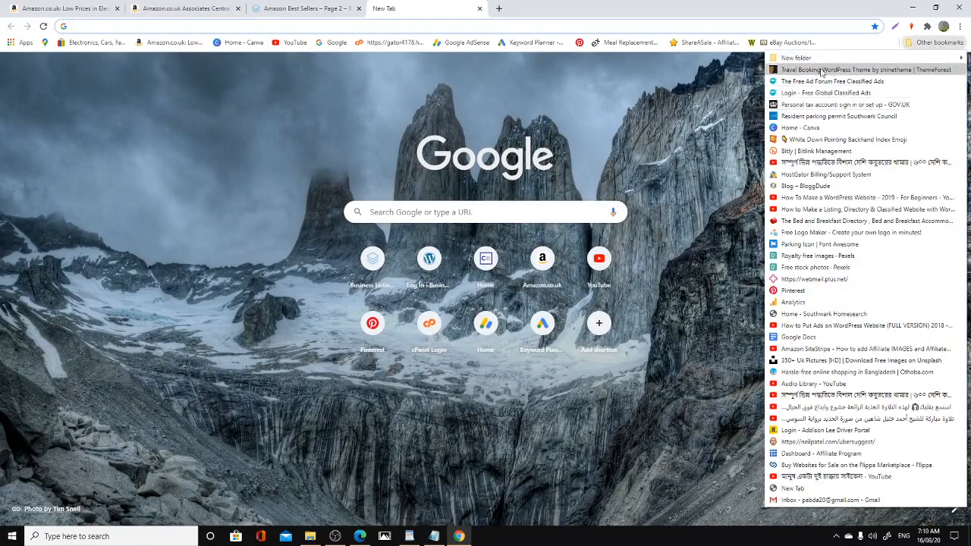
{"action": "mouse_move", "coordinate": [792, 292]}
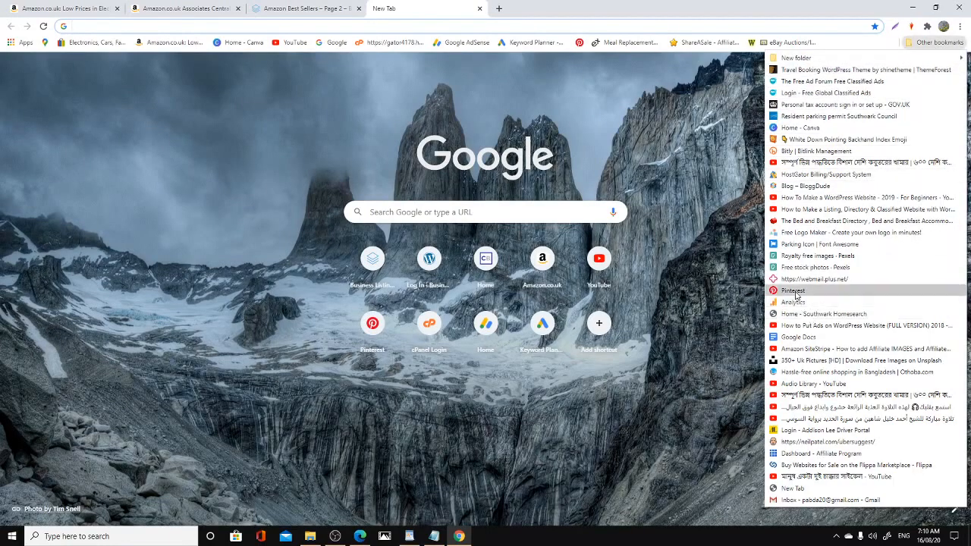
{"action": "left_click", "coordinate": [792, 291]}
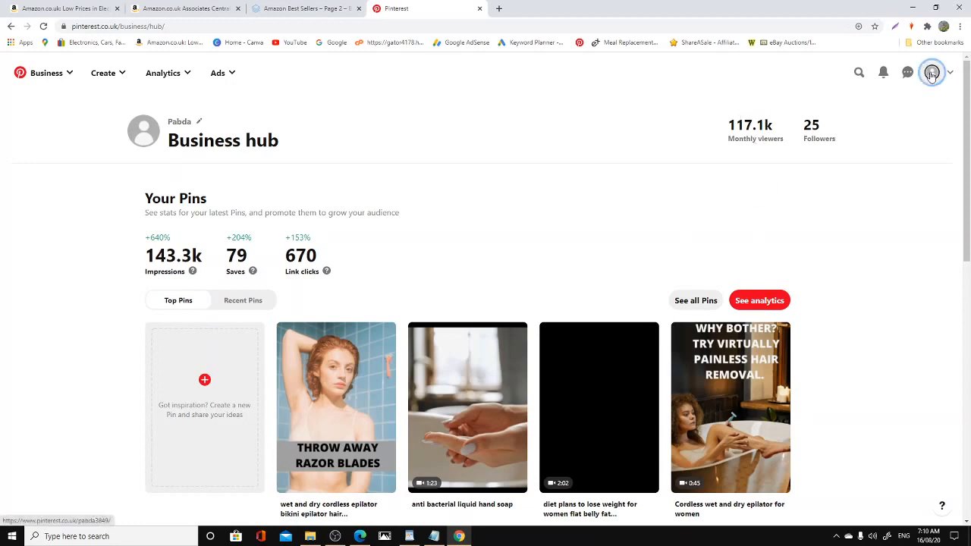
Open the account's Pinterest profile and review its monthly viewers and latest pins.
{"action": "left_click", "coordinate": [932, 73]}
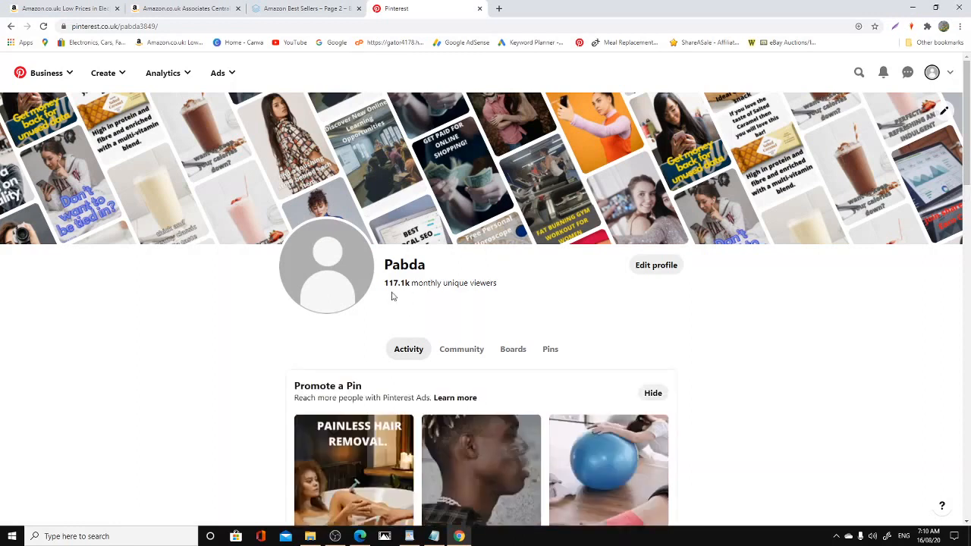
{"action": "mouse_move", "coordinate": [403, 295]}
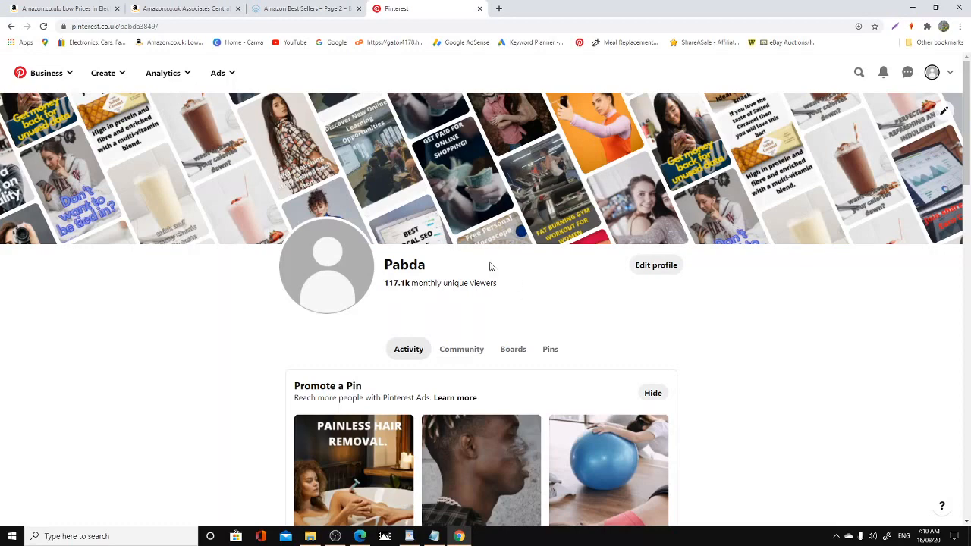
{"action": "scroll", "scroll_direction": "down", "scroll_amount": 3}
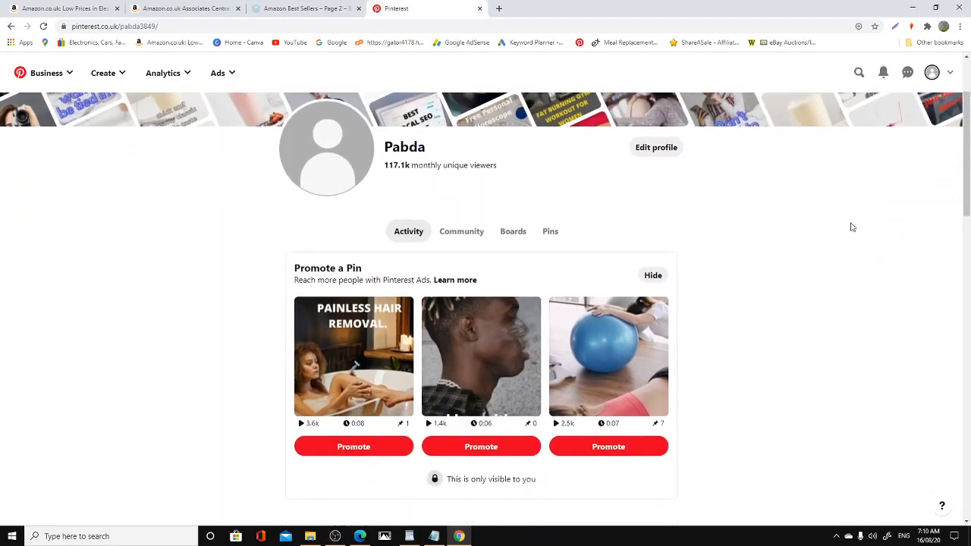
{"action": "scroll", "scroll_direction": "down", "scroll_amount": 3}
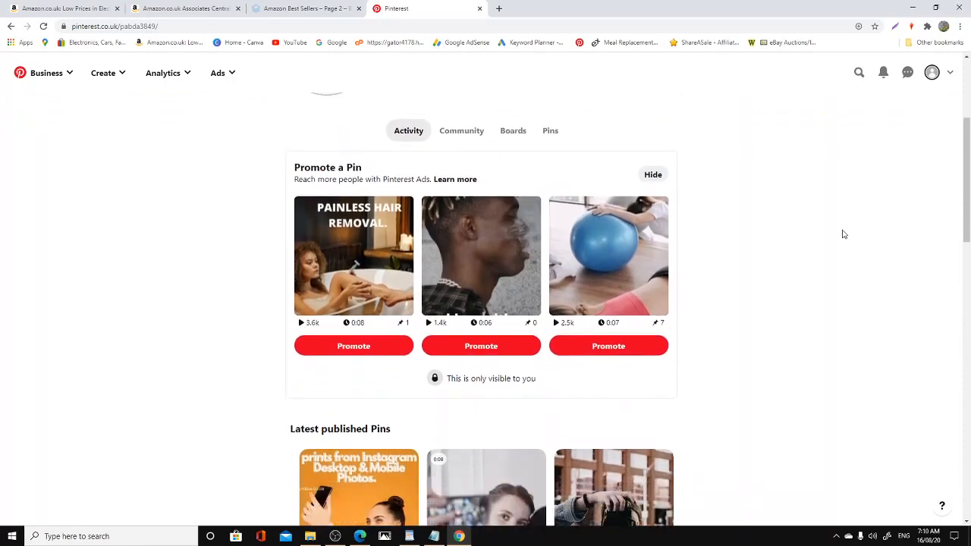
{"action": "scroll", "scroll_direction": "down", "scroll_amount": 3}
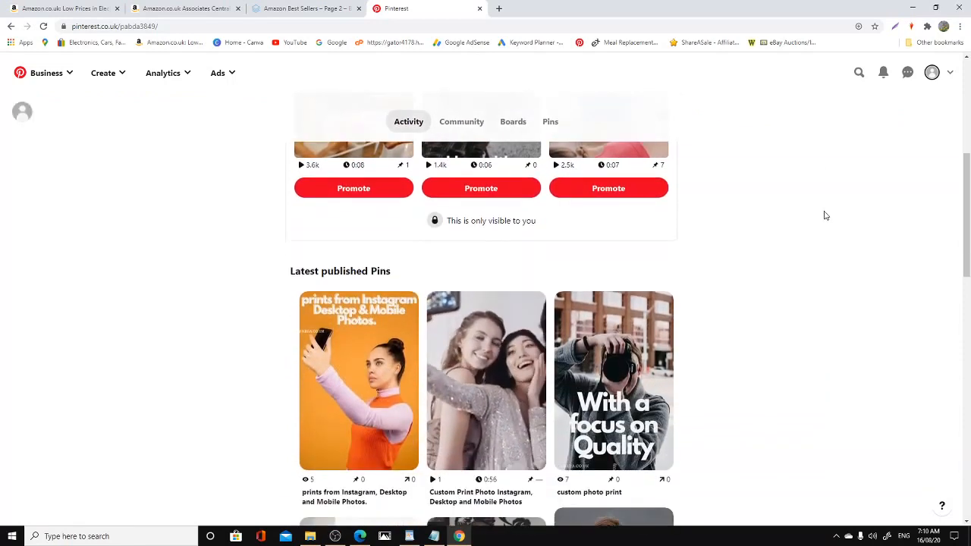
{"action": "scroll", "scroll_direction": "up", "scroll_amount": 3}
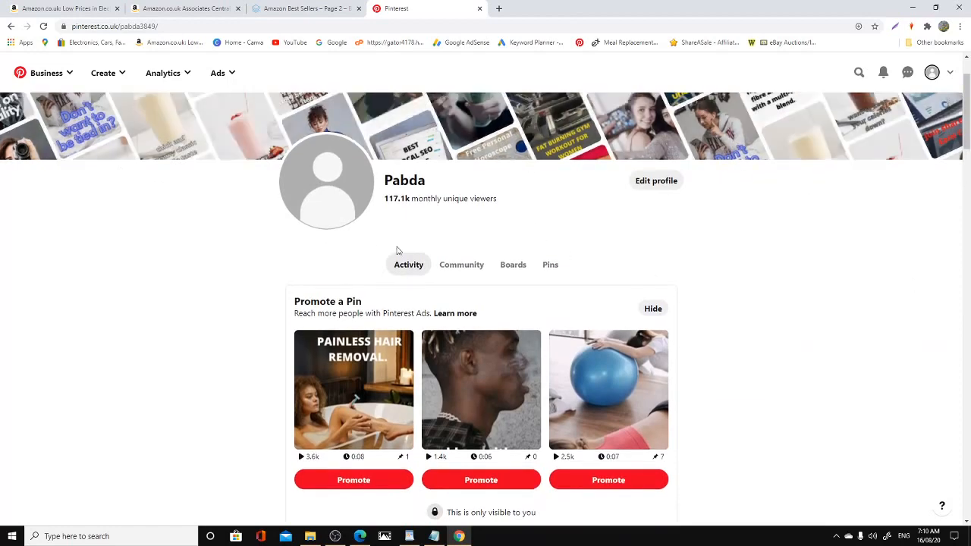
{"action": "mouse_move", "coordinate": [513, 264]}
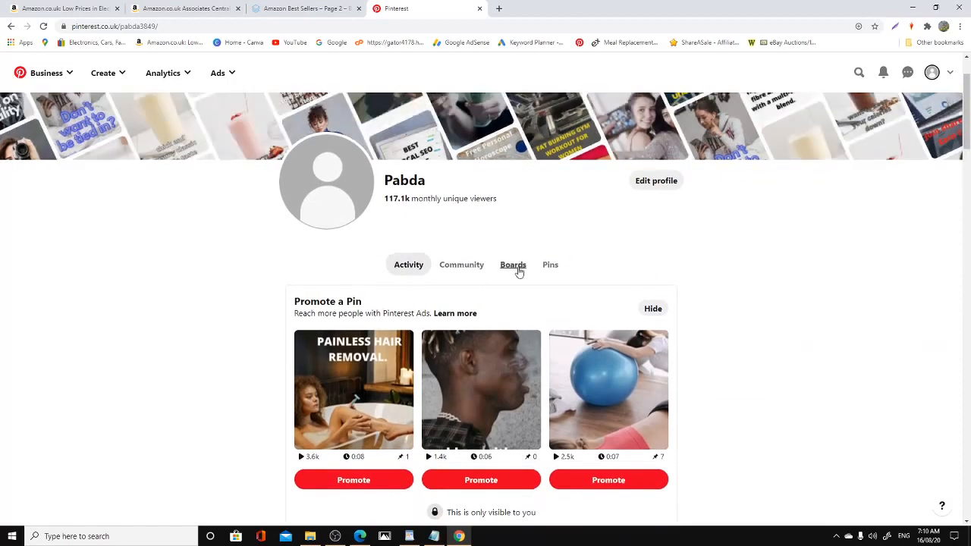
Show the profile's nine boards, including make money online, camping and self-help.
{"action": "left_click", "coordinate": [513, 264]}
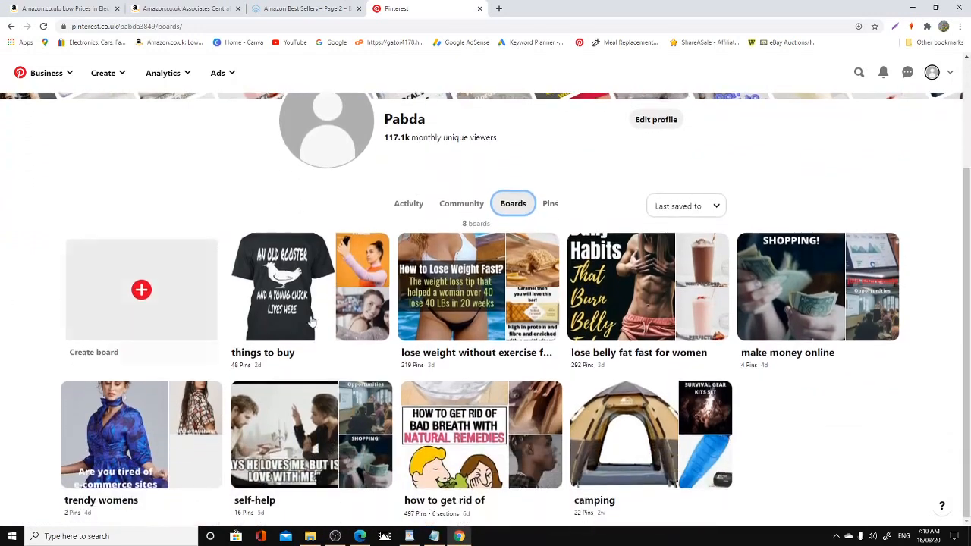
{"action": "mouse_move", "coordinate": [422, 319]}
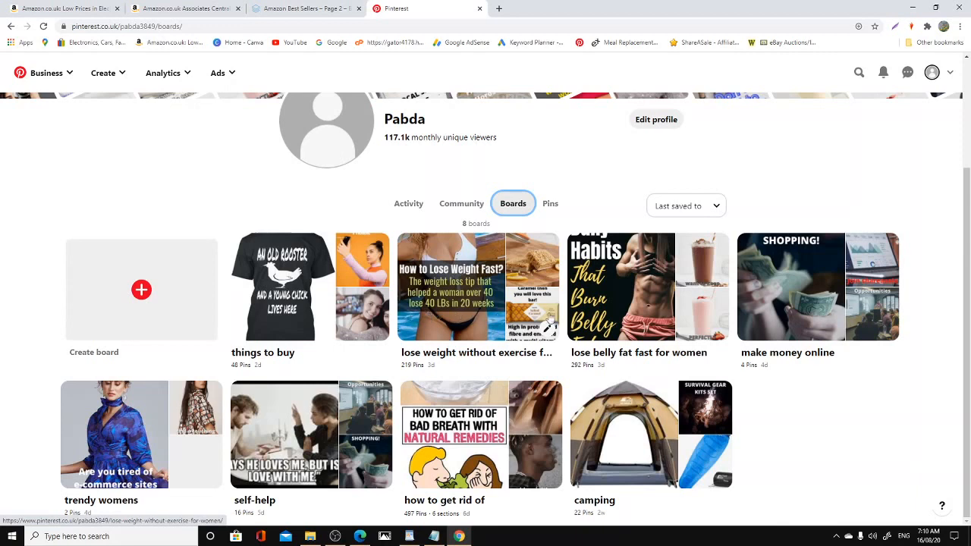
{"action": "mouse_move", "coordinate": [743, 313]}
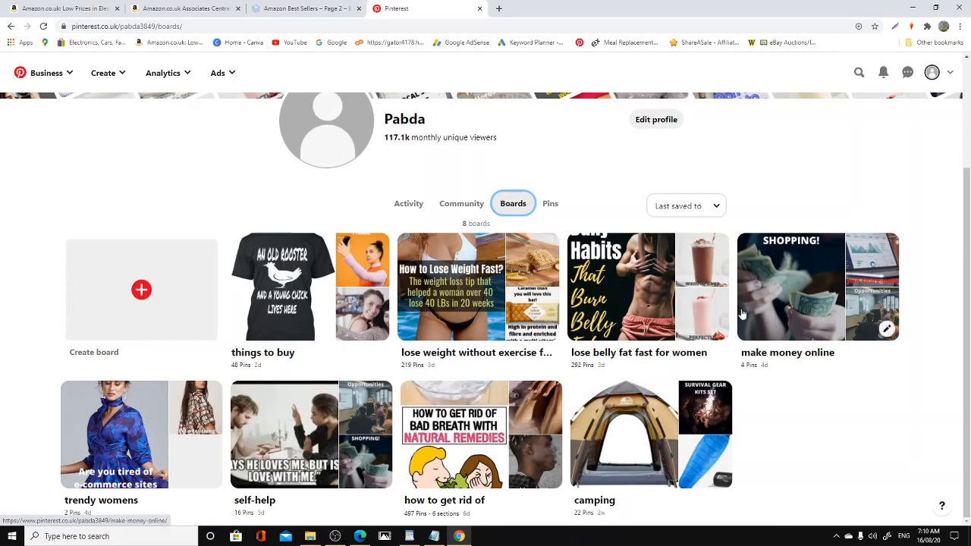
{"action": "mouse_move", "coordinate": [804, 367]}
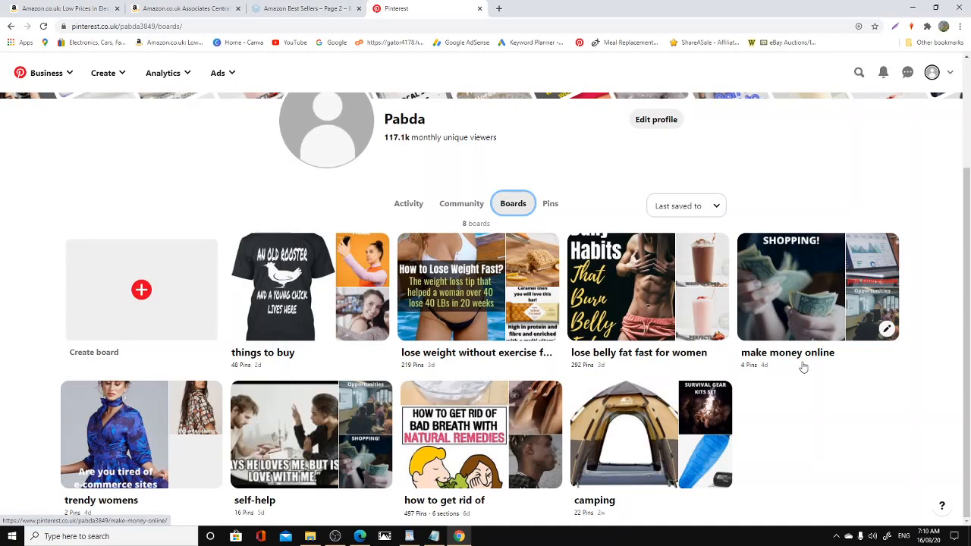
{"action": "mouse_move", "coordinate": [559, 447]}
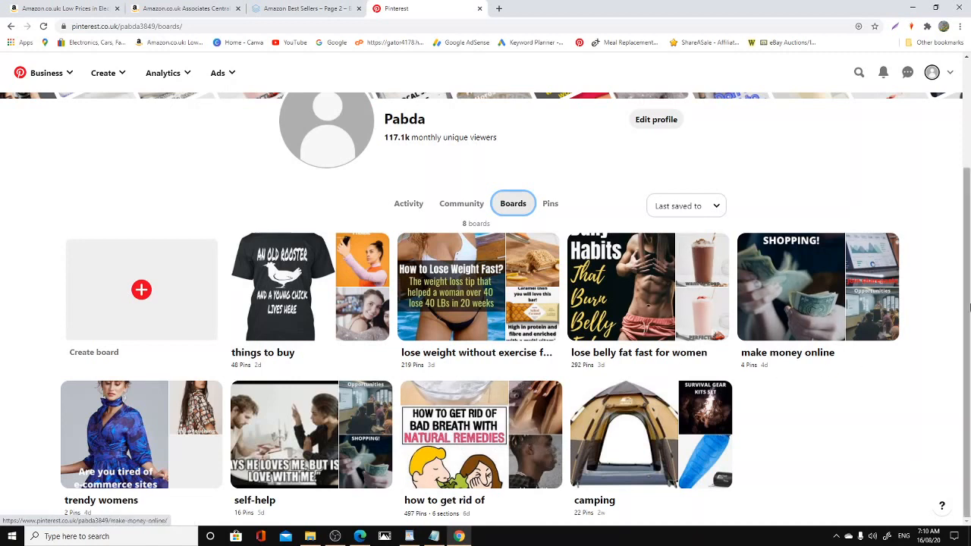
{"action": "mouse_move", "coordinate": [814, 311]}
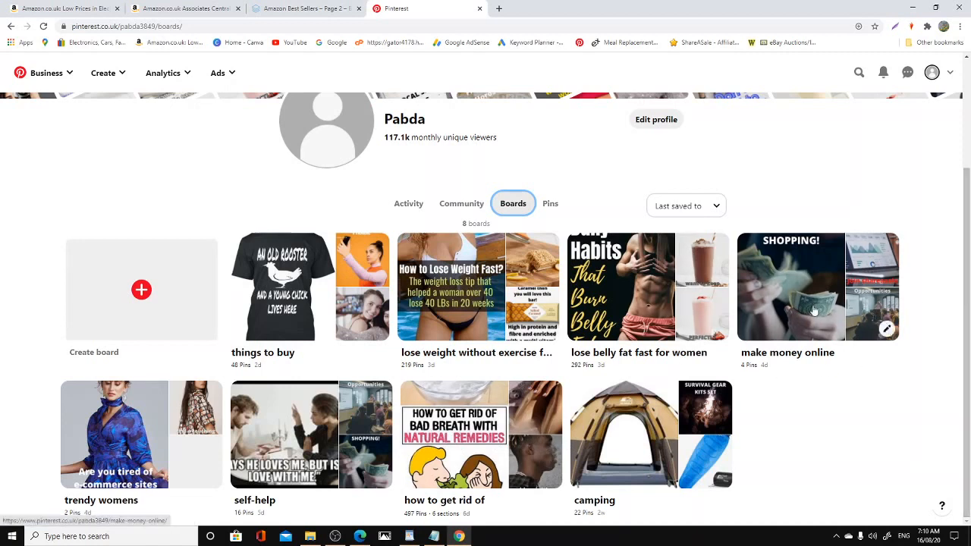
{"action": "mouse_move", "coordinate": [716, 327]}
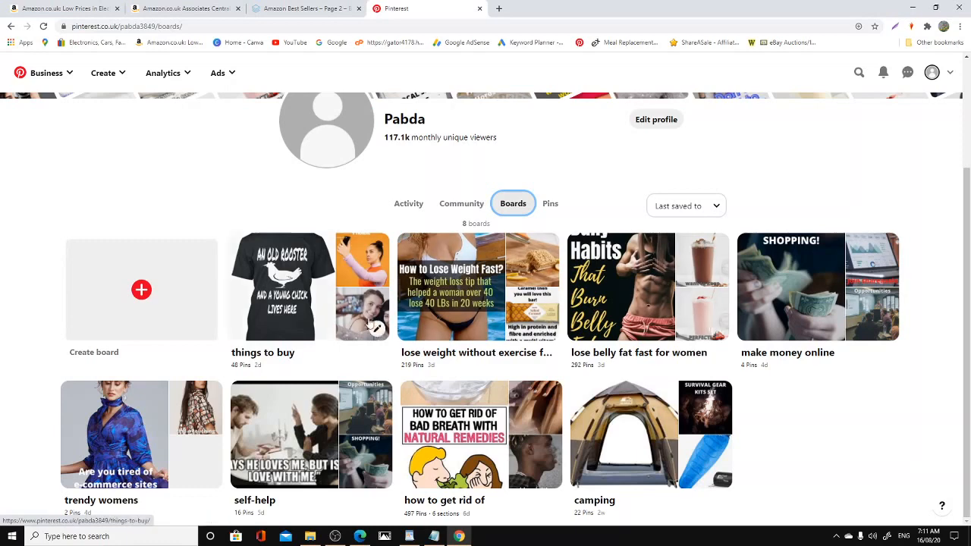
{"action": "mouse_move", "coordinate": [447, 463]}
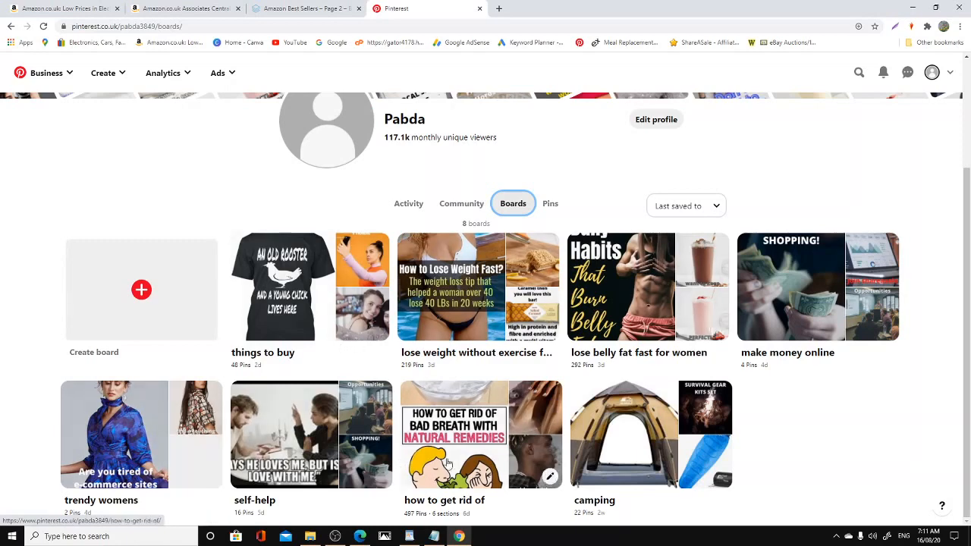
{"action": "scroll", "scroll_direction": "up", "scroll_amount": 3}
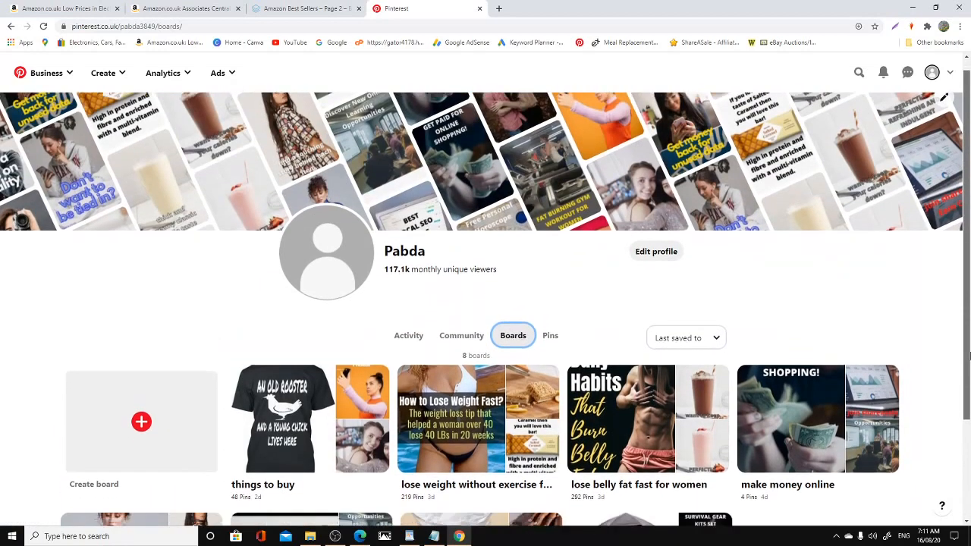
{"action": "scroll", "scroll_direction": "down", "scroll_amount": 3}
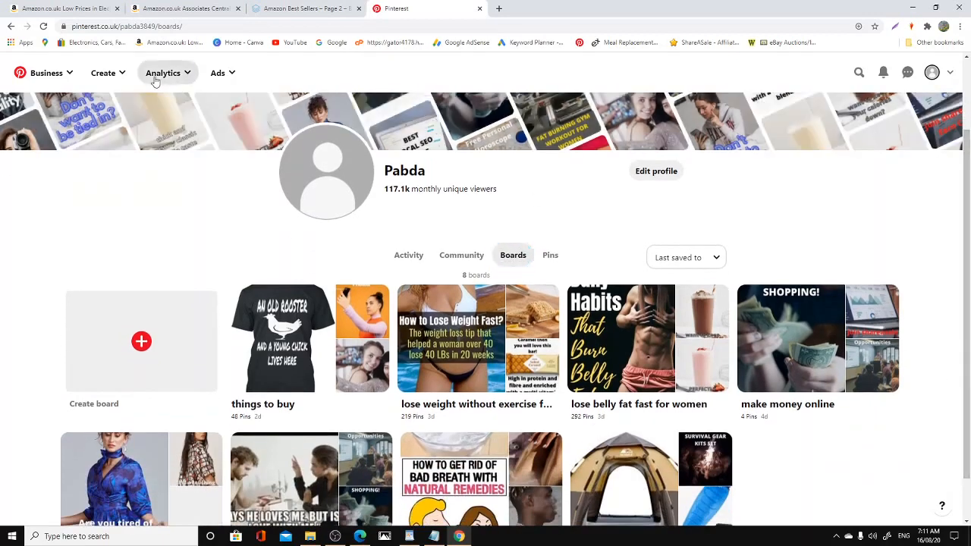
Open Pinterest Analytics filtered to Organic content and review its top boards.
{"action": "left_click", "coordinate": [164, 73]}
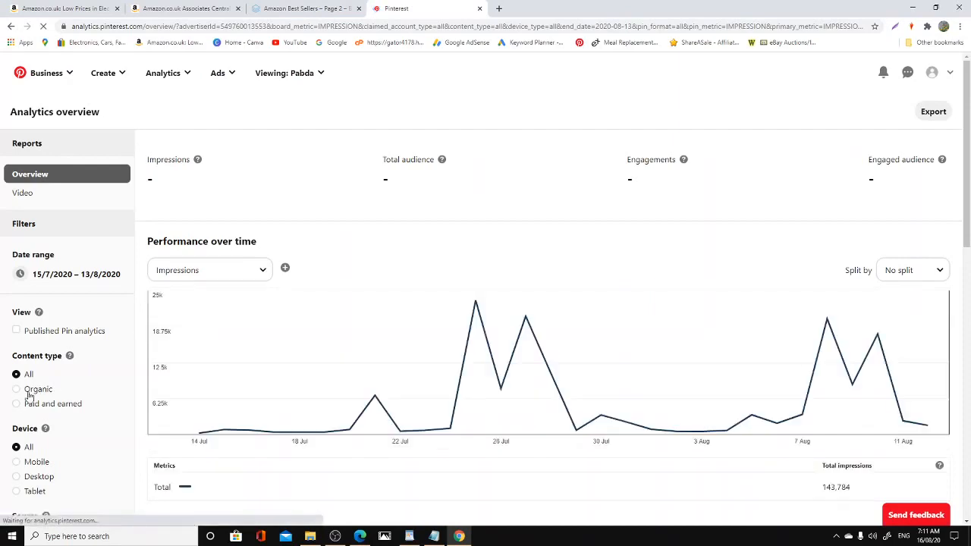
{"action": "left_click", "coordinate": [15, 389]}
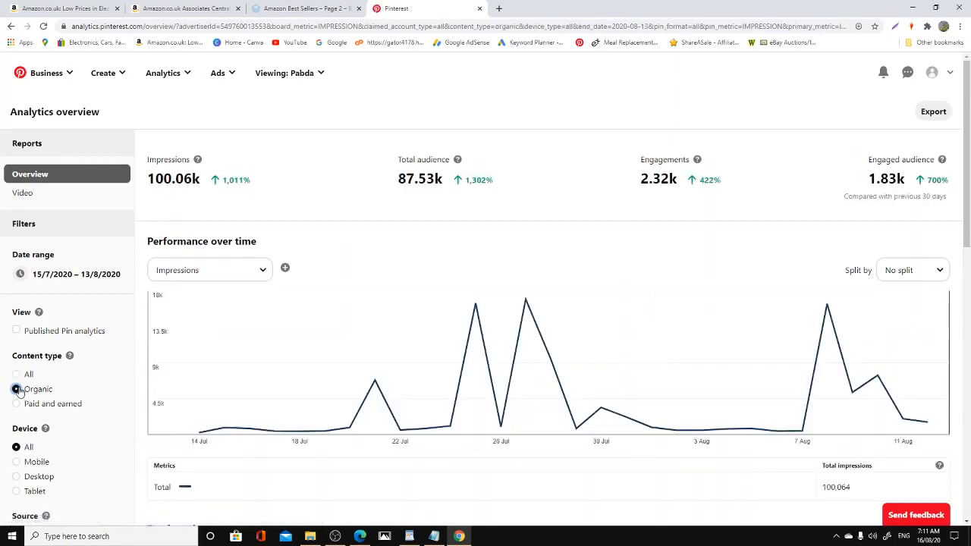
{"action": "scroll", "scroll_direction": "down", "scroll_amount": 3}
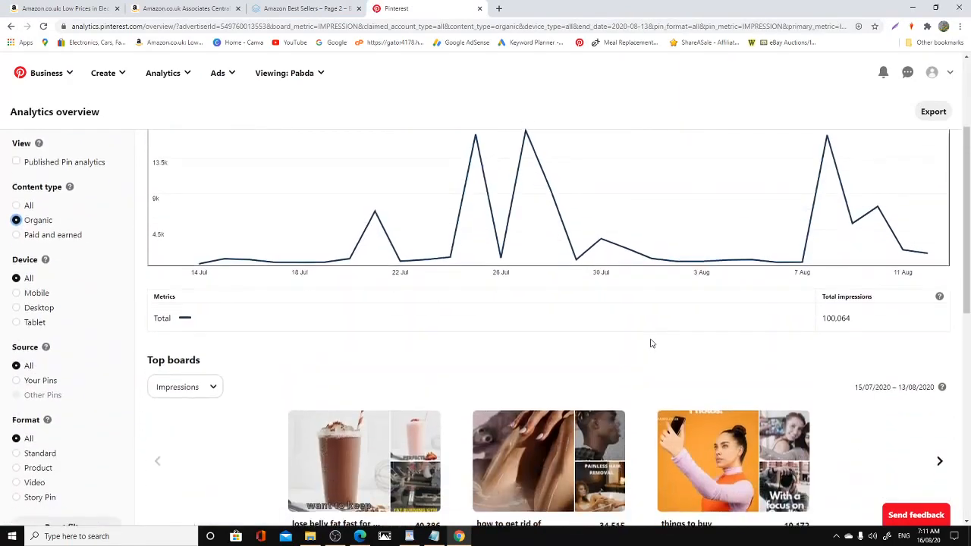
{"action": "scroll", "scroll_direction": "down", "scroll_amount": 3}
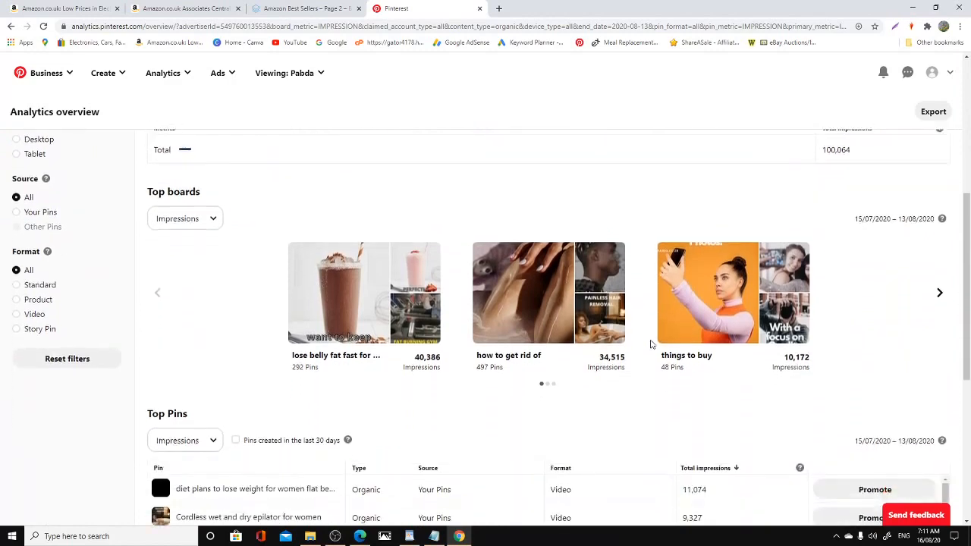
{"action": "scroll", "scroll_direction": "down", "scroll_amount": 3}
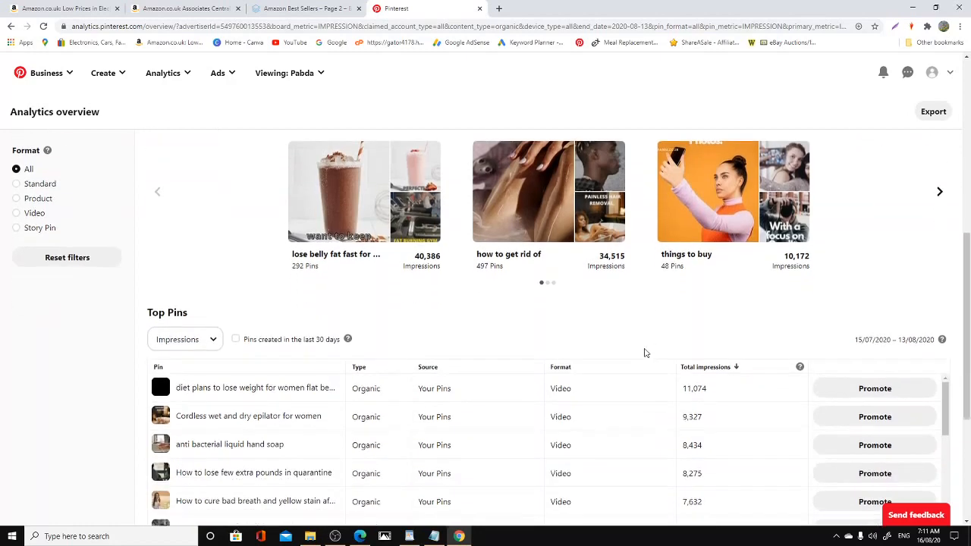
{"action": "scroll", "scroll_direction": "down", "scroll_amount": 3}
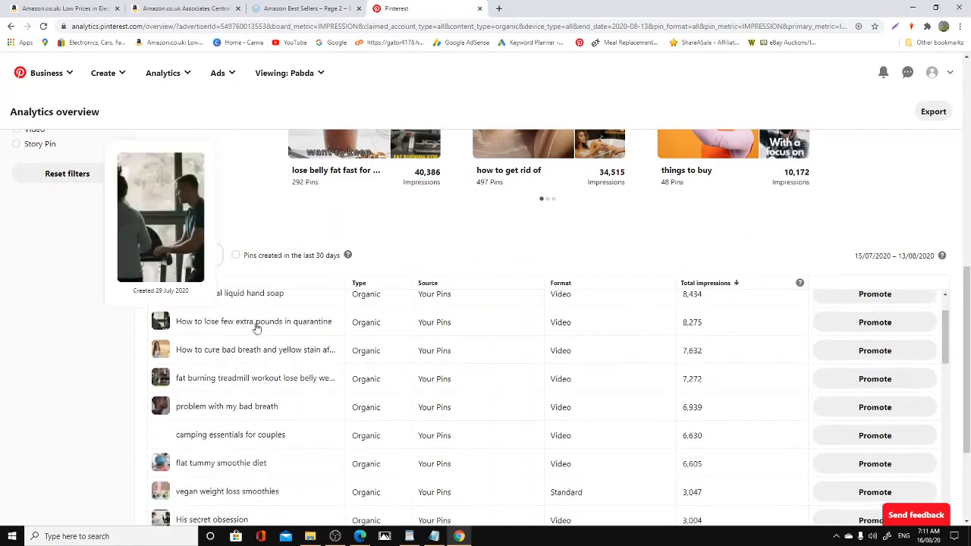
Review the organic Top Pins table ranked by impressions and the performance-over-time chart.
{"action": "scroll", "scroll_direction": "up", "scroll_amount": 3}
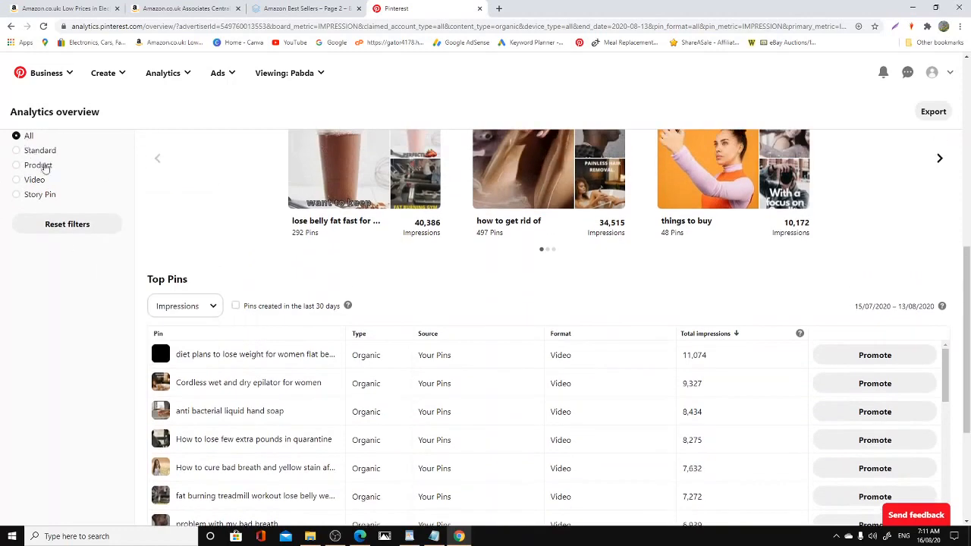
{"action": "scroll", "scroll_direction": "up", "scroll_amount": 3}
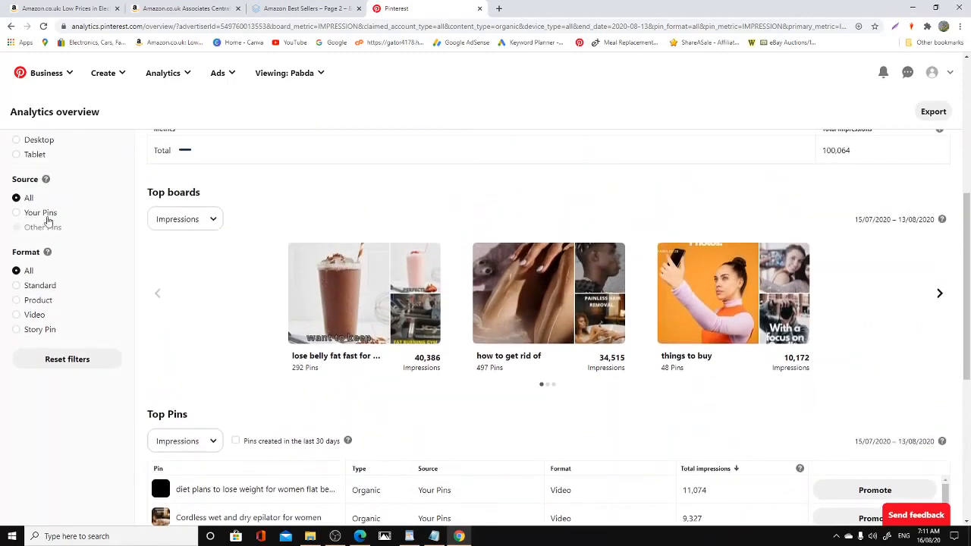
{"action": "scroll", "scroll_direction": "up", "scroll_amount": 3}
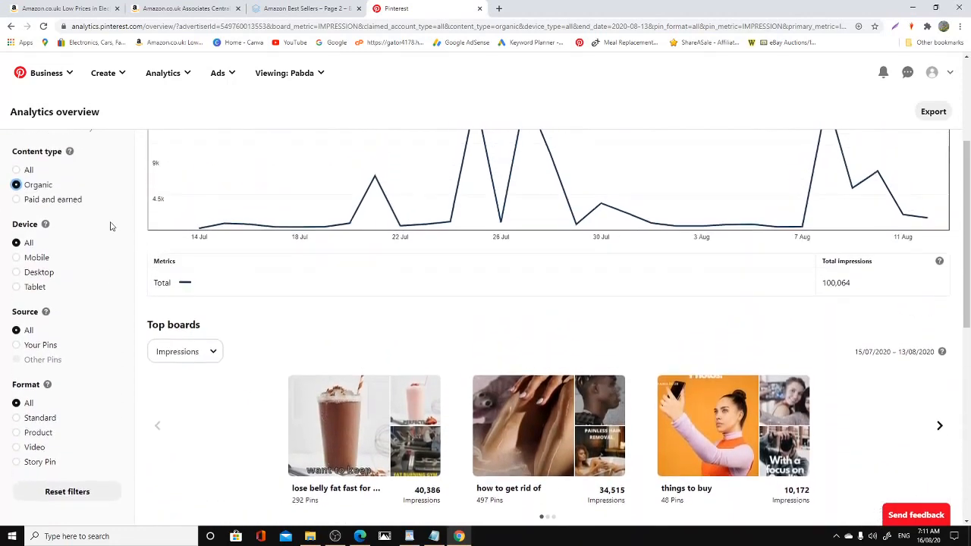
{"action": "scroll", "scroll_direction": "down", "scroll_amount": 3}
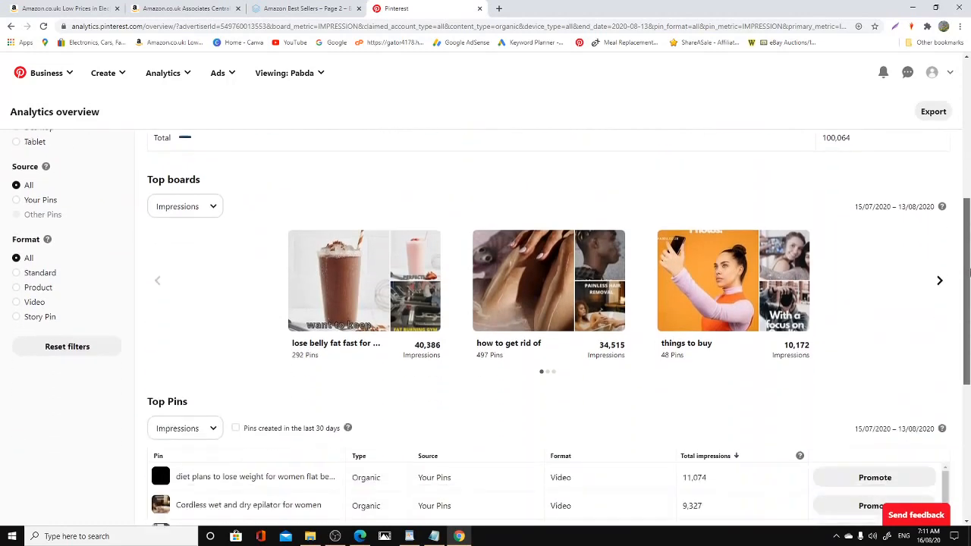
{"action": "scroll", "scroll_direction": "down", "scroll_amount": 3}
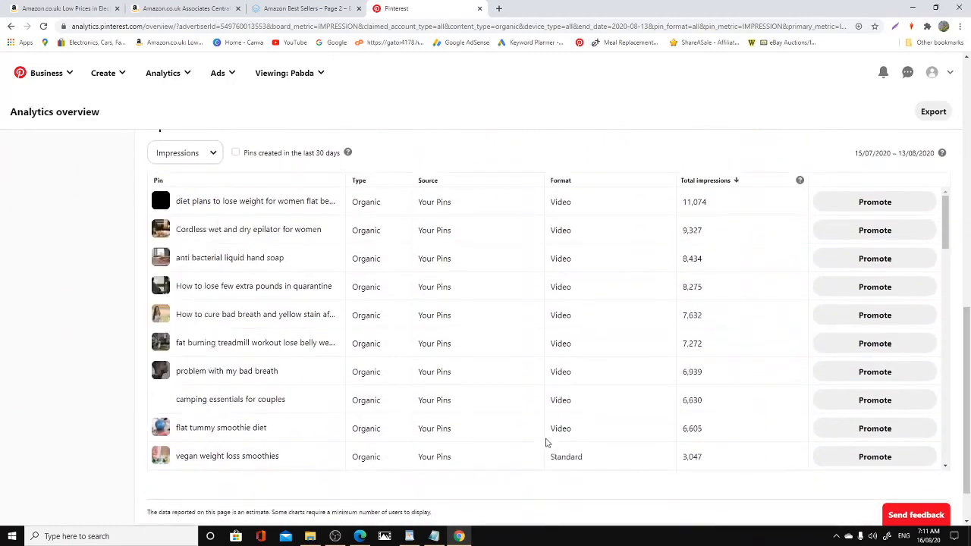
{"action": "scroll", "scroll_direction": "up", "scroll_amount": 3}
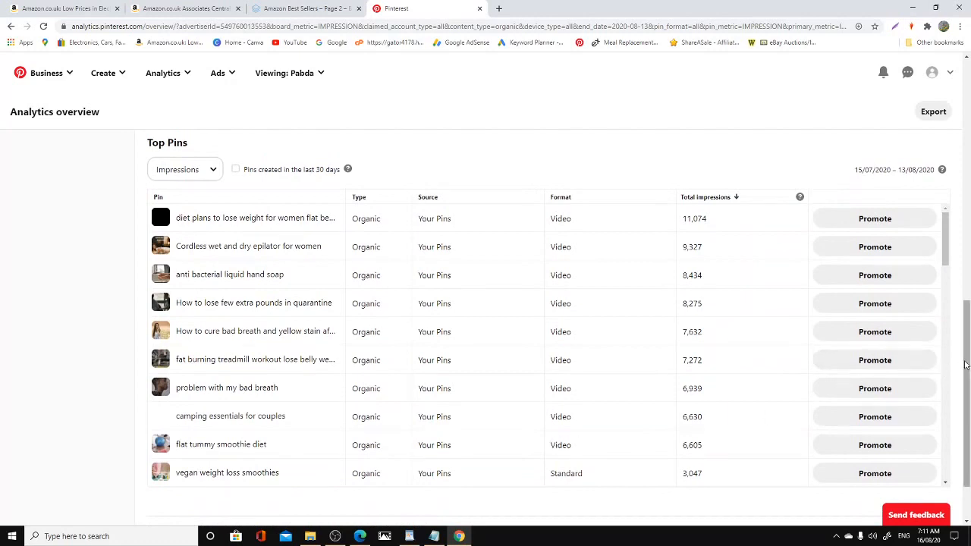
{"action": "mouse_move", "coordinate": [641, 389]}
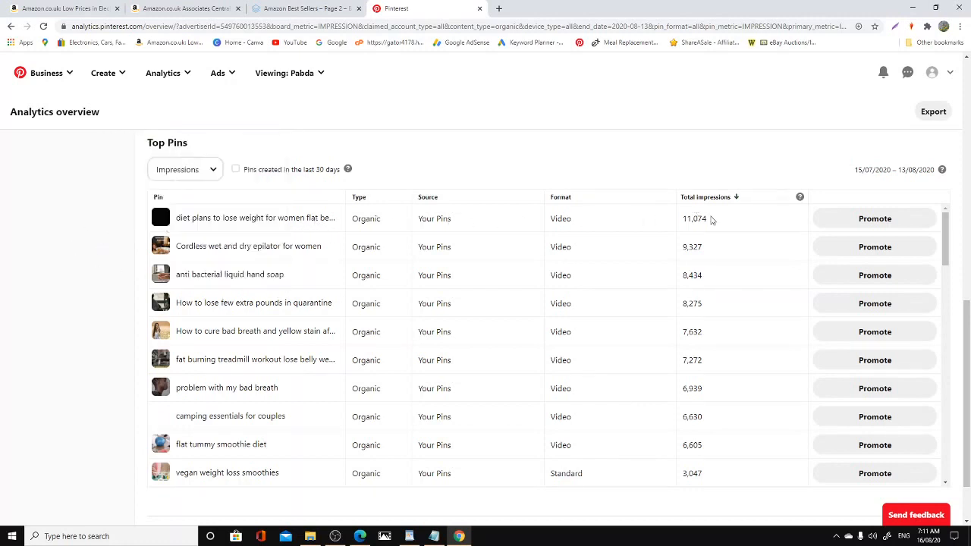
{"action": "mouse_move", "coordinate": [352, 243]}
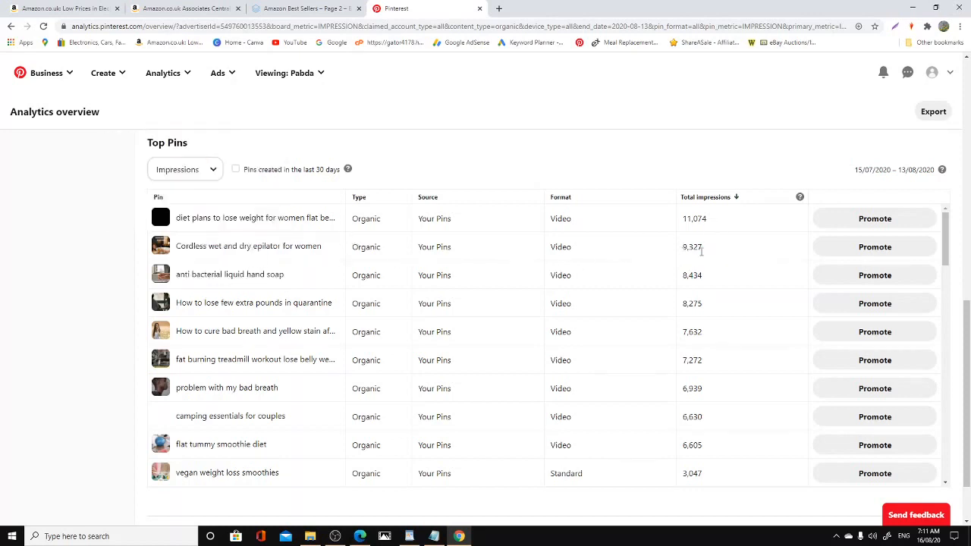
{"action": "mouse_move", "coordinate": [701, 277]}
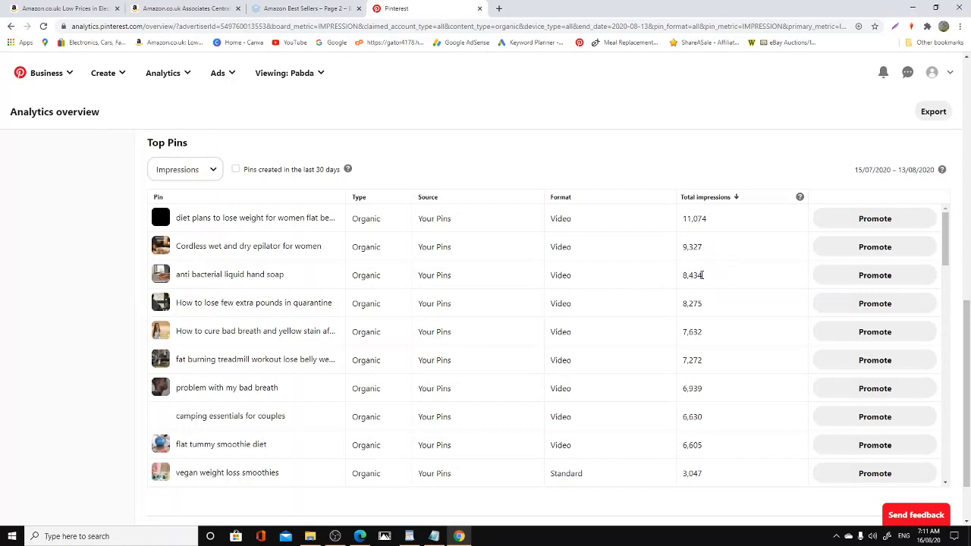
{"action": "mouse_move", "coordinate": [713, 340]}
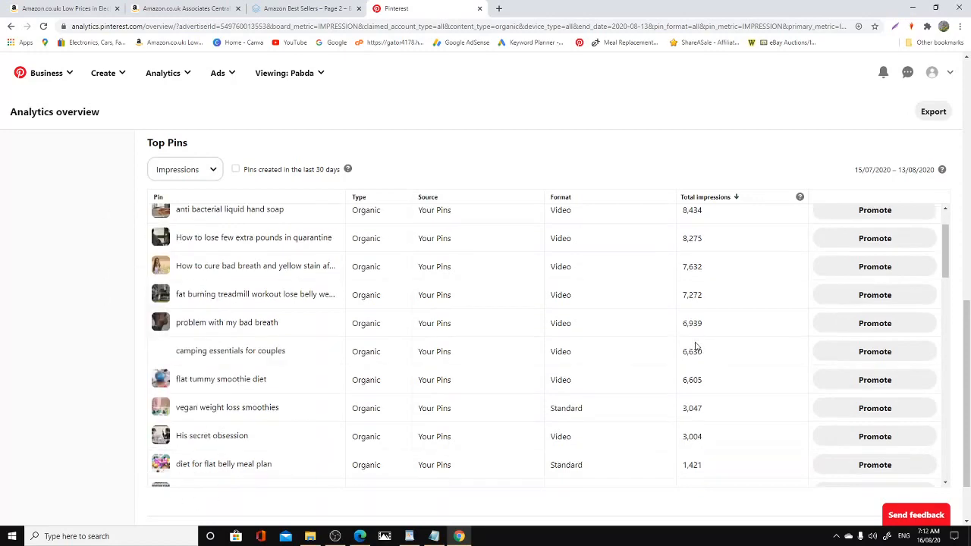
{"action": "scroll", "scroll_direction": "down", "scroll_amount": 3}
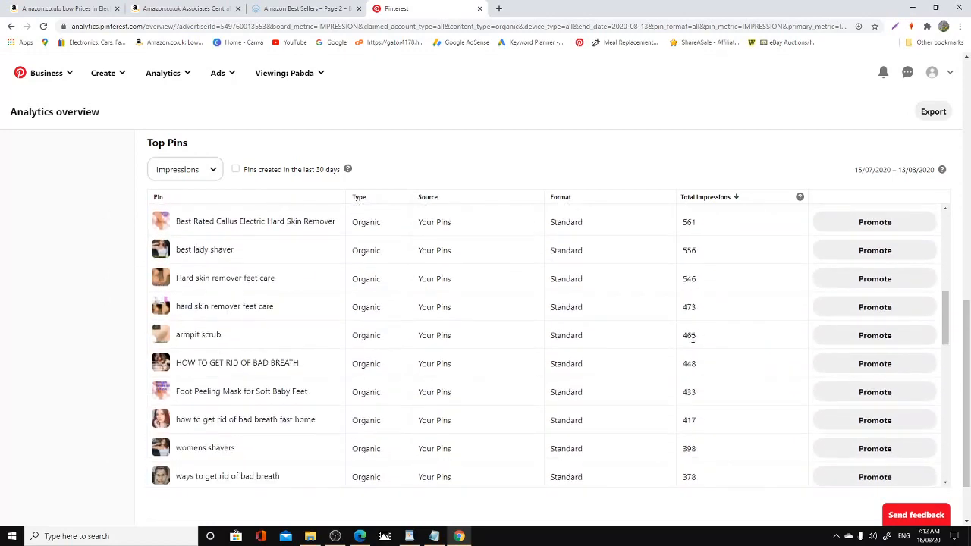
{"action": "scroll", "scroll_direction": "down", "scroll_amount": 3}
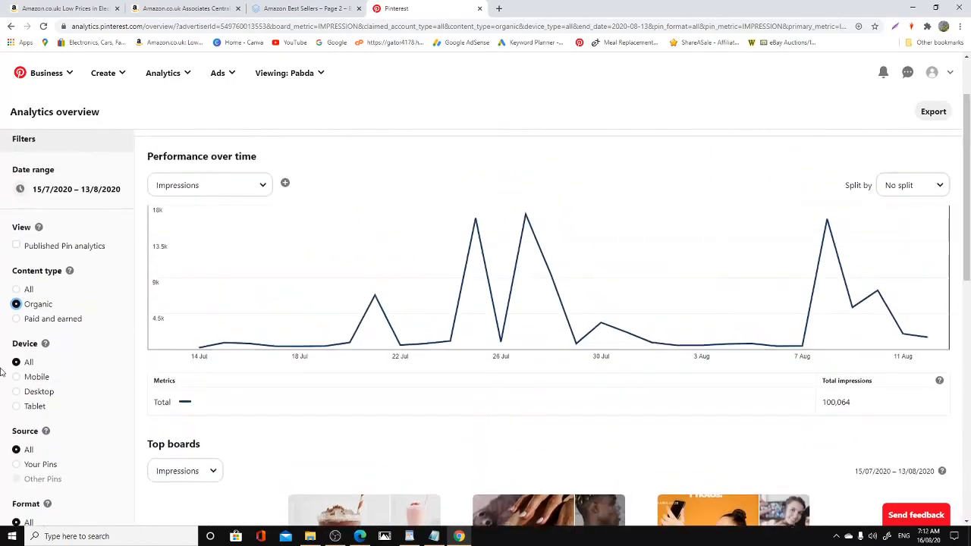
Switch Content type to Paid and earned, review its top boards and pins, then close the tab.
{"action": "left_click", "coordinate": [15, 286]}
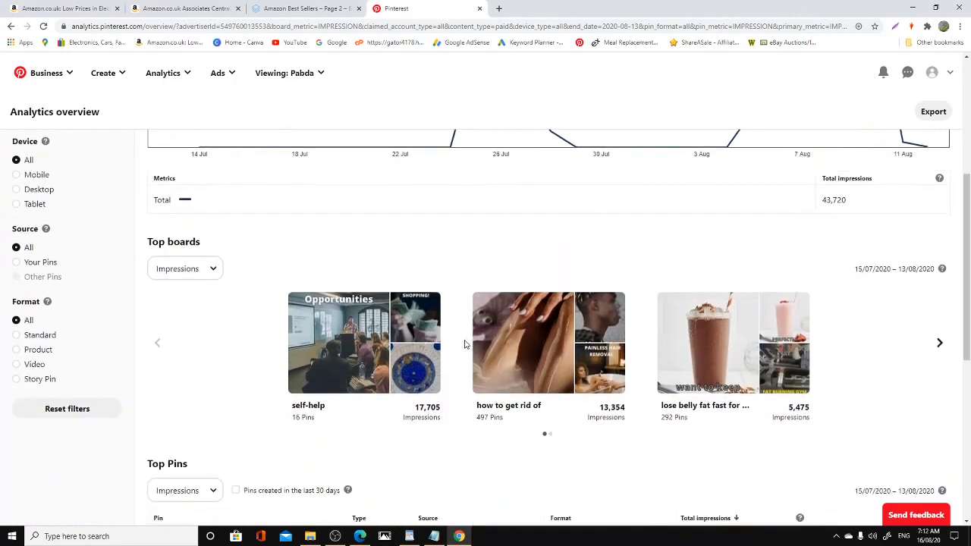
{"action": "scroll", "scroll_direction": "down", "scroll_amount": 3}
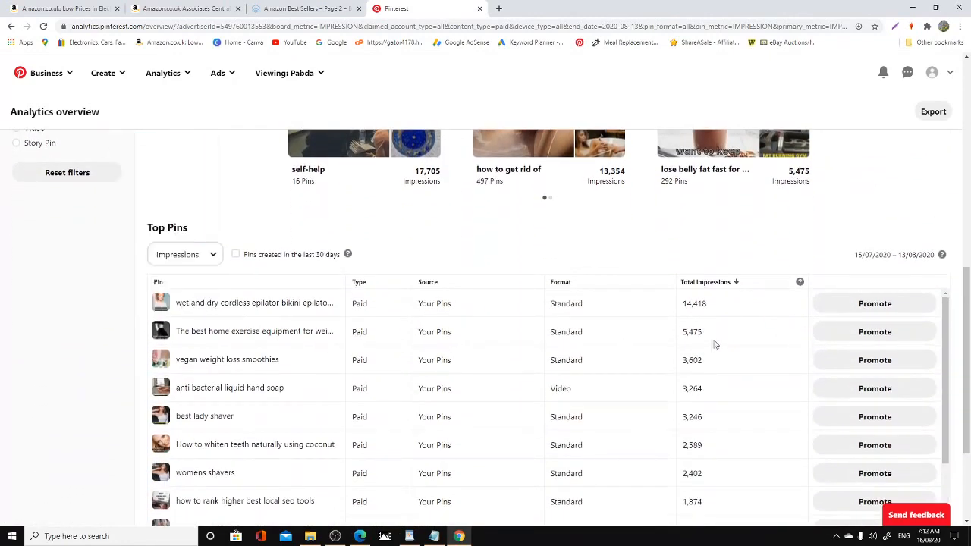
{"action": "mouse_move", "coordinate": [431, 342]}
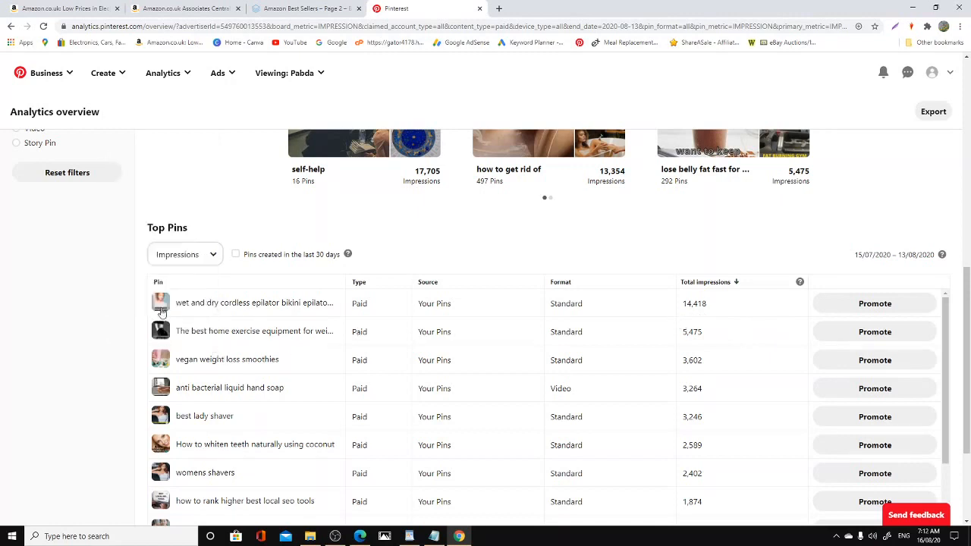
{"action": "mouse_move", "coordinate": [161, 304]}
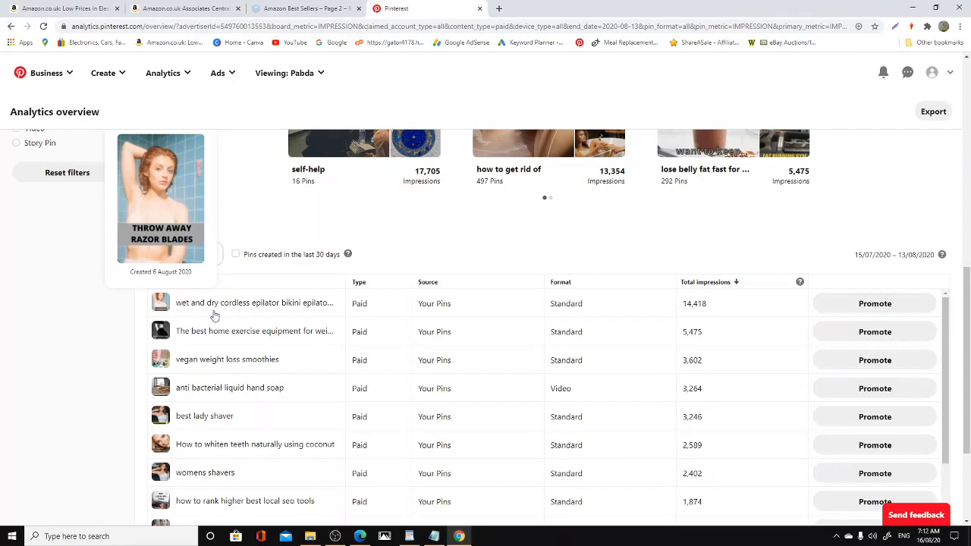
{"action": "mouse_move", "coordinate": [741, 431]}
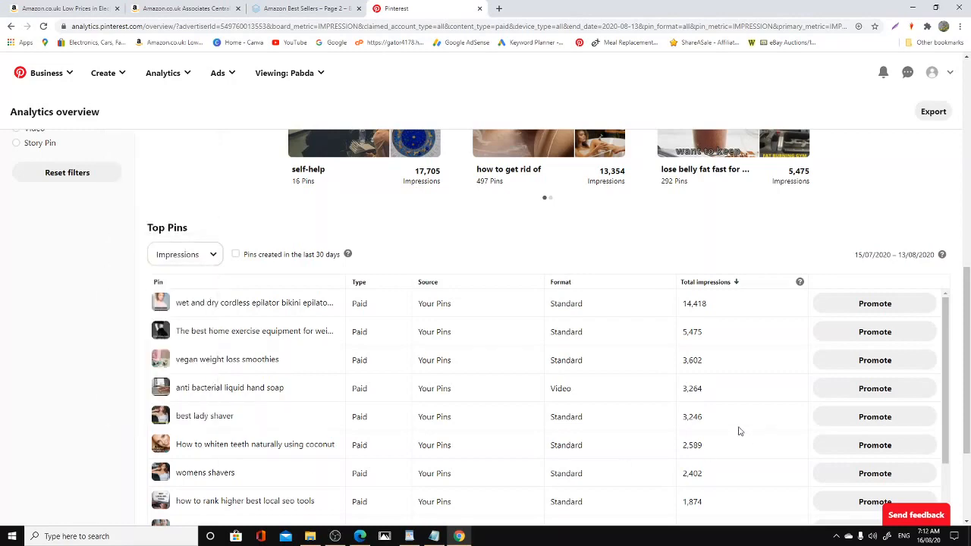
{"action": "scroll", "scroll_direction": "down", "scroll_amount": 3}
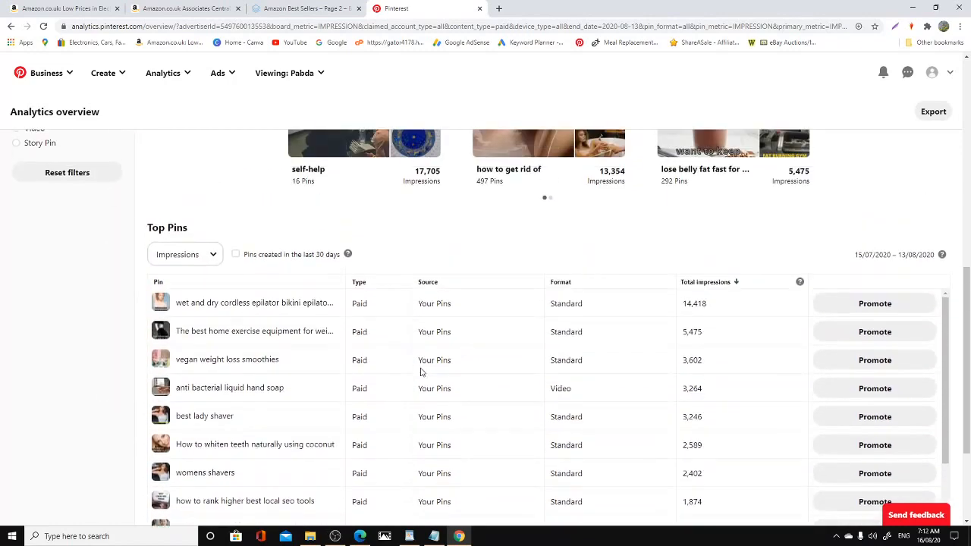
{"action": "scroll", "scroll_direction": "up", "scroll_amount": 3}
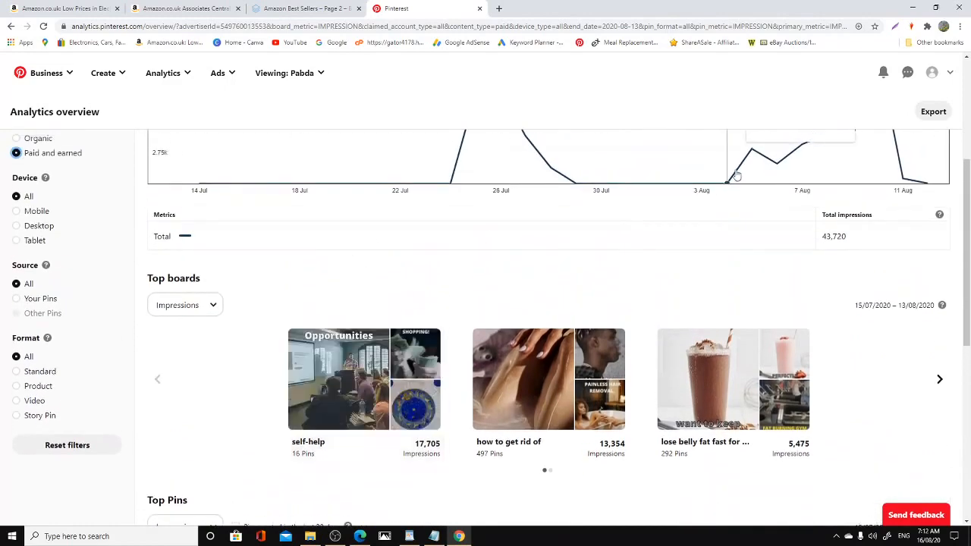
{"action": "scroll", "scroll_direction": "down", "scroll_amount": 3}
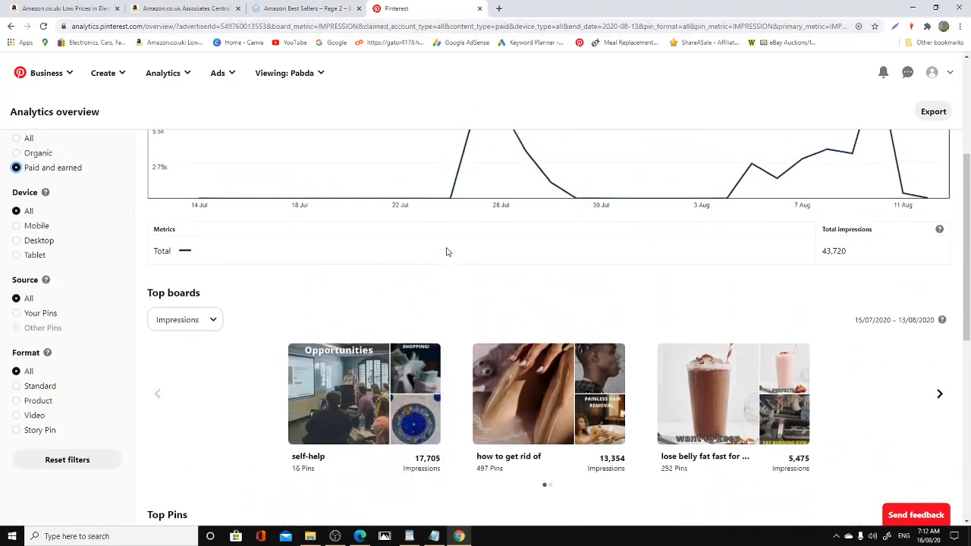
{"action": "scroll", "scroll_direction": "up", "scroll_amount": 3}
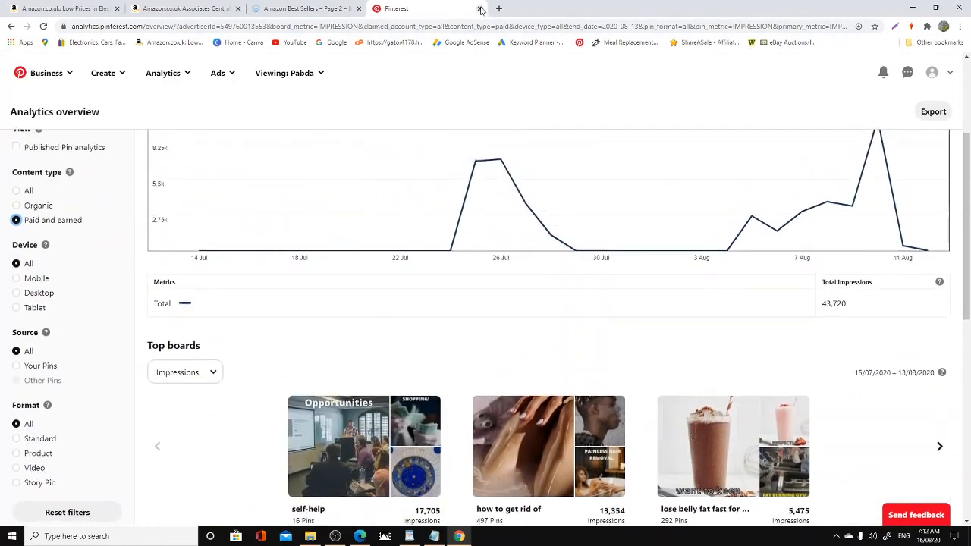
{"action": "left_click", "coordinate": [480, 9]}
{"action": "type", "text": "pabda.co.uk"}
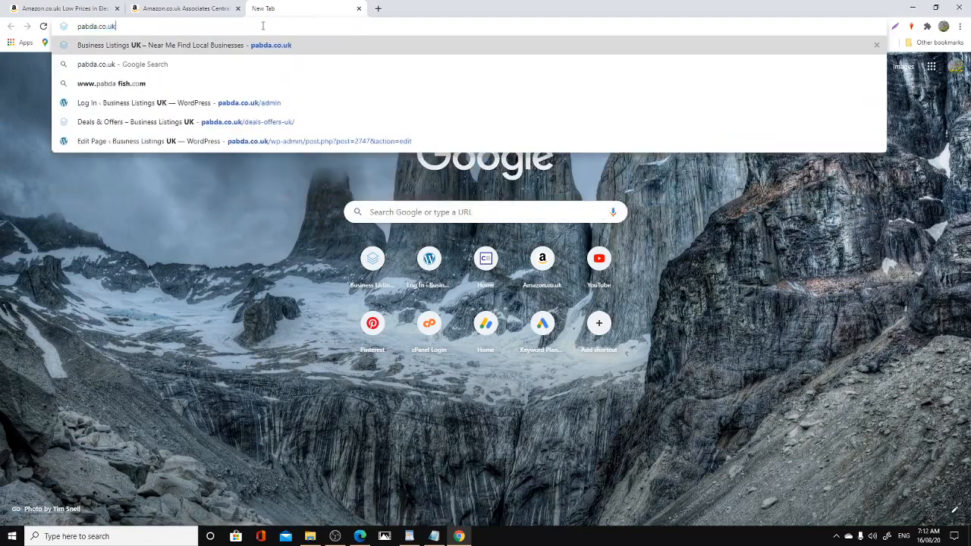
Load the pabda.co.uk Business Listings UK home page in the new tab.
{"action": "key", "text": "Return"}
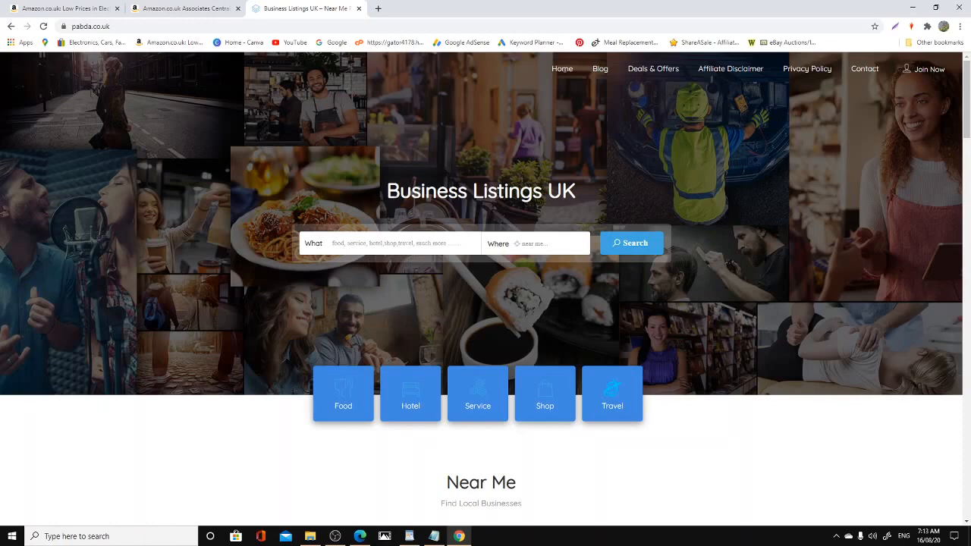
Browse the home page's listings, blog posts and Near Me sections and return to the top.
{"action": "scroll", "scroll_direction": "down", "scroll_amount": 3}
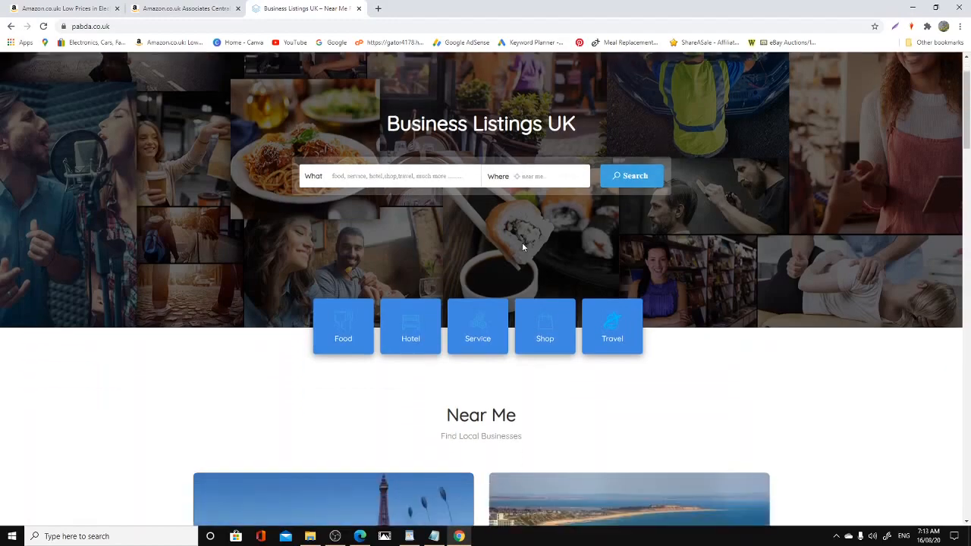
{"action": "scroll", "scroll_direction": "down", "scroll_amount": 3}
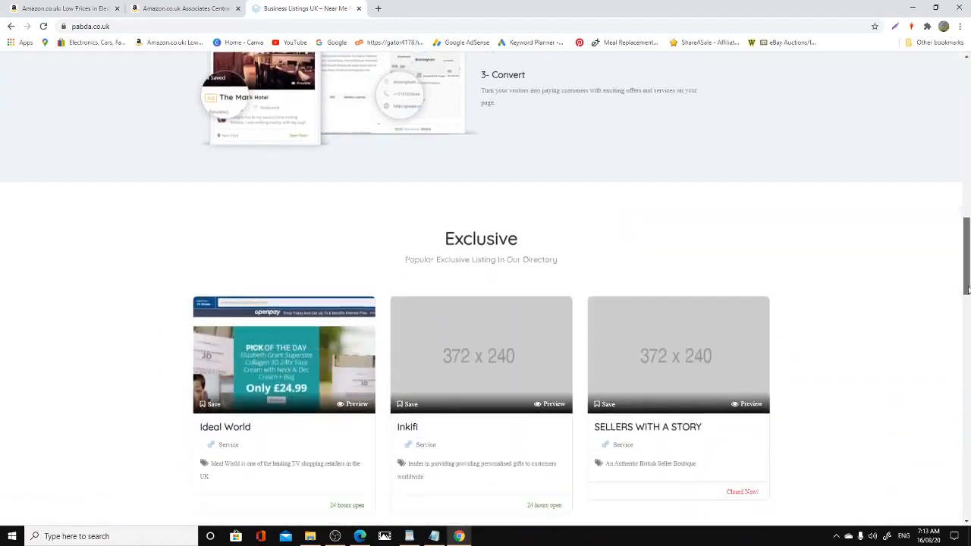
{"action": "scroll", "scroll_direction": "down", "scroll_amount": 3}
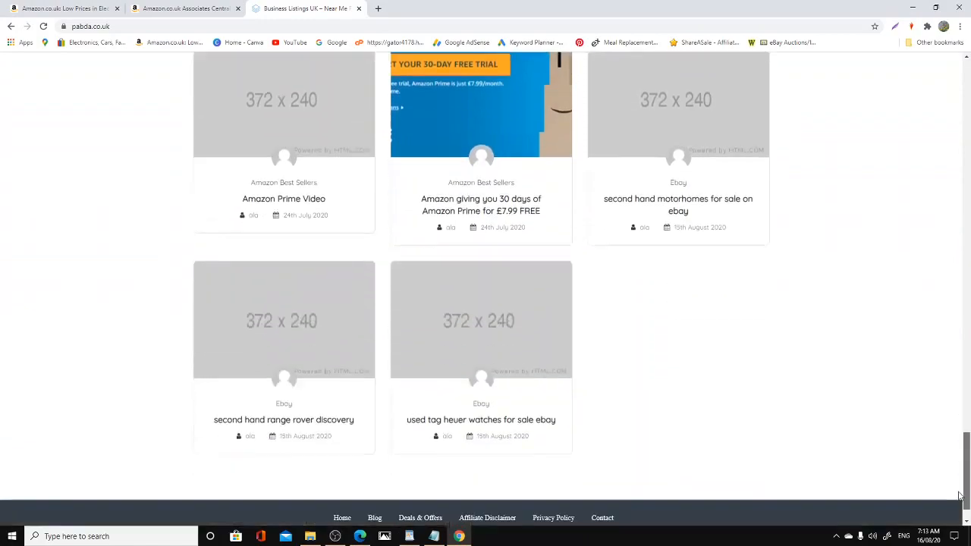
{"action": "scroll", "scroll_direction": "up", "scroll_amount": 3}
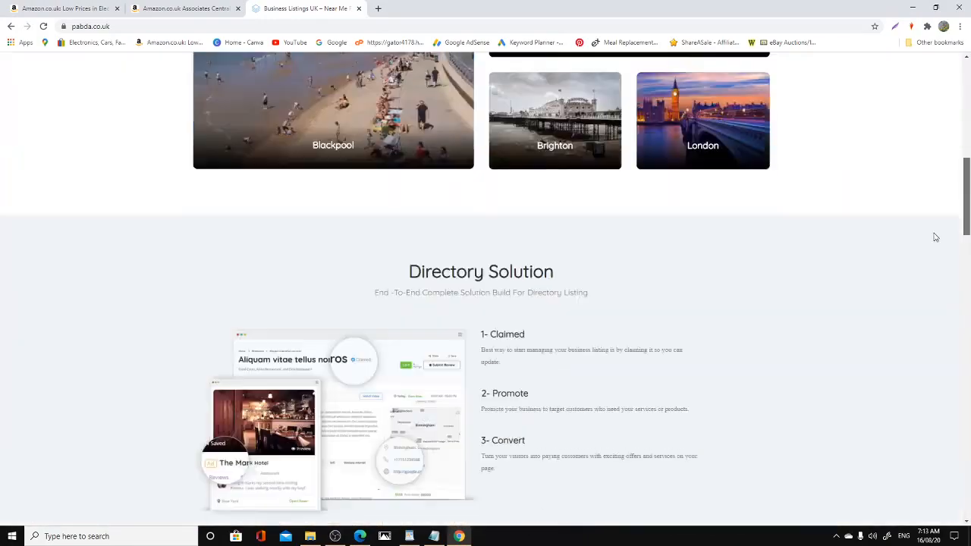
{"action": "scroll", "scroll_direction": "up", "scroll_amount": 3}
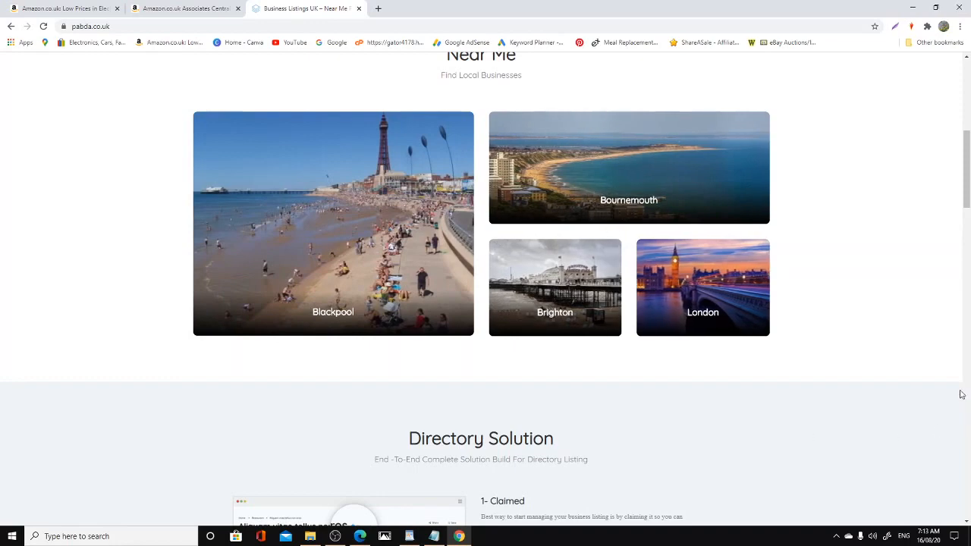
{"action": "scroll", "scroll_direction": "up", "scroll_amount": 3}
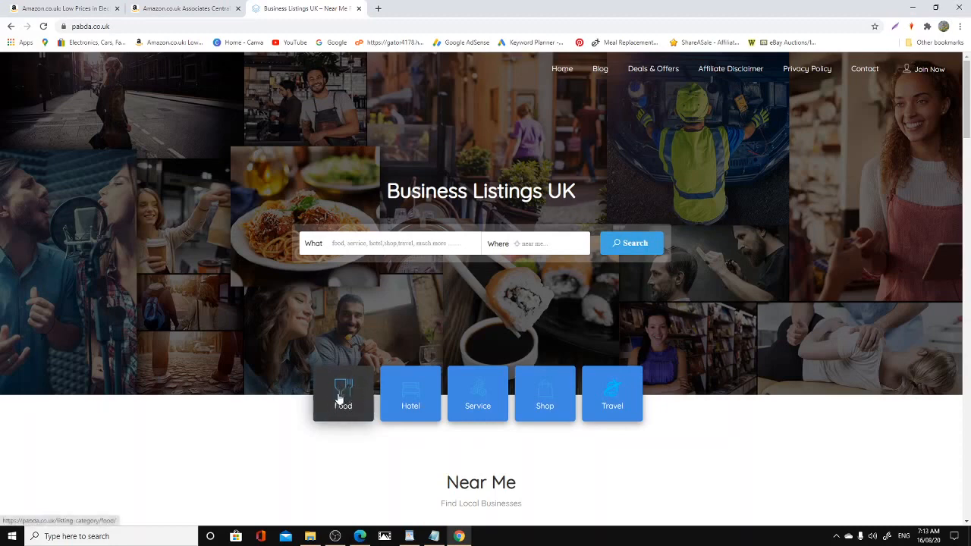
{"action": "mouse_move", "coordinate": [545, 407]}
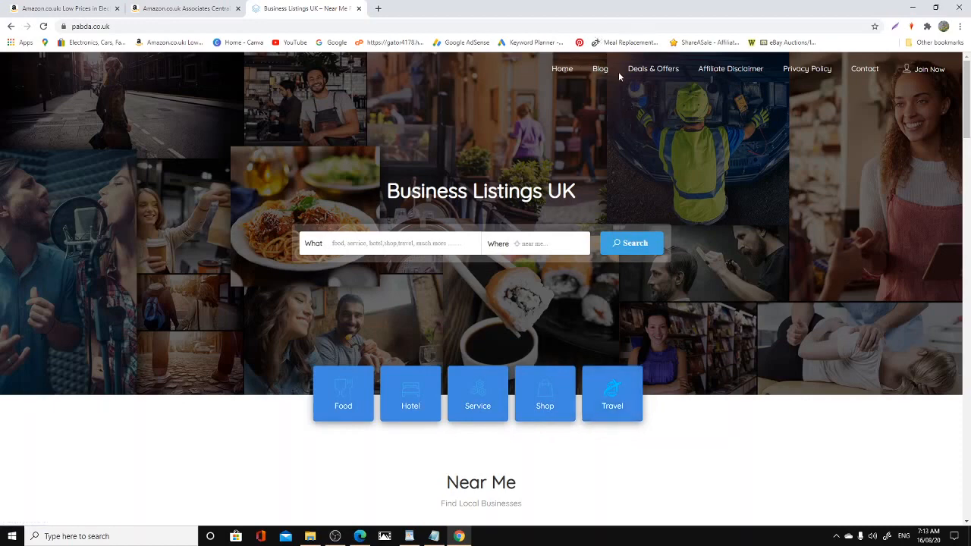
Open the Deals & Offers page from the top navigation menu.
{"action": "left_click", "coordinate": [653, 70]}
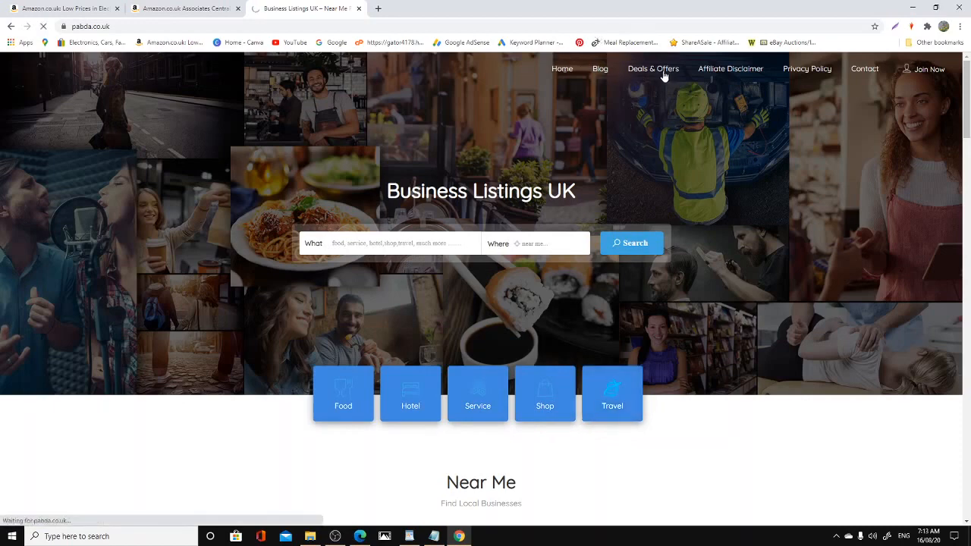
{"action": "left_click", "coordinate": [653, 69]}
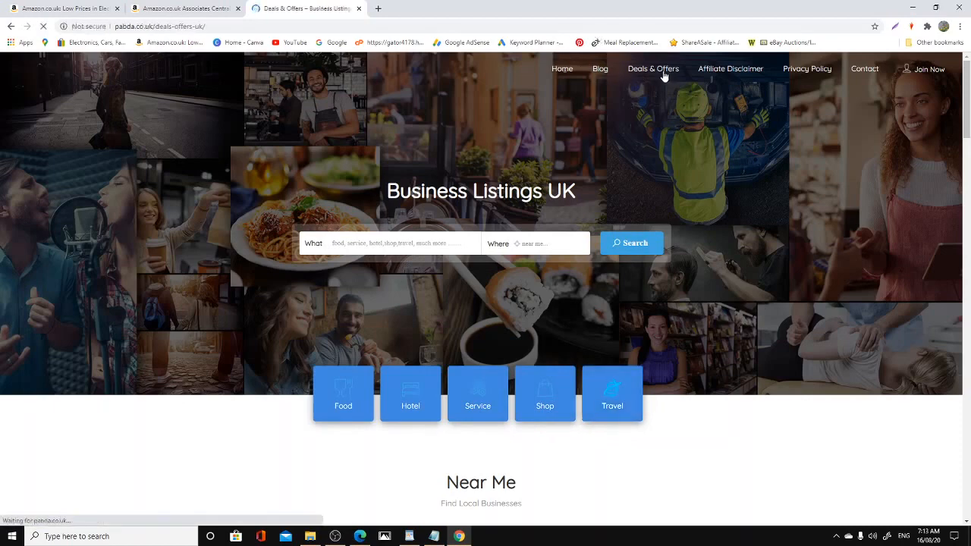
Browse the Deals & Offers page and open the Amazon Best Sellers sidebar category.
{"action": "left_click", "coordinate": [653, 69]}
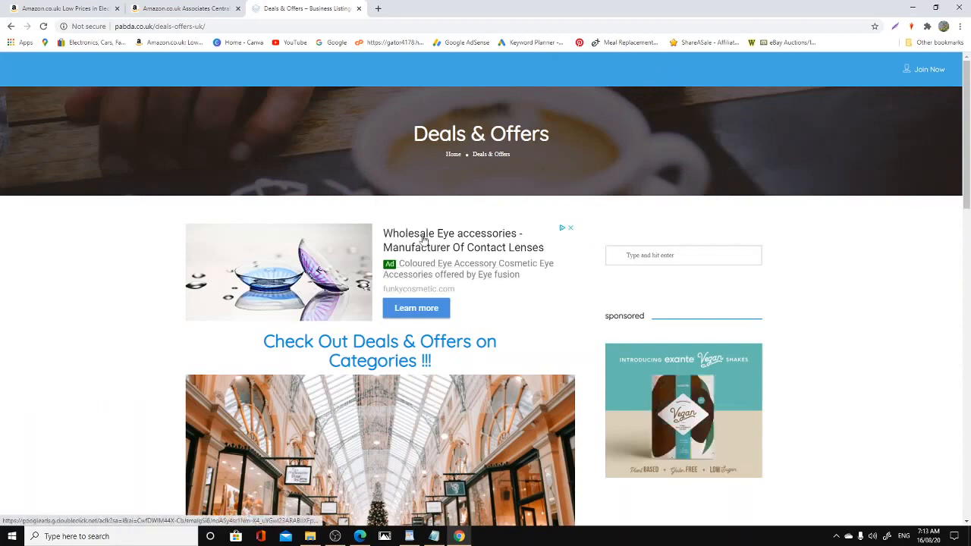
{"action": "scroll", "scroll_direction": "down", "scroll_amount": 3}
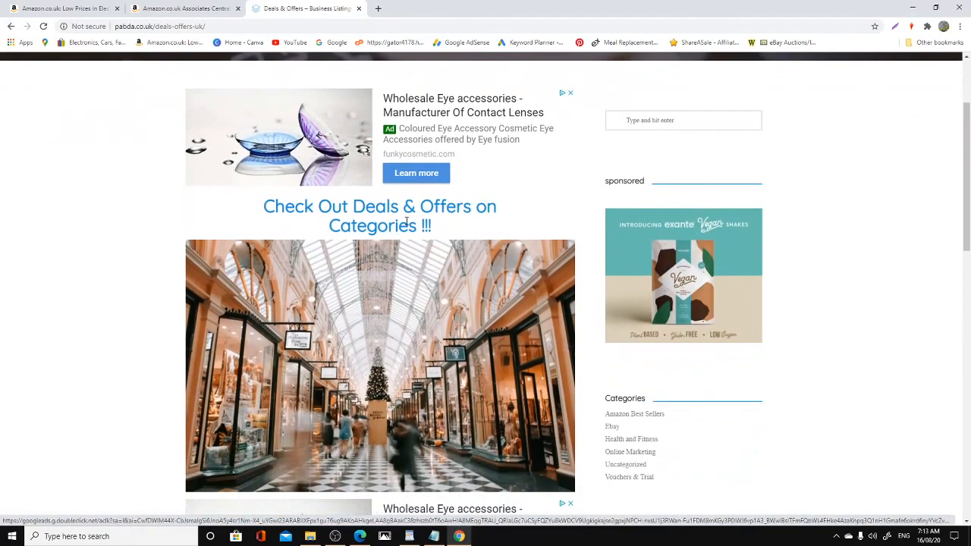
{"action": "scroll", "scroll_direction": "down", "scroll_amount": 3}
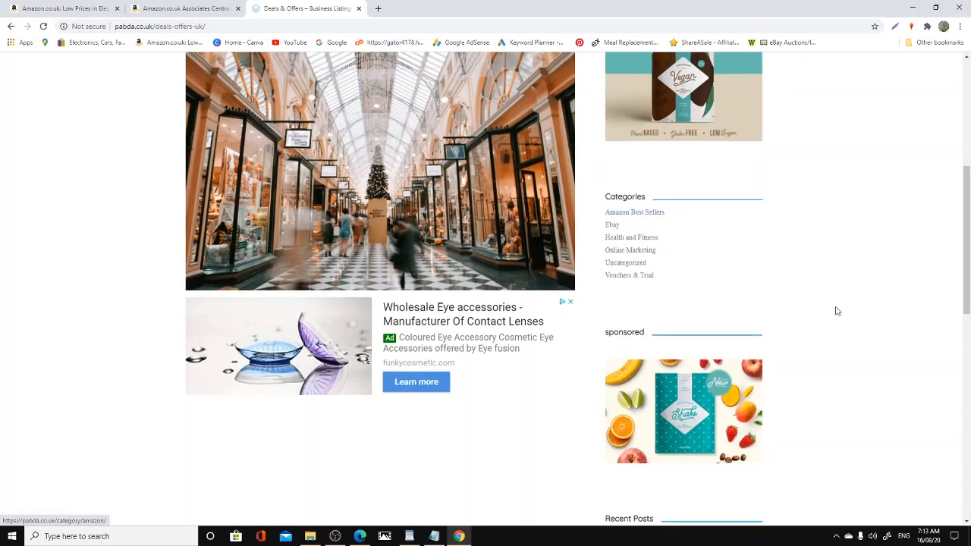
{"action": "scroll", "scroll_direction": "up", "scroll_amount": 3}
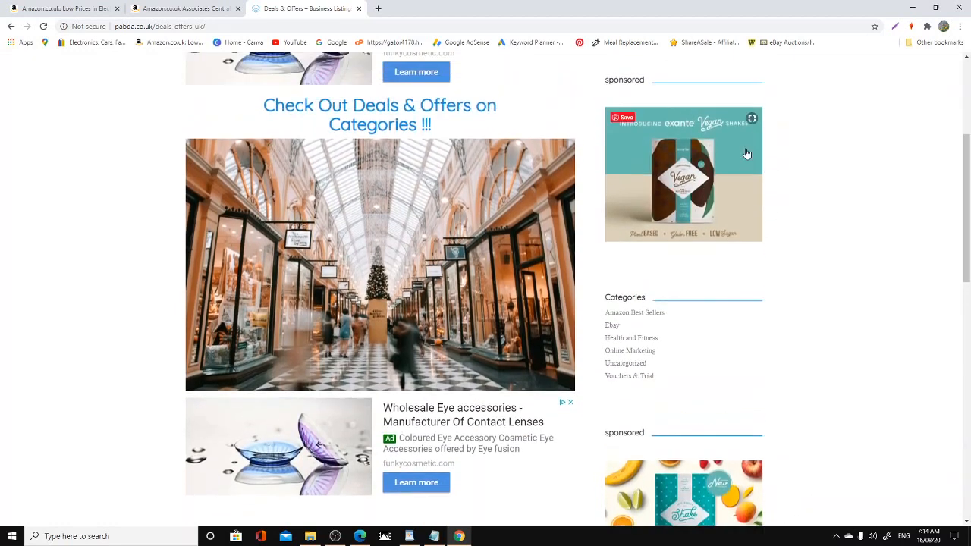
{"action": "scroll", "scroll_direction": "down", "scroll_amount": 3}
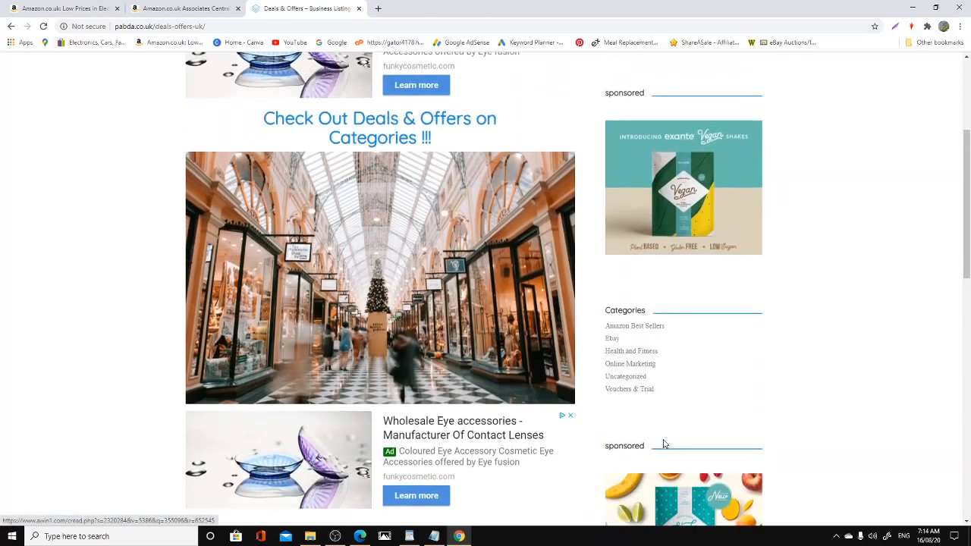
{"action": "scroll", "scroll_direction": "up", "scroll_amount": 3}
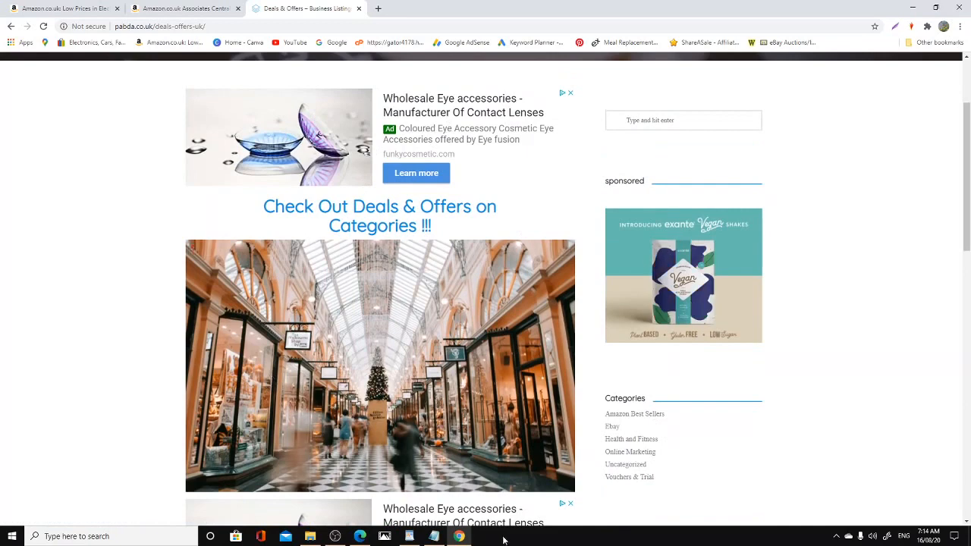
{"action": "scroll", "scroll_direction": "down", "scroll_amount": 3}
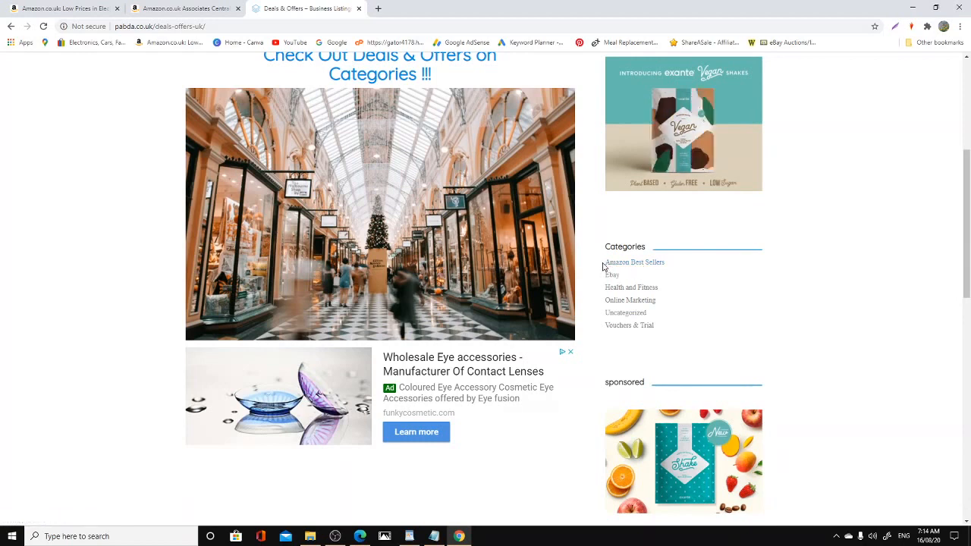
{"action": "mouse_move", "coordinate": [634, 263]}
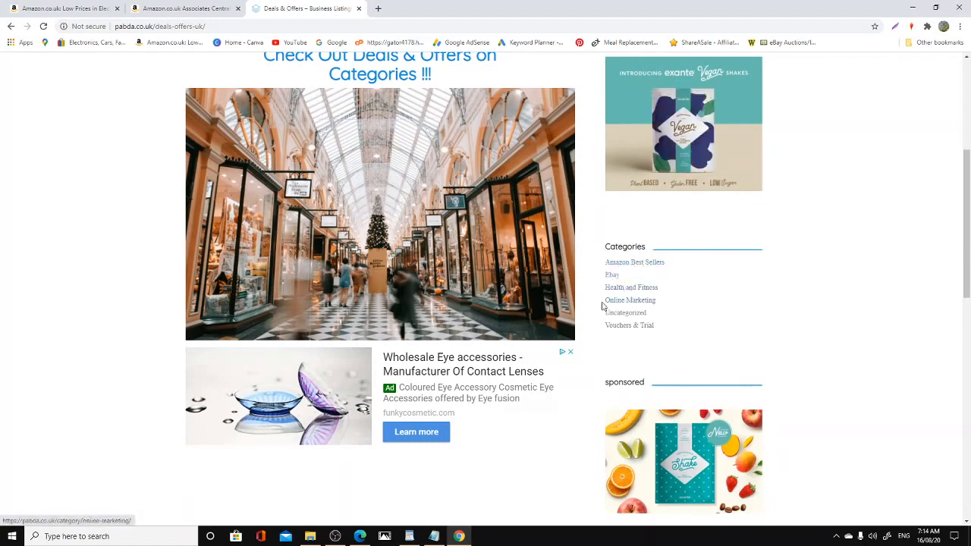
{"action": "mouse_move", "coordinate": [626, 331]}
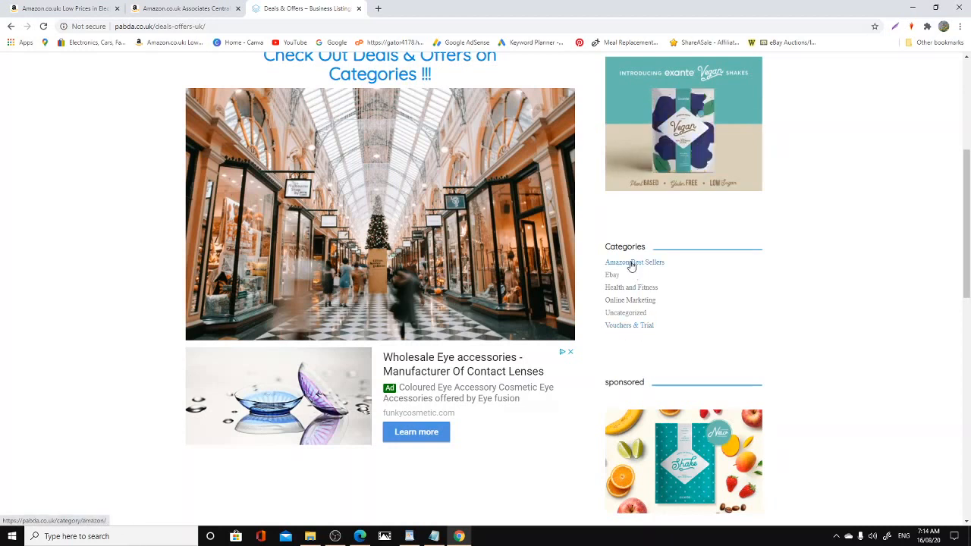
{"action": "left_click", "coordinate": [634, 261]}
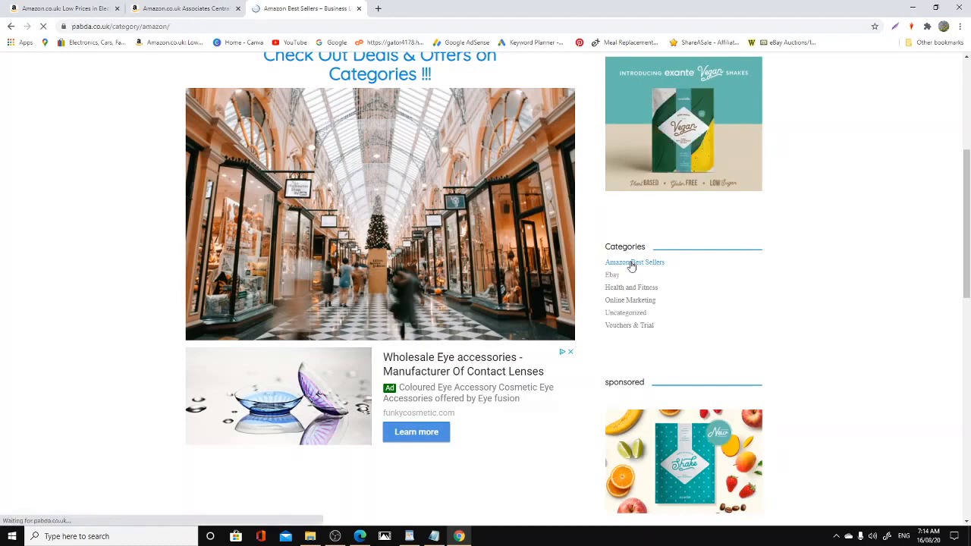
Browse the Amazon Best Sellers category and go to page 2 of its posts.
{"action": "left_click", "coordinate": [635, 261]}
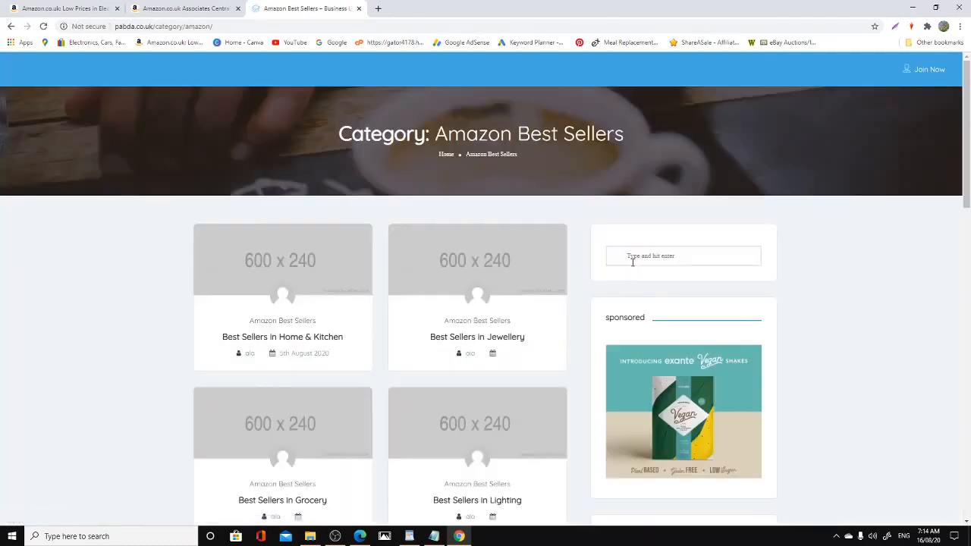
{"action": "scroll", "scroll_direction": "down", "scroll_amount": 3}
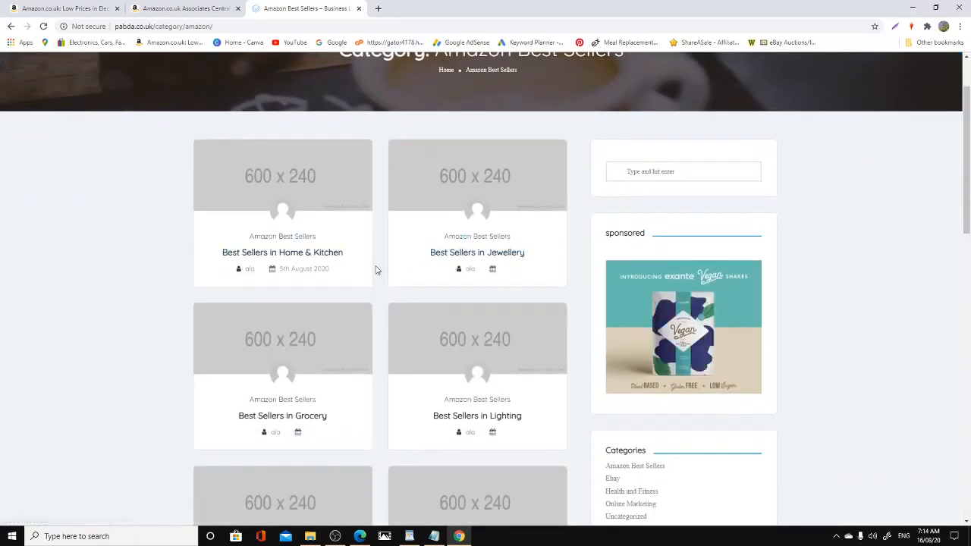
{"action": "scroll", "scroll_direction": "down", "scroll_amount": 3}
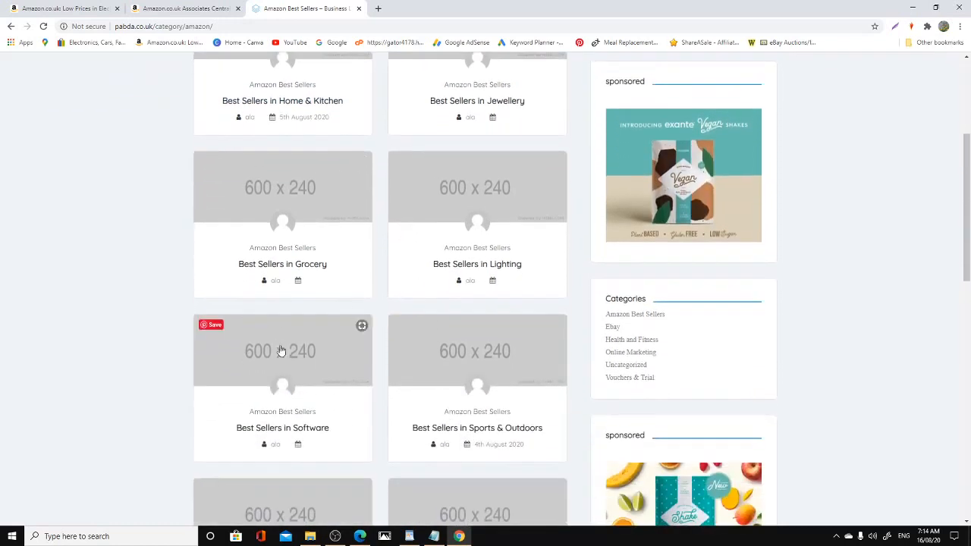
{"action": "scroll", "scroll_direction": "down", "scroll_amount": 3}
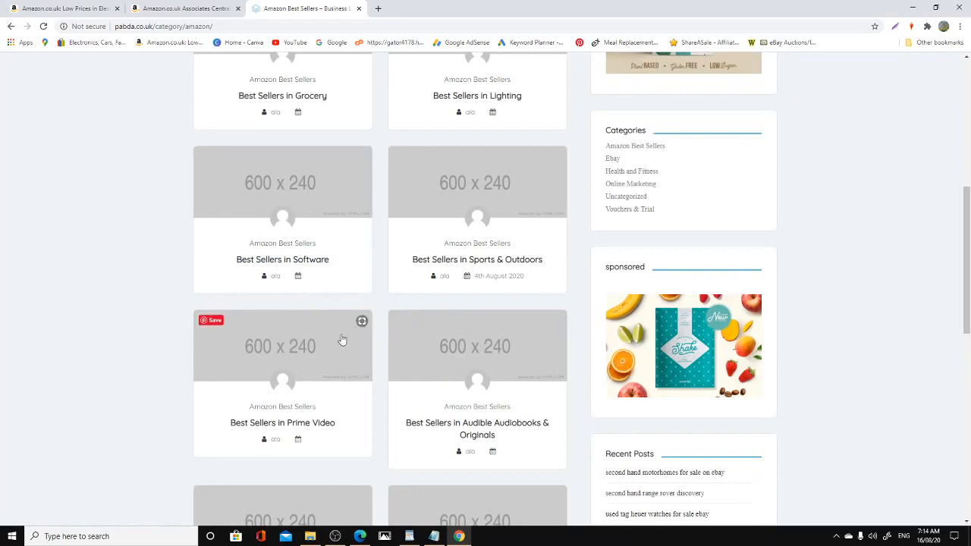
{"action": "mouse_move", "coordinate": [476, 428]}
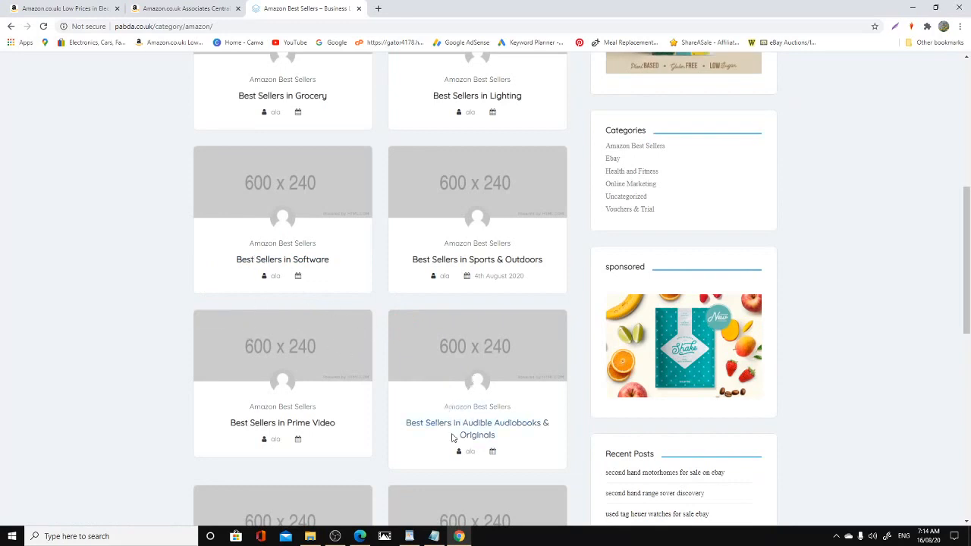
{"action": "scroll", "scroll_direction": "down", "scroll_amount": 3}
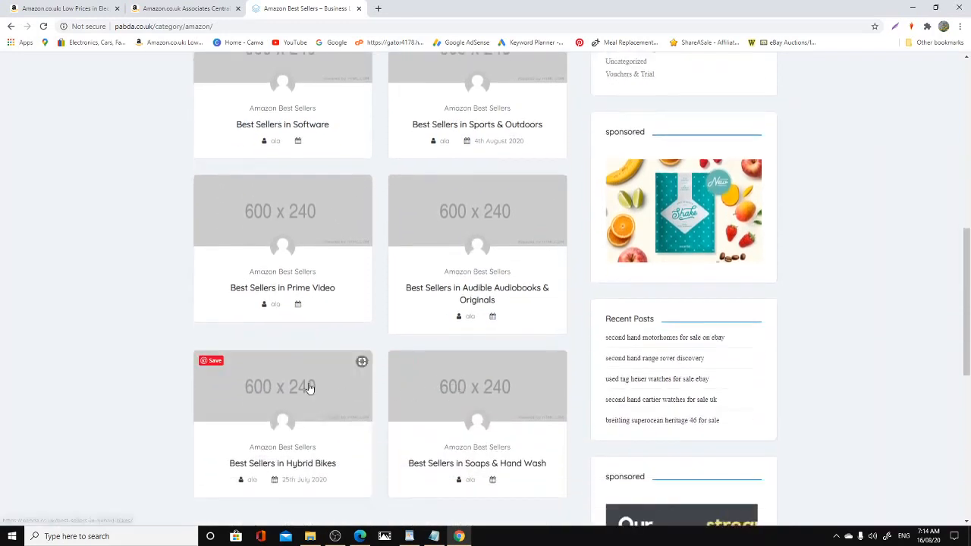
{"action": "scroll", "scroll_direction": "down", "scroll_amount": 3}
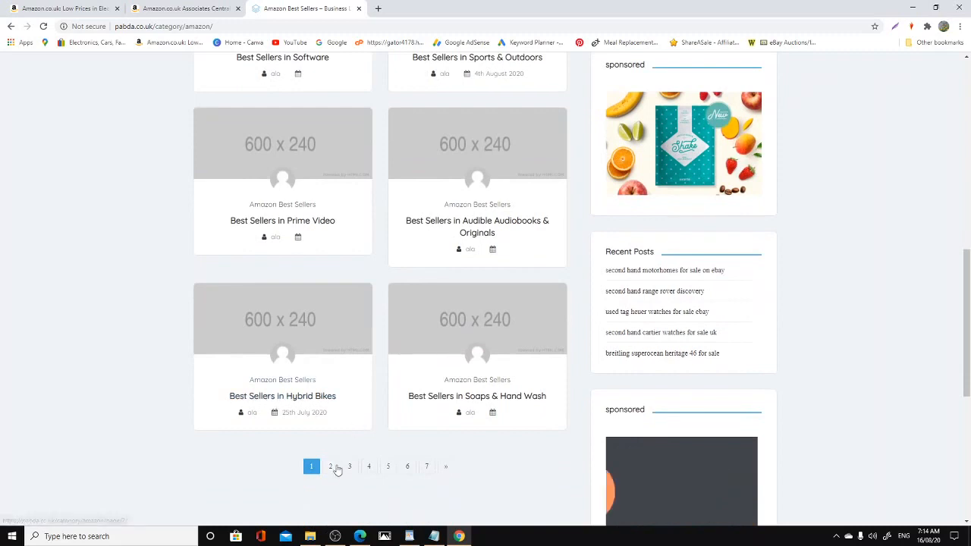
{"action": "left_click", "coordinate": [330, 466]}
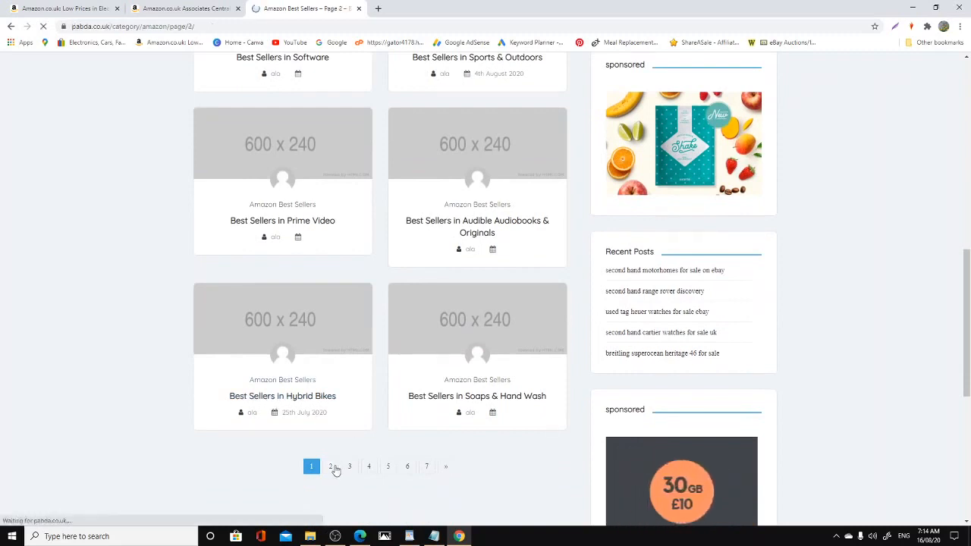
{"action": "left_click", "coordinate": [331, 468]}
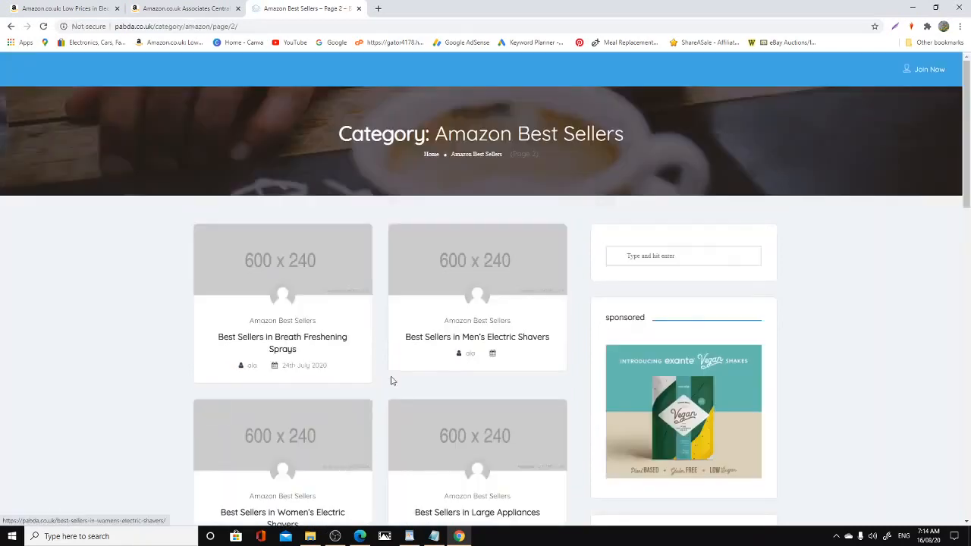
Go to page 6 of the Amazon Best Sellers posts, then open the Ebay category.
{"action": "scroll", "scroll_direction": "down", "scroll_amount": 3}
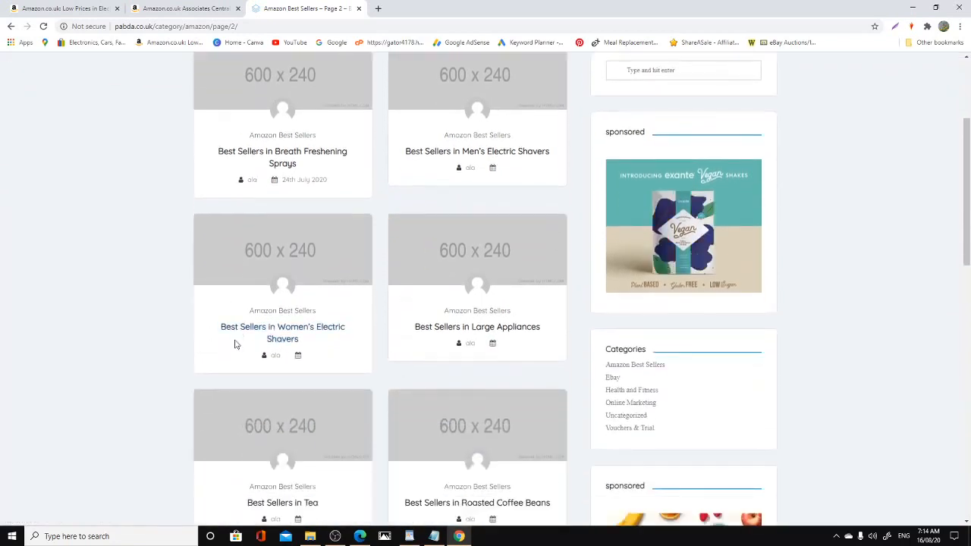
{"action": "mouse_move", "coordinate": [311, 334]}
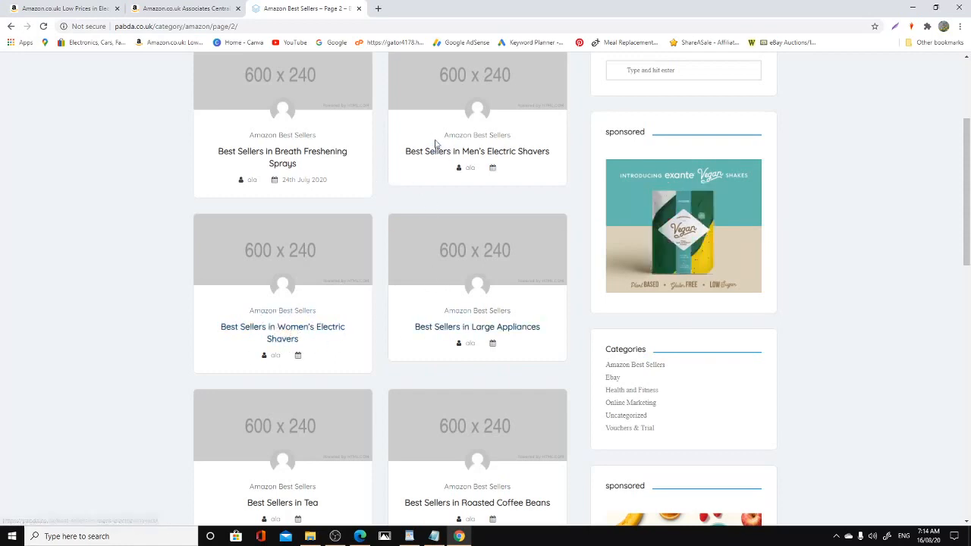
{"action": "scroll", "scroll_direction": "down", "scroll_amount": 3}
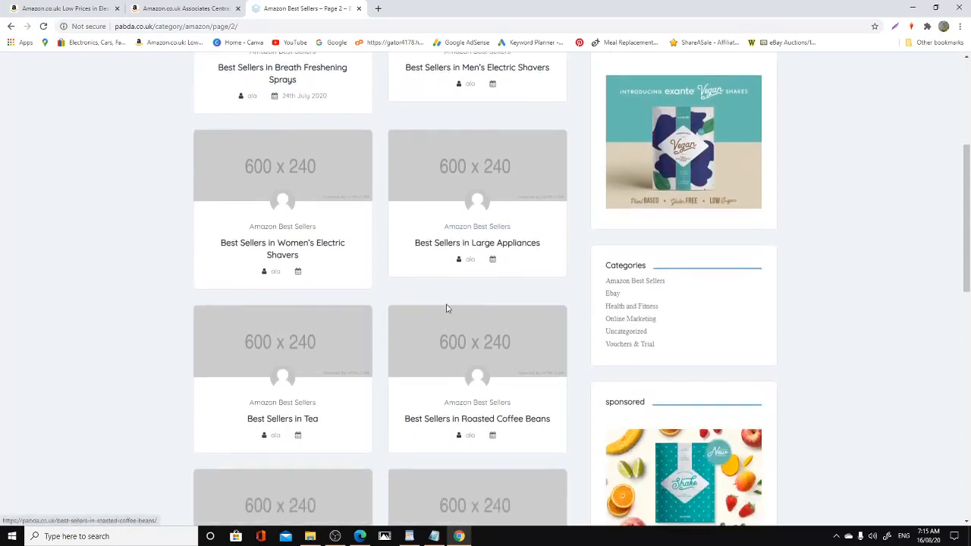
{"action": "scroll", "scroll_direction": "down", "scroll_amount": 3}
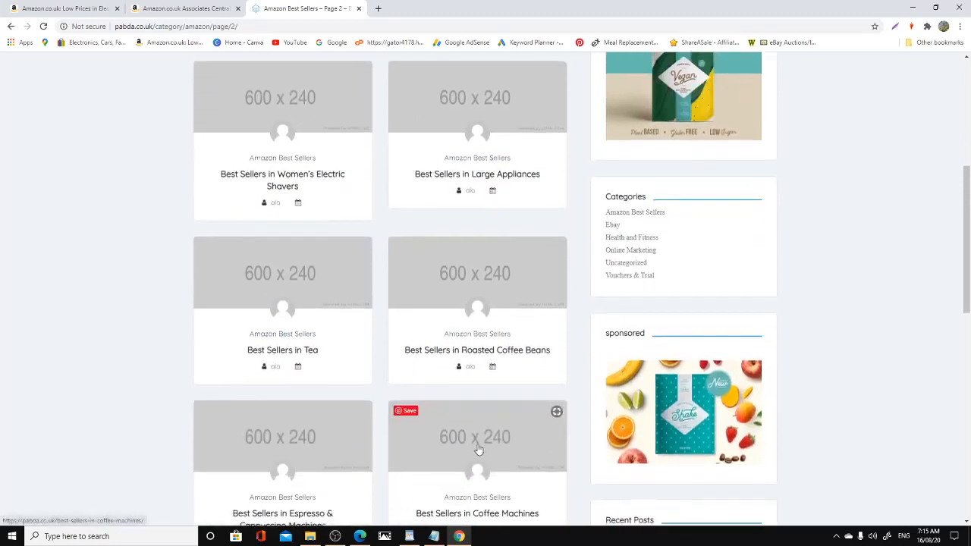
{"action": "scroll", "scroll_direction": "down", "scroll_amount": 3}
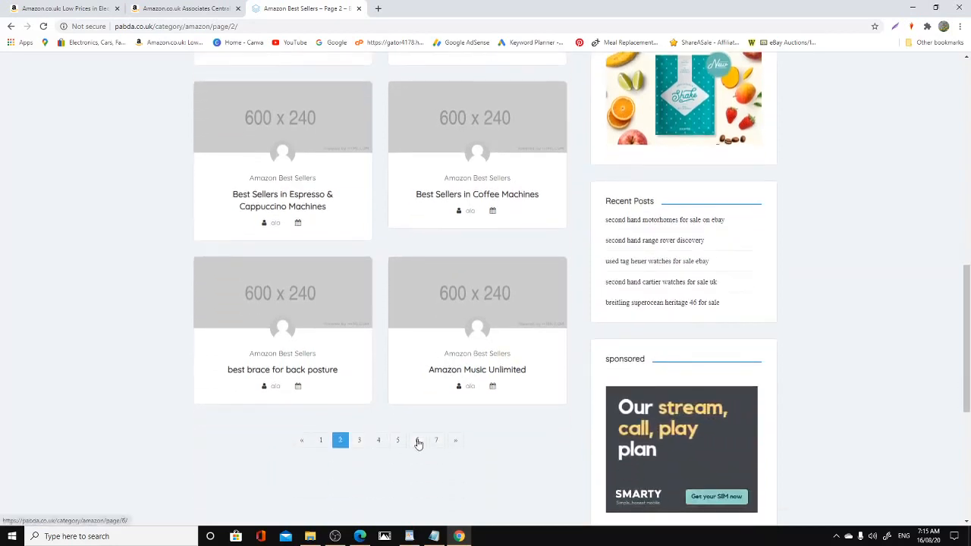
{"action": "left_click", "coordinate": [417, 440]}
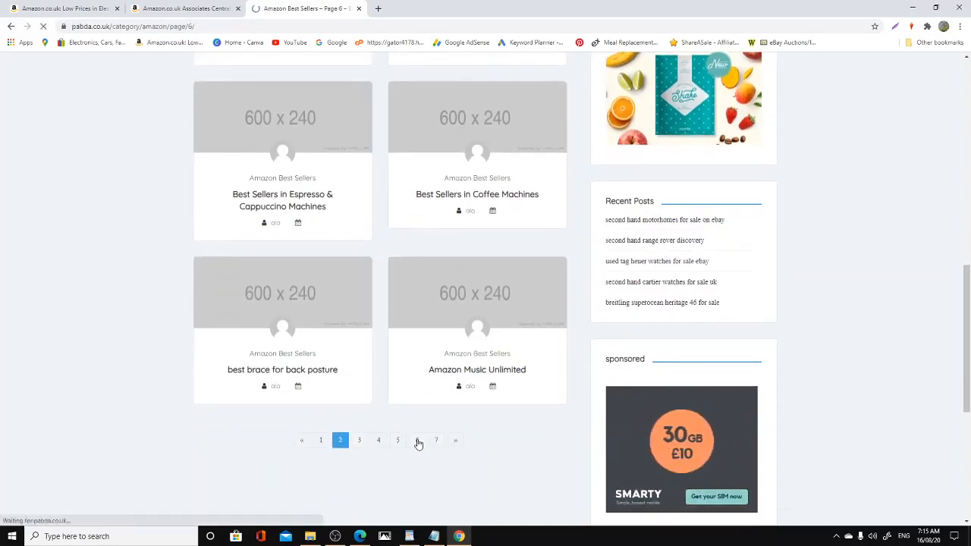
{"action": "left_click", "coordinate": [416, 440]}
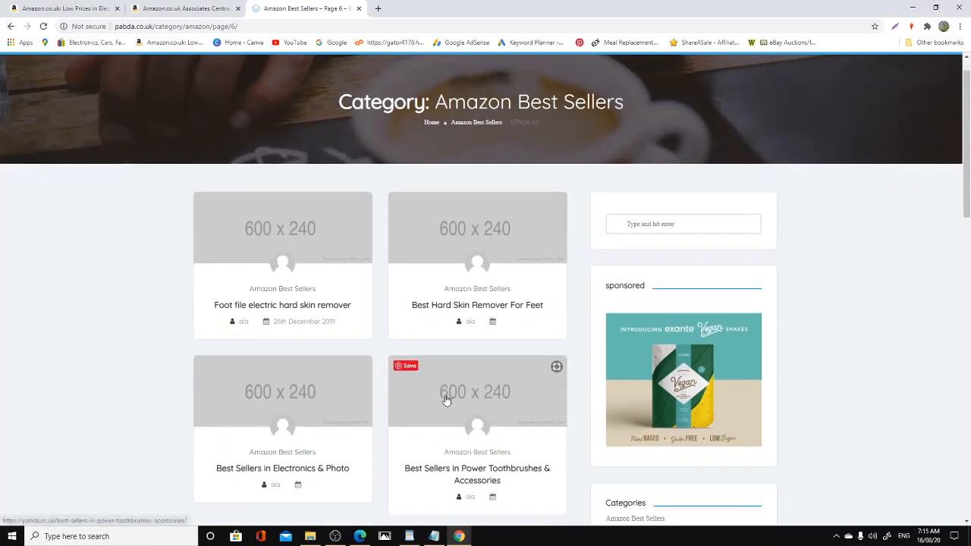
{"action": "scroll", "scroll_direction": "down", "scroll_amount": 3}
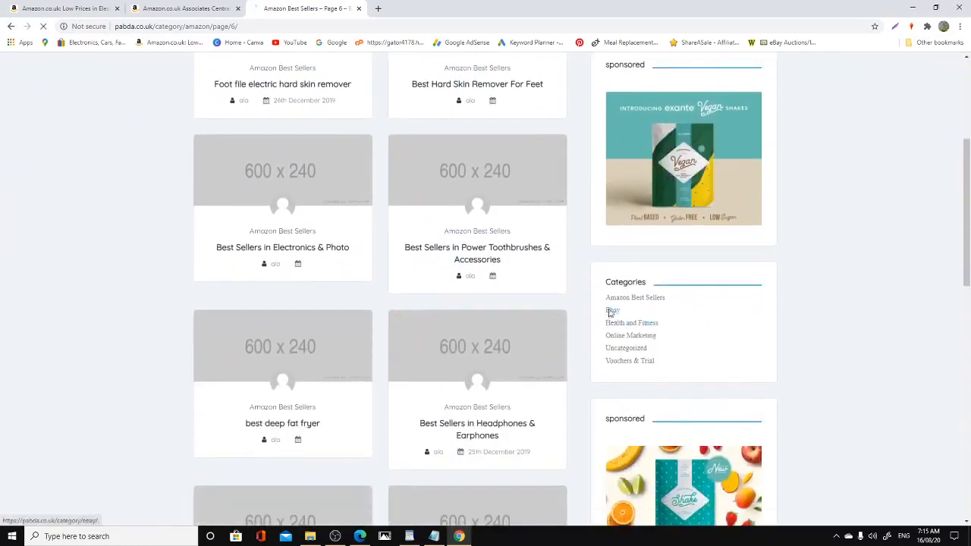
{"action": "left_click", "coordinate": [613, 309]}
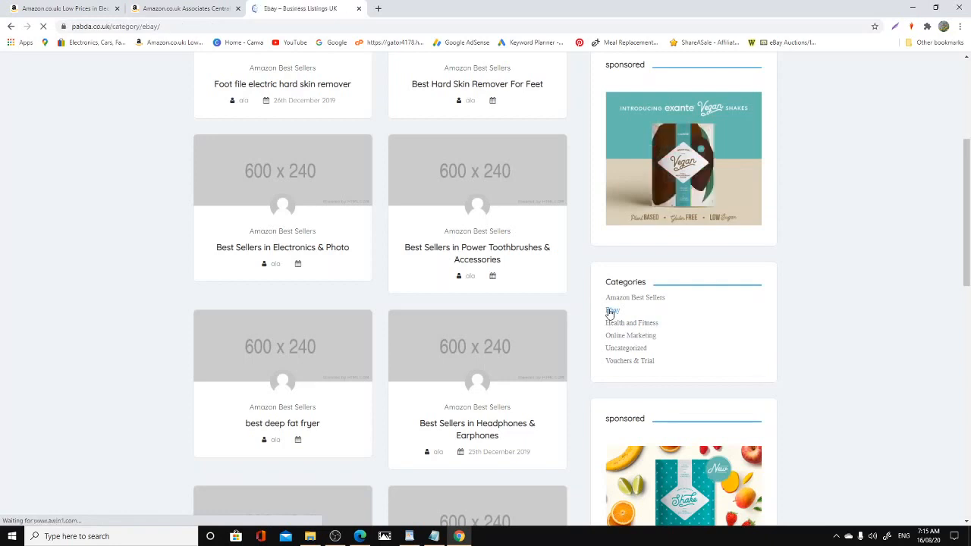
Browse the Ebay category posts about second-hand motorhomes and Omega Seamaster watches.
{"action": "left_click", "coordinate": [613, 310]}
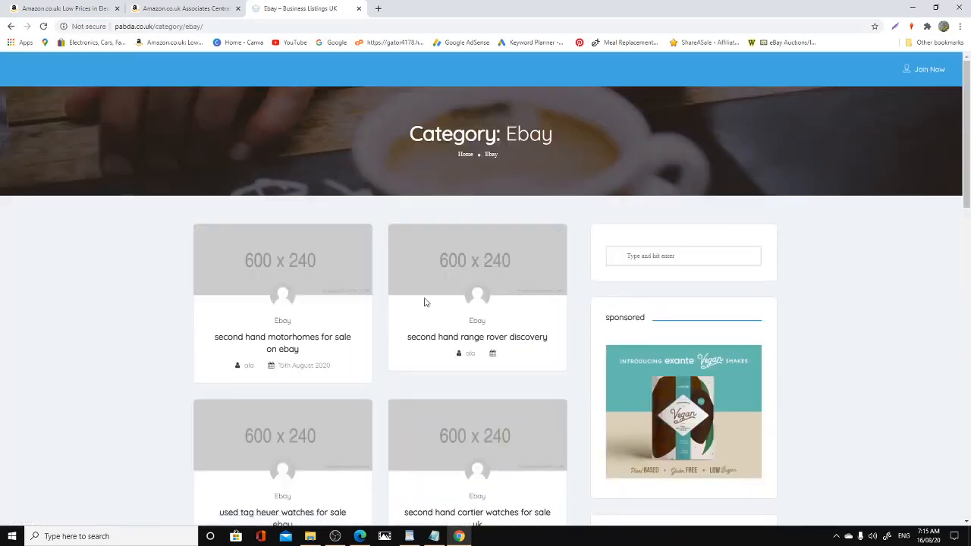
{"action": "scroll", "scroll_direction": "down", "scroll_amount": 3}
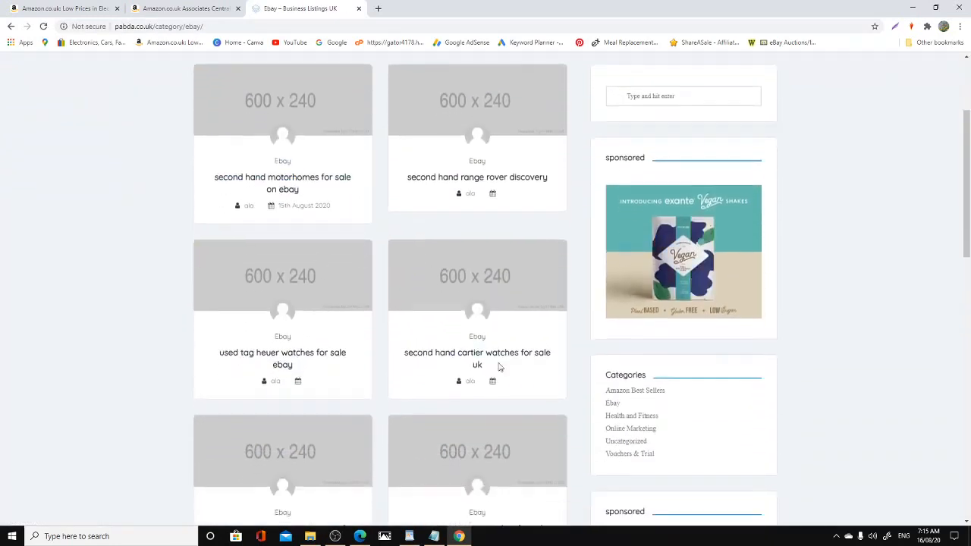
{"action": "scroll", "scroll_direction": "down", "scroll_amount": 3}
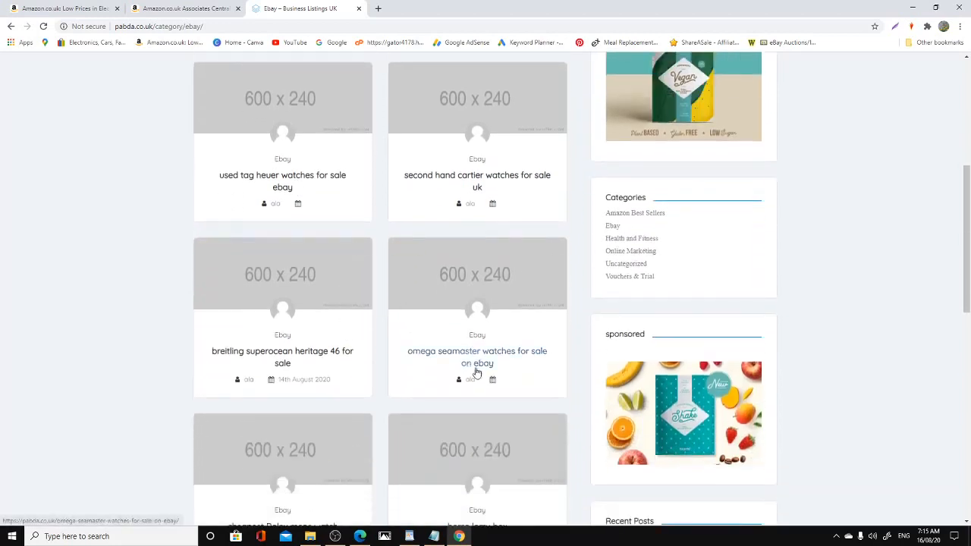
{"action": "scroll", "scroll_direction": "down", "scroll_amount": 3}
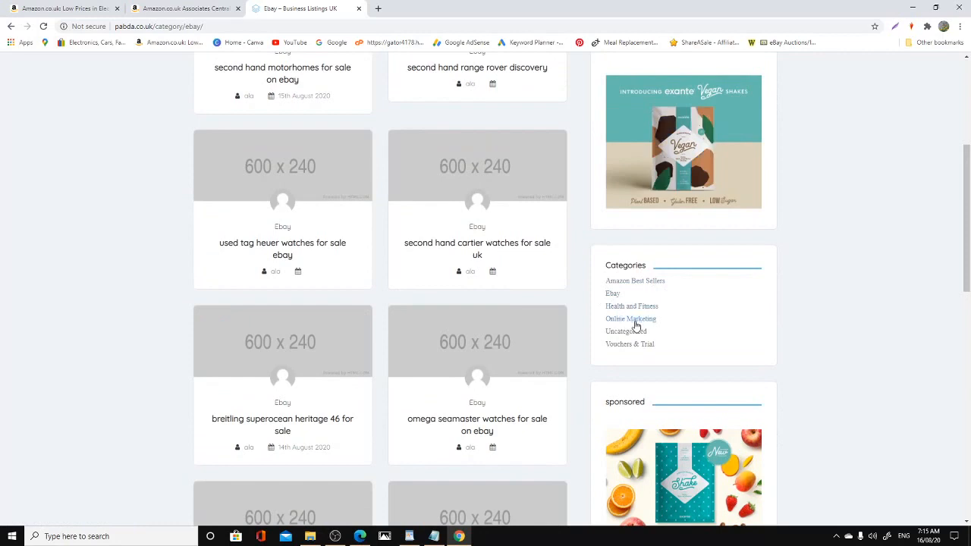
{"action": "mouse_move", "coordinate": [631, 307]}
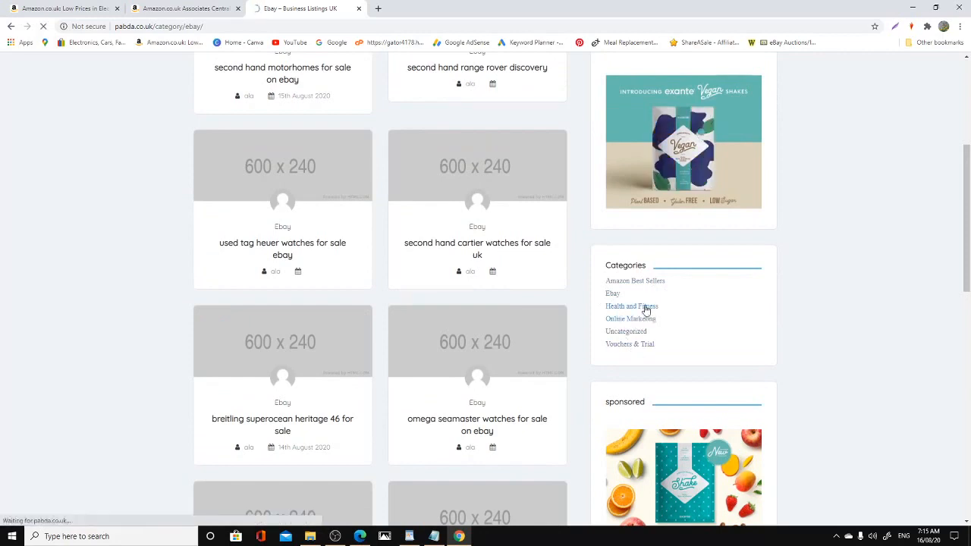
Browse the Health and Fitness category posts on fat-loss smoothies, type 2 diabetes and obesity.
{"action": "left_click", "coordinate": [632, 307]}
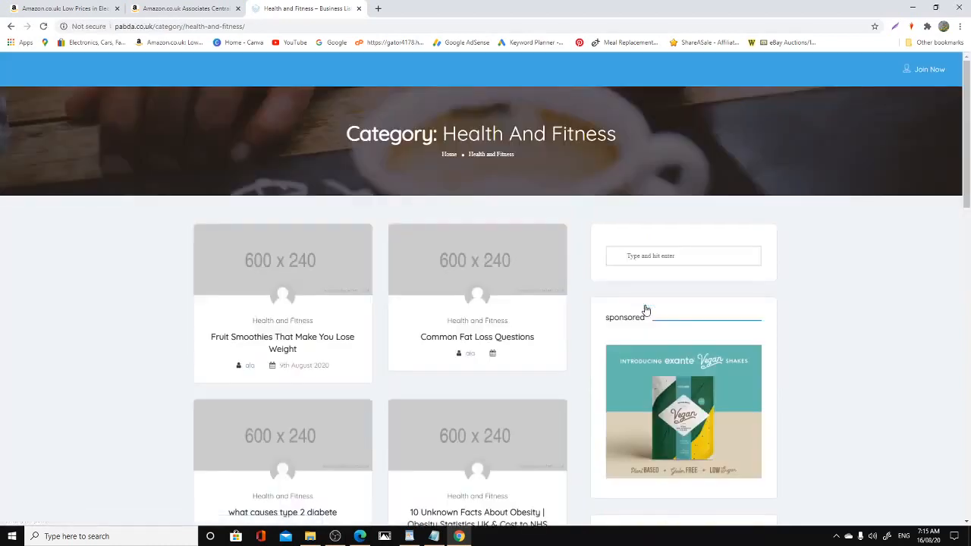
{"action": "scroll", "scroll_direction": "down", "scroll_amount": 3}
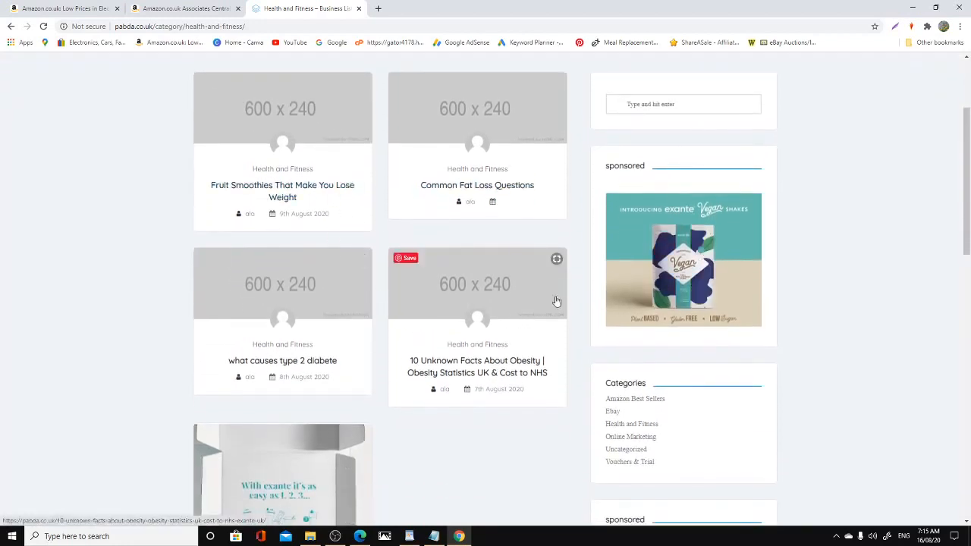
{"action": "scroll", "scroll_direction": "down", "scroll_amount": 3}
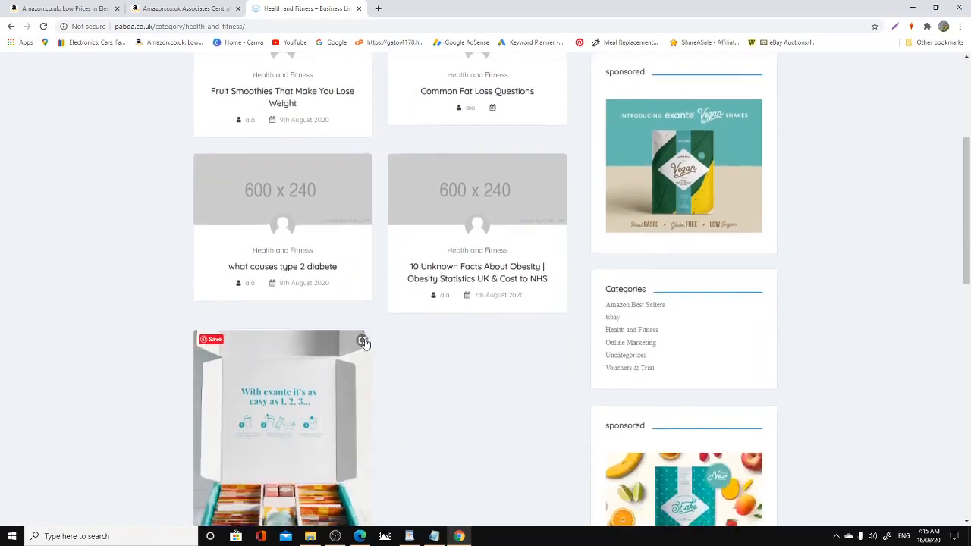
{"action": "scroll", "scroll_direction": "down", "scroll_amount": 3}
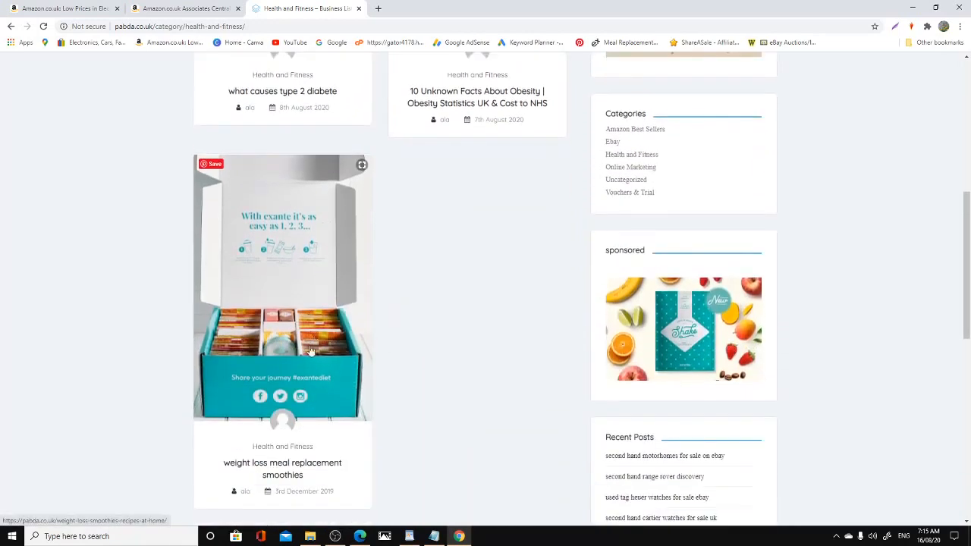
{"action": "scroll", "scroll_direction": "up", "scroll_amount": 3}
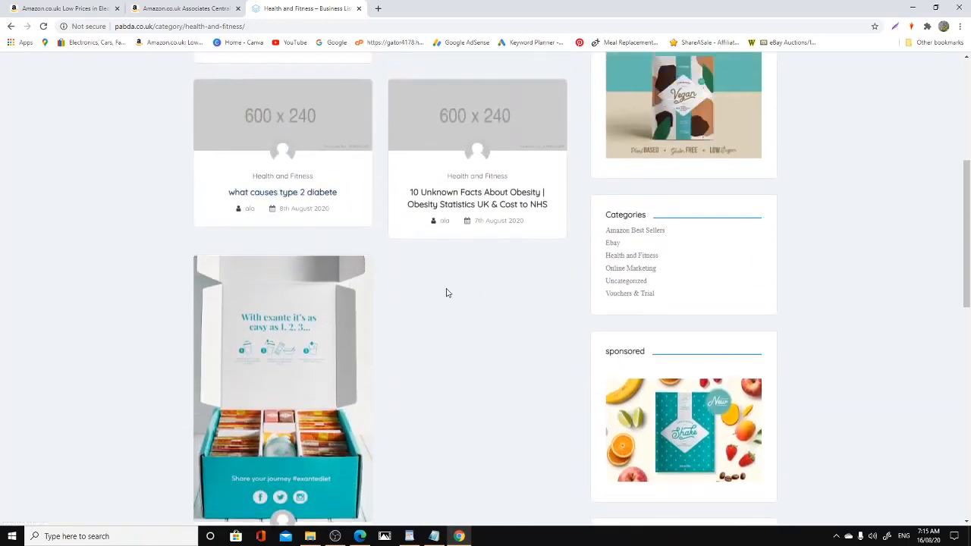
{"action": "scroll", "scroll_direction": "down", "scroll_amount": 3}
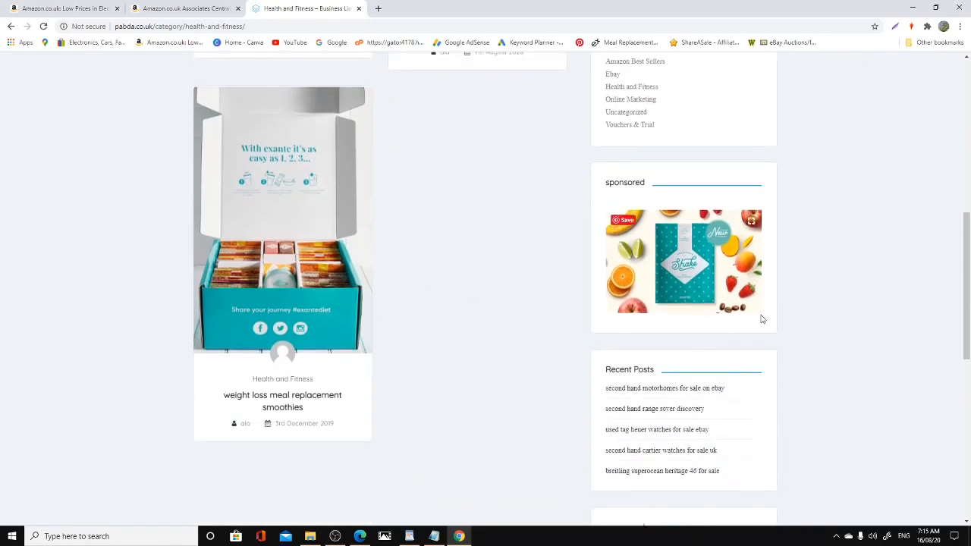
{"action": "scroll", "scroll_direction": "up", "scroll_amount": 3}
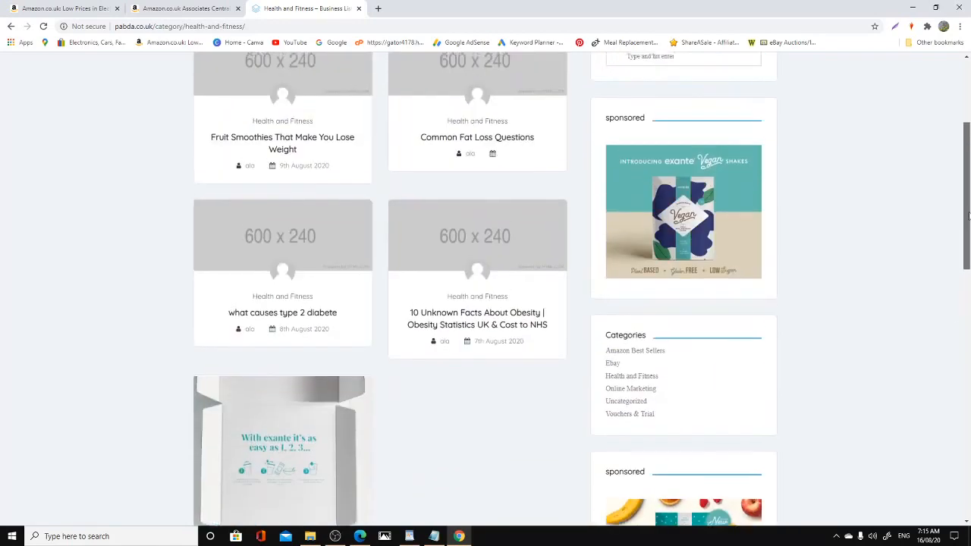
{"action": "scroll", "scroll_direction": "up", "scroll_amount": 3}
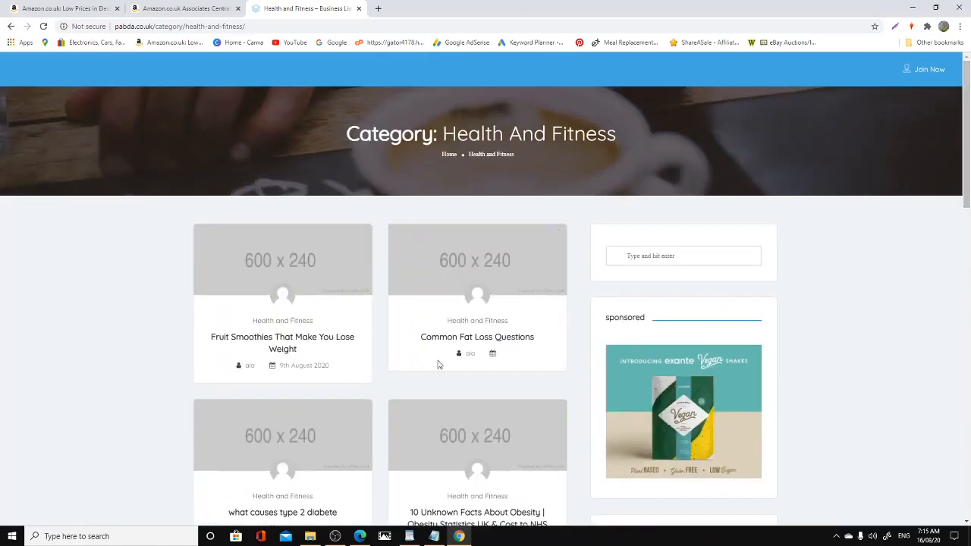
{"action": "scroll", "scroll_direction": "down", "scroll_amount": 3}
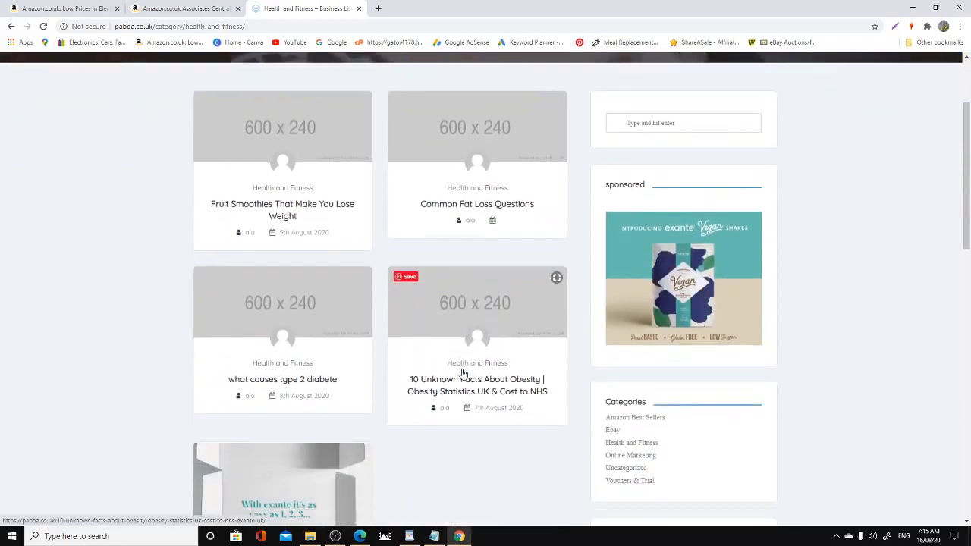
{"action": "scroll", "scroll_direction": "down", "scroll_amount": 3}
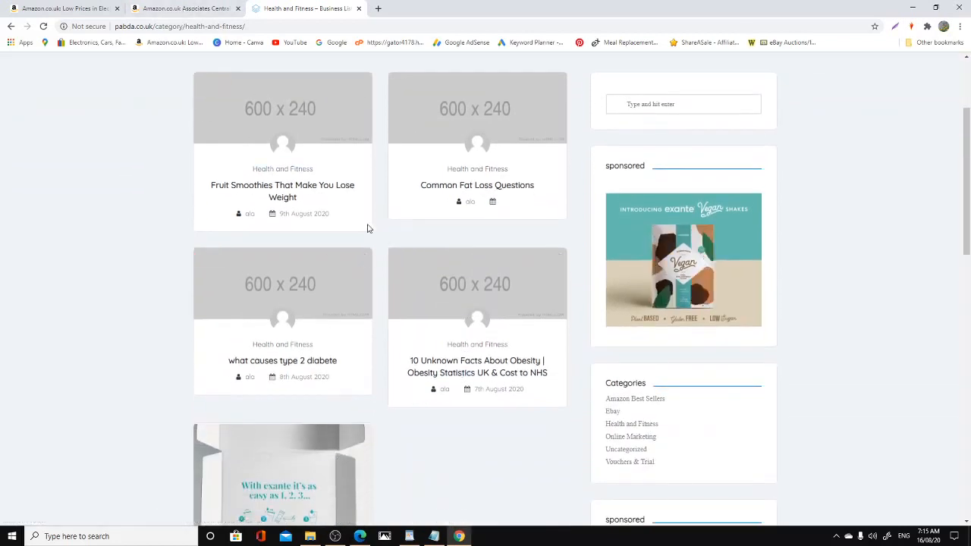
{"action": "scroll", "scroll_direction": "down", "scroll_amount": 3}
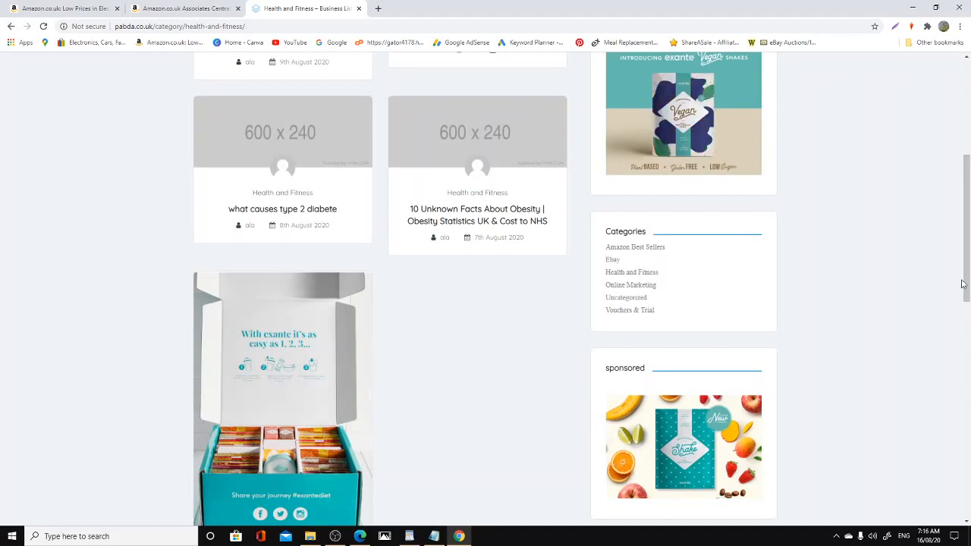
Finish scanning the Health and Fitness posts and go to the Online Marketing category.
{"action": "scroll", "scroll_direction": "down", "scroll_amount": 3}
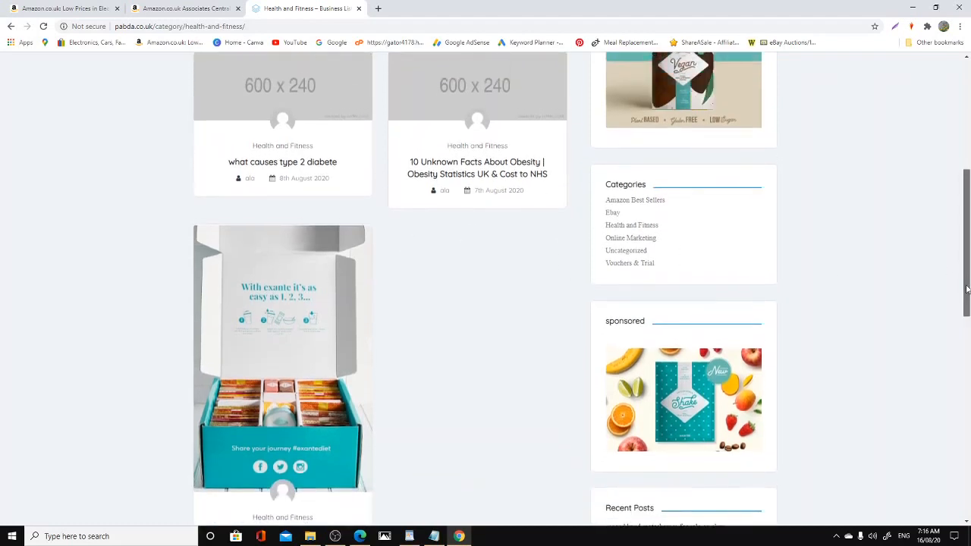
{"action": "scroll", "scroll_direction": "down", "scroll_amount": 3}
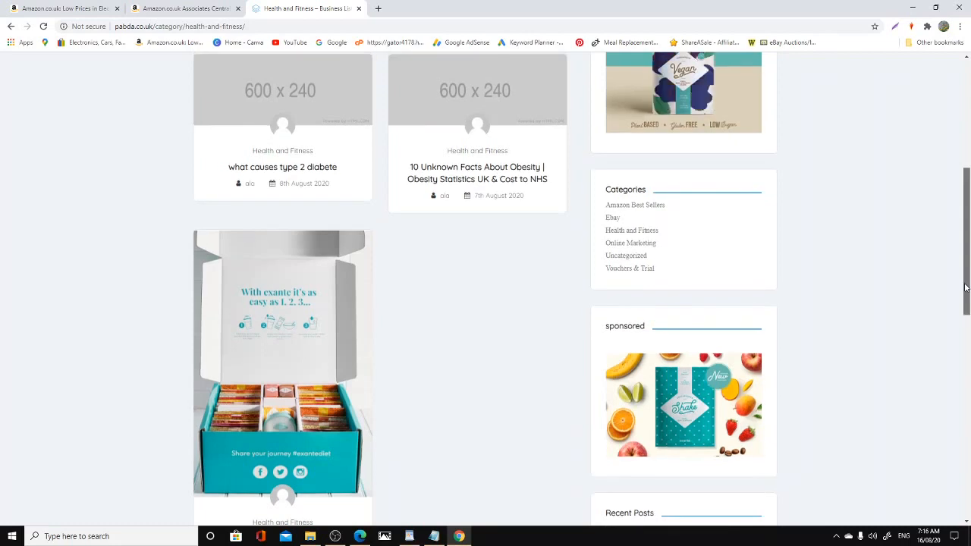
{"action": "scroll", "scroll_direction": "down", "scroll_amount": 3}
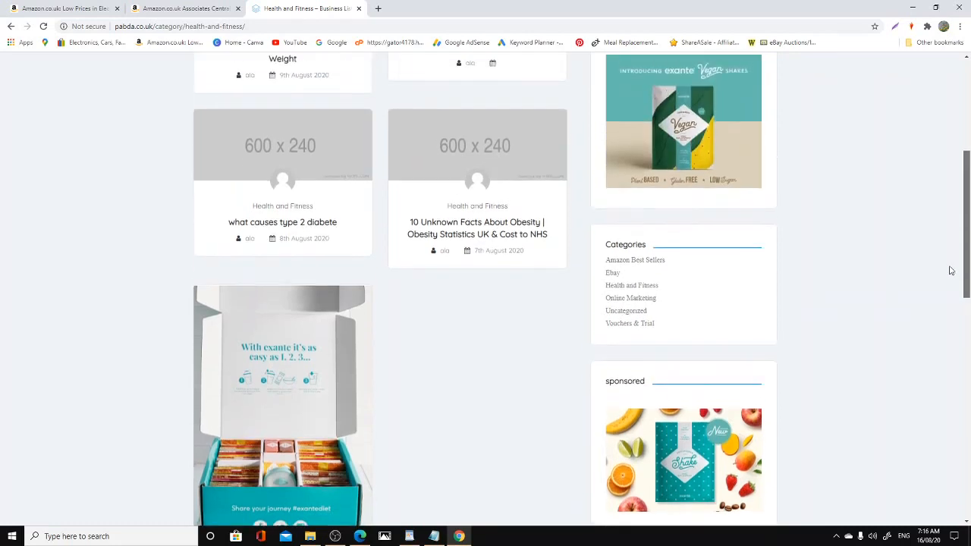
{"action": "scroll", "scroll_direction": "up", "scroll_amount": 3}
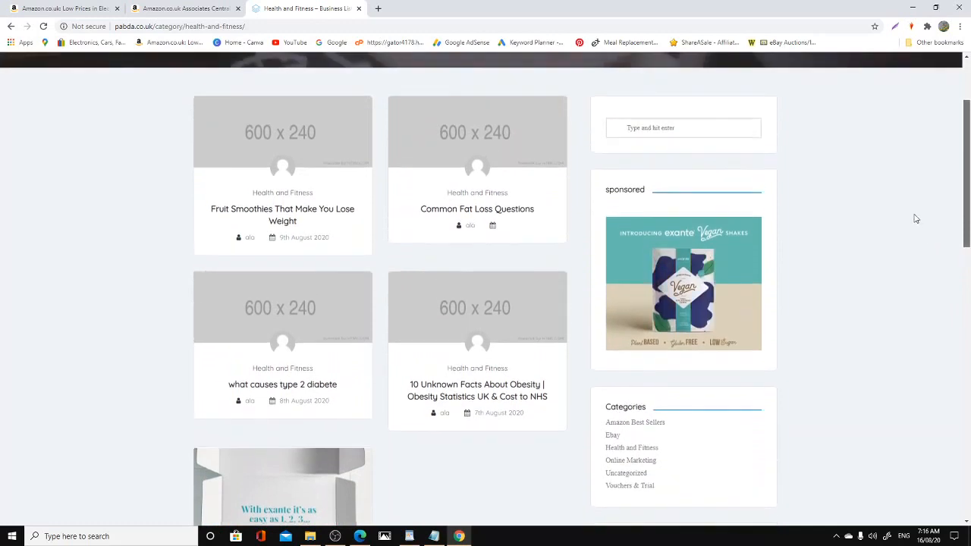
{"action": "scroll", "scroll_direction": "up", "scroll_amount": 3}
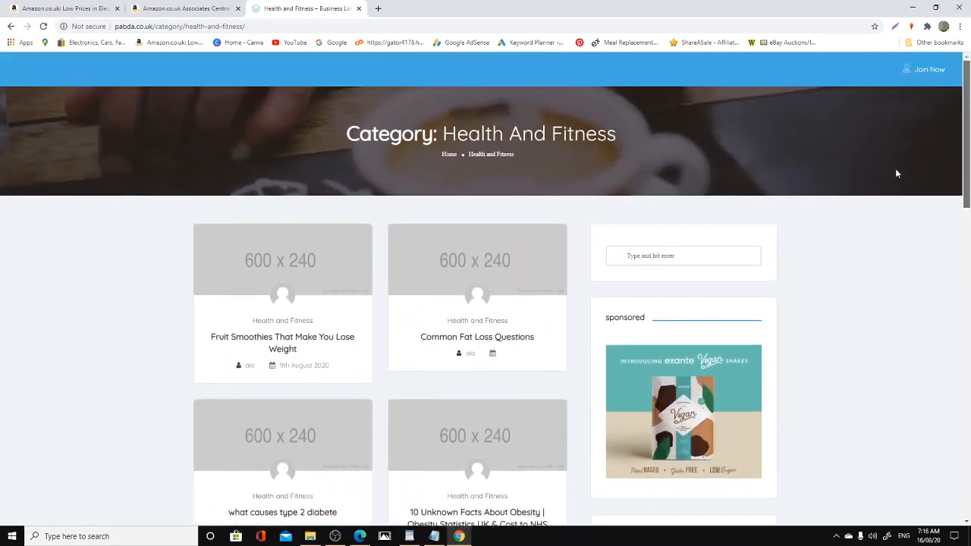
{"action": "scroll", "scroll_direction": "down", "scroll_amount": 3}
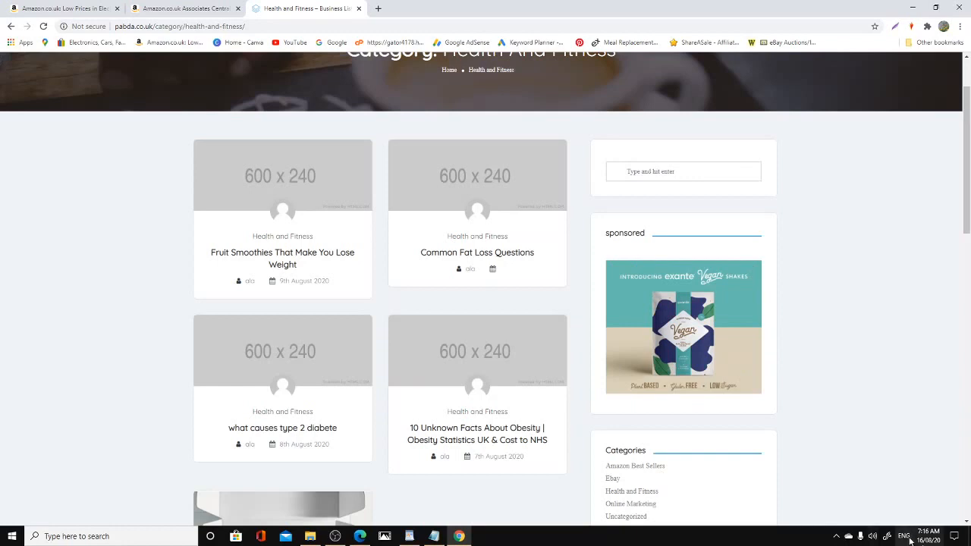
{"action": "scroll", "scroll_direction": "down", "scroll_amount": 3}
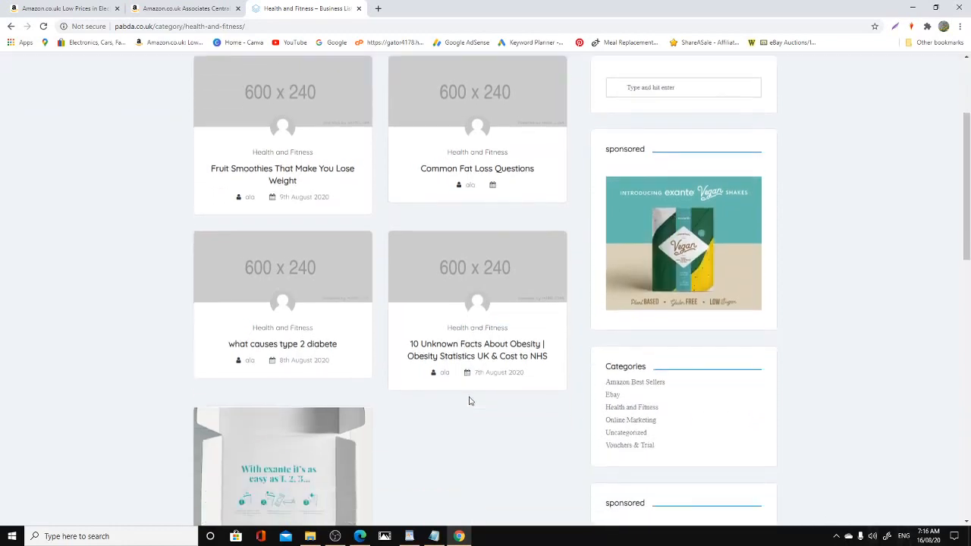
{"action": "scroll", "scroll_direction": "down", "scroll_amount": 3}
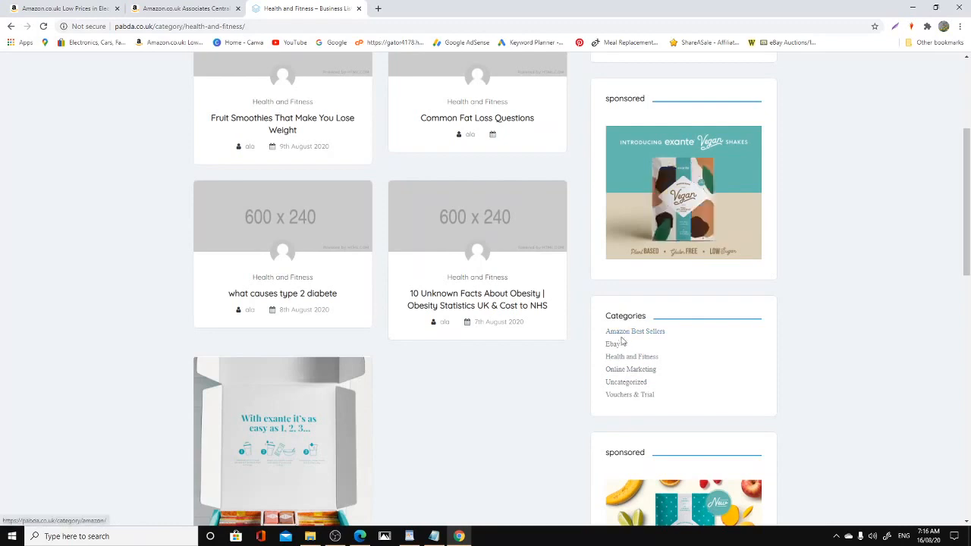
{"action": "left_click", "coordinate": [632, 369]}
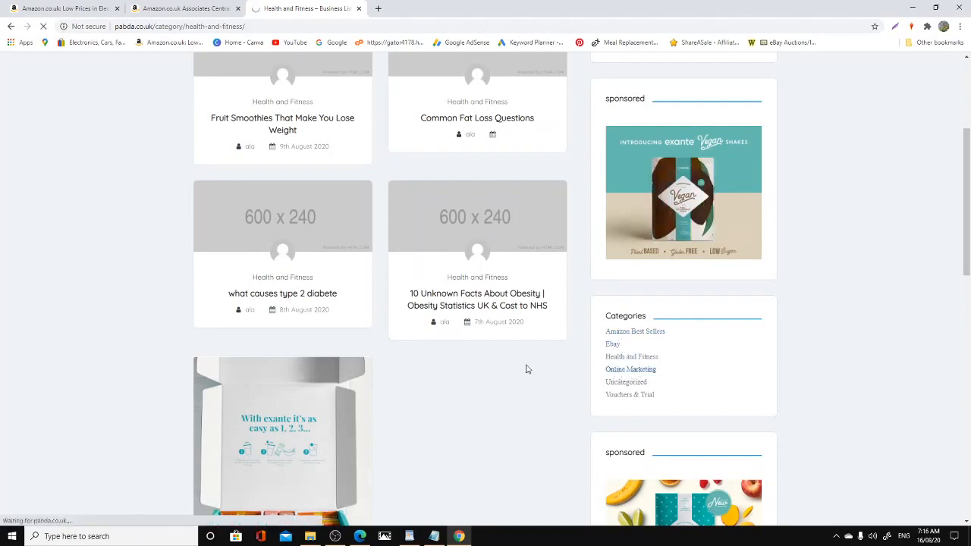
Skim the Online Marketing brand promotion and broadband posts, then go to Amazon Best Sellers.
{"action": "left_click", "coordinate": [631, 369]}
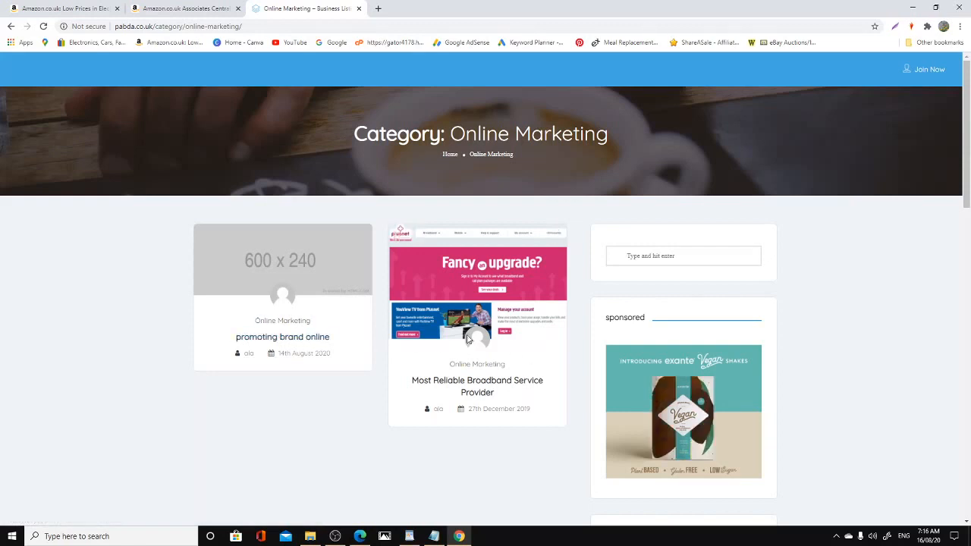
{"action": "scroll", "scroll_direction": "down", "scroll_amount": 3}
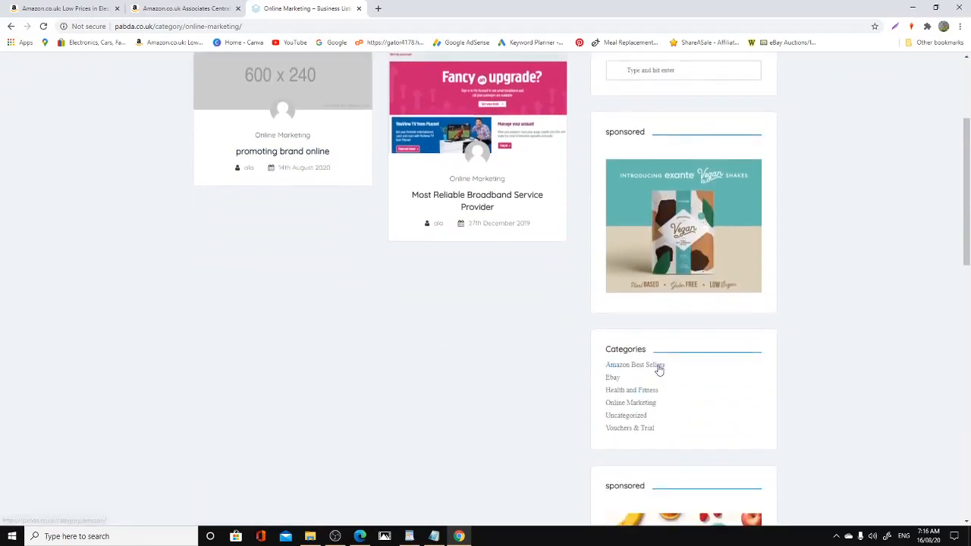
{"action": "left_click", "coordinate": [635, 365]}
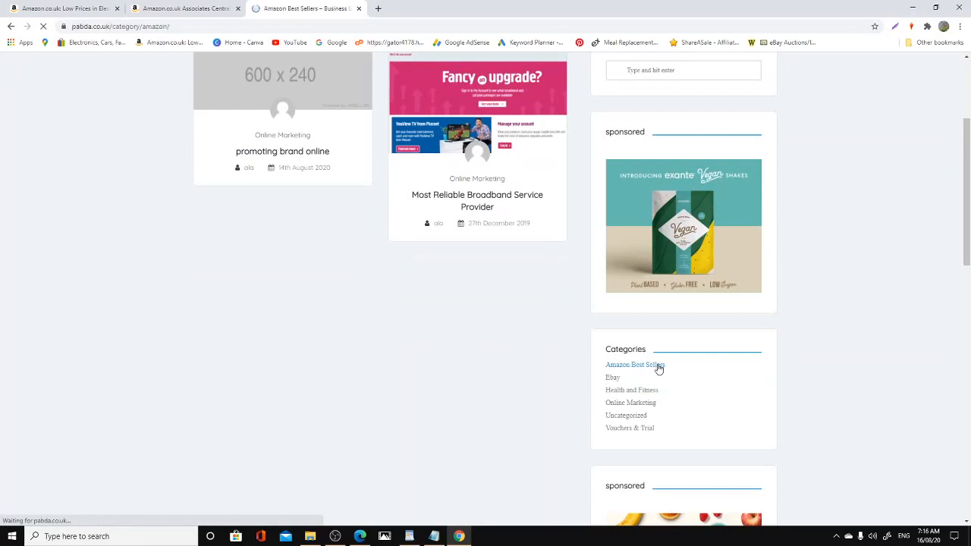
Browse the Amazon Best Sellers posts (Home & Kitchen, Grocery, Sports & Outdoors) and return to the top.
{"action": "left_click", "coordinate": [634, 364]}
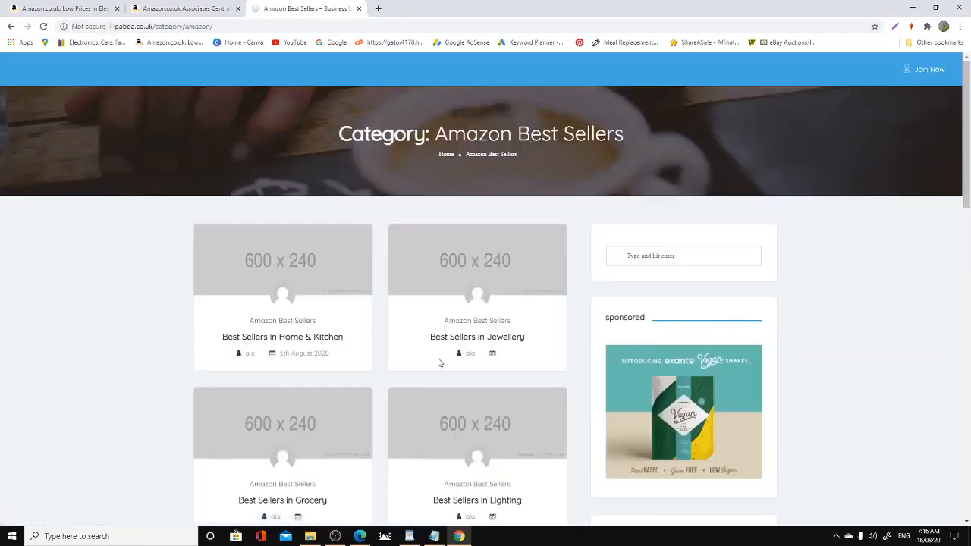
{"action": "scroll", "scroll_direction": "down", "scroll_amount": 3}
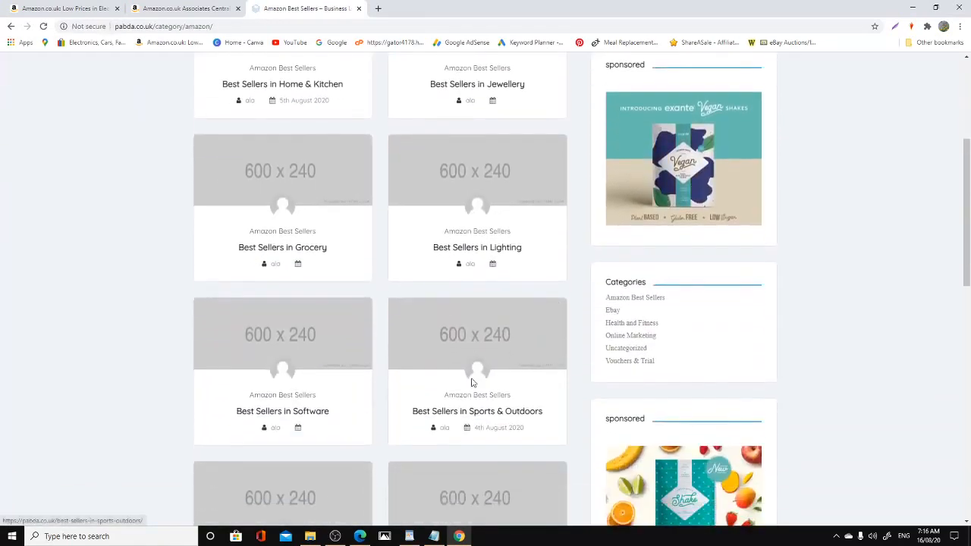
{"action": "scroll", "scroll_direction": "down", "scroll_amount": 3}
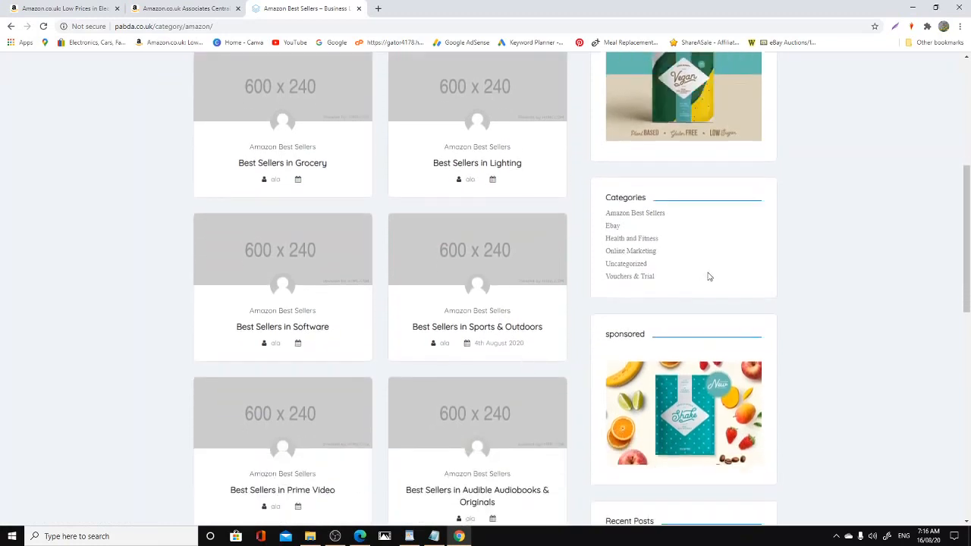
{"action": "mouse_move", "coordinate": [455, 375]}
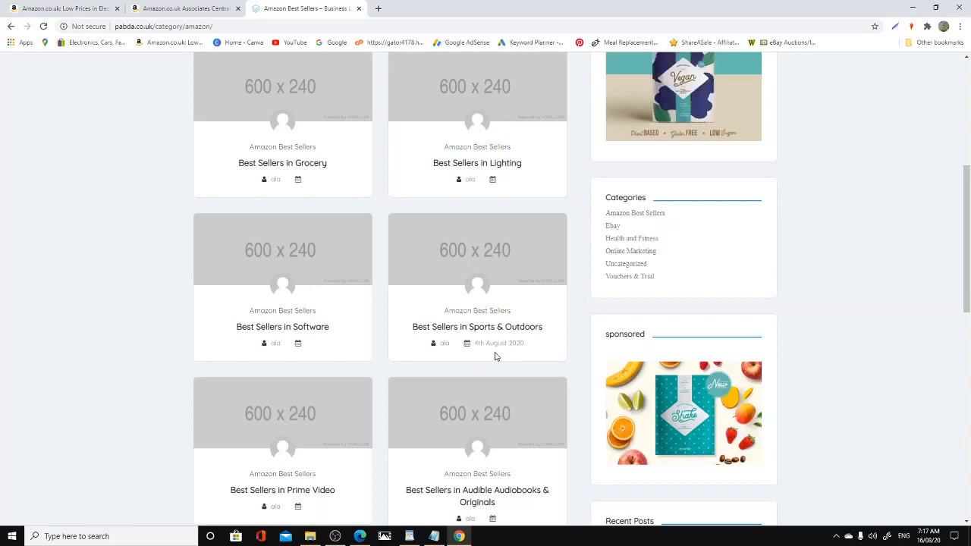
{"action": "mouse_move", "coordinate": [519, 290]}
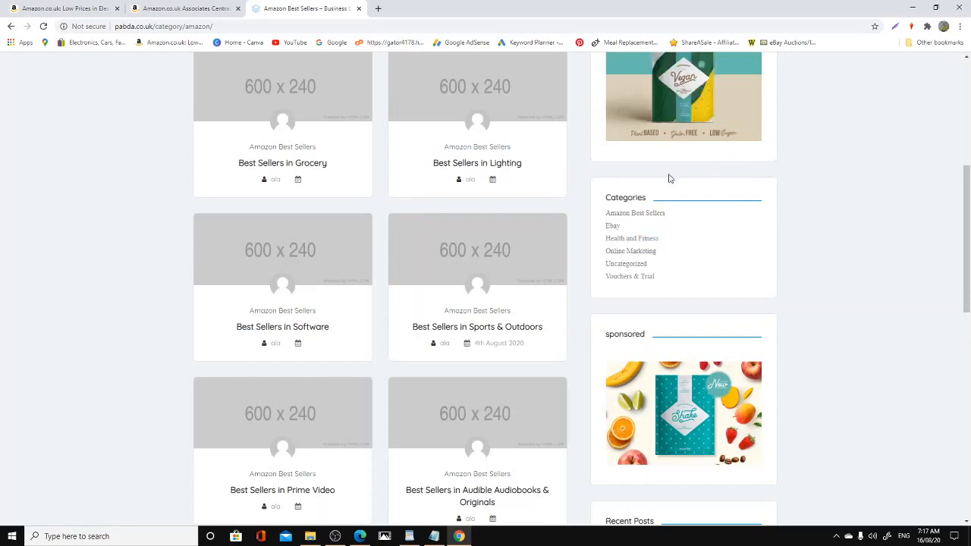
{"action": "mouse_move", "coordinate": [519, 245]}
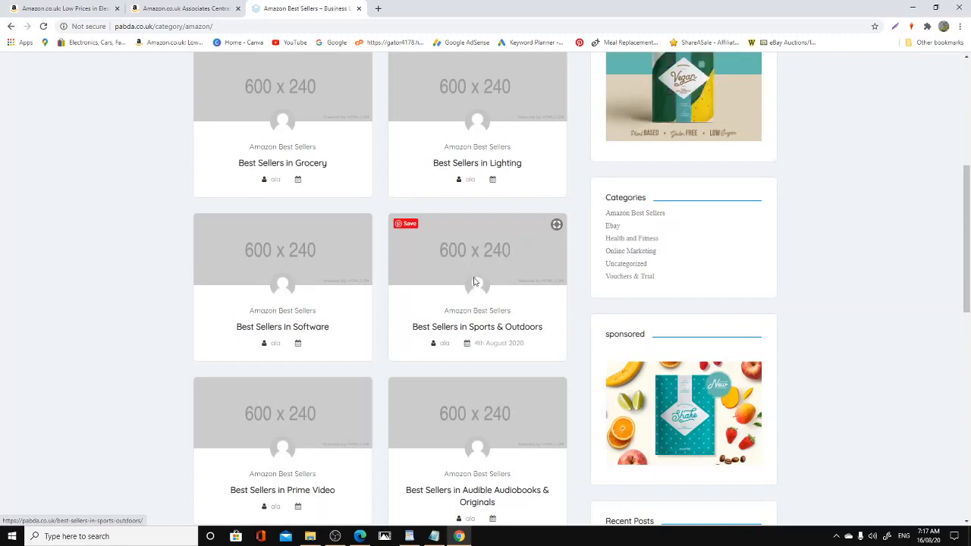
{"action": "scroll", "scroll_direction": "up", "scroll_amount": 3}
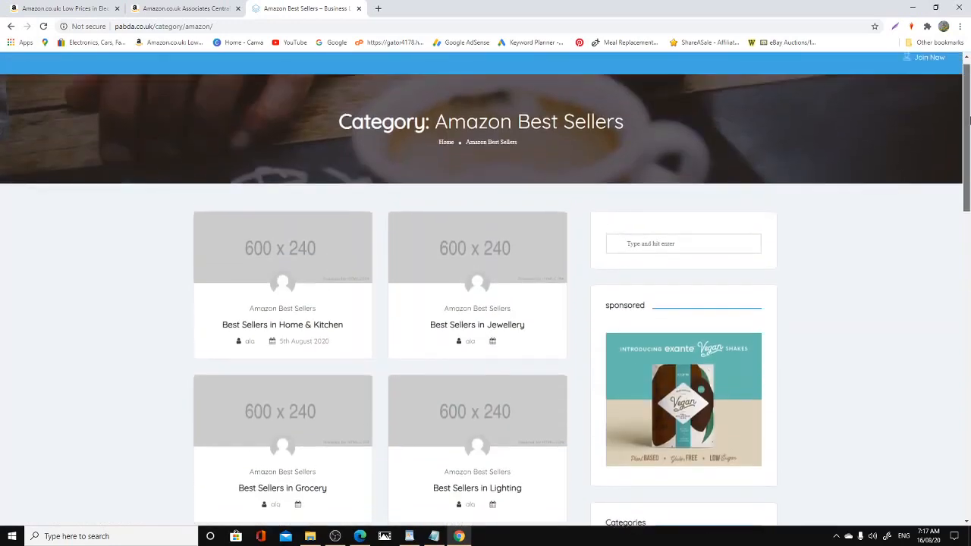
{"action": "scroll", "scroll_direction": "up", "scroll_amount": 3}
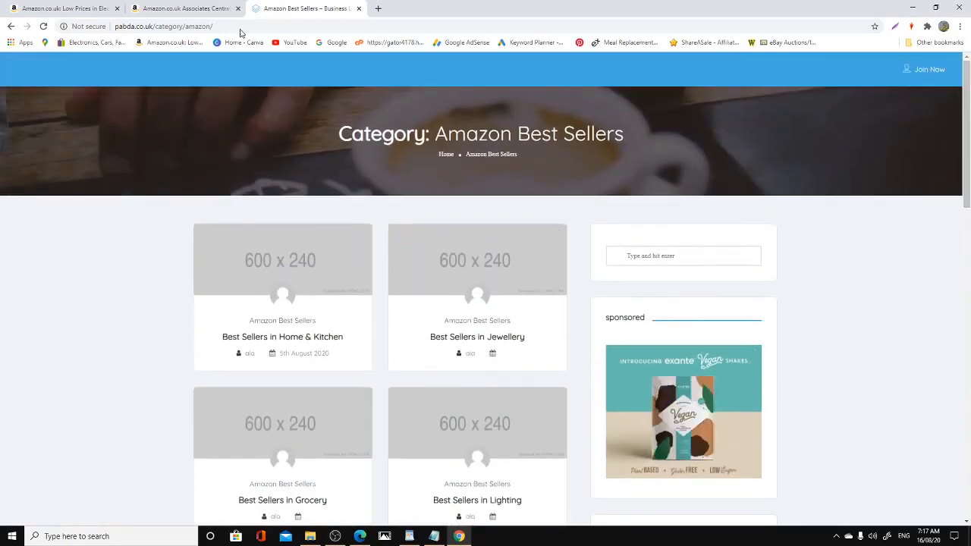
{"action": "mouse_move", "coordinate": [186, 9]}
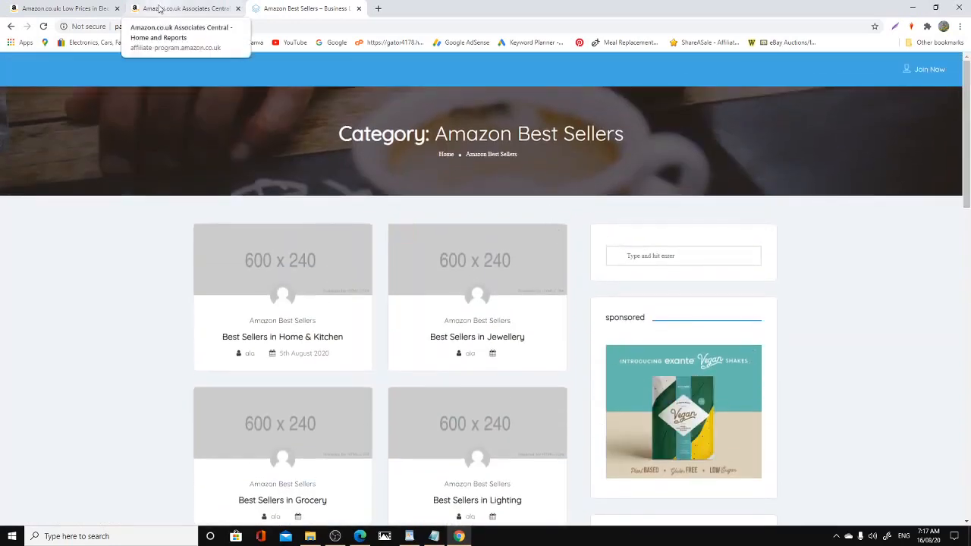
In Associates Central, set the report date range to Last Year (01/01/2019 to 31/12/2019) and apply it.
{"action": "left_click", "coordinate": [185, 9]}
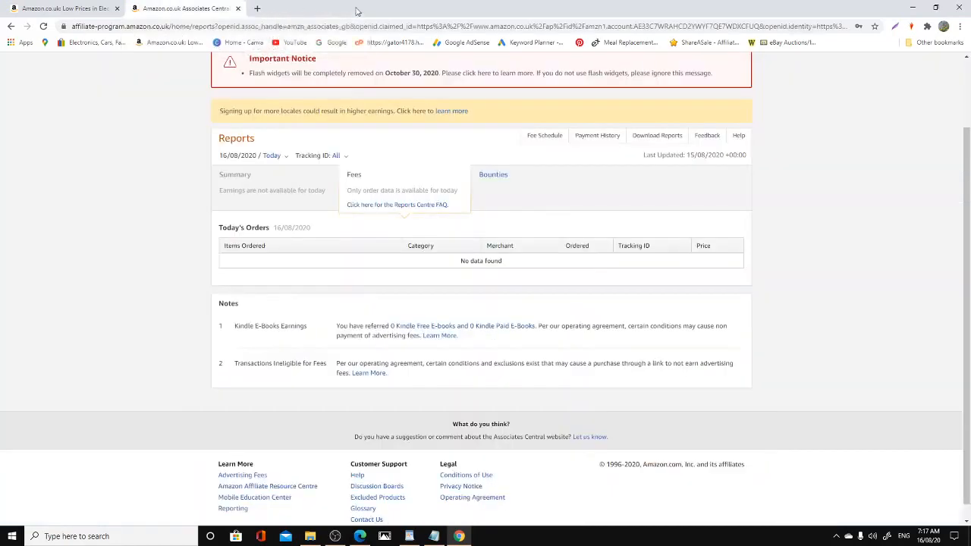
{"action": "scroll", "scroll_direction": "up", "scroll_amount": 3}
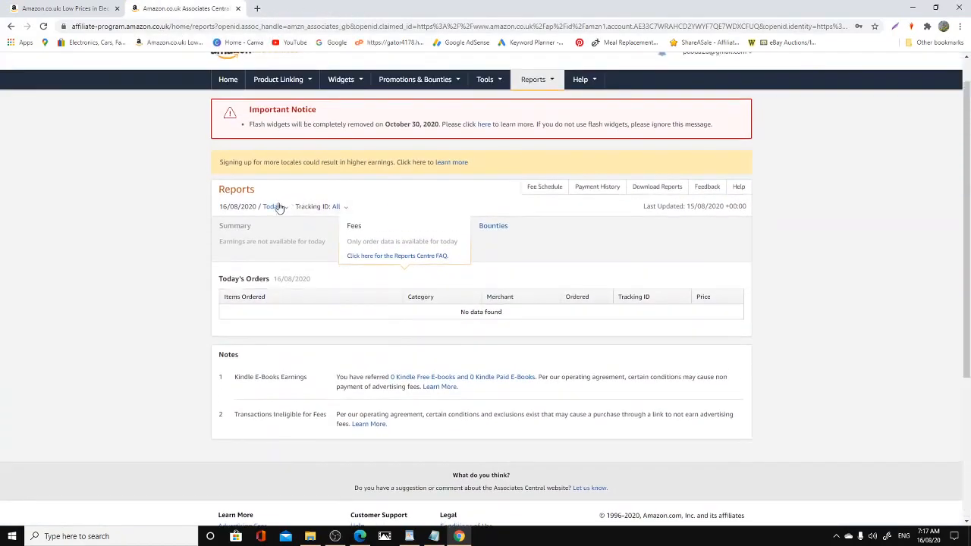
{"action": "left_click", "coordinate": [273, 207]}
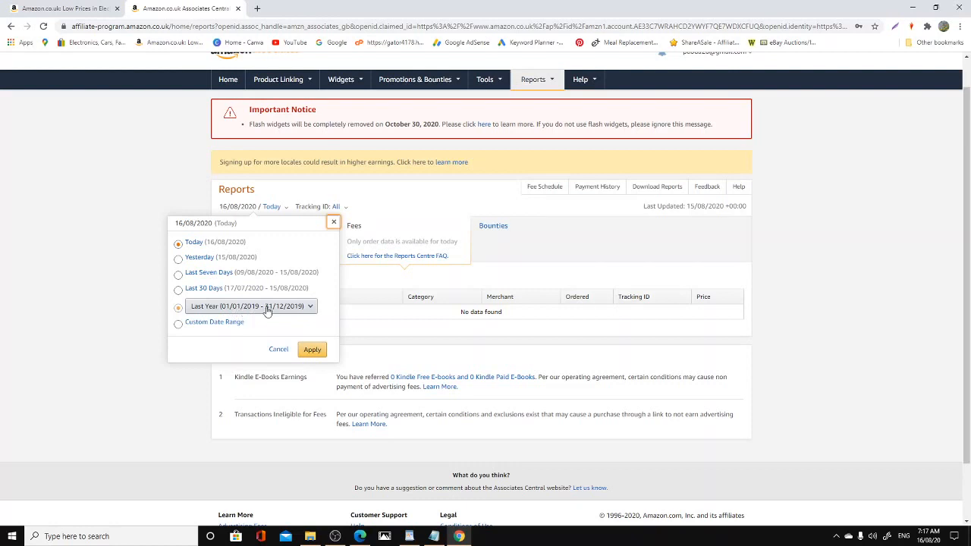
{"action": "mouse_move", "coordinate": [291, 313]}
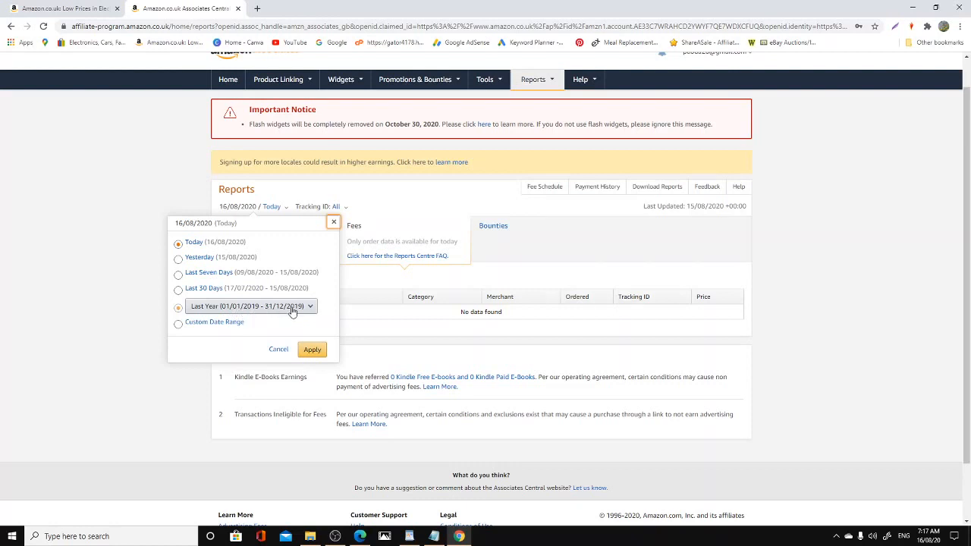
{"action": "left_click", "coordinate": [311, 349]}
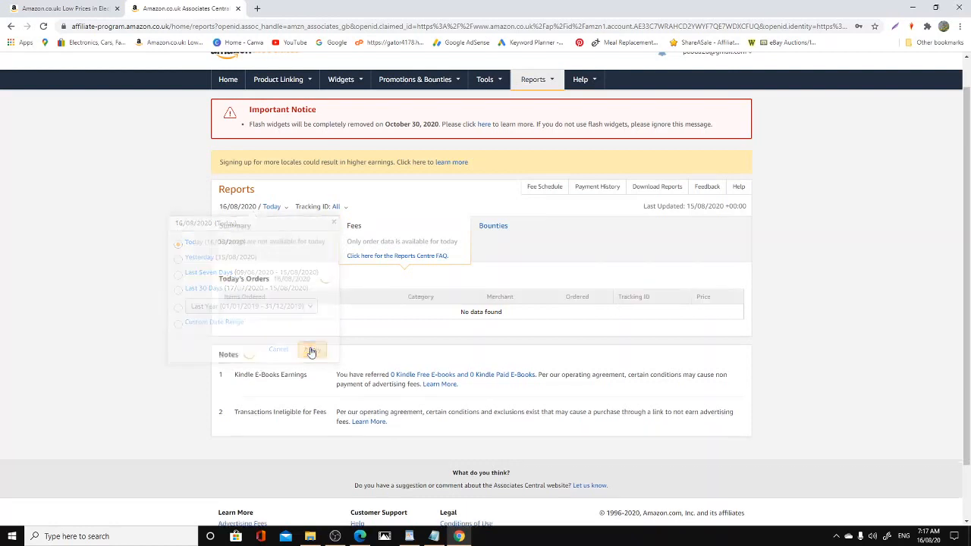
{"action": "left_click", "coordinate": [311, 350]}
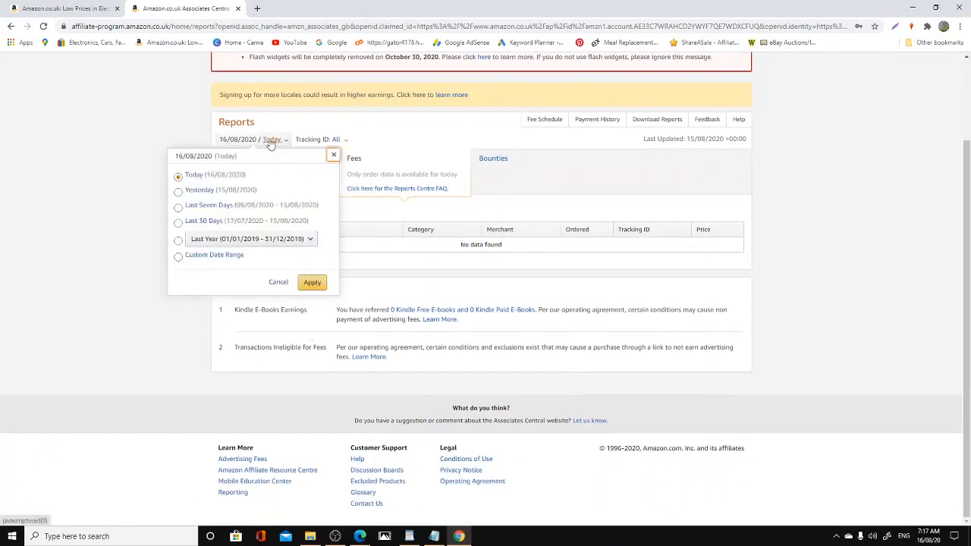
{"action": "left_click", "coordinate": [179, 240]}
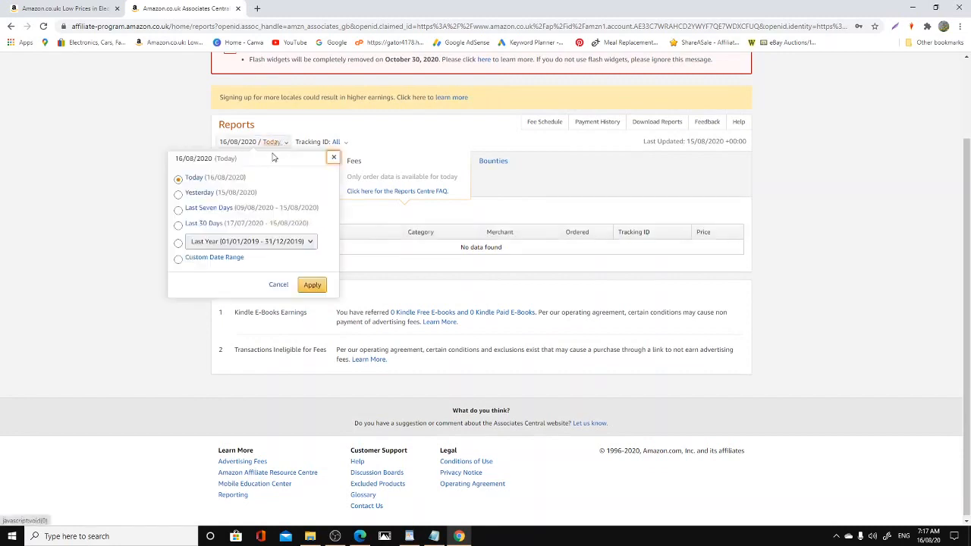
{"action": "left_click", "coordinate": [180, 241]}
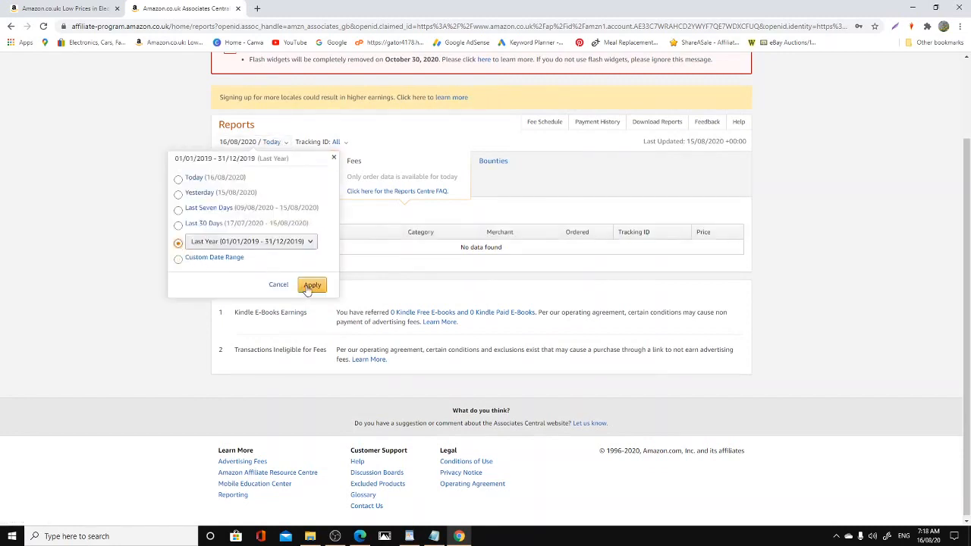
{"action": "left_click", "coordinate": [312, 285]}
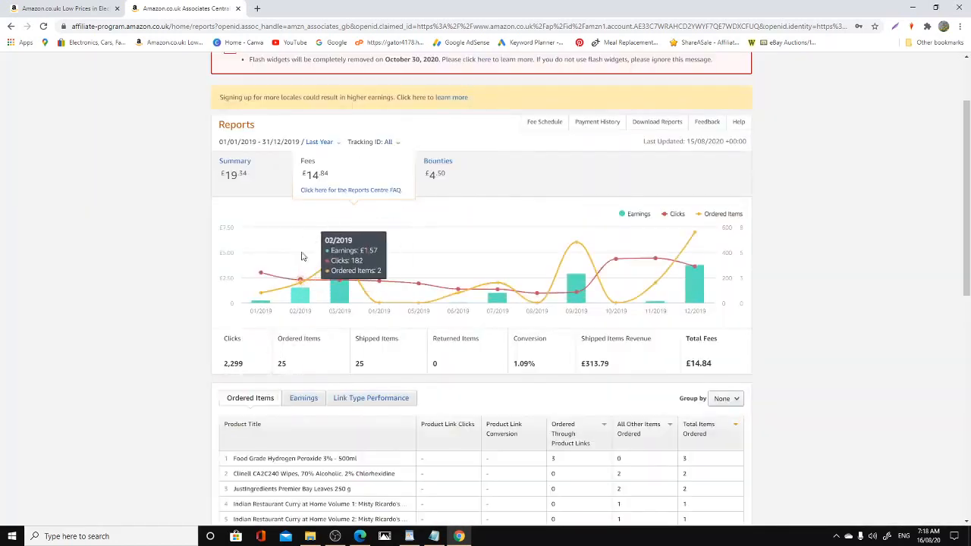
{"action": "mouse_move", "coordinate": [213, 372]}
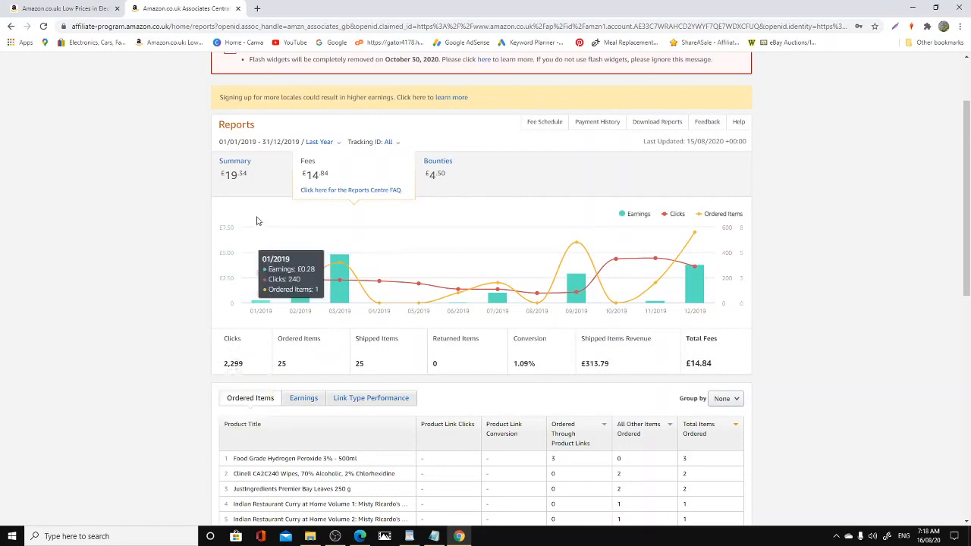
{"action": "mouse_move", "coordinate": [589, 185]}
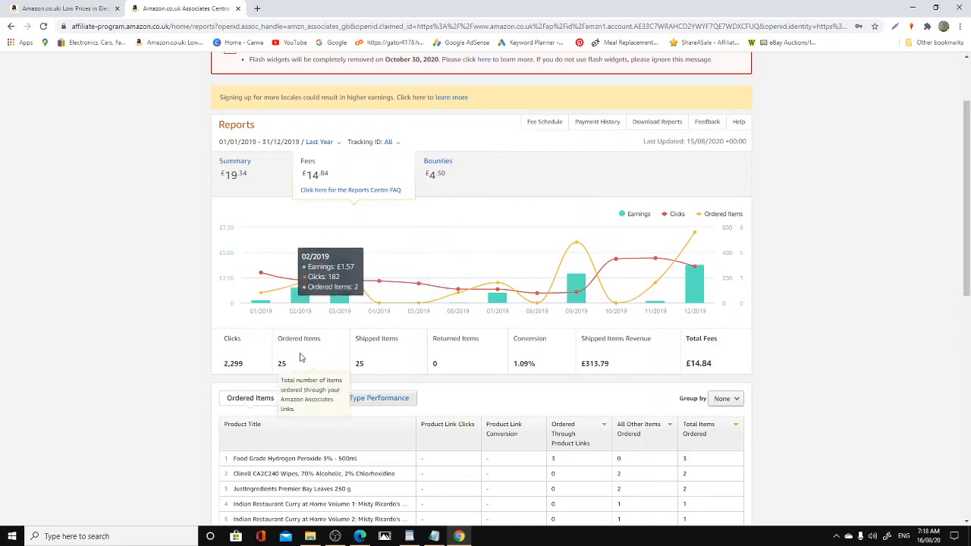
{"action": "mouse_move", "coordinate": [577, 370]}
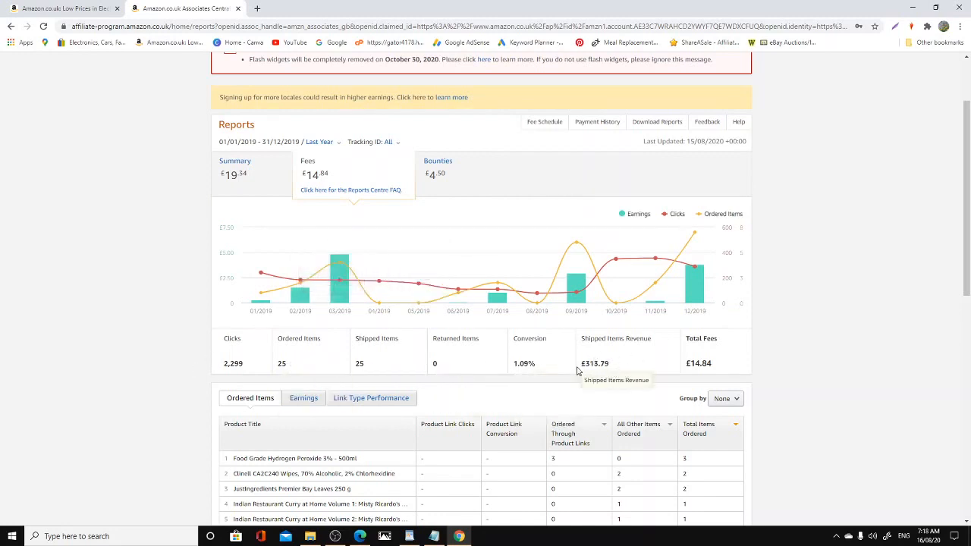
{"action": "mouse_move", "coordinate": [613, 368]}
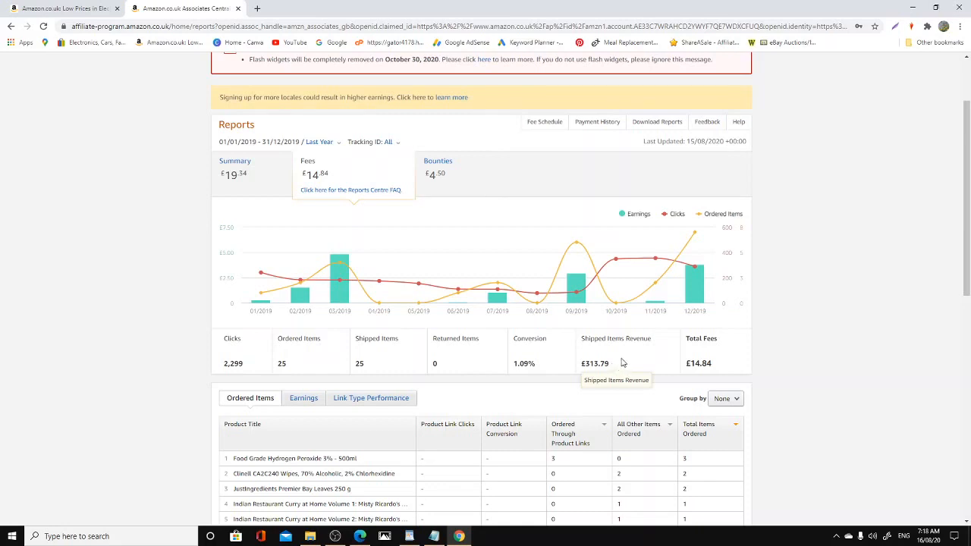
{"action": "mouse_move", "coordinate": [605, 364]}
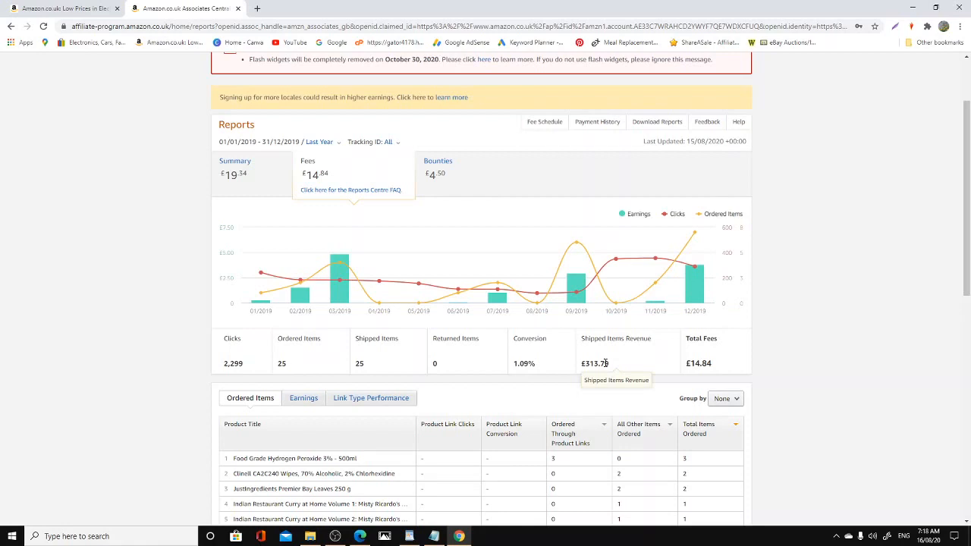
{"action": "mouse_move", "coordinate": [395, 225]}
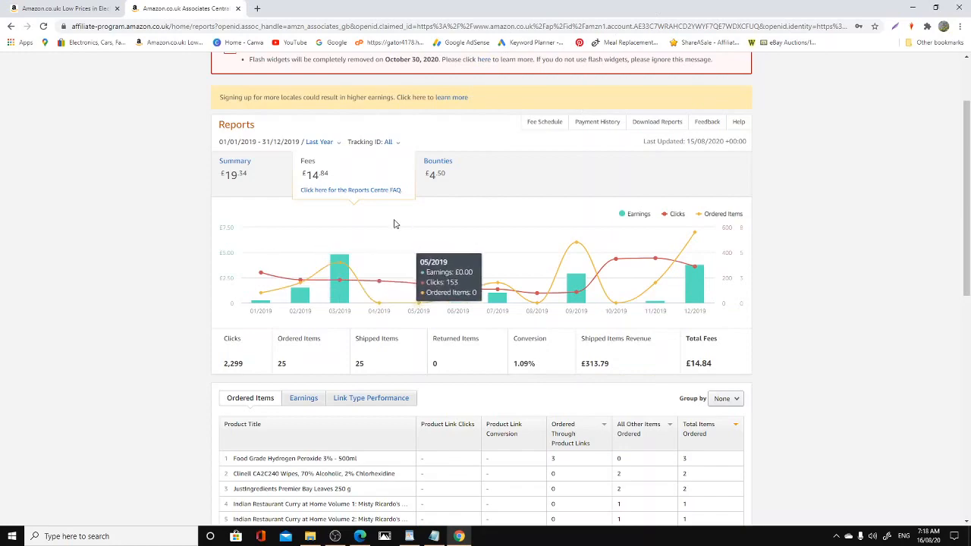
{"action": "mouse_move", "coordinate": [264, 364]}
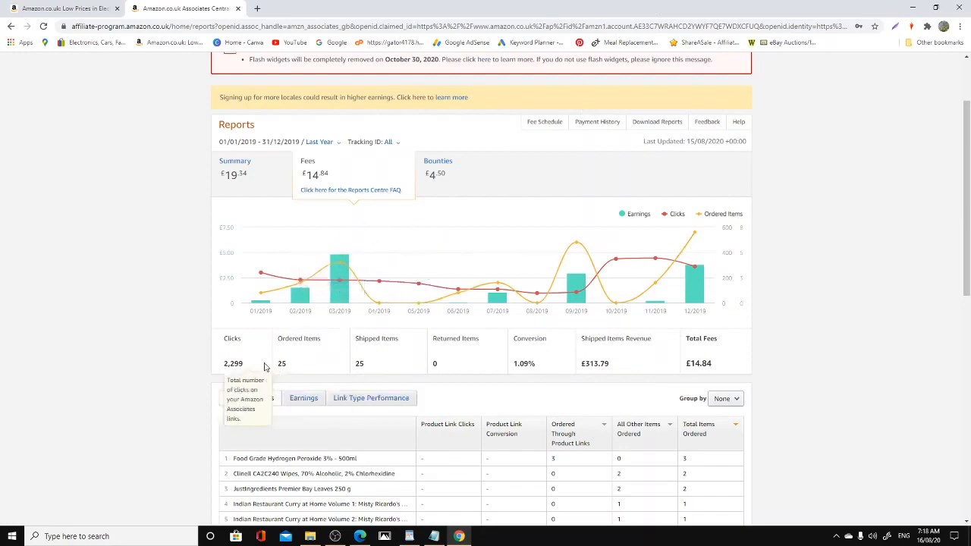
{"action": "scroll", "scroll_direction": "down", "scroll_amount": 3}
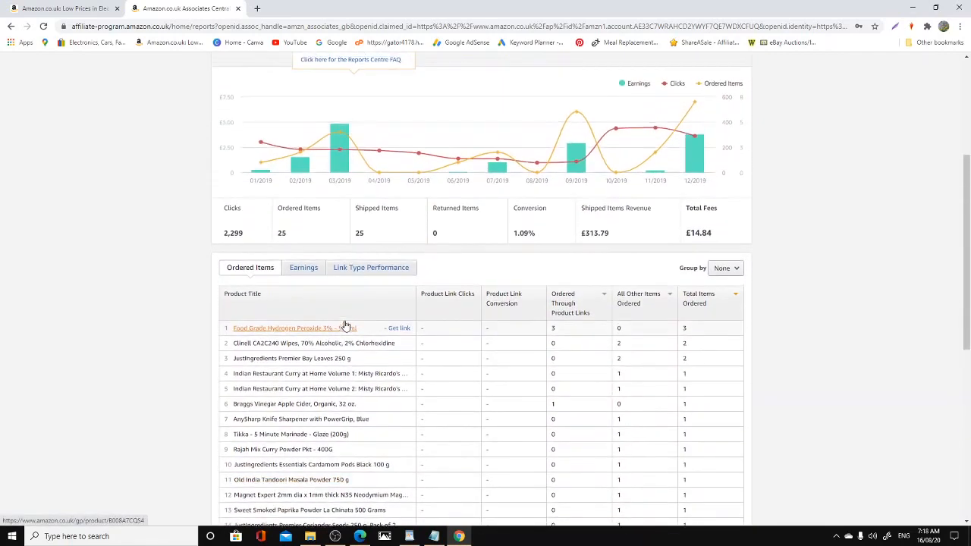
{"action": "scroll", "scroll_direction": "up", "scroll_amount": 3}
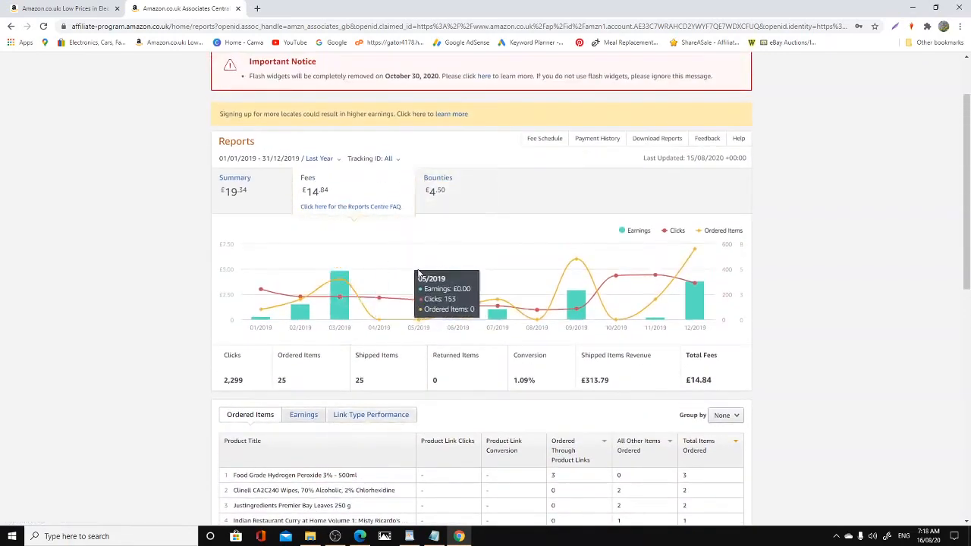
{"action": "scroll", "scroll_direction": "up", "scroll_amount": 3}
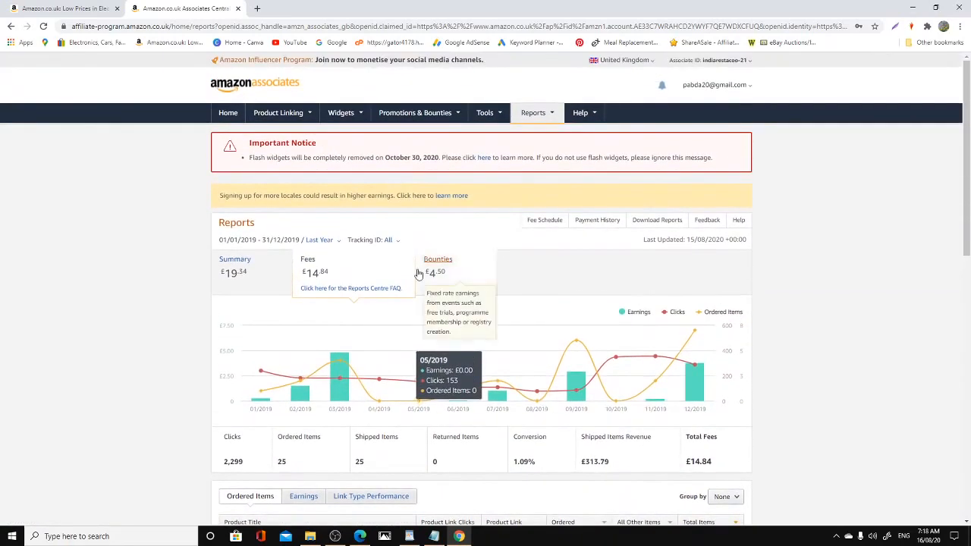
{"action": "mouse_move", "coordinate": [418, 274]}
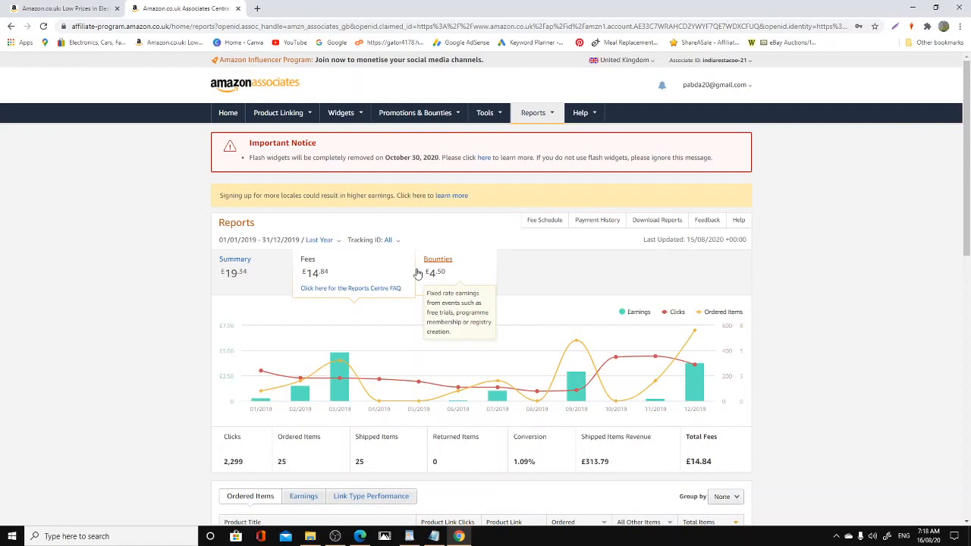
{"action": "mouse_move", "coordinate": [501, 261]}
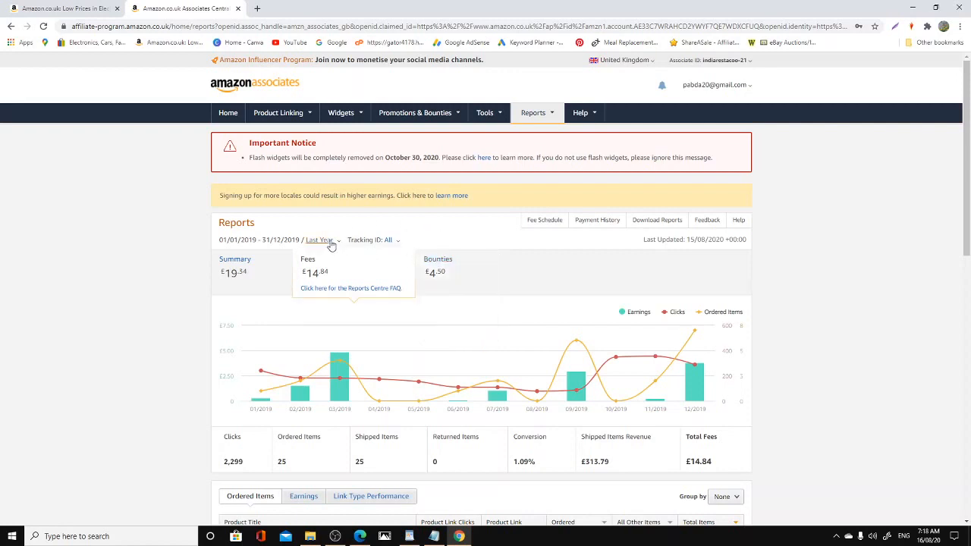
Set the report date range to Yesterday (15/08/2020) and apply it.
{"action": "left_click", "coordinate": [320, 240]}
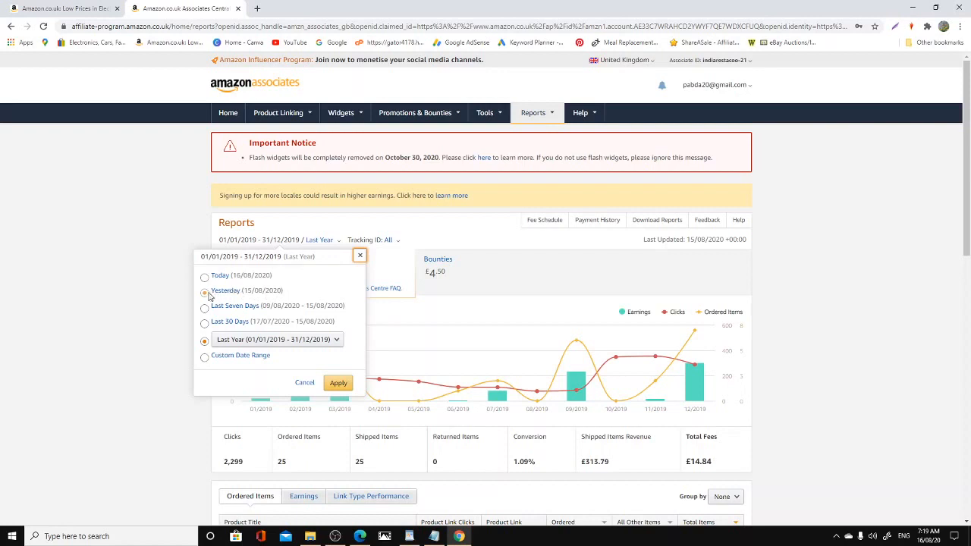
{"action": "left_click", "coordinate": [203, 292]}
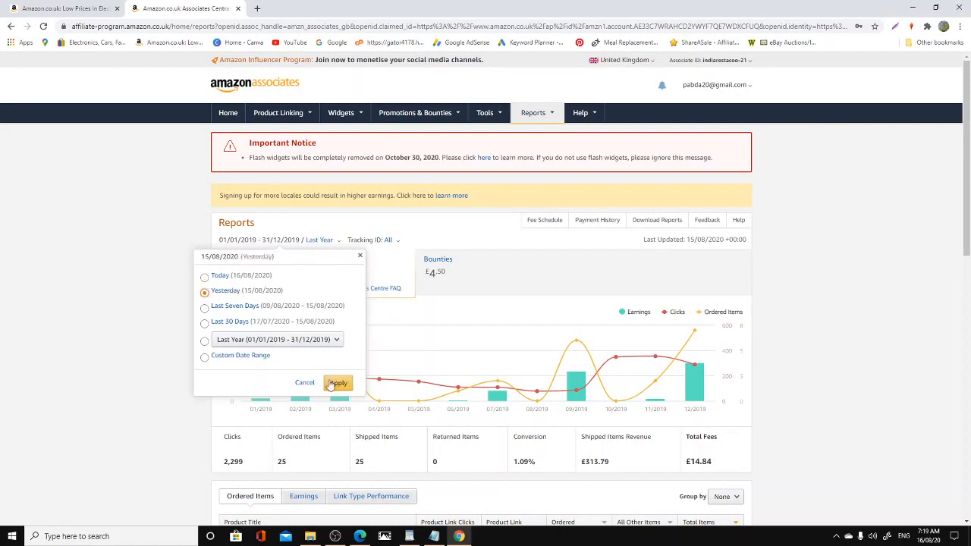
{"action": "left_click", "coordinate": [337, 382]}
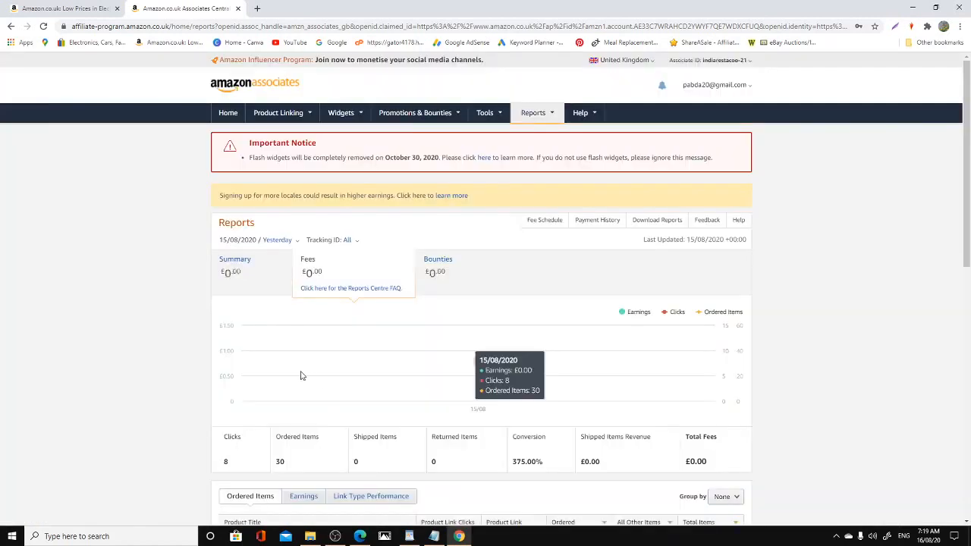
{"action": "mouse_move", "coordinate": [224, 462]}
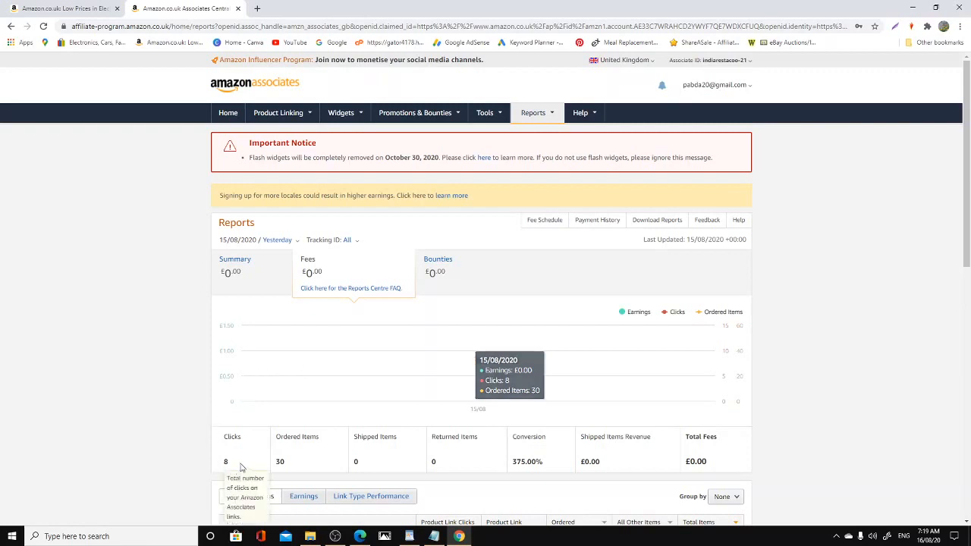
{"action": "mouse_move", "coordinate": [300, 462]}
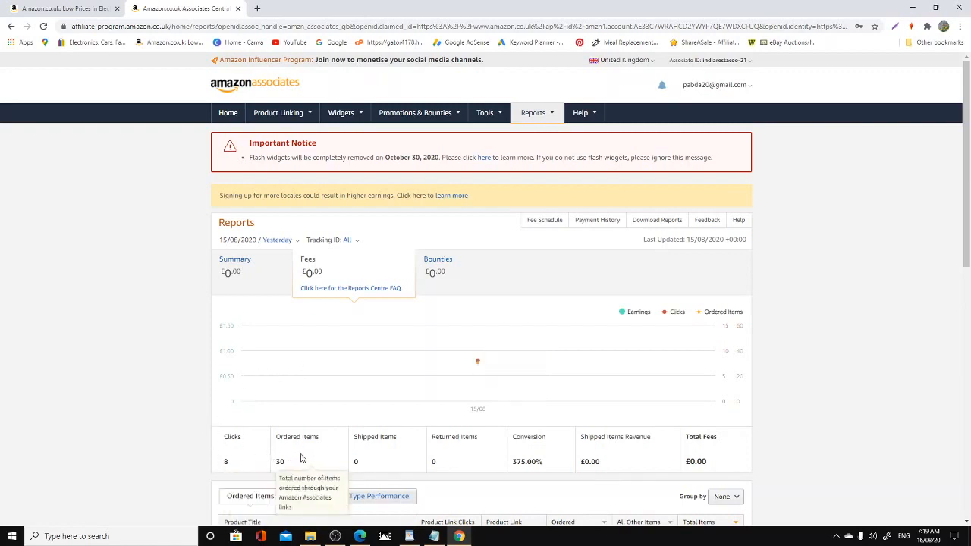
{"action": "mouse_move", "coordinate": [279, 455]}
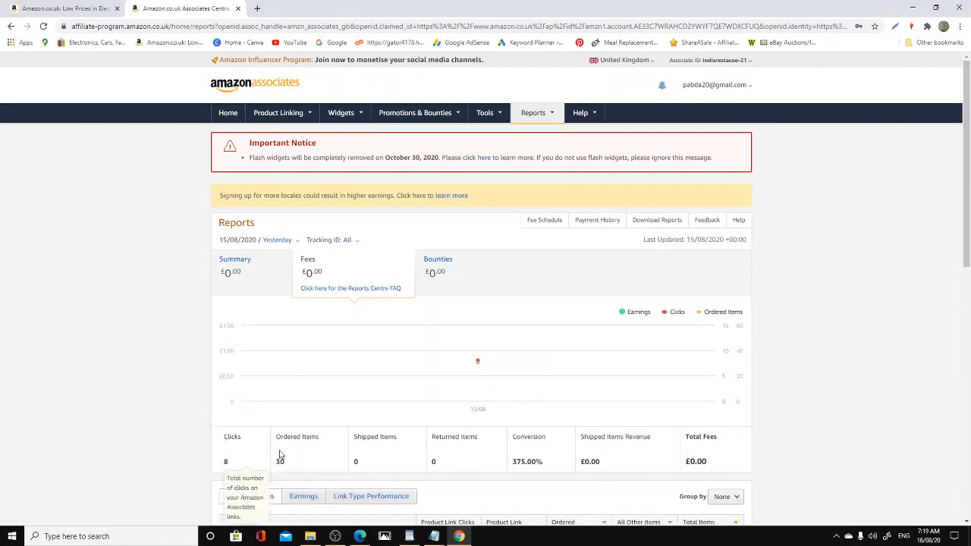
{"action": "left_click", "coordinate": [276, 239]}
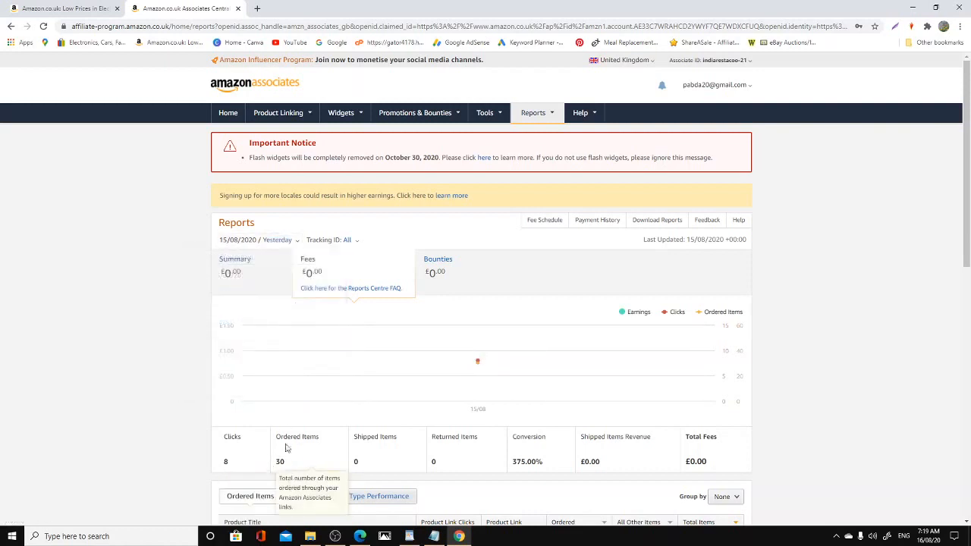
{"action": "left_click", "coordinate": [276, 240]}
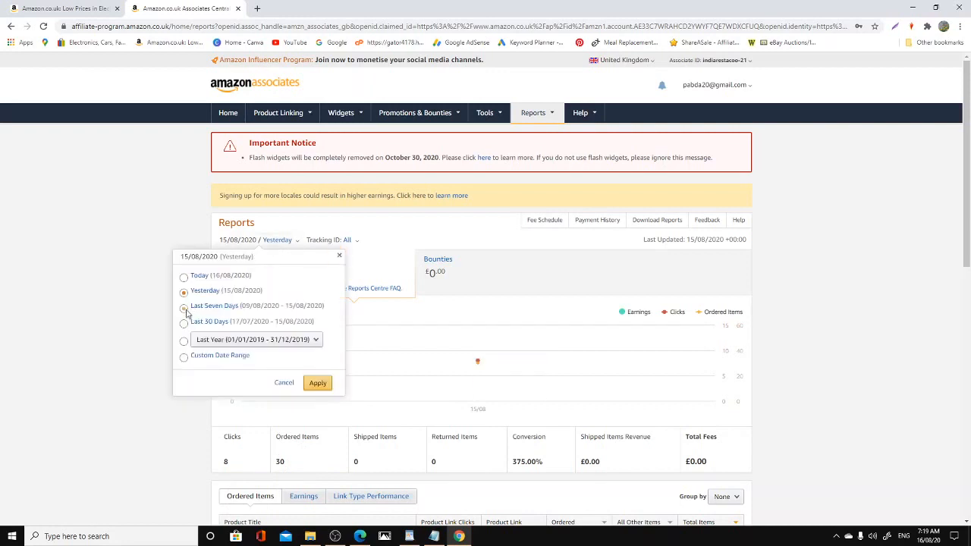
{"action": "left_click", "coordinate": [183, 306]}
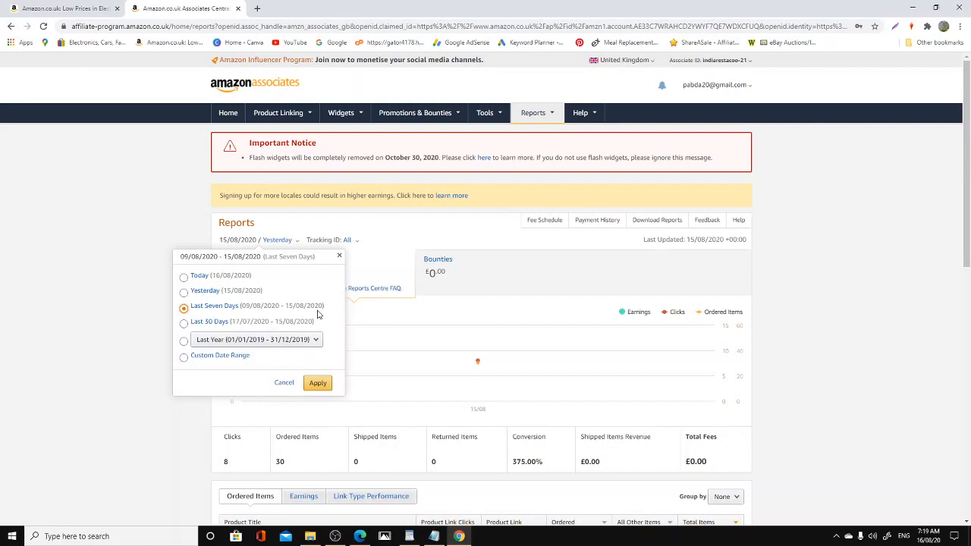
{"action": "left_click", "coordinate": [318, 382]}
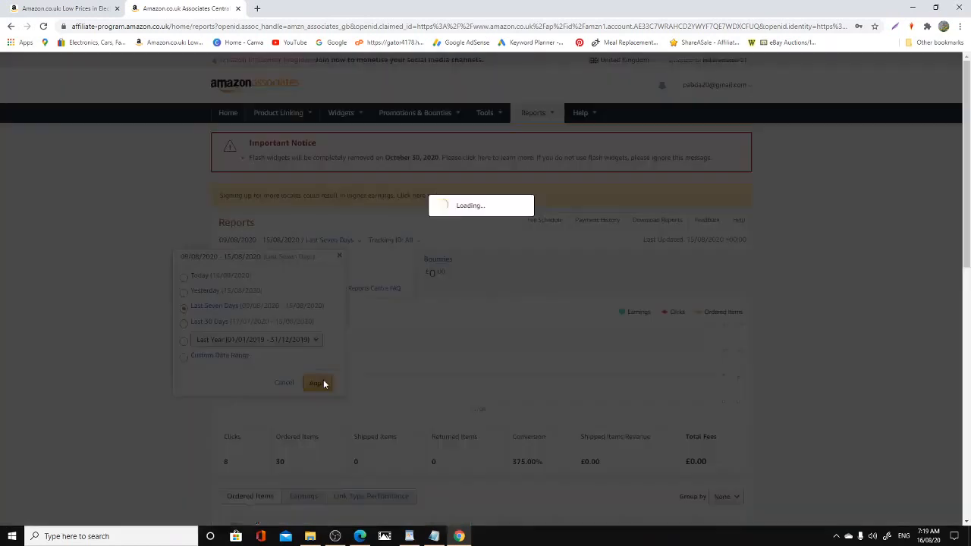
{"action": "left_click", "coordinate": [316, 382]}
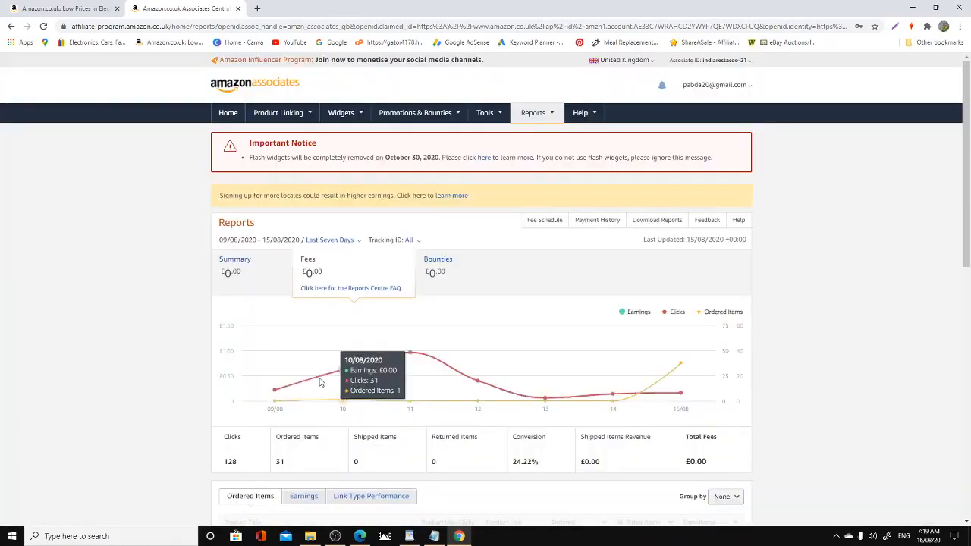
{"action": "mouse_move", "coordinate": [493, 325]}
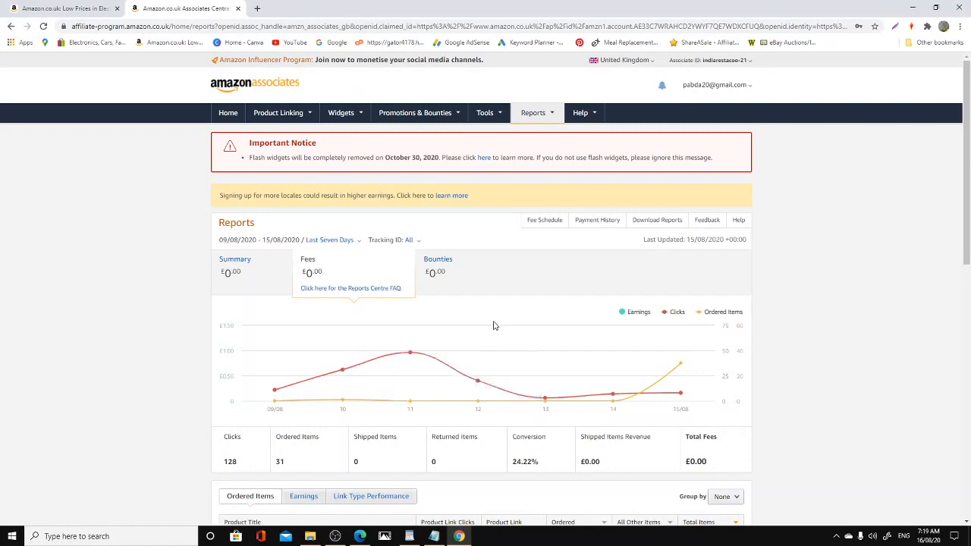
{"action": "scroll", "scroll_direction": "down", "scroll_amount": 3}
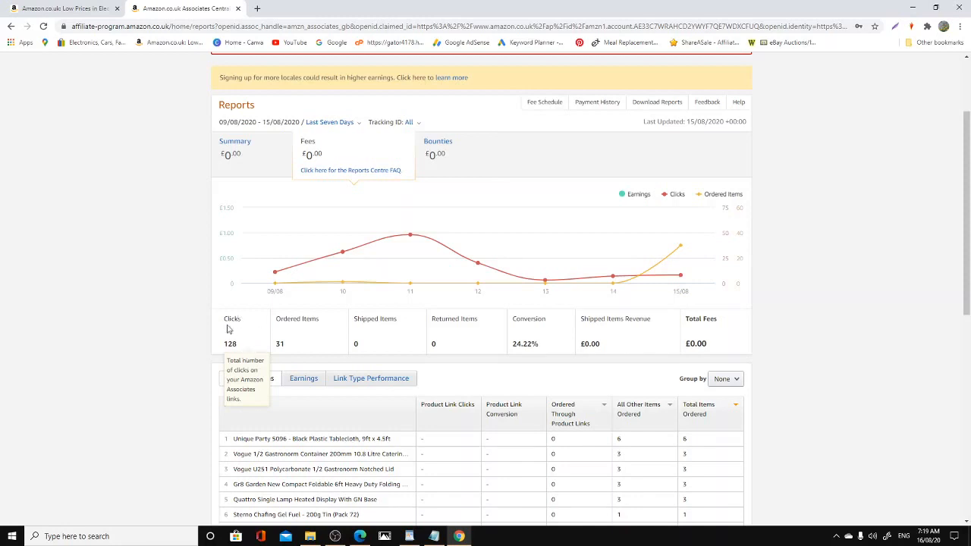
{"action": "mouse_move", "coordinate": [292, 343]}
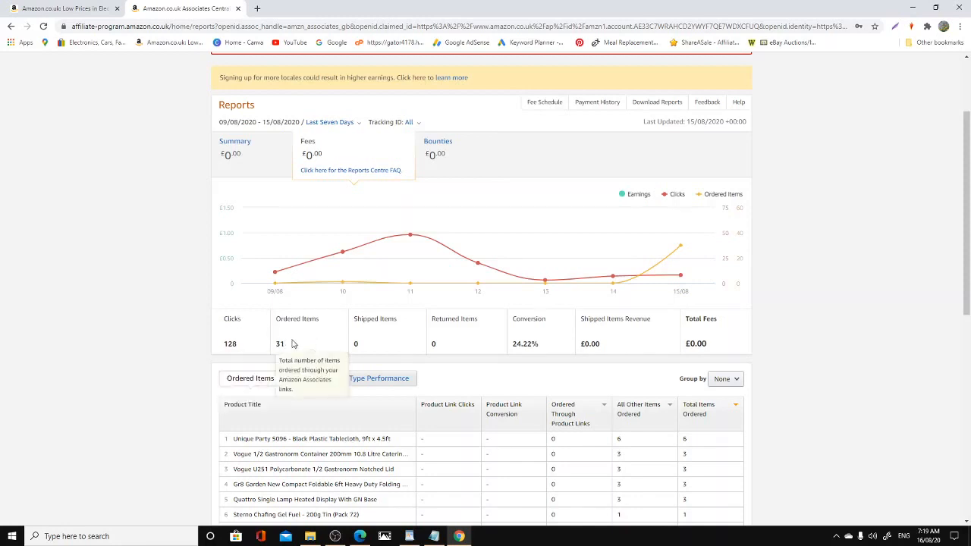
{"action": "mouse_move", "coordinate": [554, 335]}
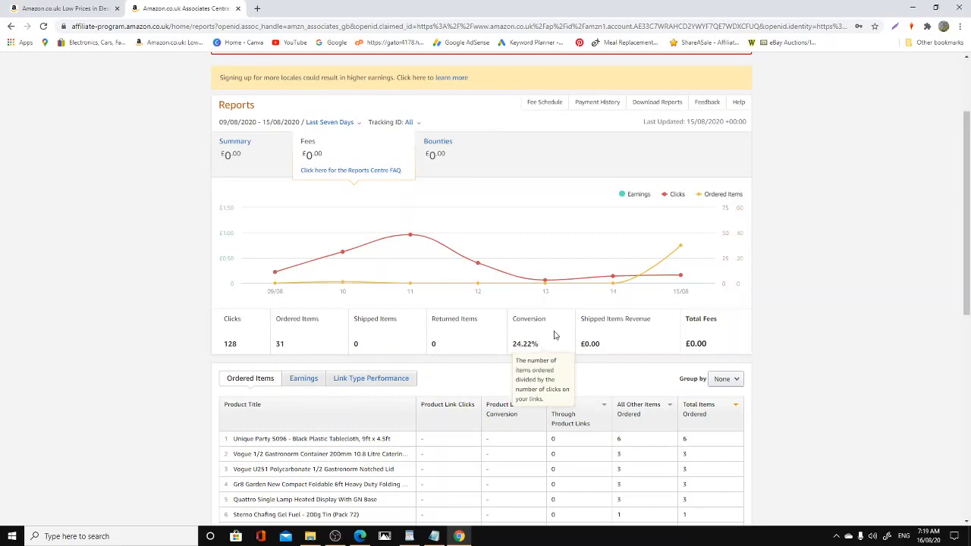
{"action": "scroll", "scroll_direction": "down", "scroll_amount": 3}
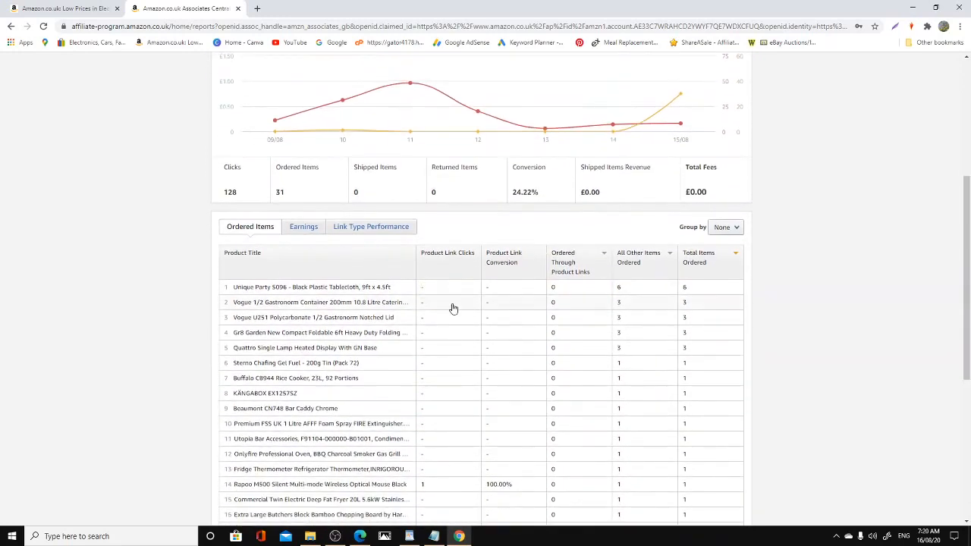
{"action": "scroll", "scroll_direction": "down", "scroll_amount": 3}
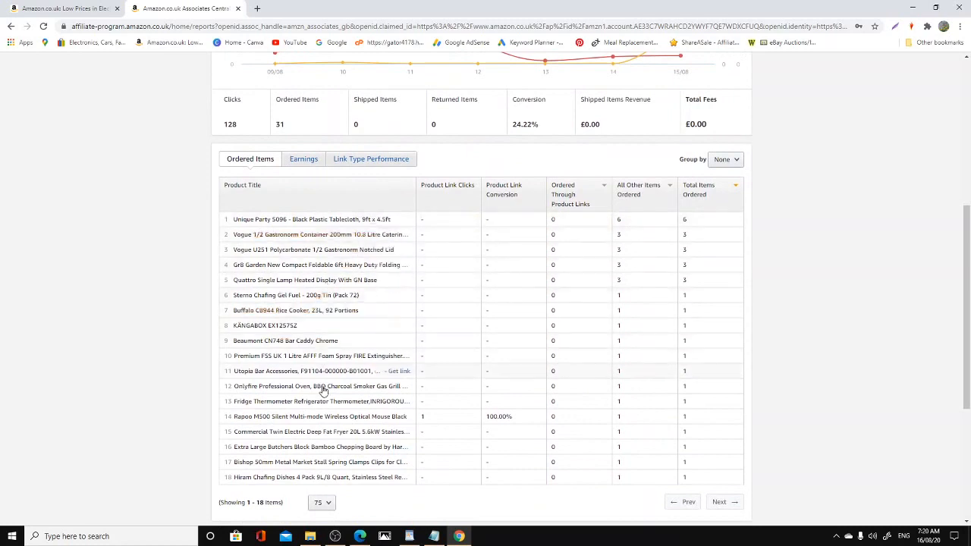
{"action": "mouse_move", "coordinate": [461, 364]}
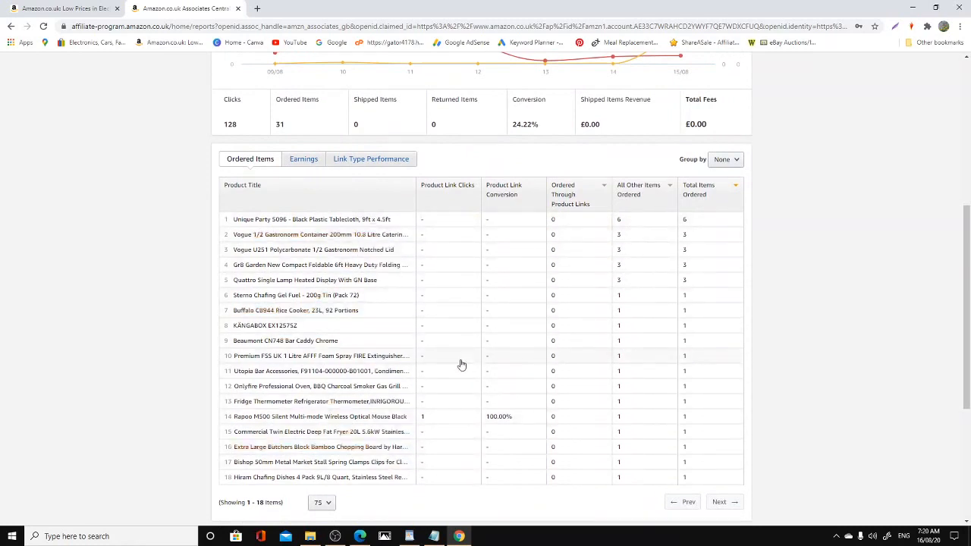
{"action": "mouse_move", "coordinate": [473, 336]}
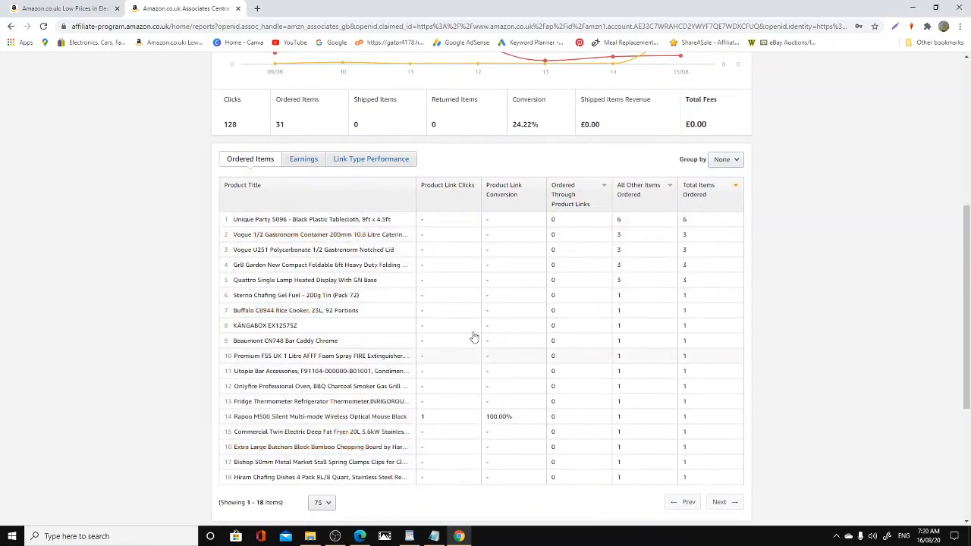
{"action": "scroll", "scroll_direction": "down", "scroll_amount": 3}
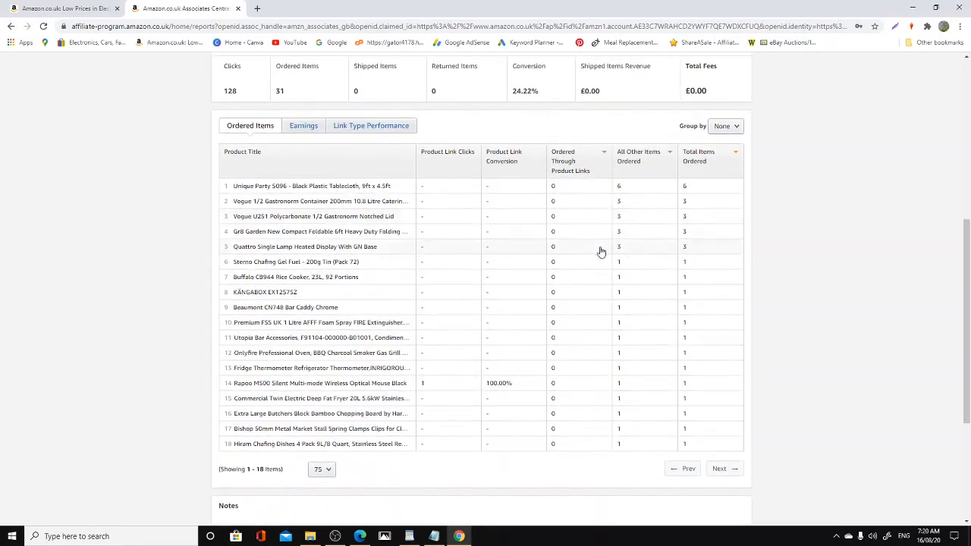
{"action": "scroll", "scroll_direction": "down", "scroll_amount": 3}
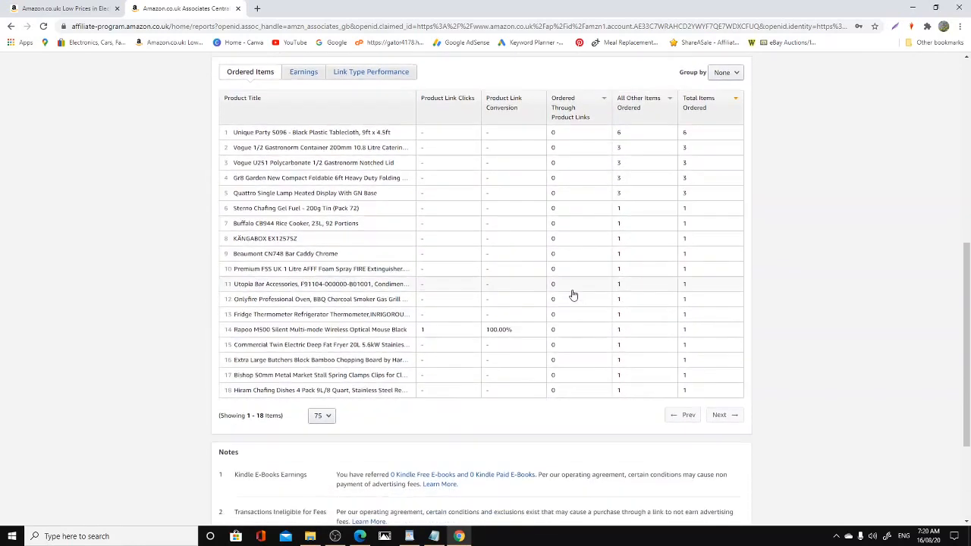
{"action": "scroll", "scroll_direction": "down", "scroll_amount": 3}
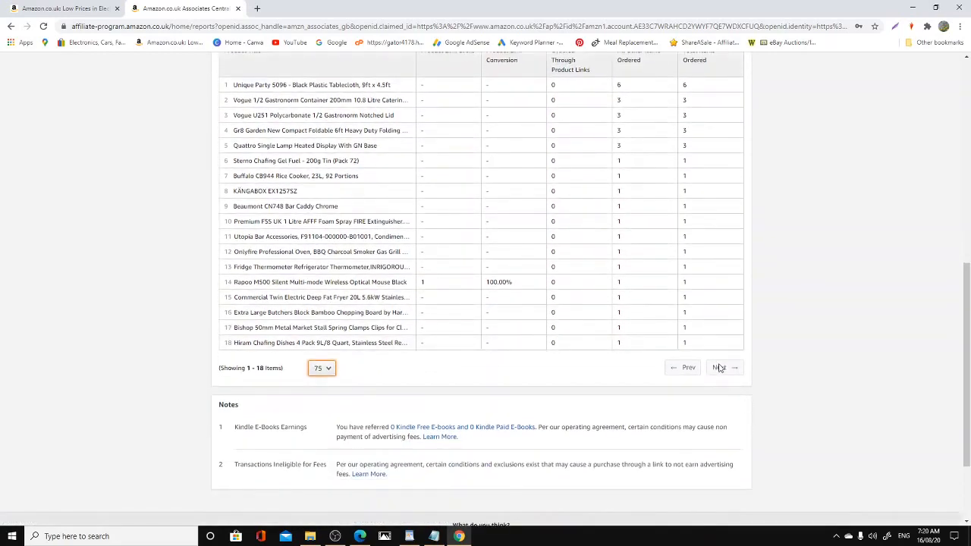
{"action": "scroll", "scroll_direction": "up", "scroll_amount": 3}
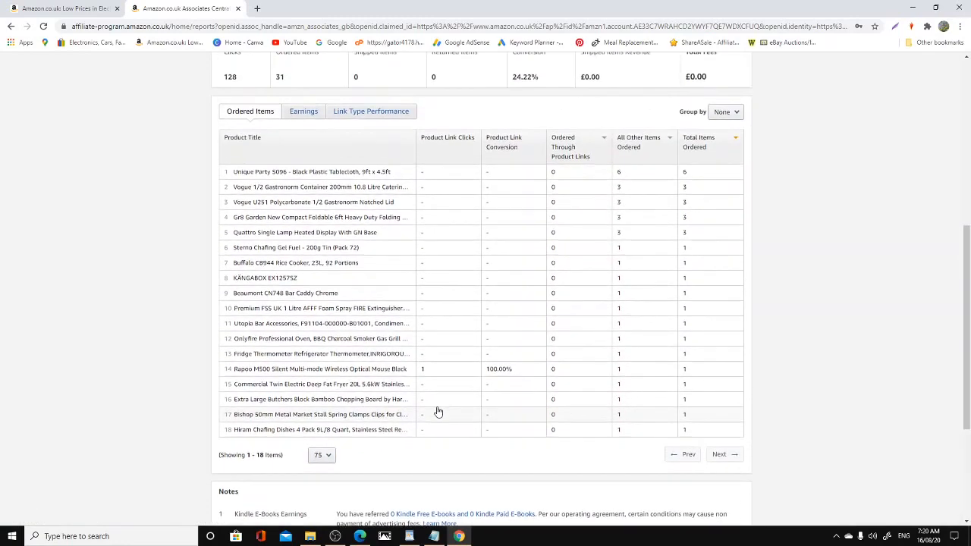
{"action": "scroll", "scroll_direction": "up", "scroll_amount": 3}
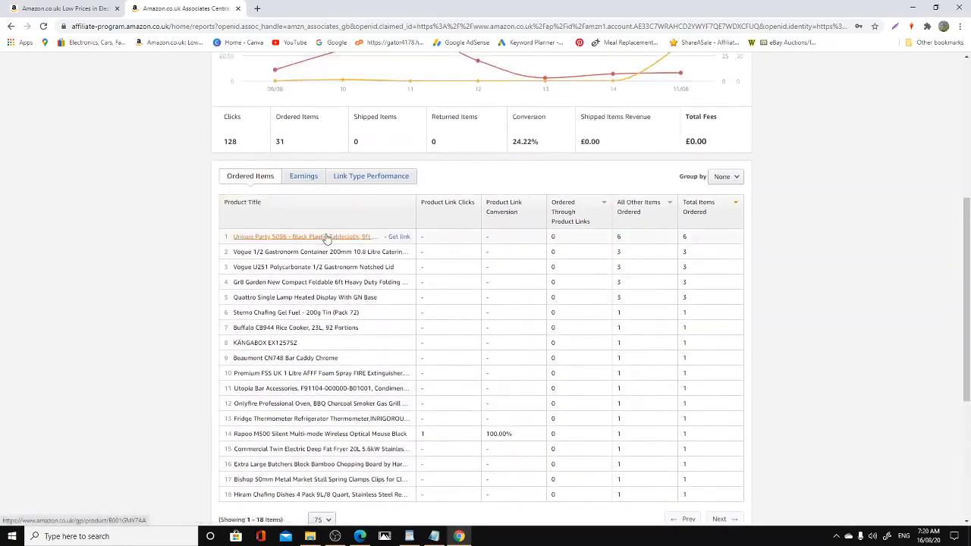
{"action": "scroll", "scroll_direction": "up", "scroll_amount": 3}
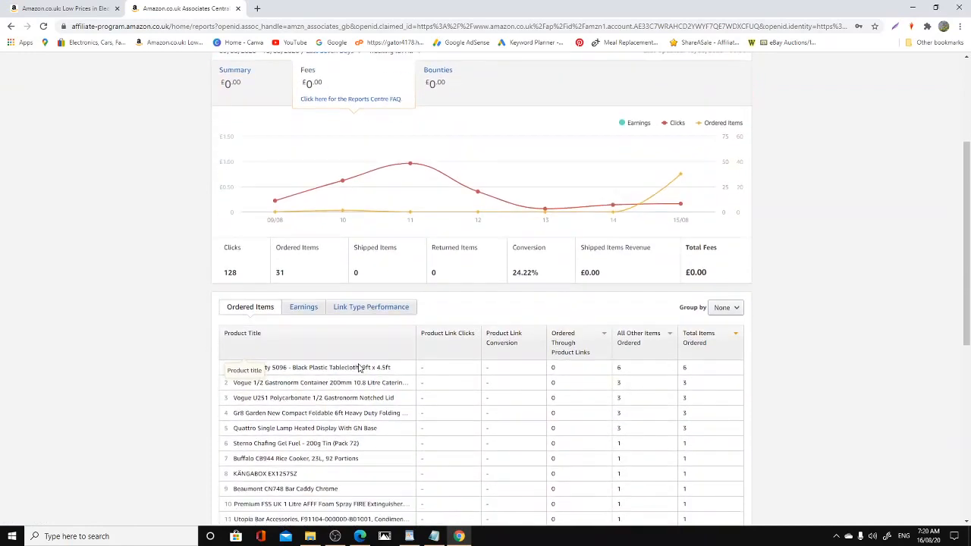
{"action": "scroll", "scroll_direction": "down", "scroll_amount": 3}
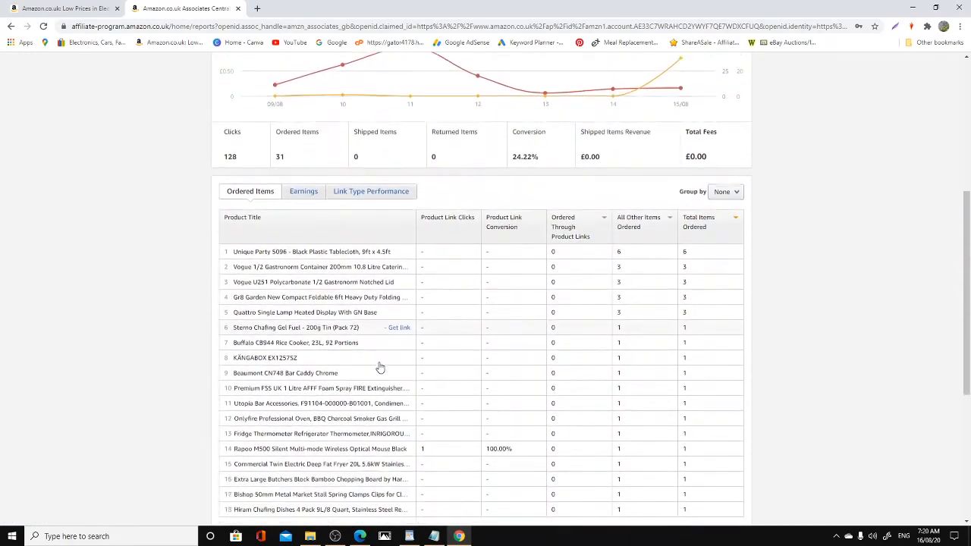
{"action": "scroll", "scroll_direction": "down", "scroll_amount": 3}
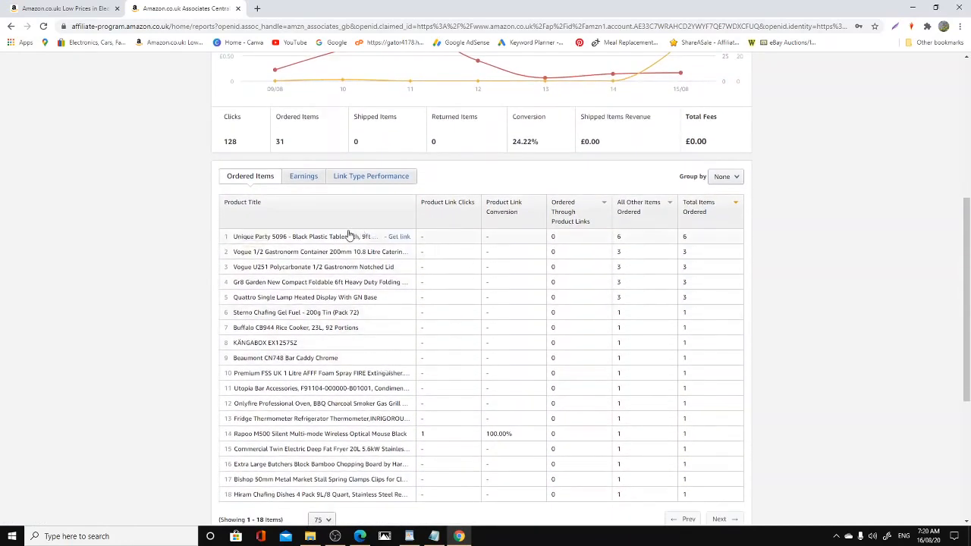
{"action": "mouse_move", "coordinate": [337, 331]}
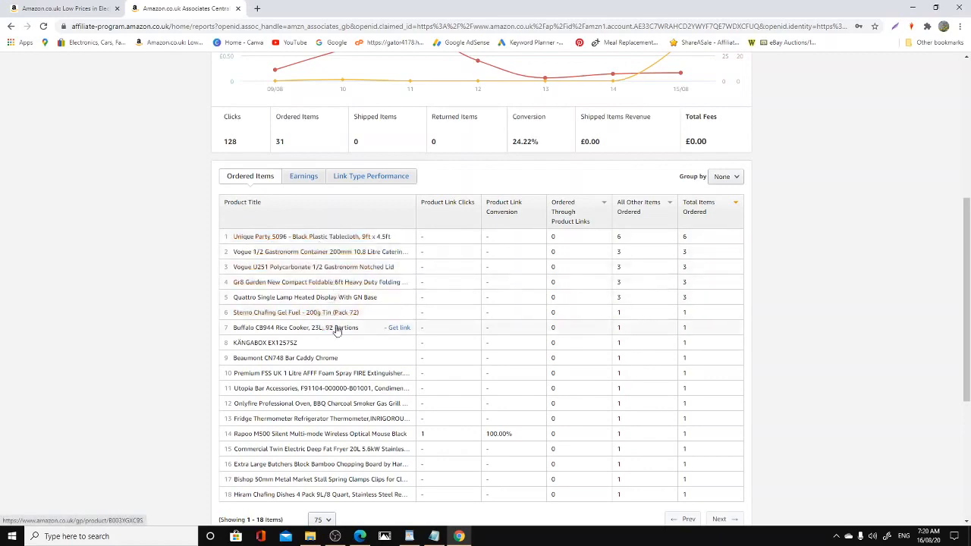
{"action": "scroll", "scroll_direction": "down", "scroll_amount": 3}
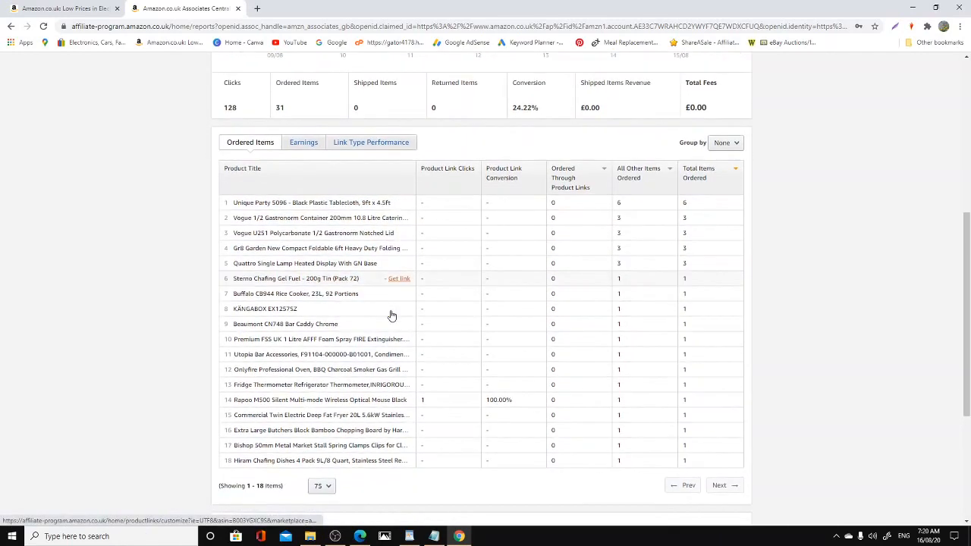
{"action": "mouse_move", "coordinate": [345, 313]}
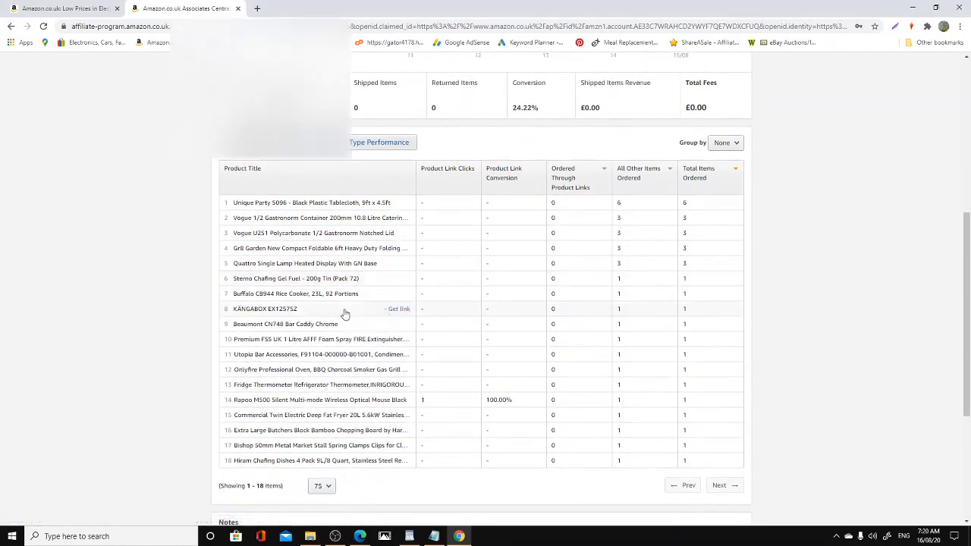
{"action": "mouse_move", "coordinate": [352, 335]}
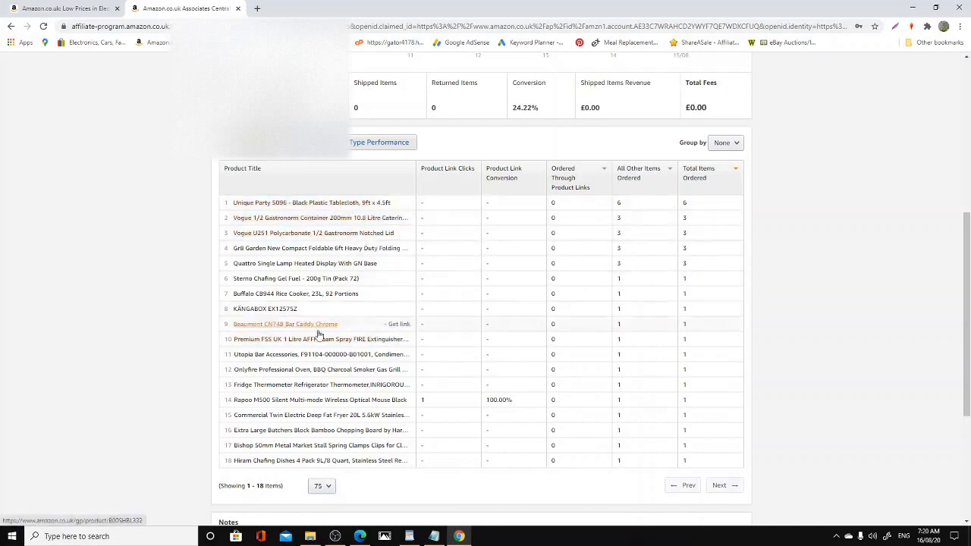
{"action": "mouse_move", "coordinate": [310, 309]}
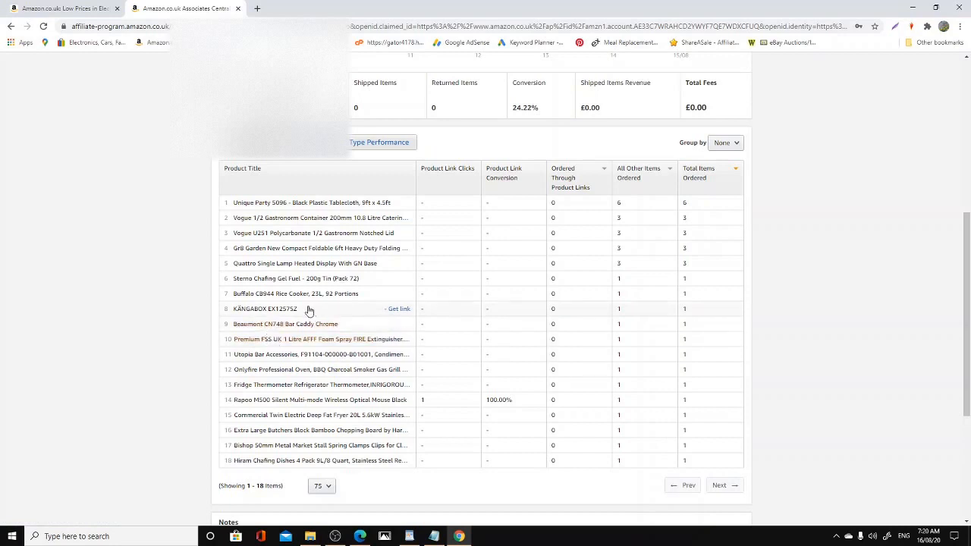
{"action": "mouse_move", "coordinate": [316, 401]}
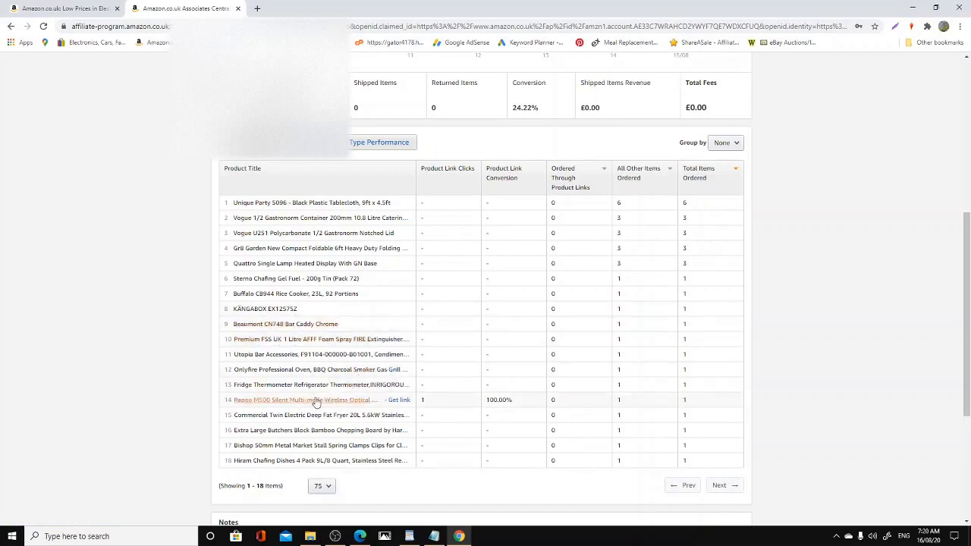
{"action": "mouse_move", "coordinate": [436, 320]}
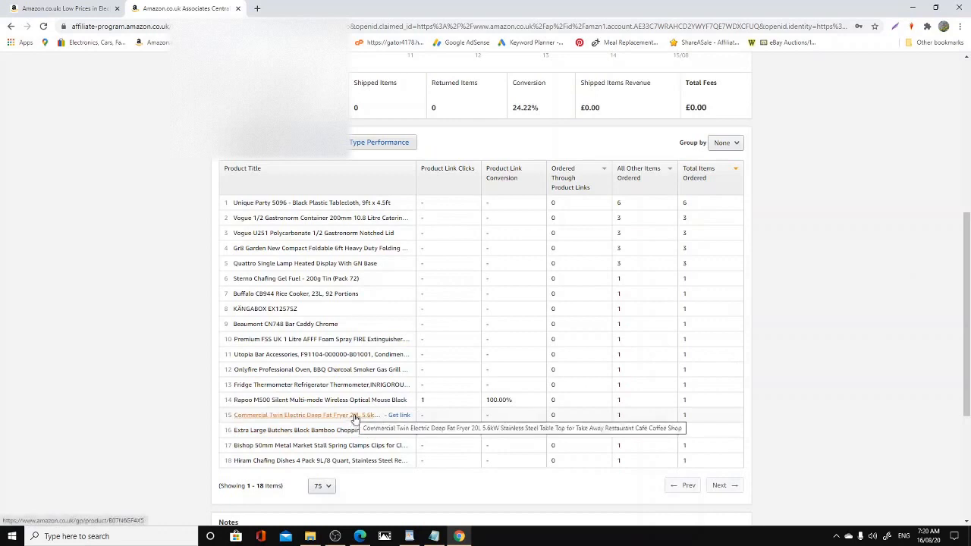
{"action": "mouse_move", "coordinate": [346, 422]}
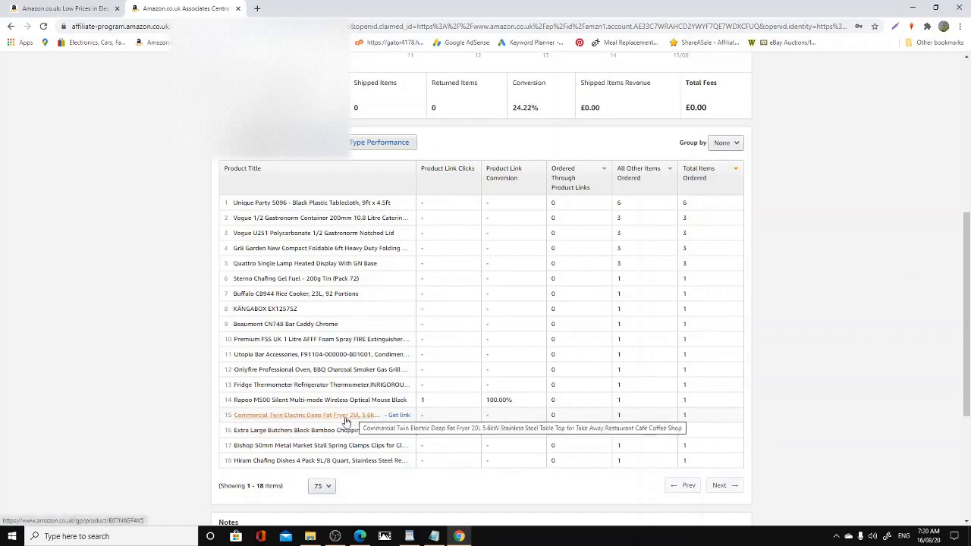
Open the Commercial Twin Electric Deep Fat Fryer's Amazon page from the Ordered Items table.
{"action": "left_click", "coordinate": [322, 416]}
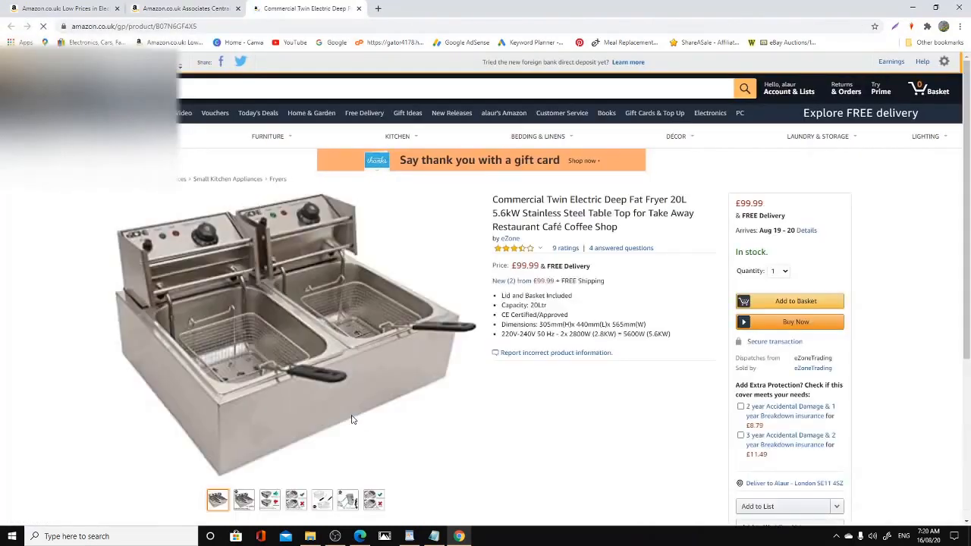
{"action": "mouse_move", "coordinate": [223, 314]}
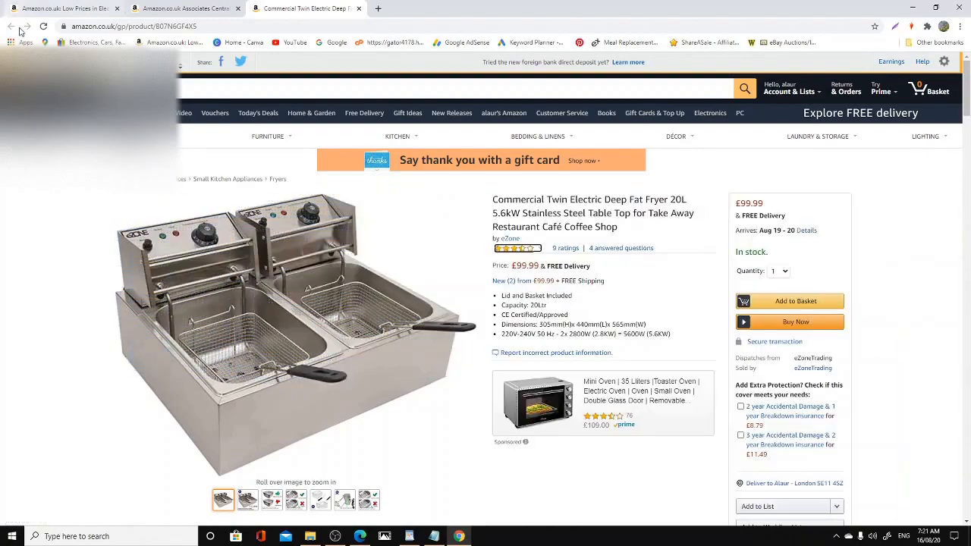
Return from the fryer's product page to the Associates Central ordered items report.
{"action": "left_click", "coordinate": [185, 9]}
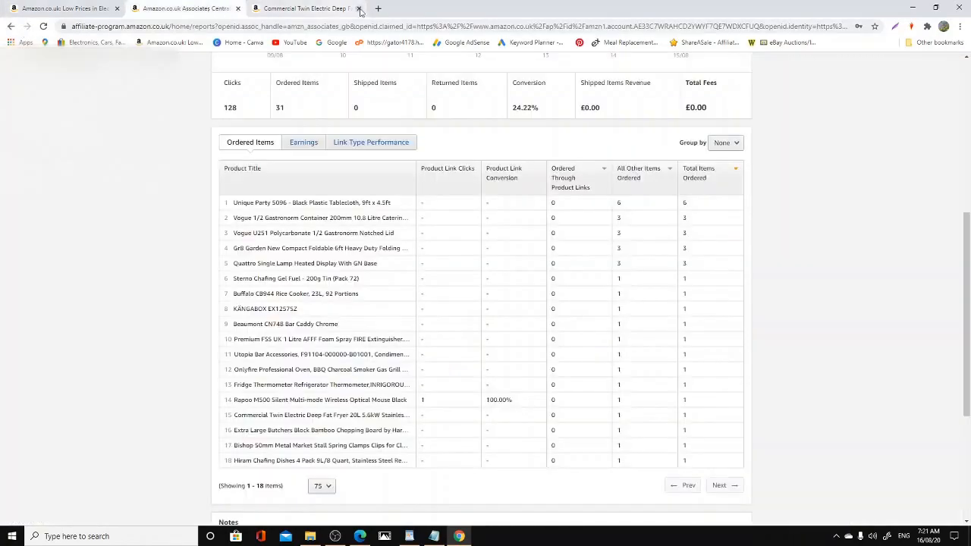
Open the Rapoo M500 Silent Multi-mode Wireless Optical Mouse's Amazon page from the Ordered Items table.
{"action": "left_click", "coordinate": [360, 9]}
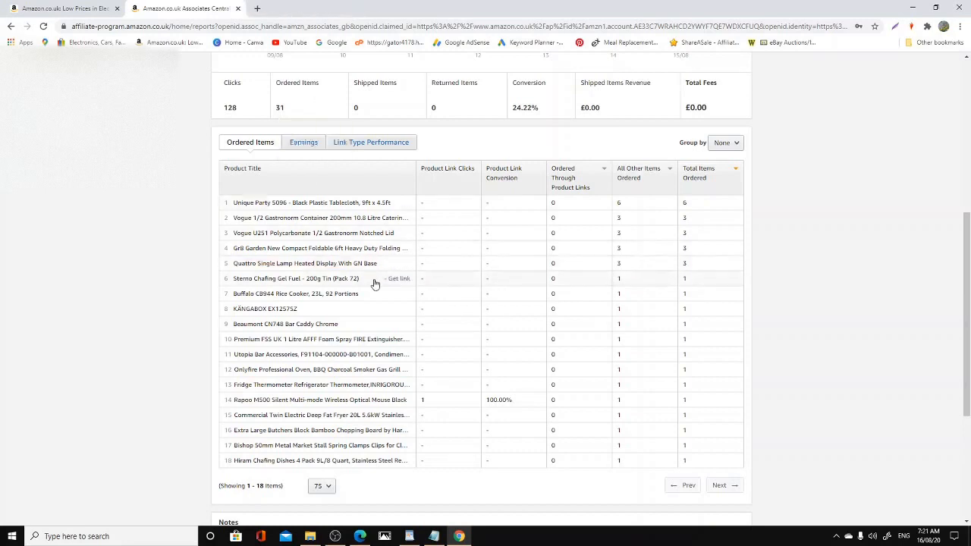
{"action": "mouse_move", "coordinate": [296, 401]}
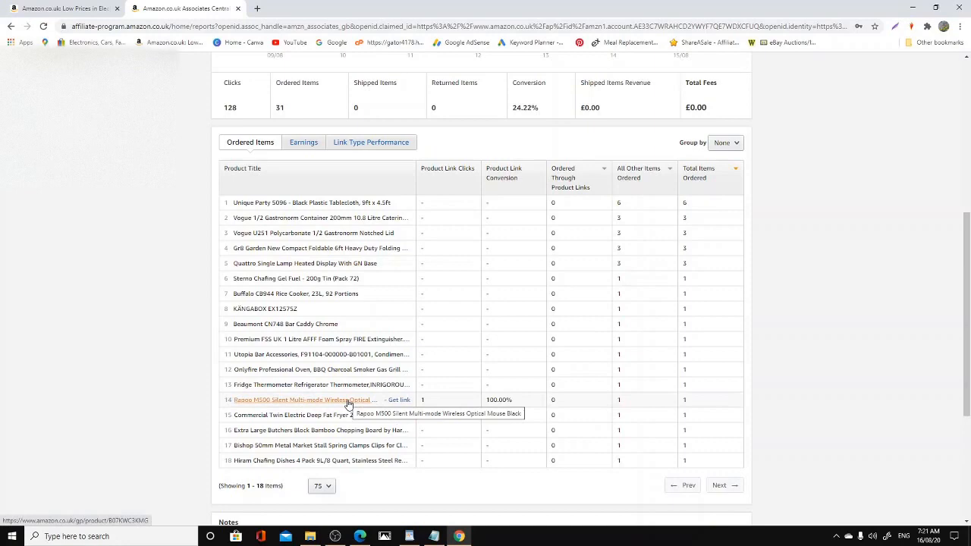
{"action": "left_click", "coordinate": [303, 400]}
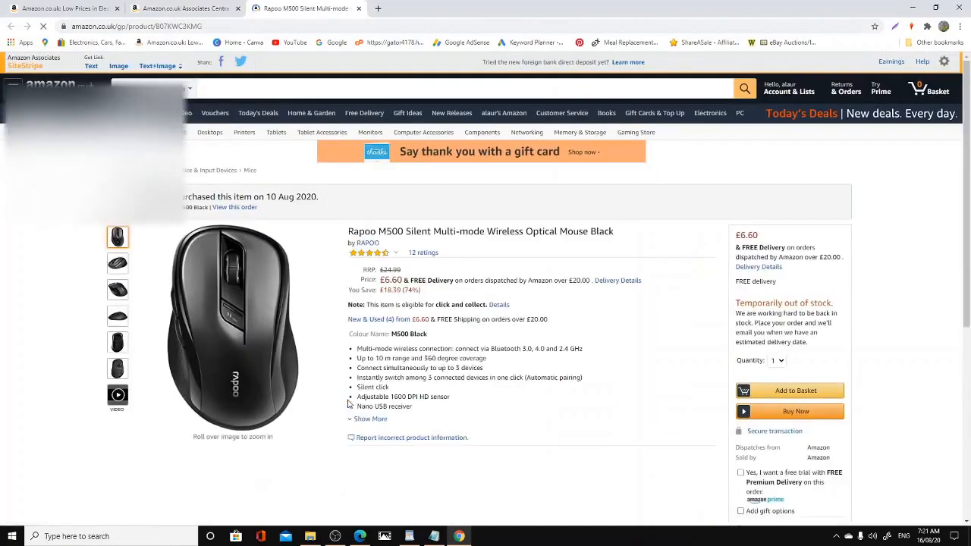
Look over the Rapoo M500 mouse page (£6.60) and return to the ordered items report.
{"action": "scroll", "scroll_direction": "down", "scroll_amount": 3}
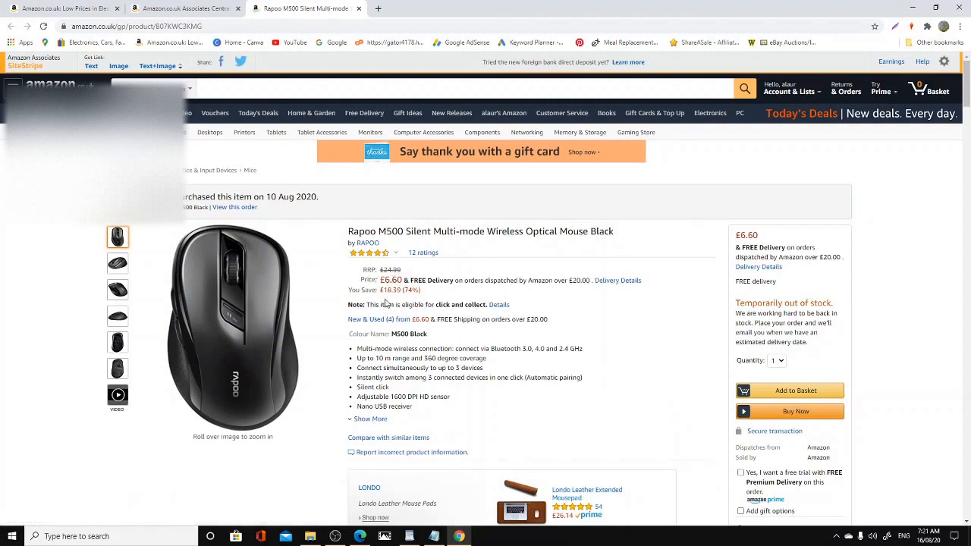
{"action": "mouse_move", "coordinate": [428, 270]}
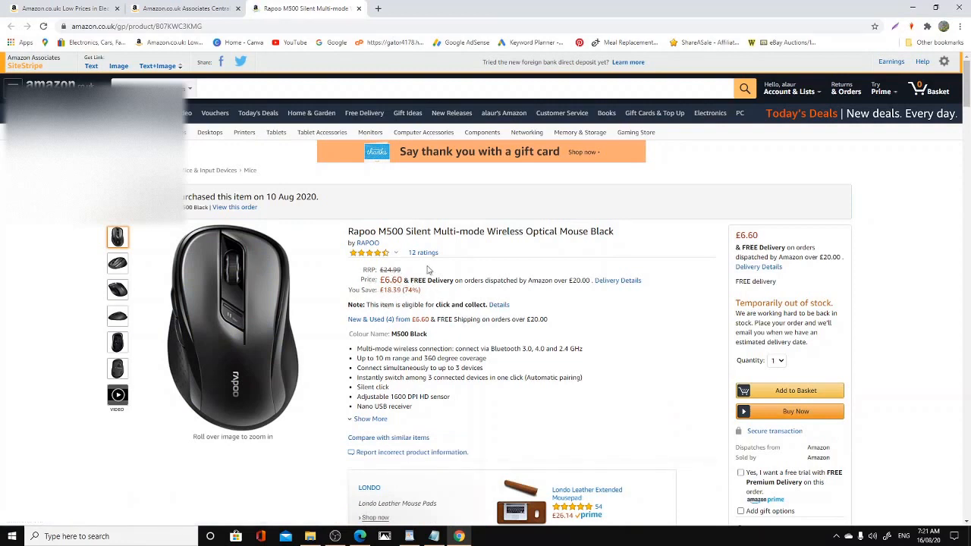
{"action": "mouse_move", "coordinate": [233, 327]}
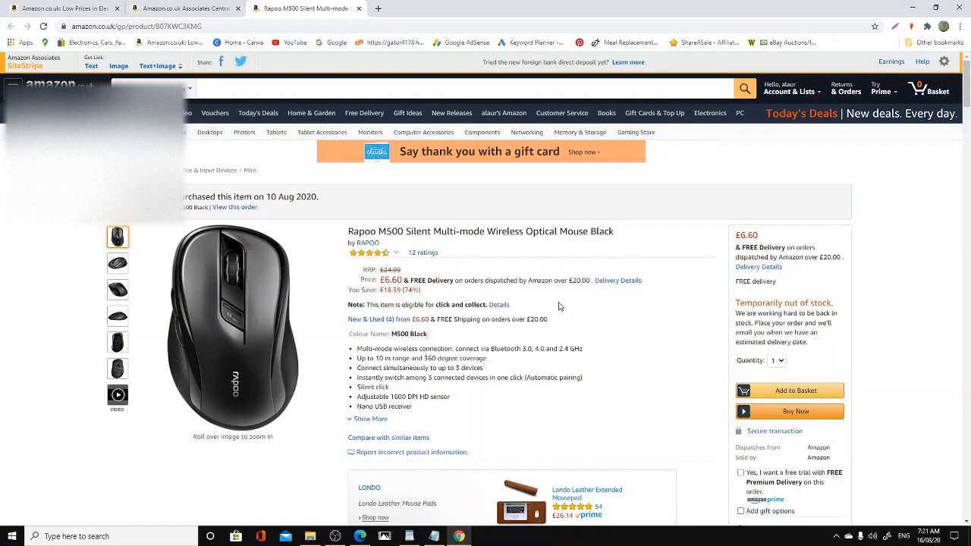
{"action": "scroll", "scroll_direction": "down", "scroll_amount": 3}
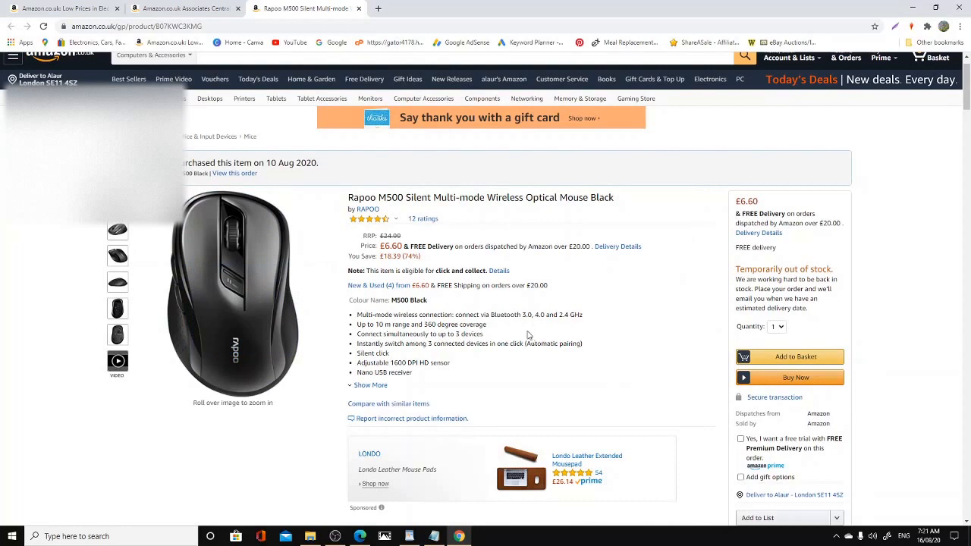
{"action": "mouse_move", "coordinate": [635, 202]}
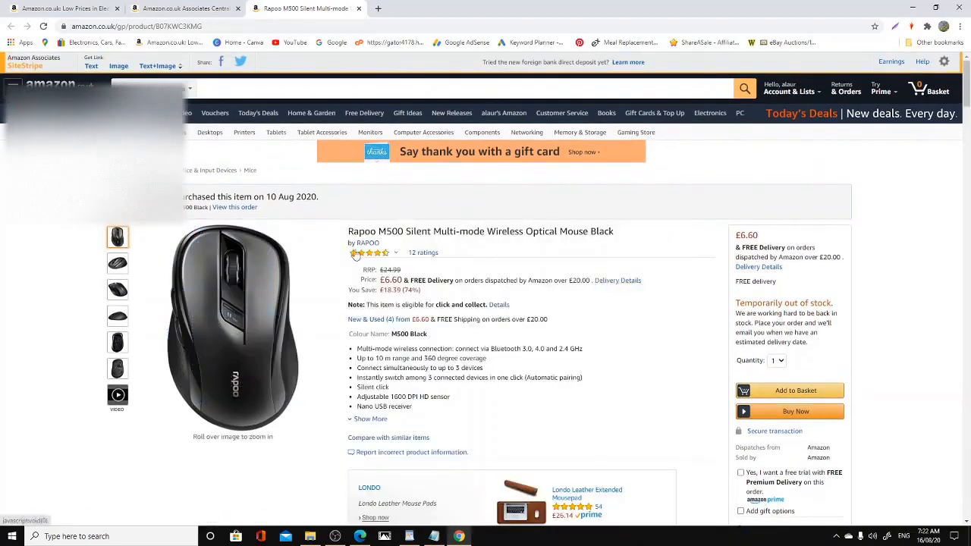
{"action": "mouse_move", "coordinate": [534, 270]}
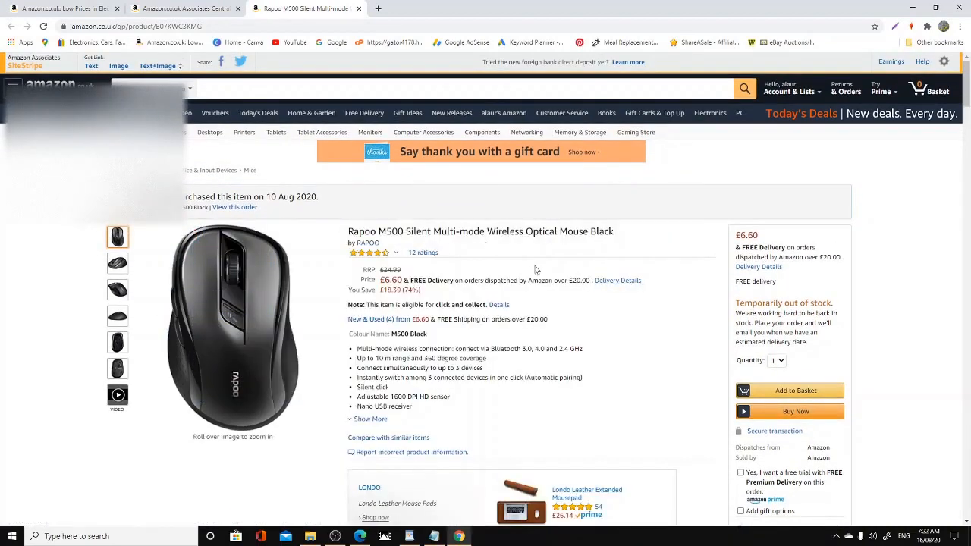
{"action": "mouse_move", "coordinate": [422, 262]}
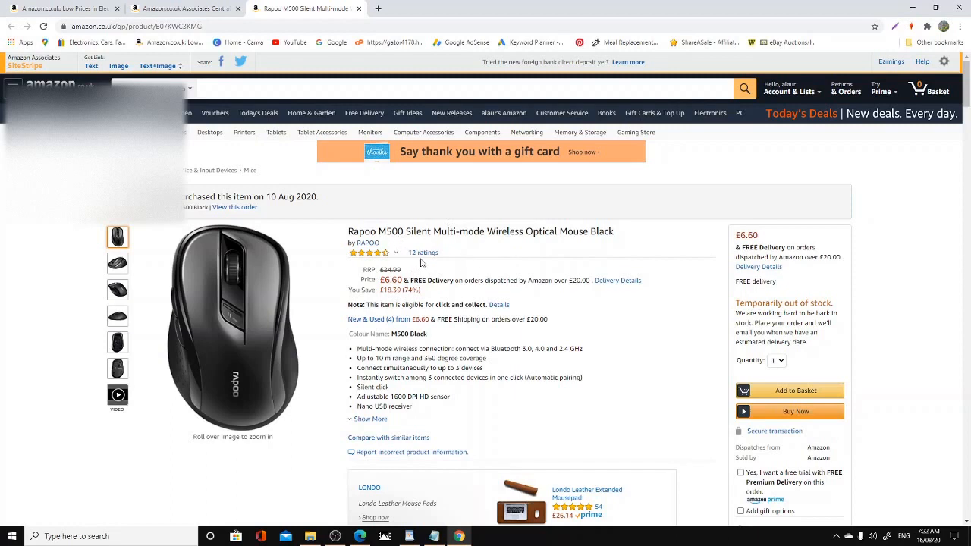
{"action": "mouse_move", "coordinate": [372, 251]}
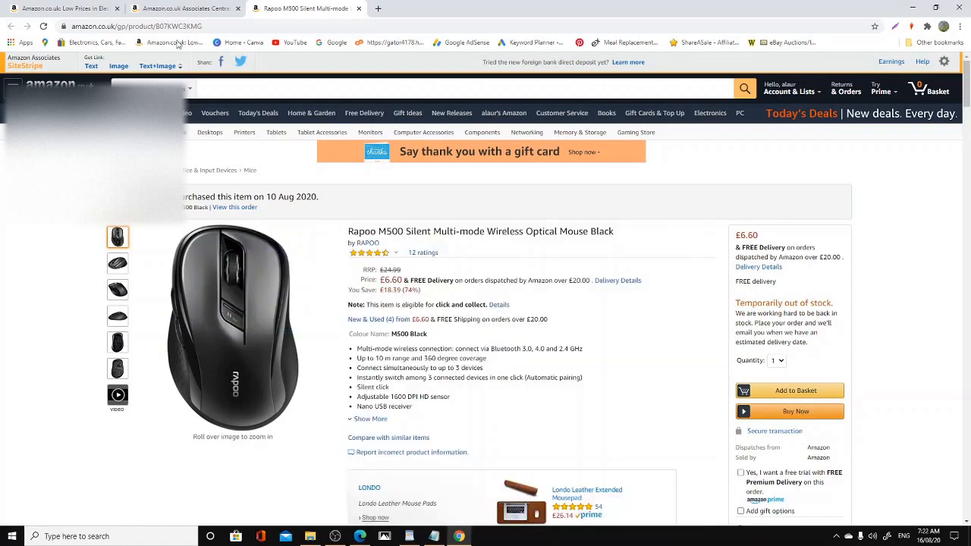
{"action": "left_click", "coordinate": [182, 9]}
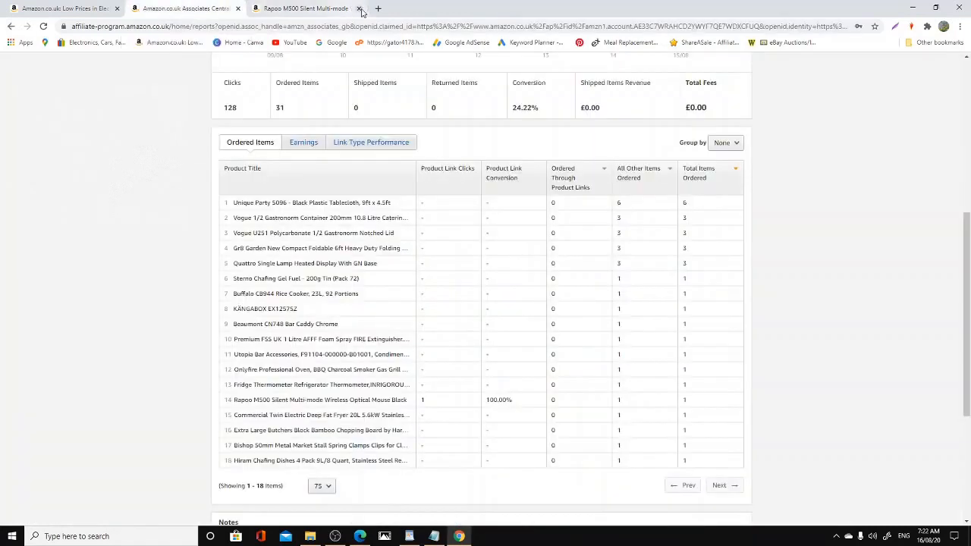
View the Harcas Extra Large Butchers Block bamboo chopping board page (£23.97) and return to the report.
{"action": "left_click", "coordinate": [360, 10]}
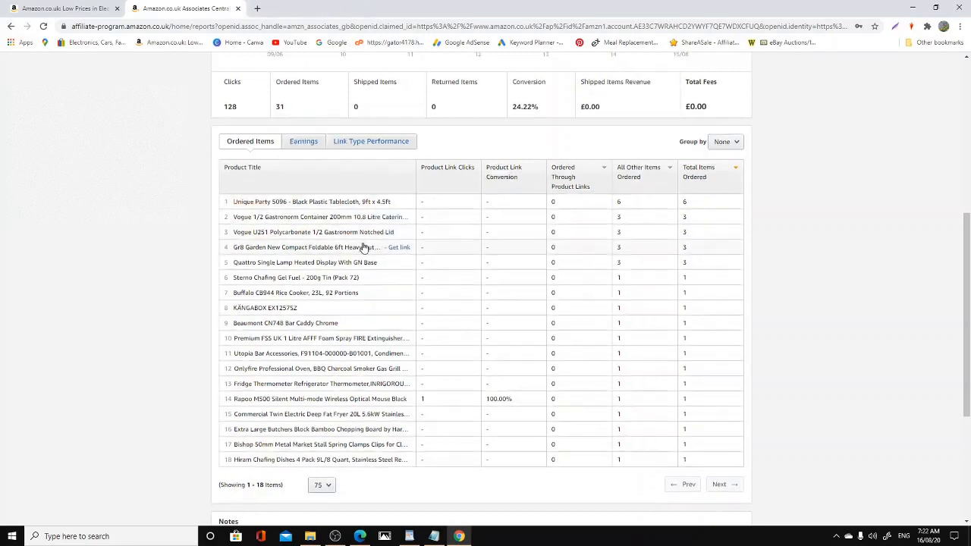
{"action": "scroll", "scroll_direction": "down", "scroll_amount": 3}
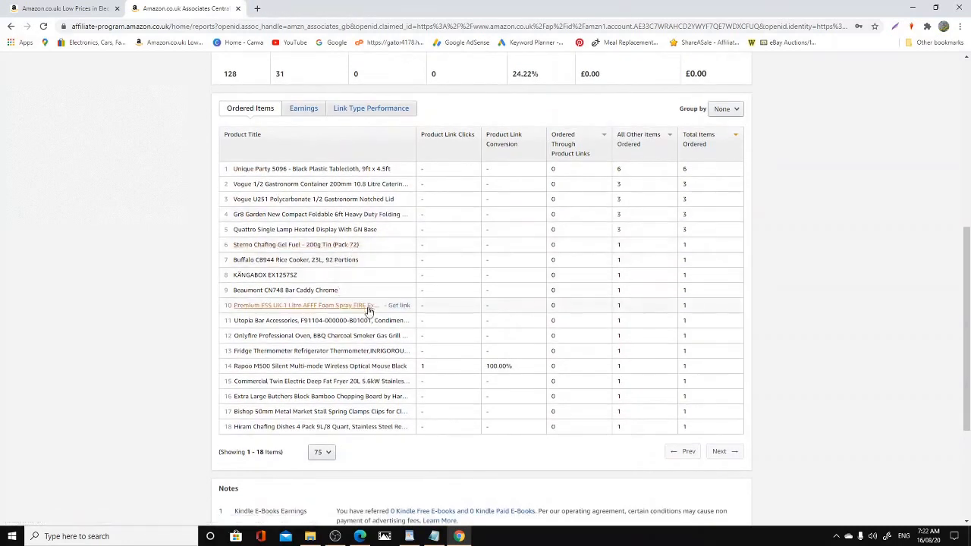
{"action": "mouse_move", "coordinate": [337, 350]}
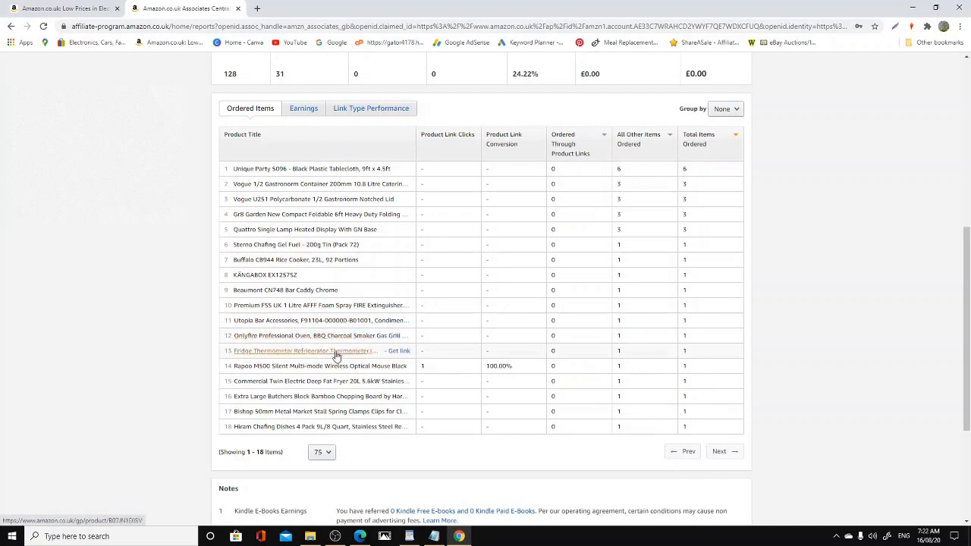
{"action": "mouse_move", "coordinate": [285, 383]}
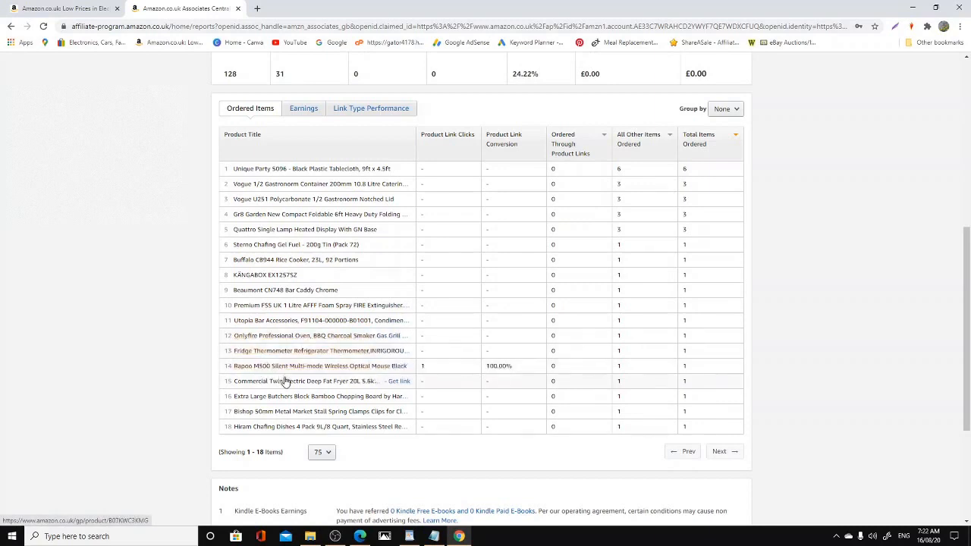
{"action": "mouse_move", "coordinate": [328, 404]}
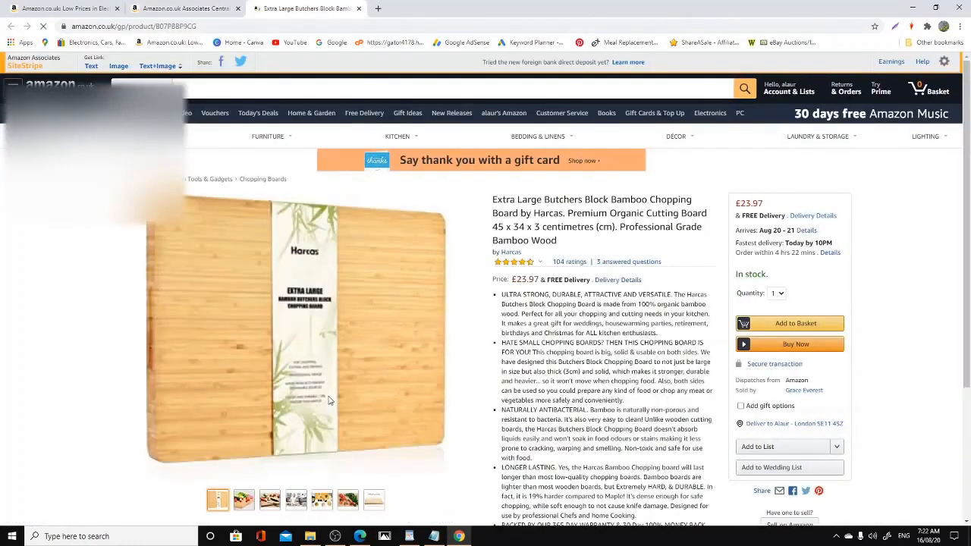
{"action": "mouse_move", "coordinate": [446, 343]}
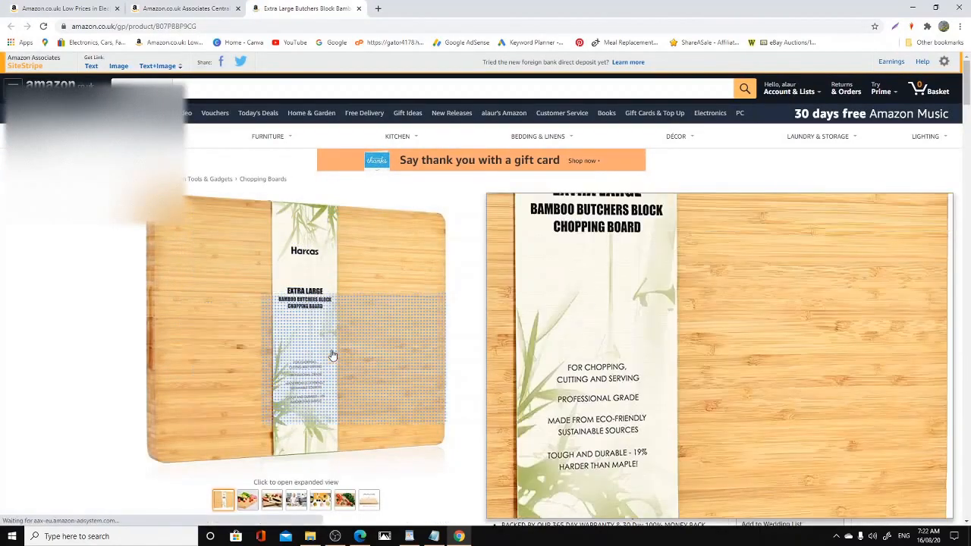
{"action": "left_click", "coordinate": [185, 9]}
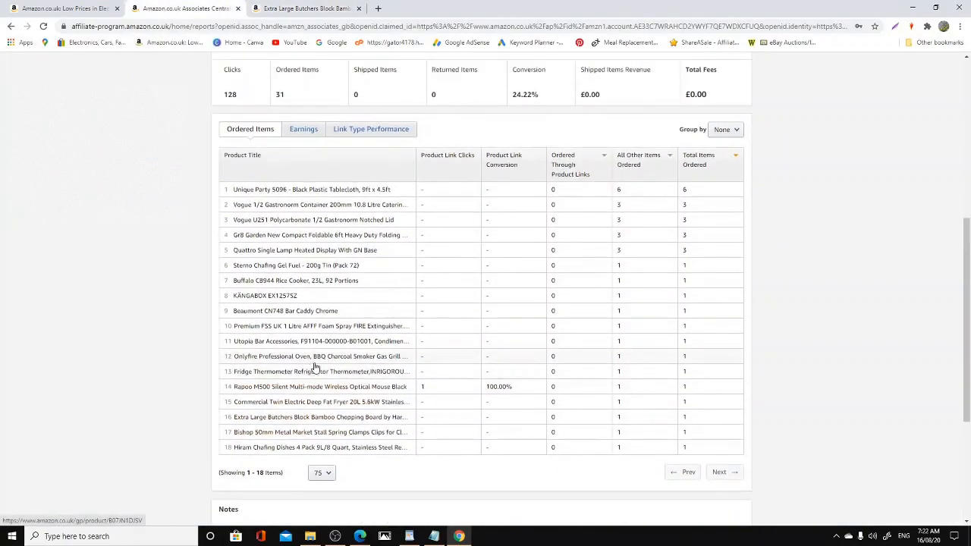
{"action": "scroll", "scroll_direction": "up", "scroll_amount": 3}
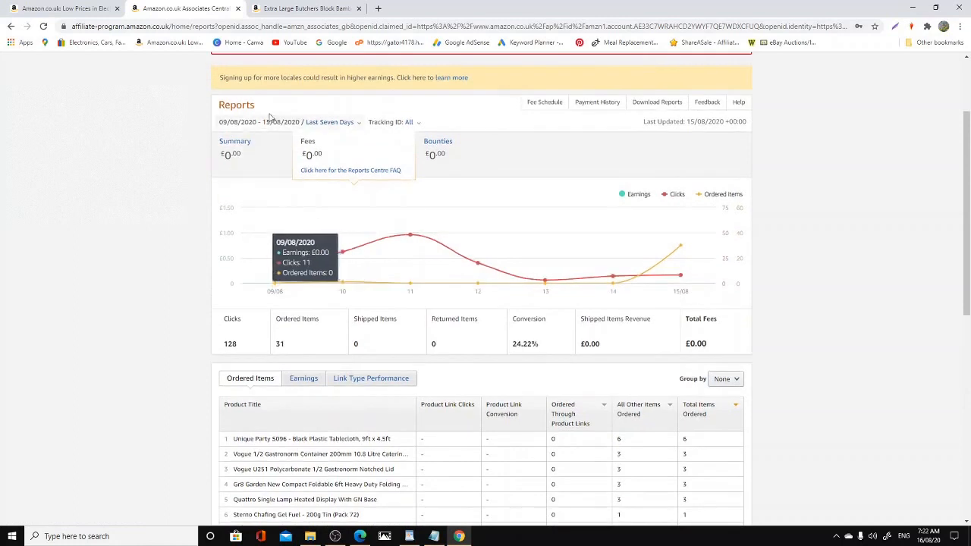
Switch the report date range to Last 30 Days and apply it.
{"action": "left_click", "coordinate": [329, 121]}
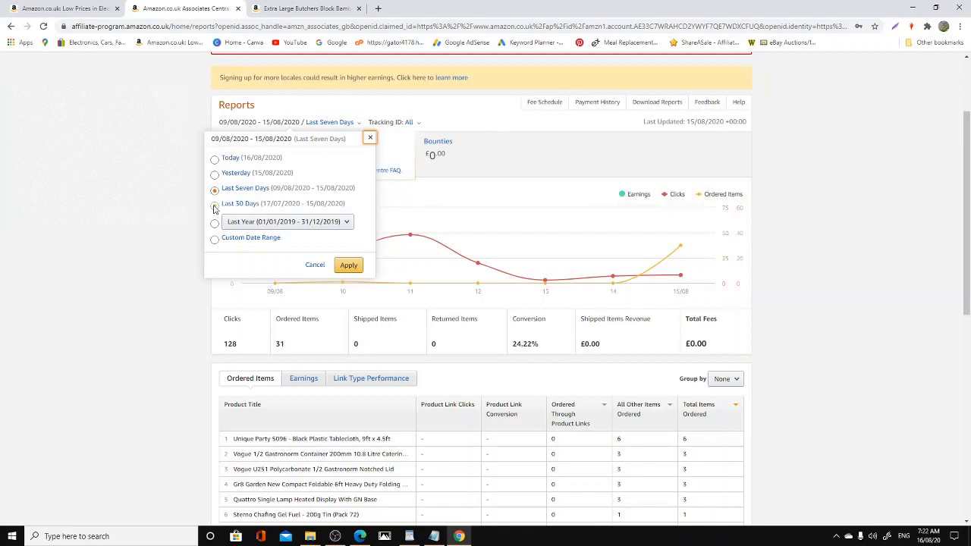
{"action": "left_click", "coordinate": [216, 206]}
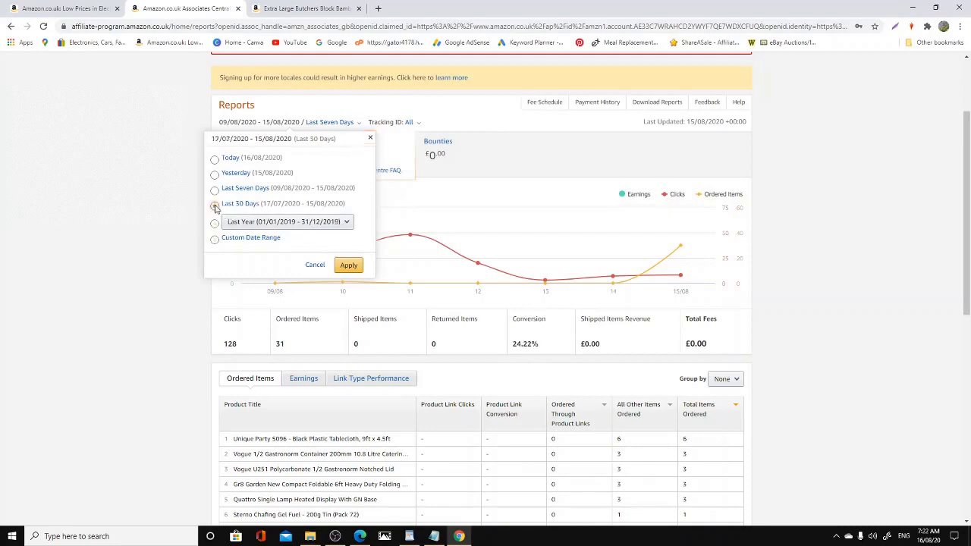
{"action": "left_click", "coordinate": [349, 264]}
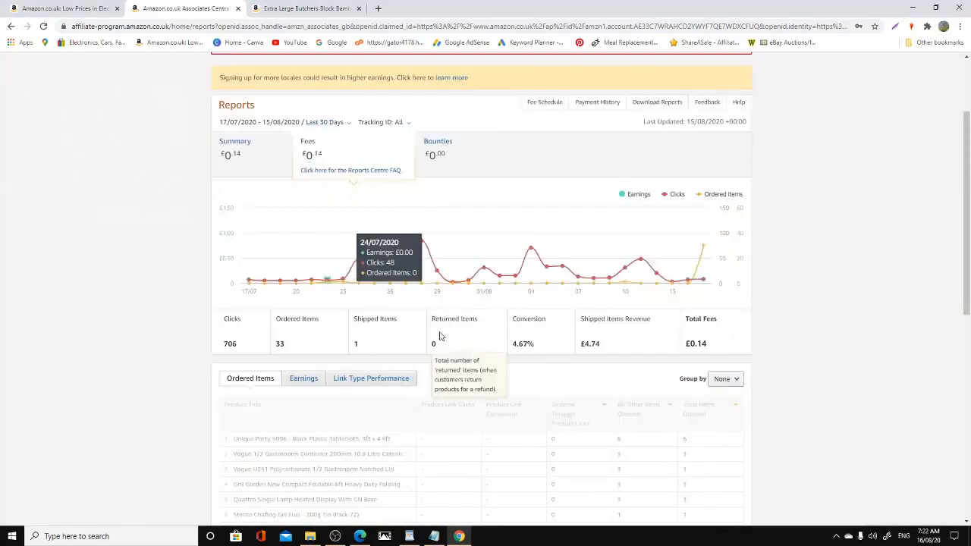
Scroll through the 30-day Ordered Items table toward the KANGABOX thermo box entry.
{"action": "scroll", "scroll_direction": "down", "scroll_amount": 3}
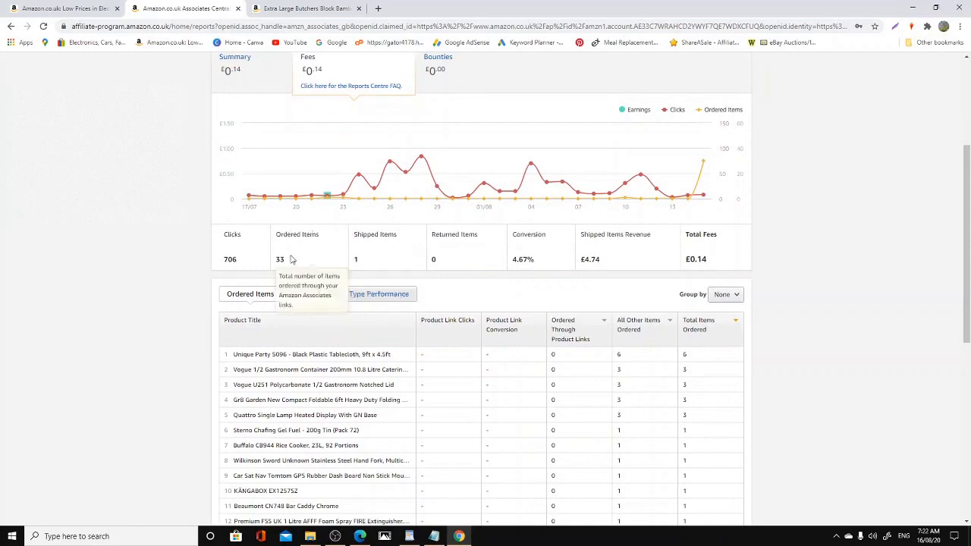
{"action": "mouse_move", "coordinate": [280, 249]}
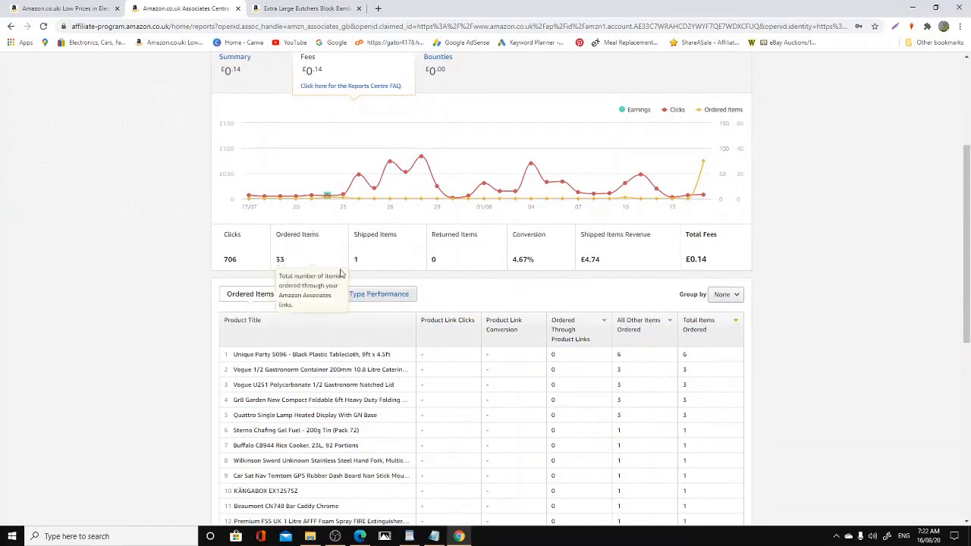
{"action": "scroll", "scroll_direction": "down", "scroll_amount": 3}
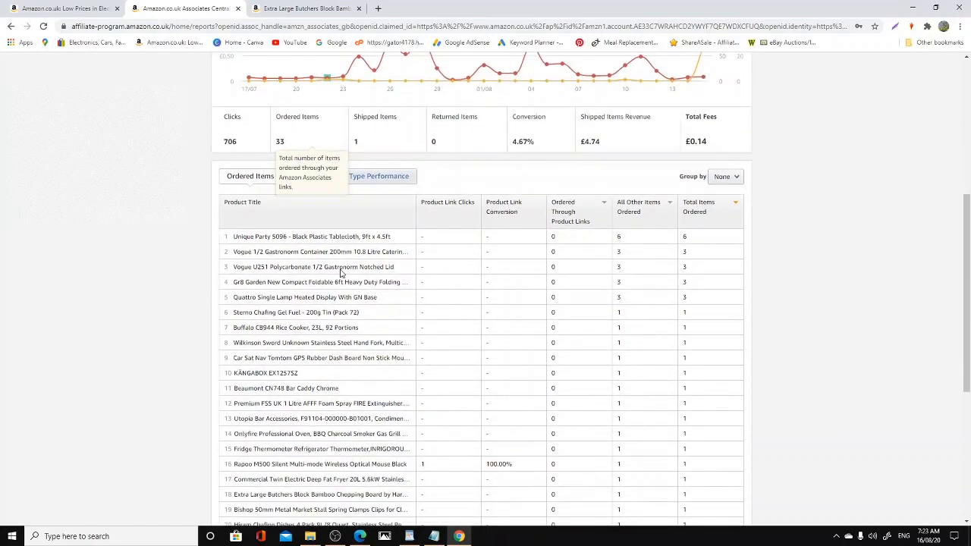
{"action": "scroll", "scroll_direction": "down", "scroll_amount": 3}
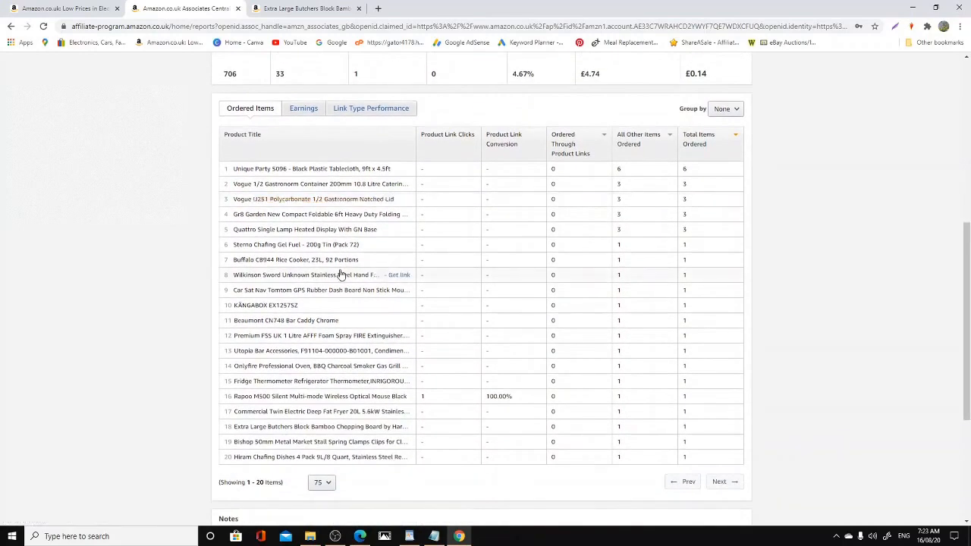
{"action": "scroll", "scroll_direction": "up", "scroll_amount": 3}
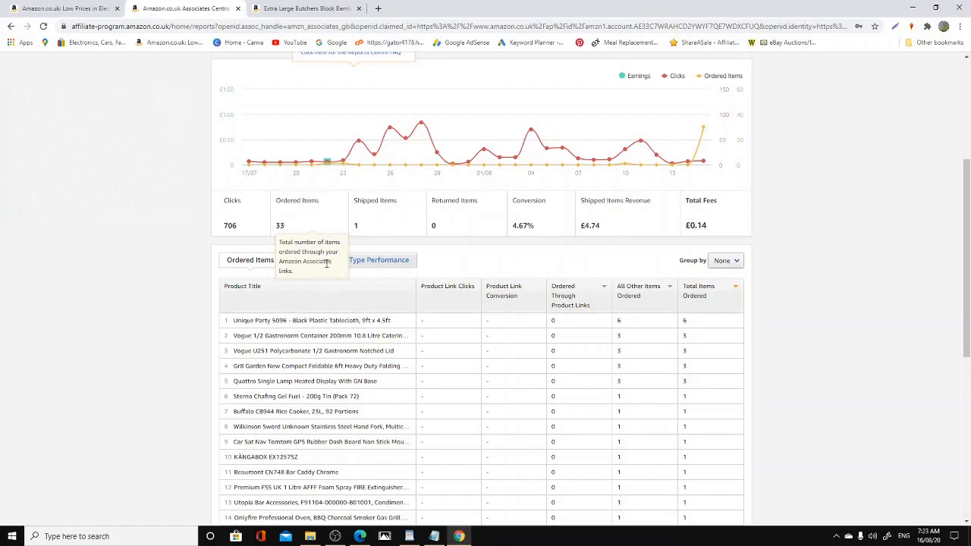
{"action": "scroll", "scroll_direction": "down", "scroll_amount": 3}
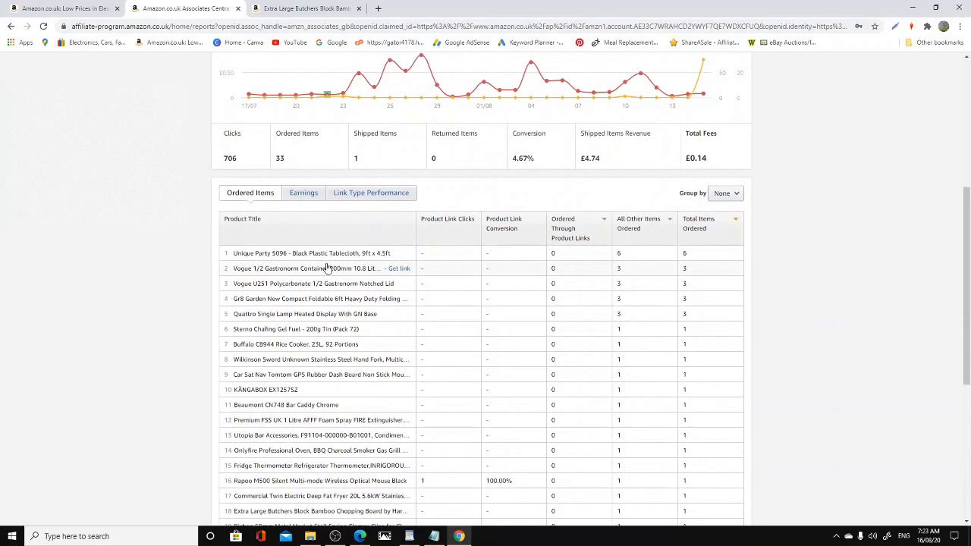
{"action": "scroll", "scroll_direction": "down", "scroll_amount": 3}
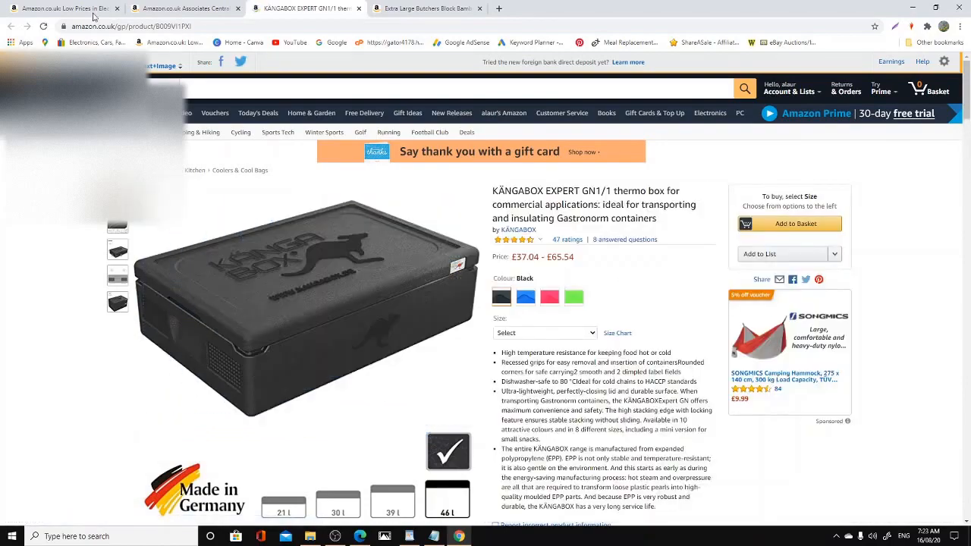
Close the KANGABOX and chopping board tabs, then open the Hiram Chafing Dishes 4 Pack page.
{"action": "left_click", "coordinate": [182, 10]}
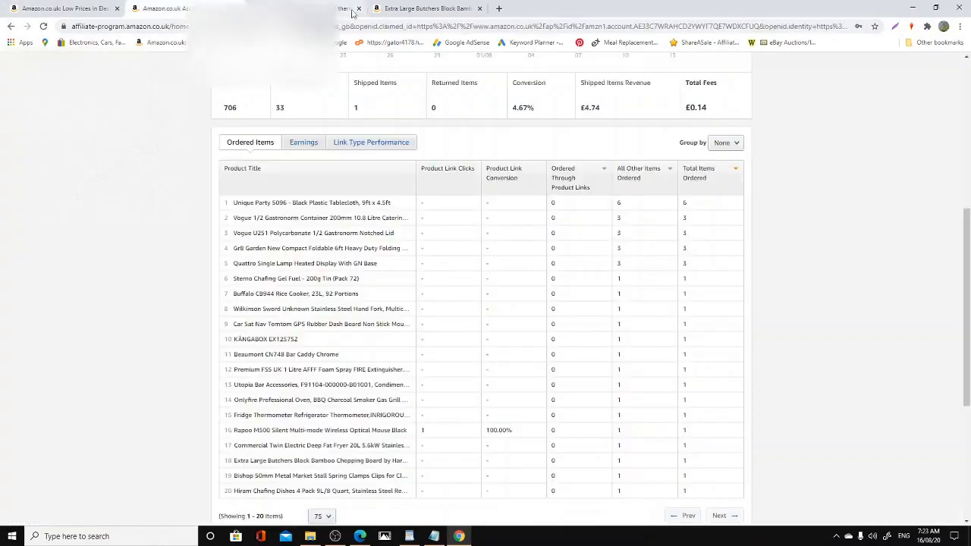
{"action": "left_click", "coordinate": [359, 9]}
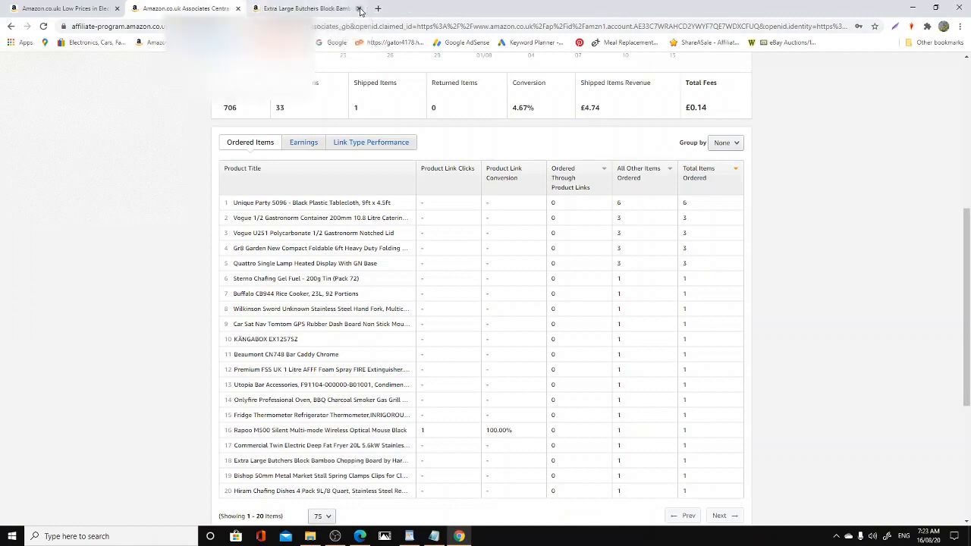
{"action": "left_click", "coordinate": [361, 10]}
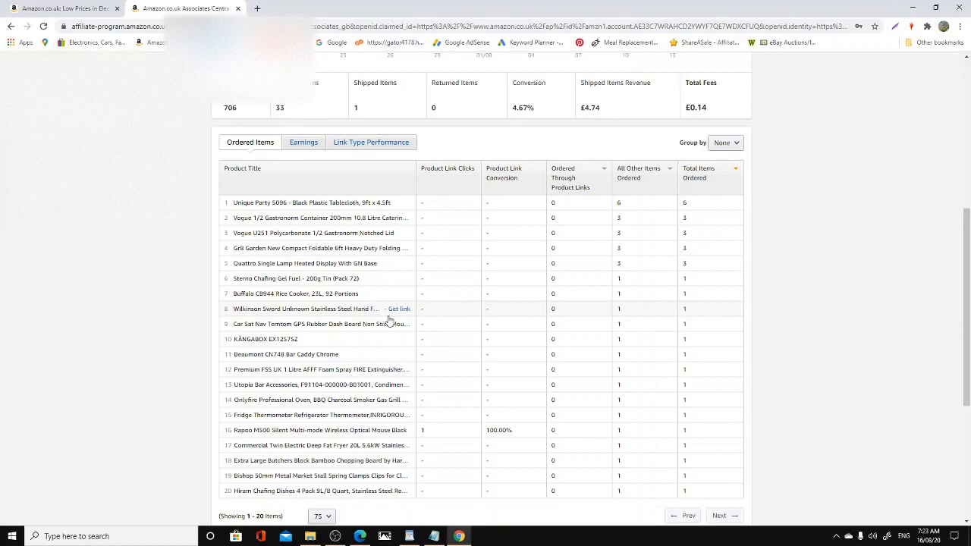
{"action": "scroll", "scroll_direction": "down", "scroll_amount": 3}
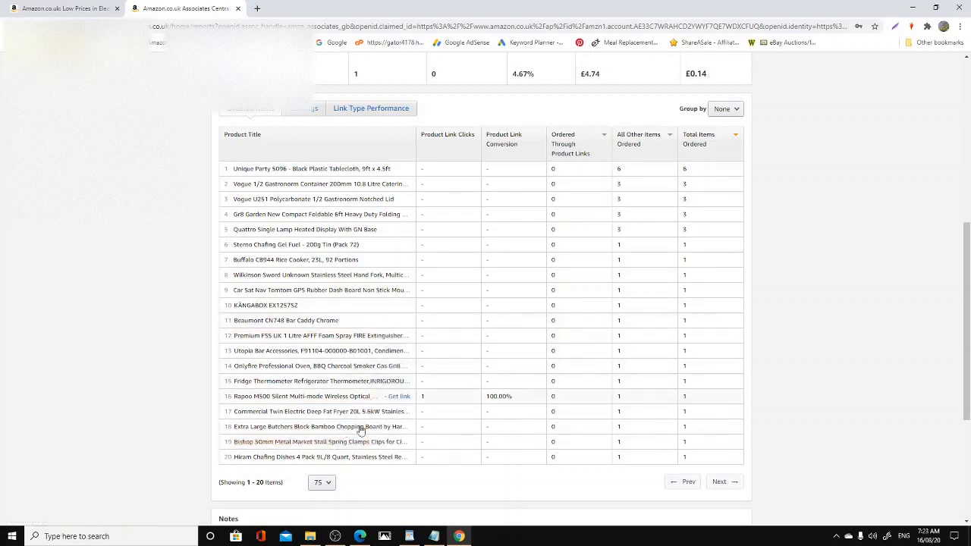
{"action": "left_click", "coordinate": [315, 456]}
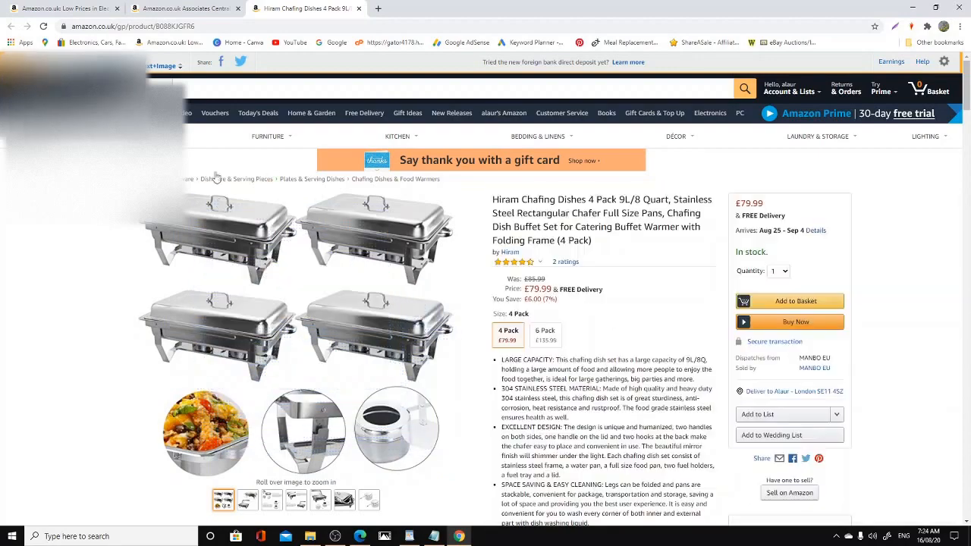
Close the chafing dishes tab and return to the ordered items report after each product page.
{"action": "left_click", "coordinate": [185, 9]}
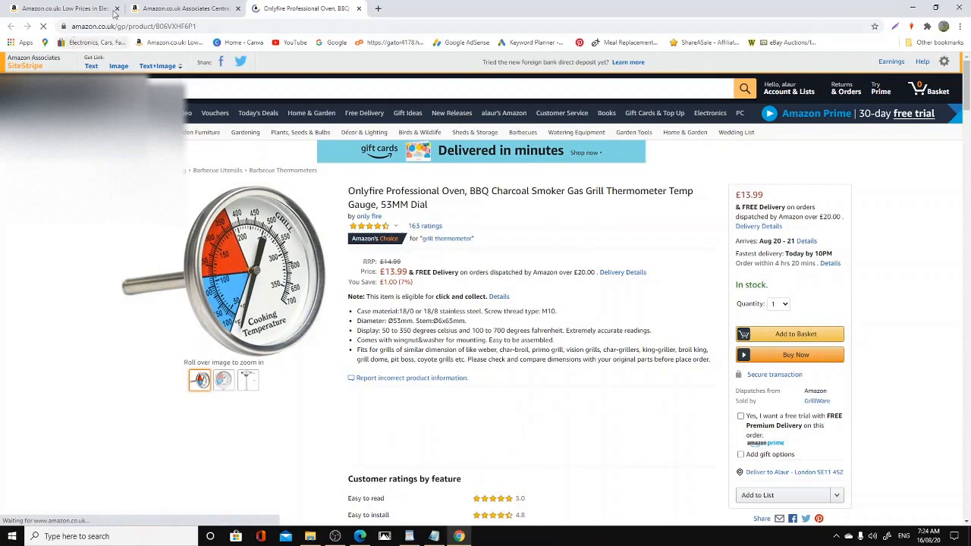
{"action": "left_click", "coordinate": [185, 7]}
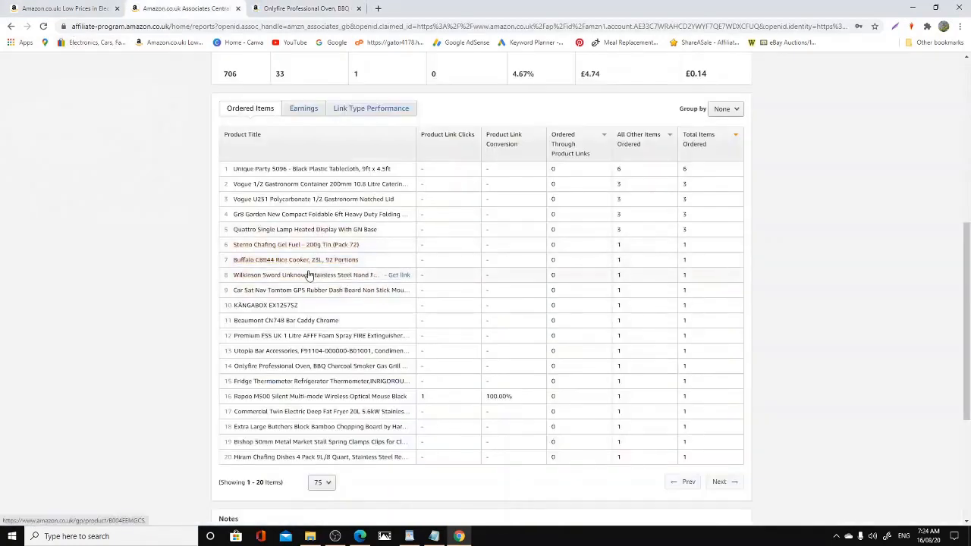
{"action": "mouse_move", "coordinate": [281, 214]}
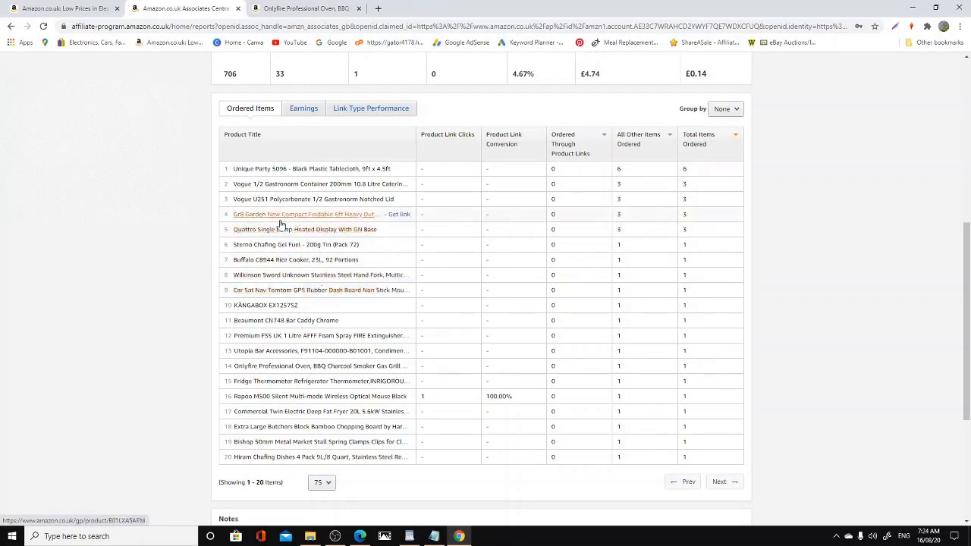
{"action": "mouse_move", "coordinate": [289, 215]}
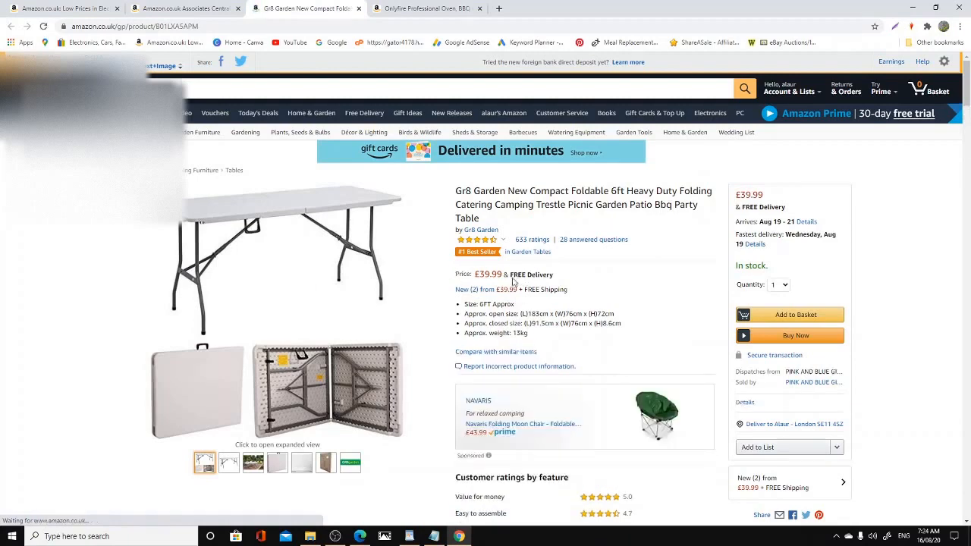
{"action": "left_click", "coordinate": [185, 9]}
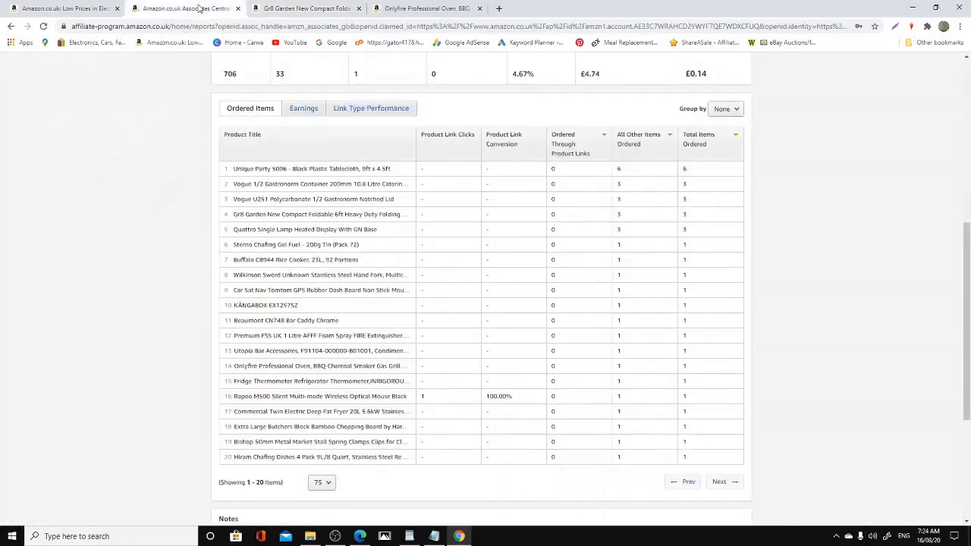
Scroll up and down through the Ordered Items report to review the listed products.
{"action": "left_click", "coordinate": [117, 9]}
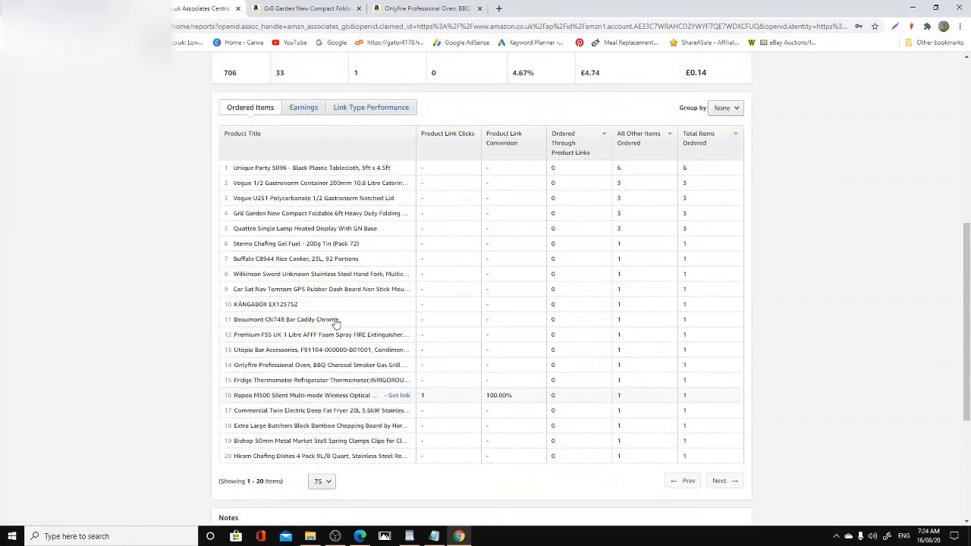
{"action": "mouse_move", "coordinate": [317, 183]}
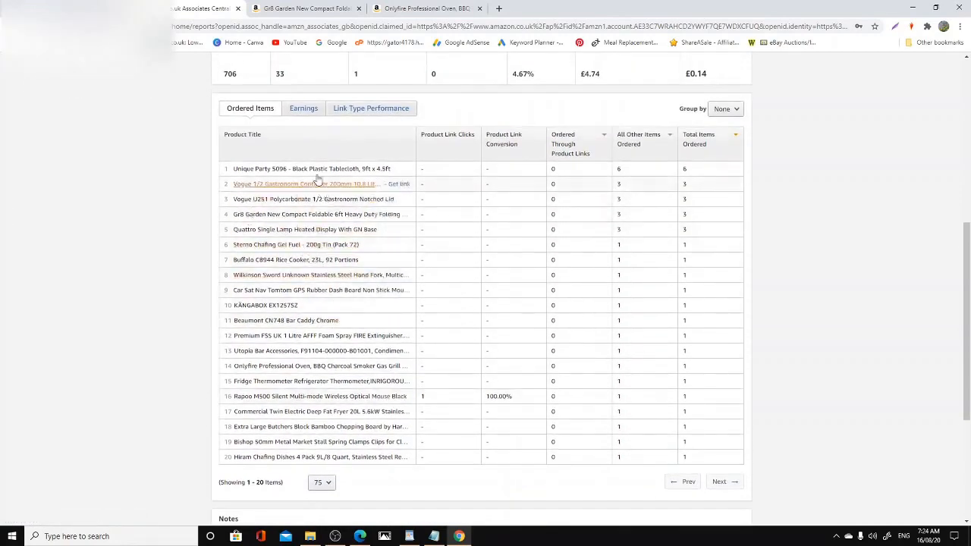
{"action": "mouse_move", "coordinate": [353, 408]}
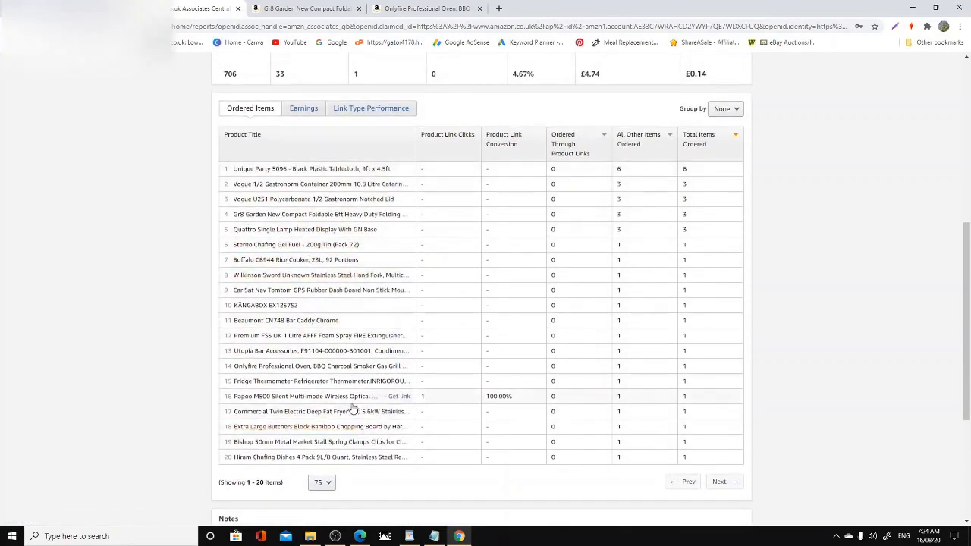
{"action": "scroll", "scroll_direction": "up", "scroll_amount": 3}
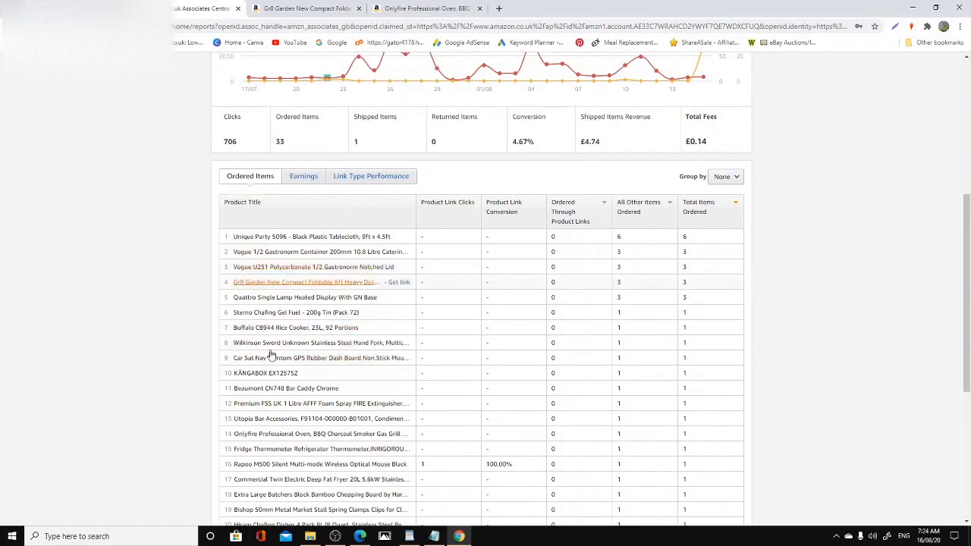
{"action": "scroll", "scroll_direction": "down", "scroll_amount": 3}
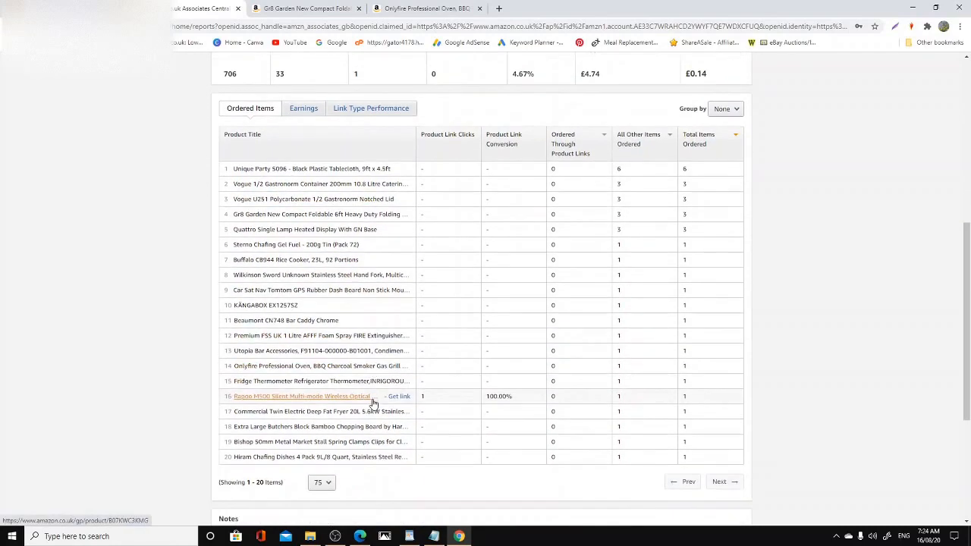
{"action": "scroll", "scroll_direction": "up", "scroll_amount": 3}
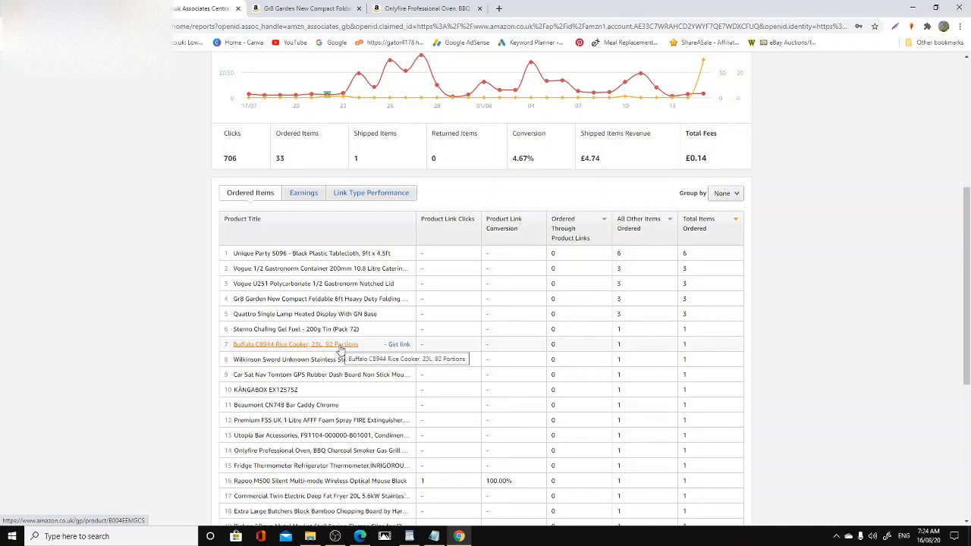
{"action": "mouse_move", "coordinate": [317, 443]}
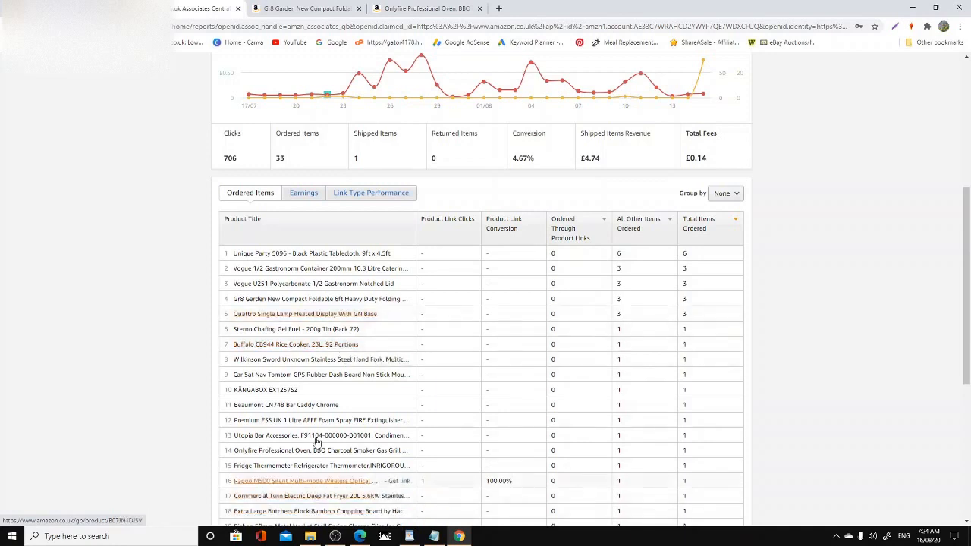
{"action": "mouse_move", "coordinate": [346, 314]}
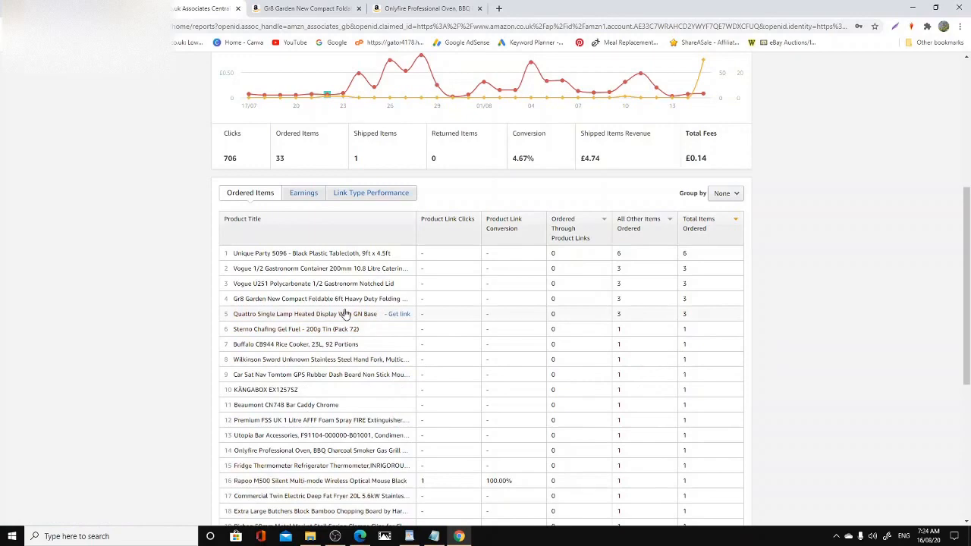
{"action": "scroll", "scroll_direction": "up", "scroll_amount": 3}
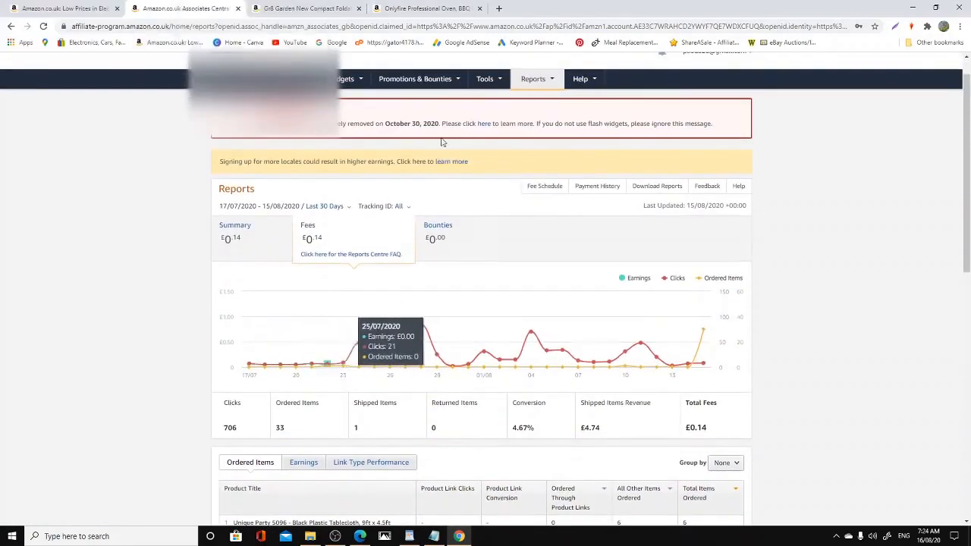
{"action": "scroll", "scroll_direction": "down", "scroll_amount": 3}
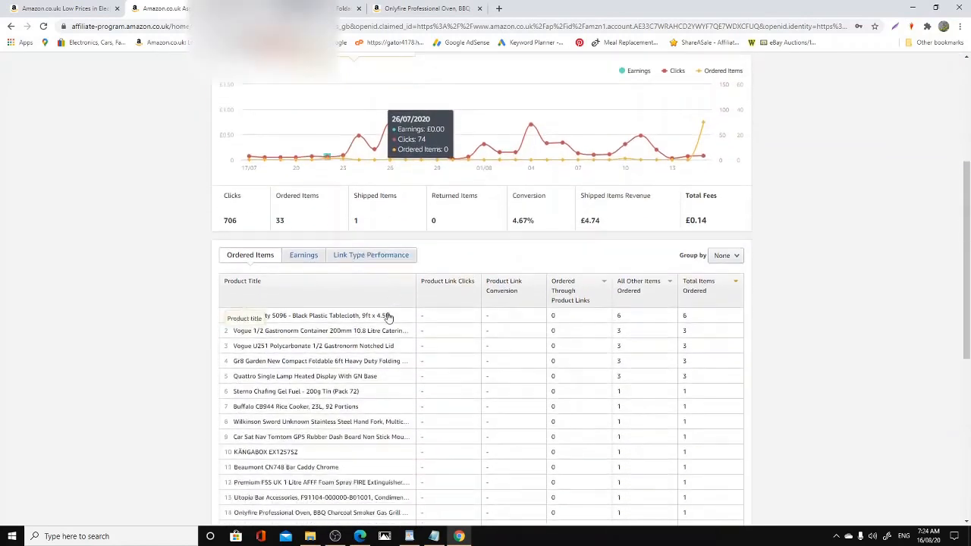
{"action": "scroll", "scroll_direction": "down", "scroll_amount": 3}
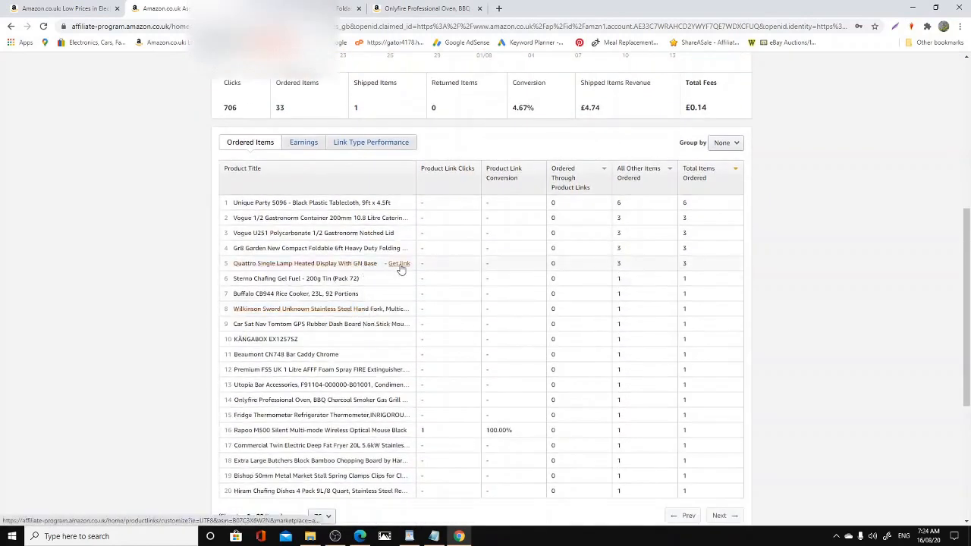
{"action": "scroll", "scroll_direction": "up", "scroll_amount": 3}
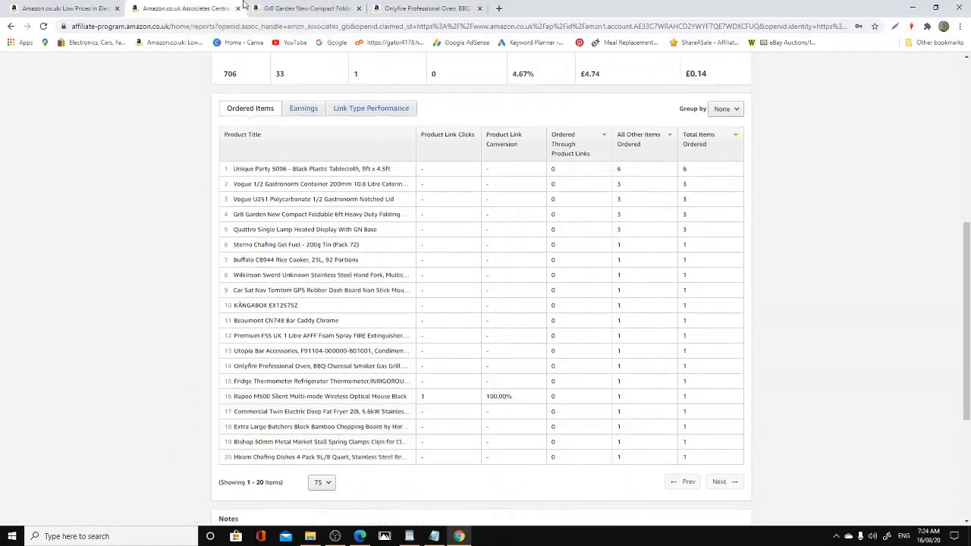
{"action": "scroll", "scroll_direction": "up", "scroll_amount": 3}
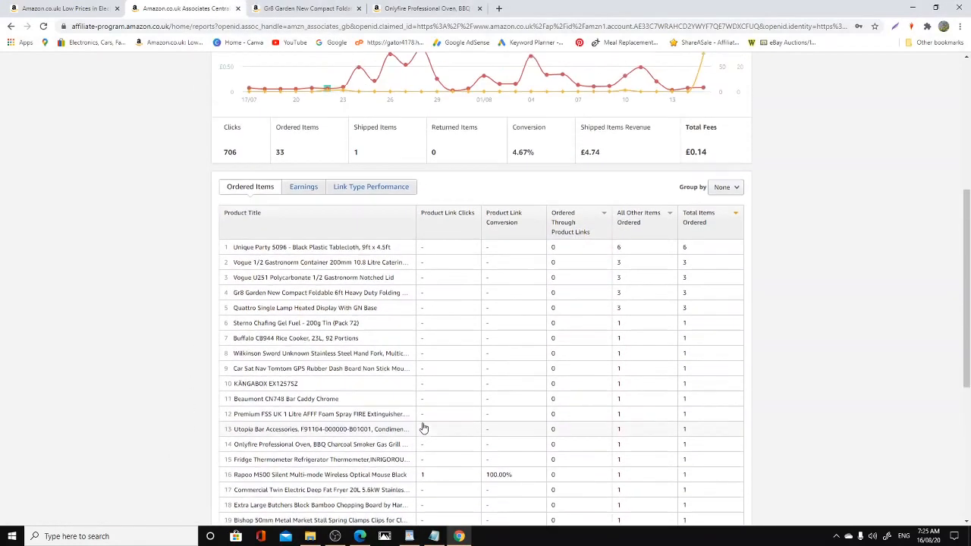
{"action": "scroll", "scroll_direction": "up", "scroll_amount": 3}
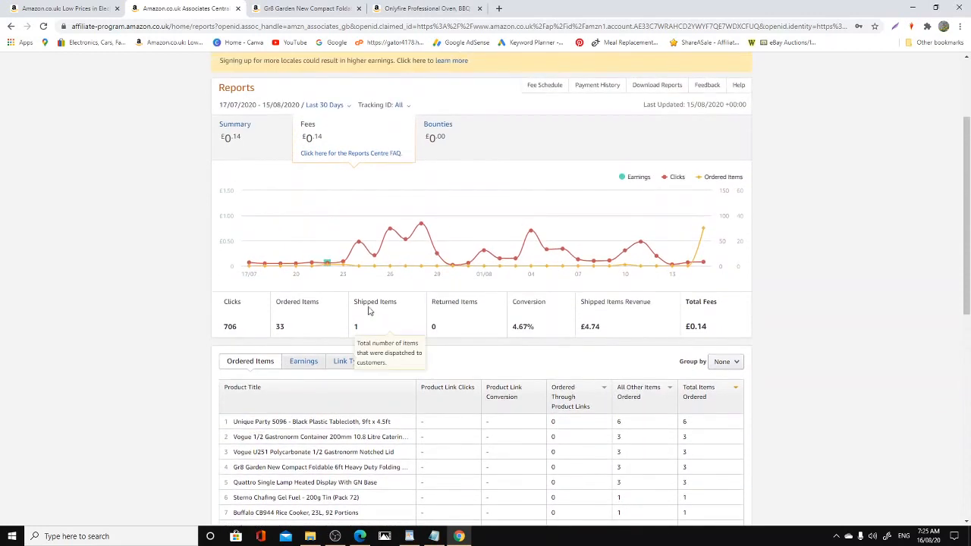
{"action": "mouse_move", "coordinate": [625, 159]}
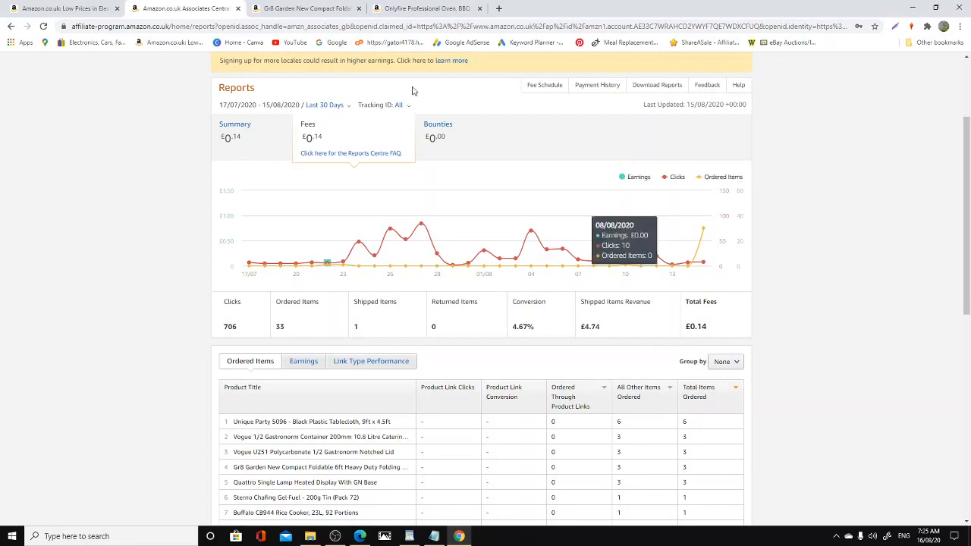
{"action": "scroll", "scroll_direction": "down", "scroll_amount": 3}
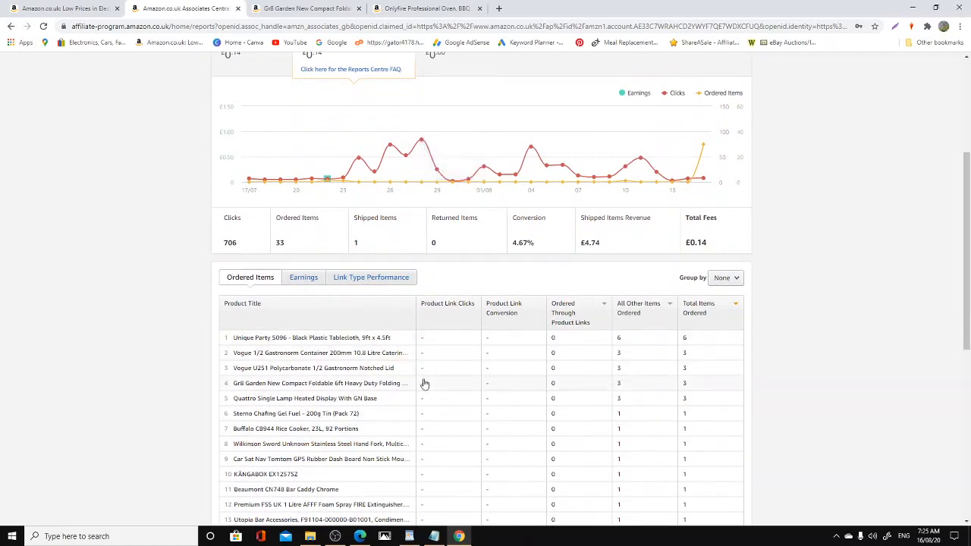
{"action": "scroll", "scroll_direction": "down", "scroll_amount": 3}
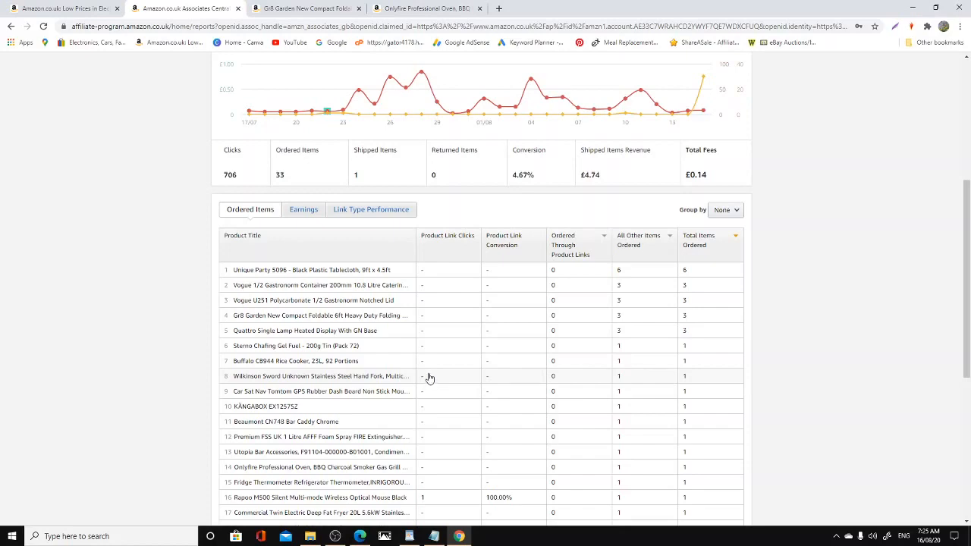
{"action": "scroll", "scroll_direction": "up", "scroll_amount": 3}
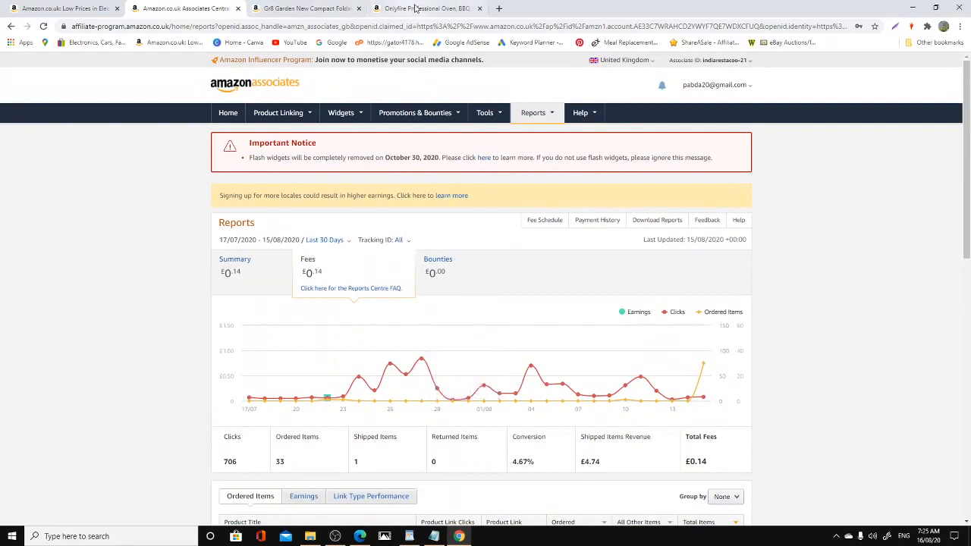
Bring up the Onlyfire thermometer tab and close it, leaving a new tab beside Associates Central.
{"action": "left_click", "coordinate": [409, 9]}
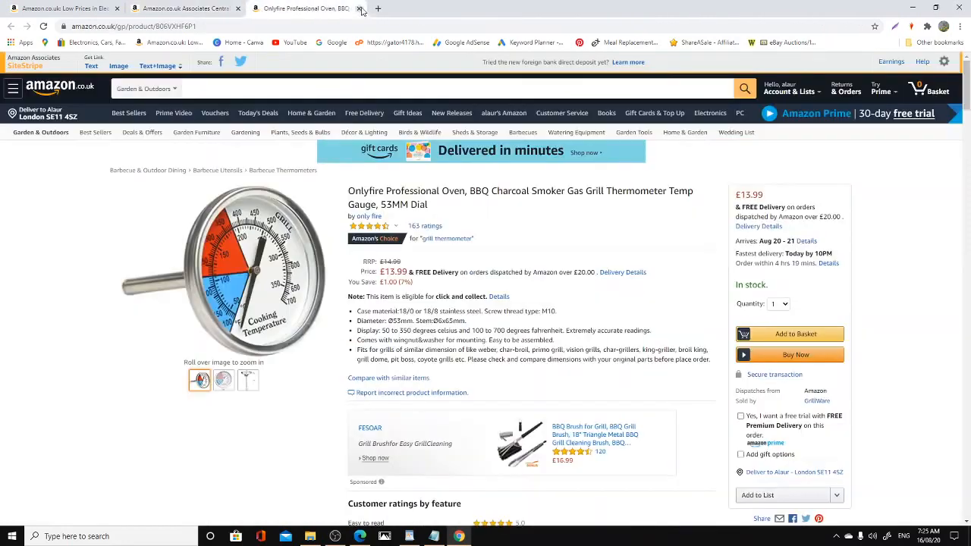
{"action": "left_click", "coordinate": [358, 10]}
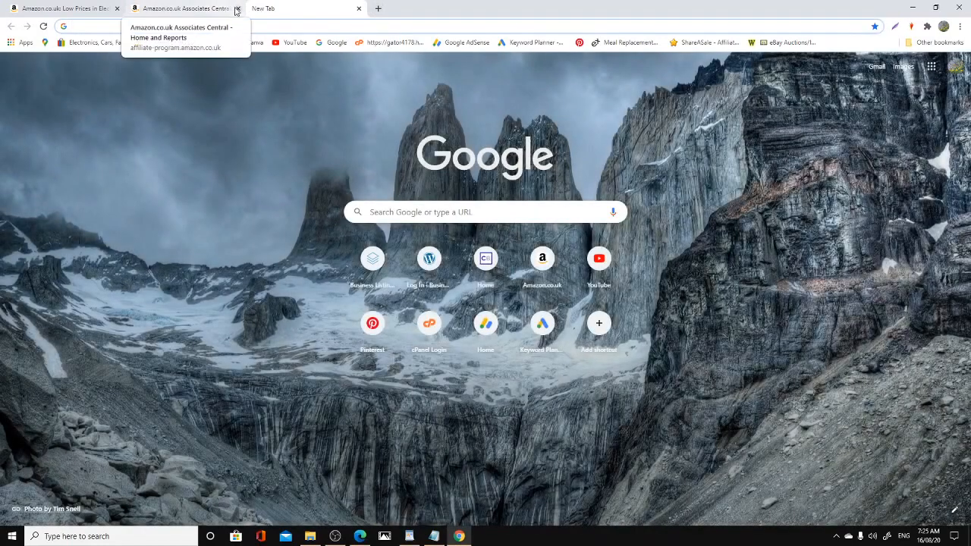
Close the Associates Central tab and dismiss the page context menus while closing Chrome.
{"action": "left_click", "coordinate": [237, 9]}
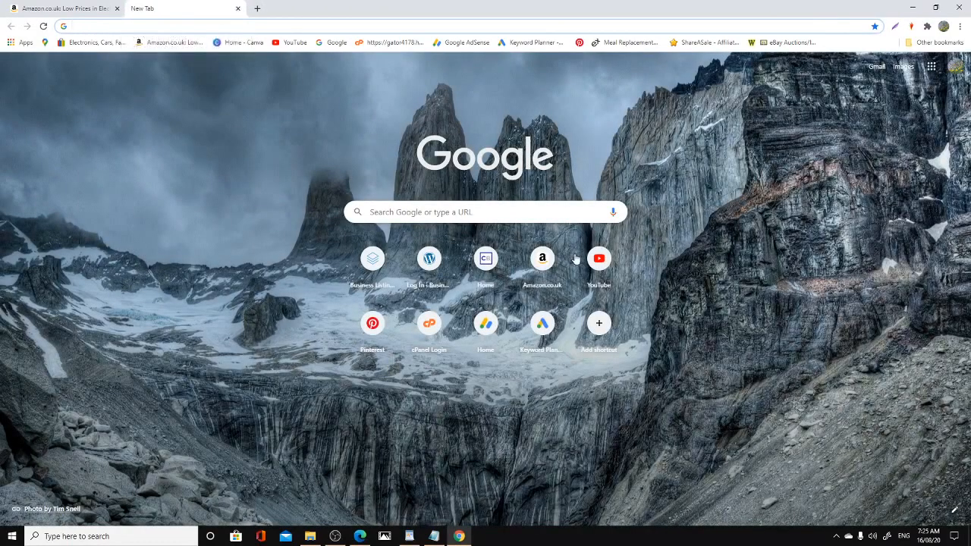
{"action": "mouse_move", "coordinate": [653, 250]}
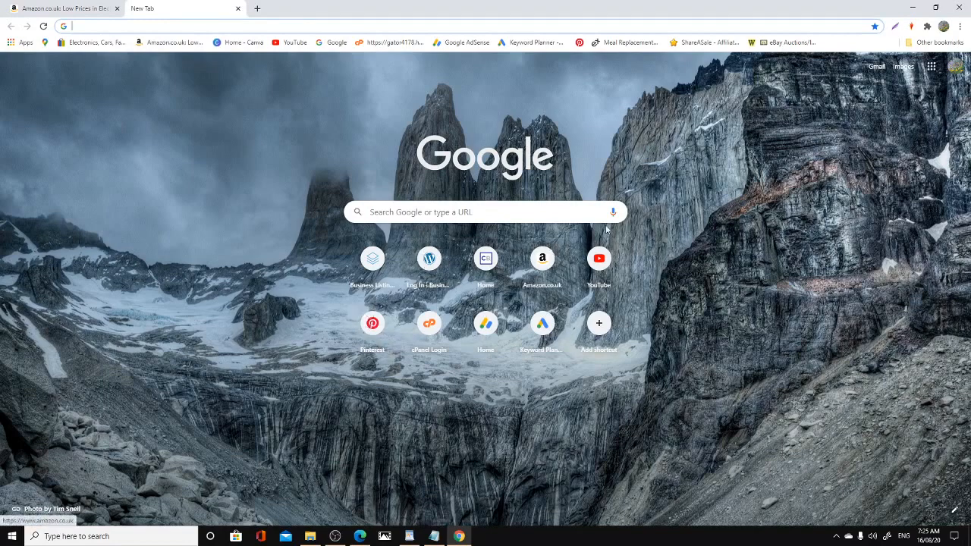
{"action": "left_click", "coordinate": [937, 43]}
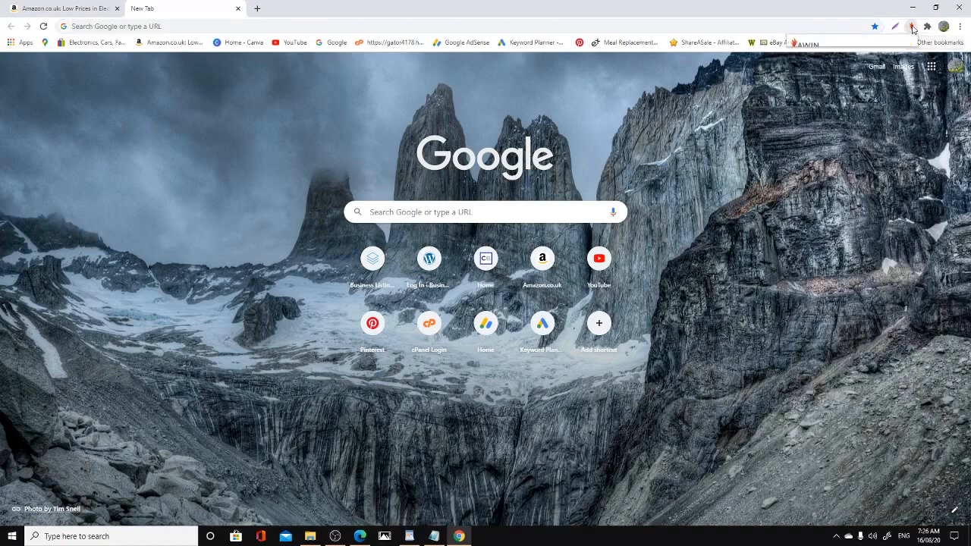
{"action": "right_click", "coordinate": [732, 114]}
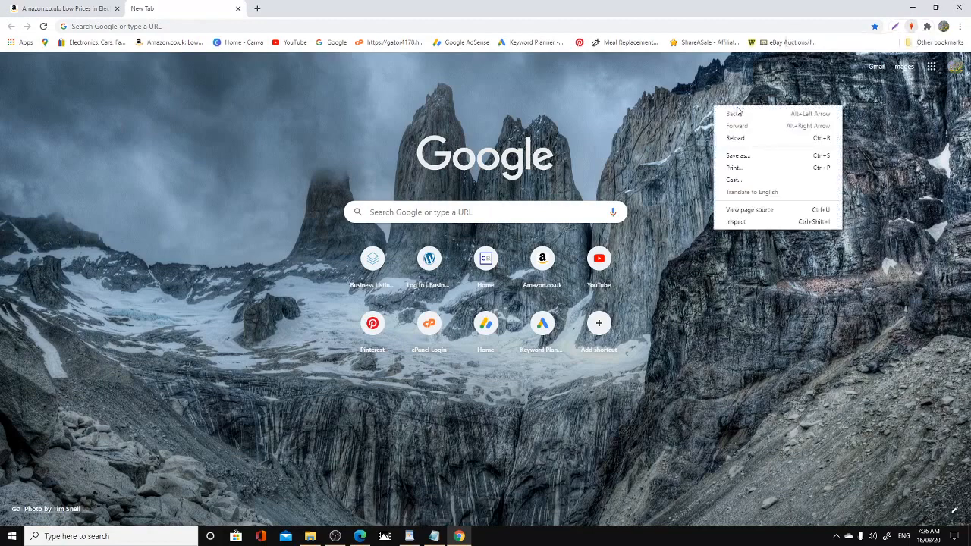
{"action": "left_click", "coordinate": [854, 42]}
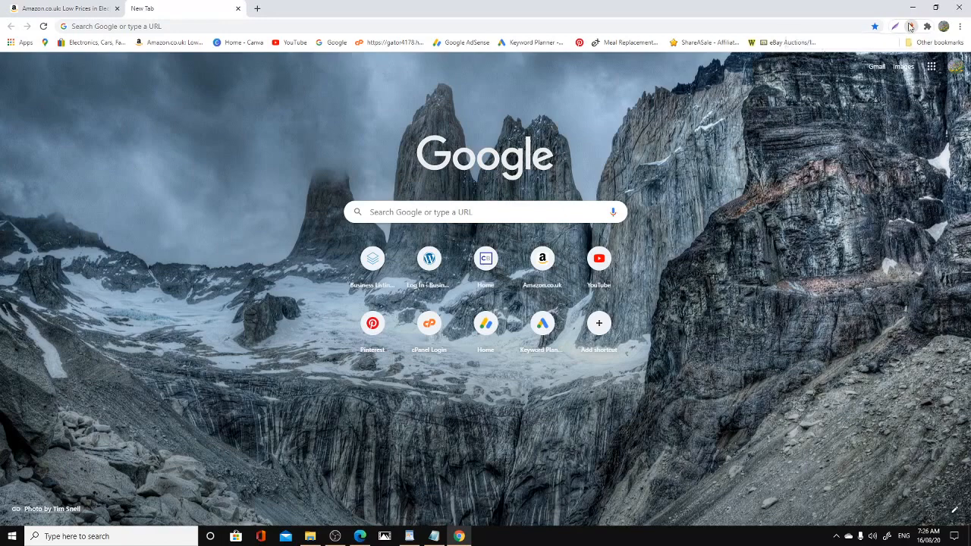
{"action": "right_click", "coordinate": [911, 26]}
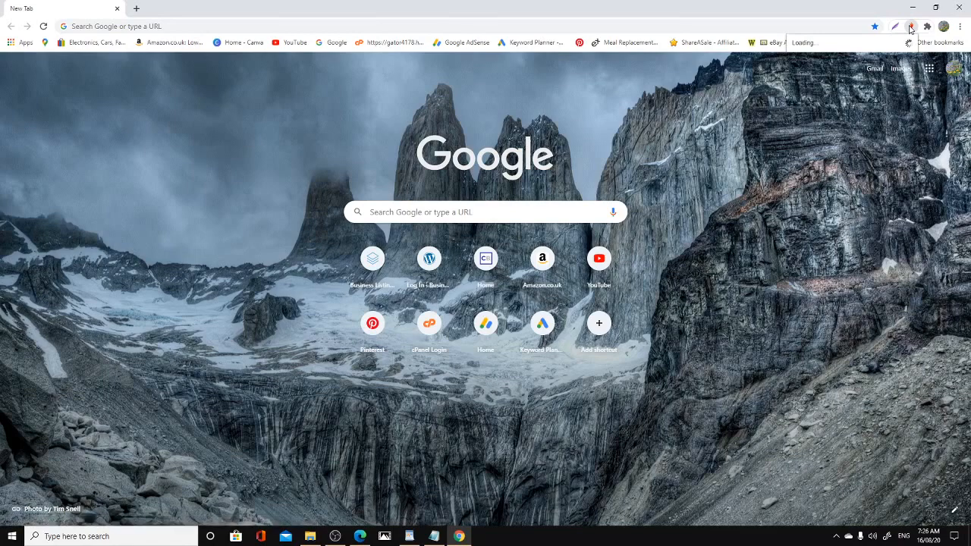
{"action": "mouse_move", "coordinate": [689, 134]}
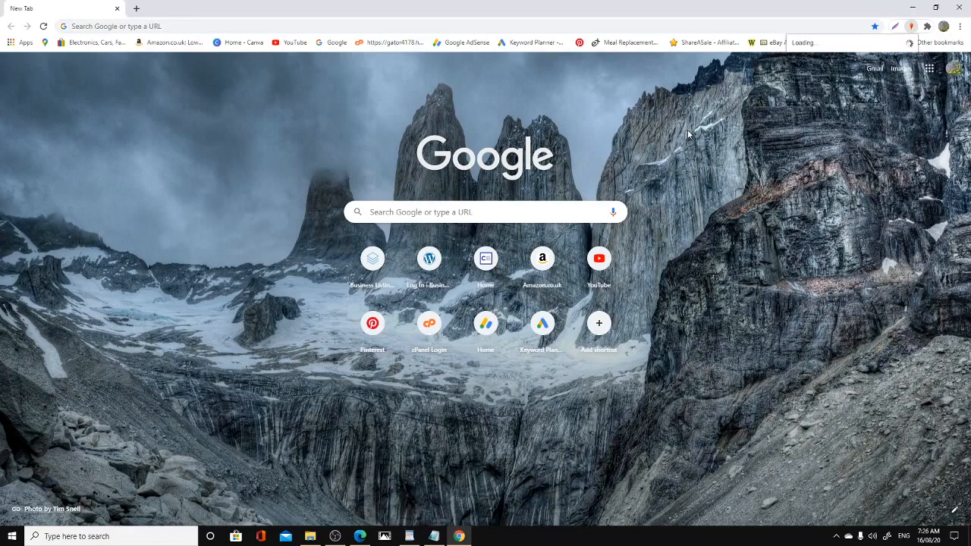
{"action": "mouse_move", "coordinate": [483, 119]}
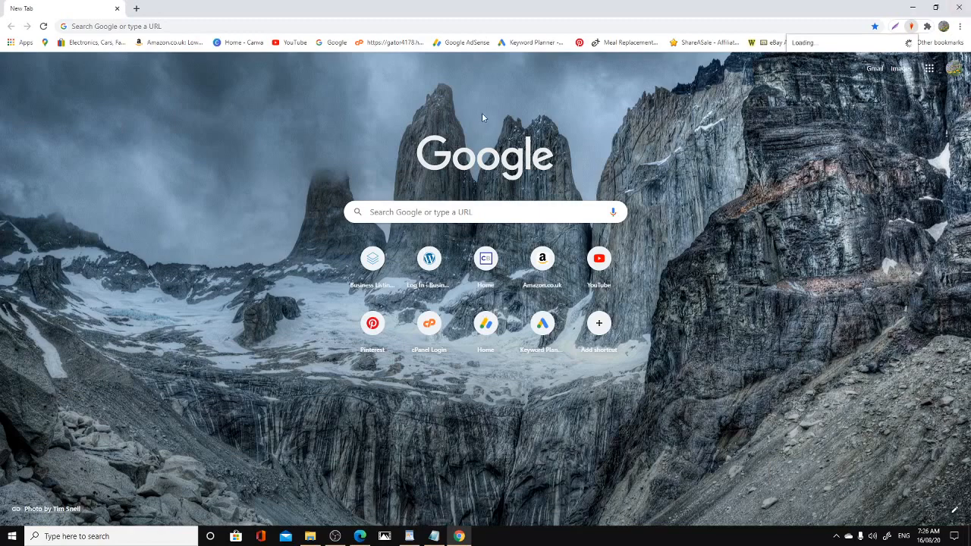
{"action": "right_click", "coordinate": [483, 118]}
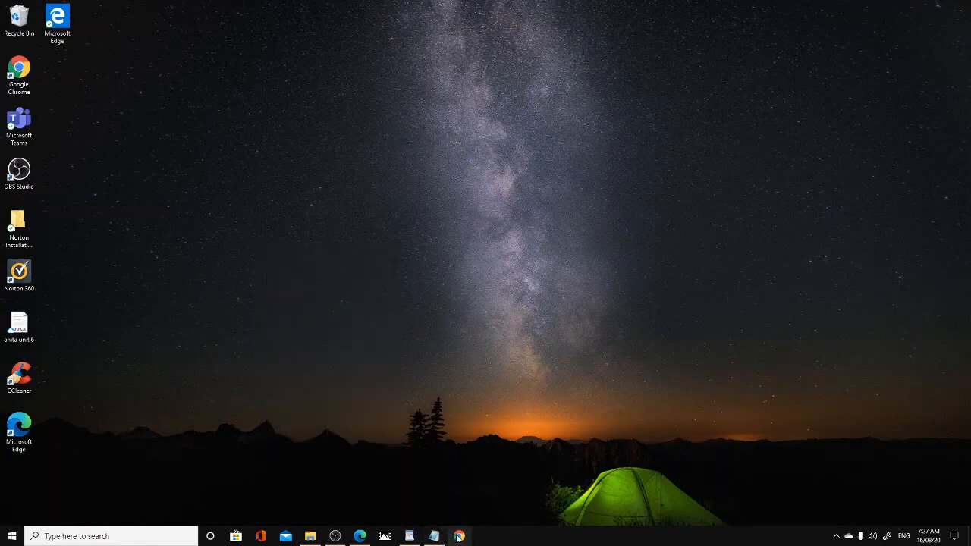
{"action": "mouse_move", "coordinate": [459, 537]}
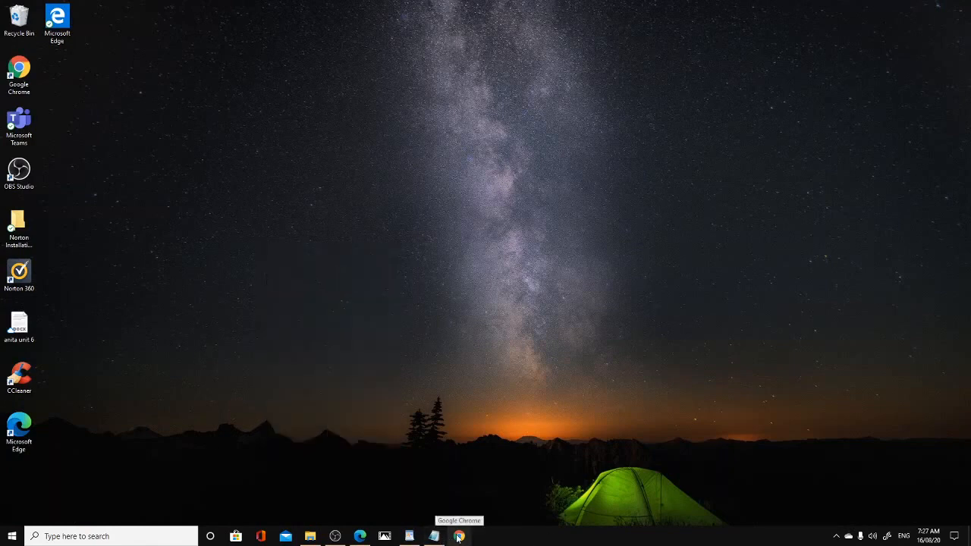
Bring the Chrome window back up and close it.
{"action": "left_click", "coordinate": [459, 537]}
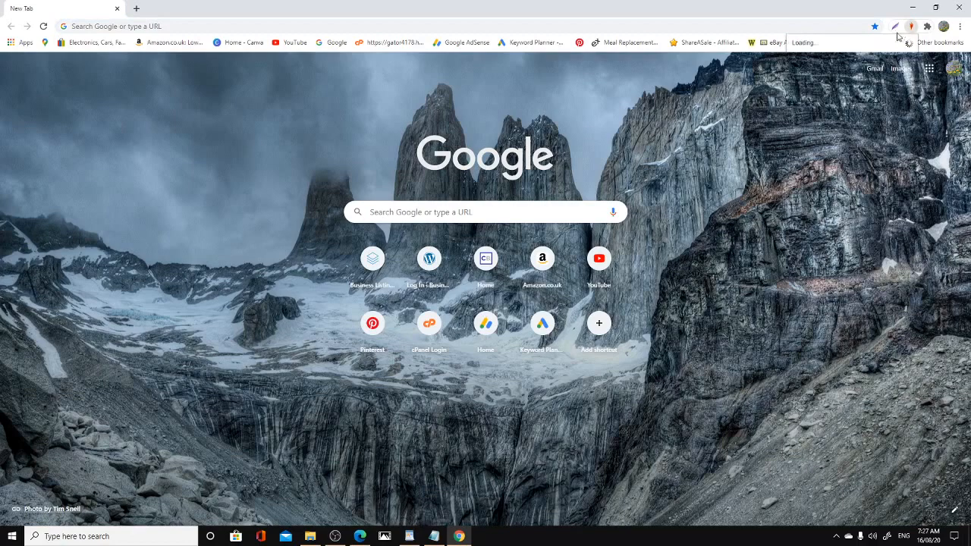
{"action": "mouse_move", "coordinate": [883, 42]}
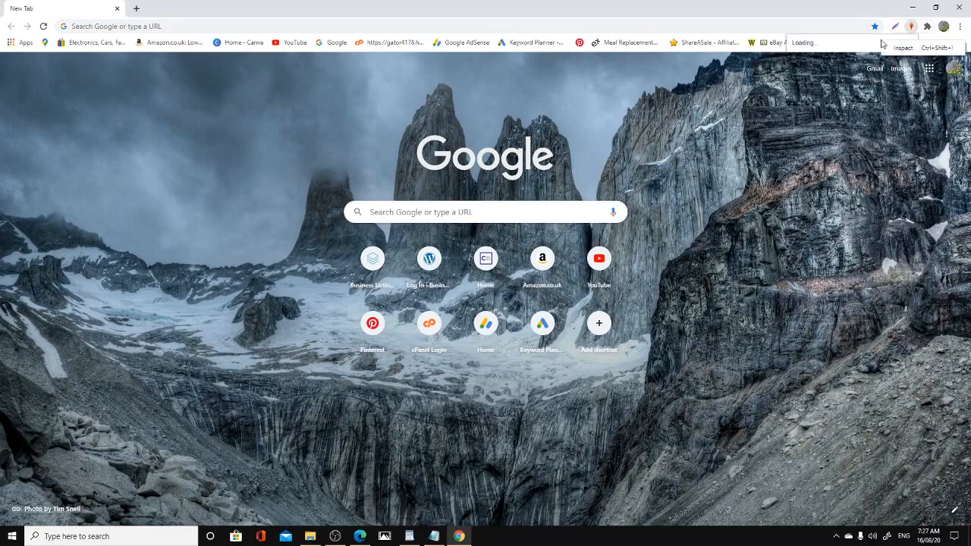
{"action": "mouse_move", "coordinate": [835, 49]}
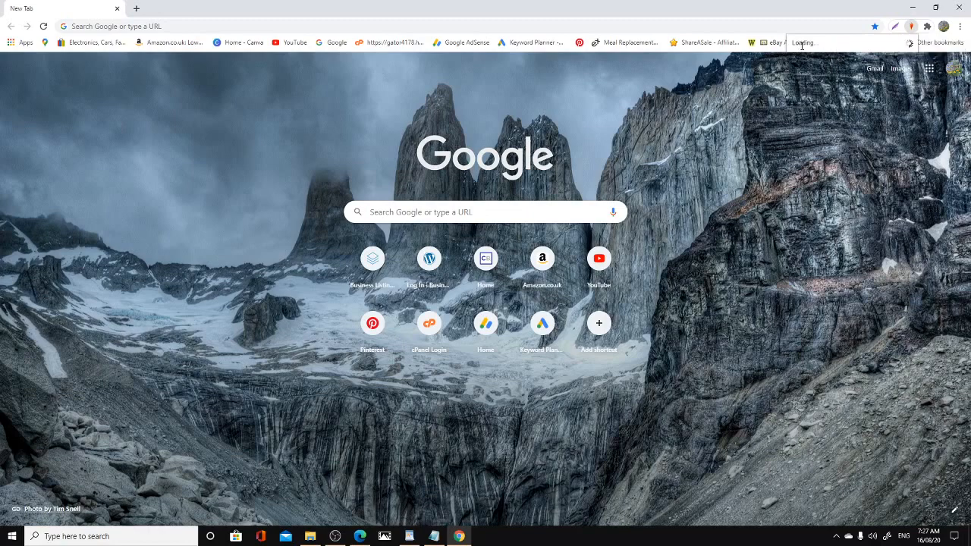
{"action": "left_click", "coordinate": [938, 42]}
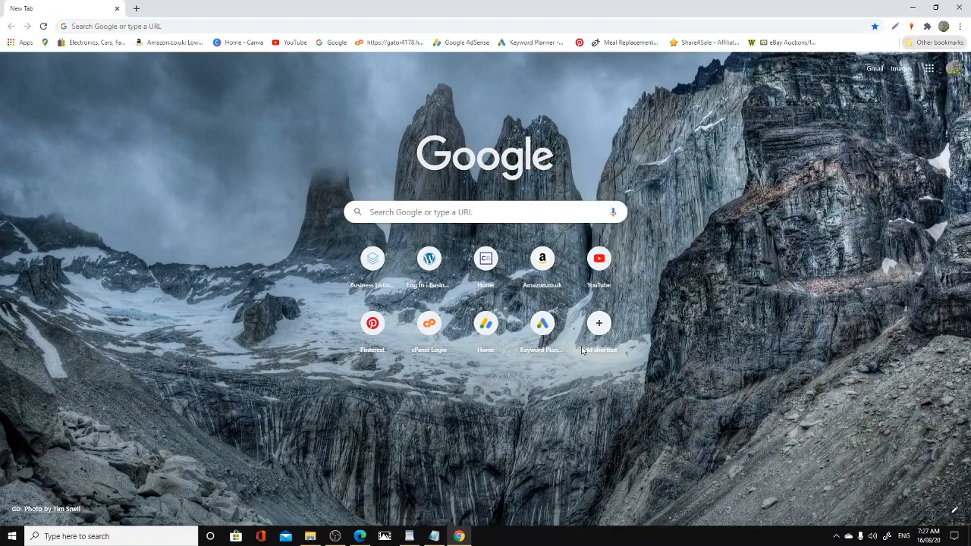
{"action": "left_click", "coordinate": [598, 324]}
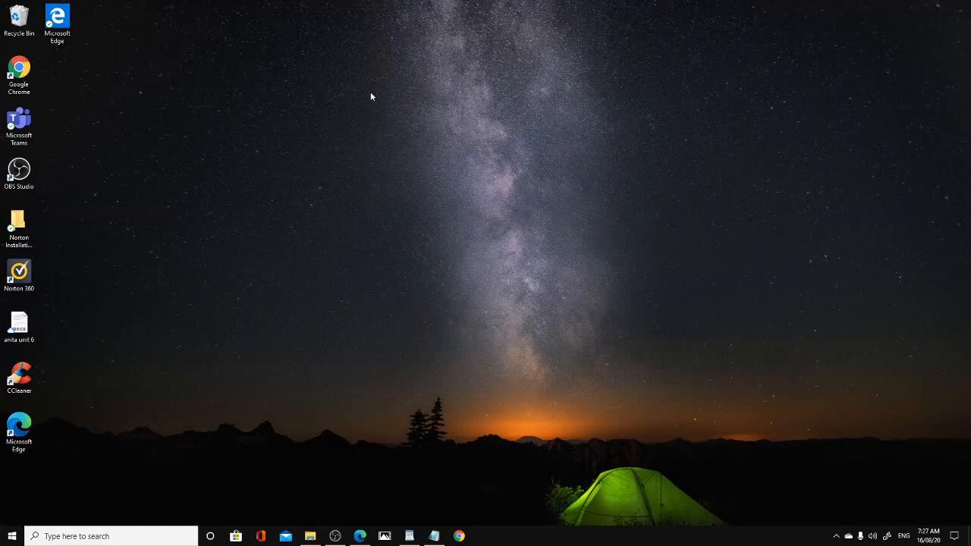
{"action": "mouse_move", "coordinate": [339, 180]}
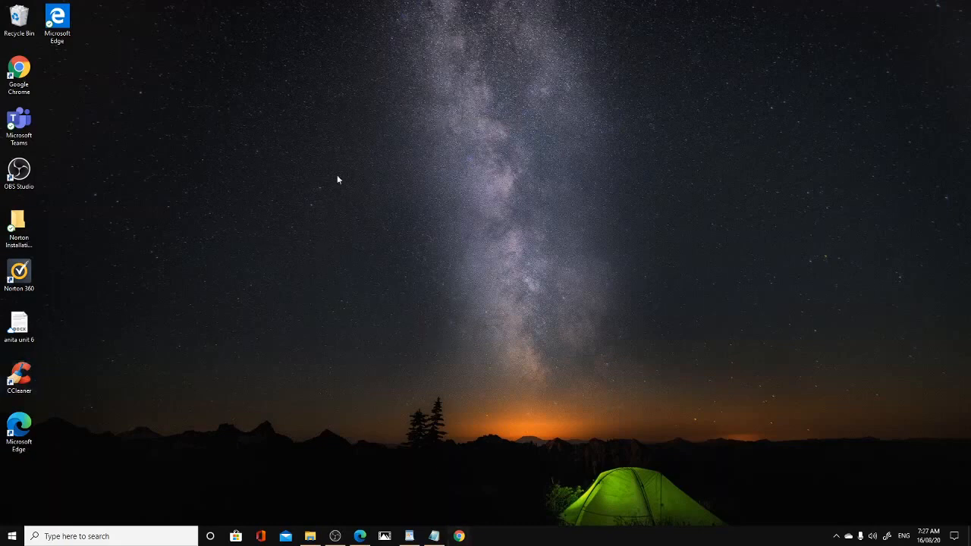
Launch CCleaner from its desktop shortcut.
{"action": "left_click", "coordinate": [18, 372]}
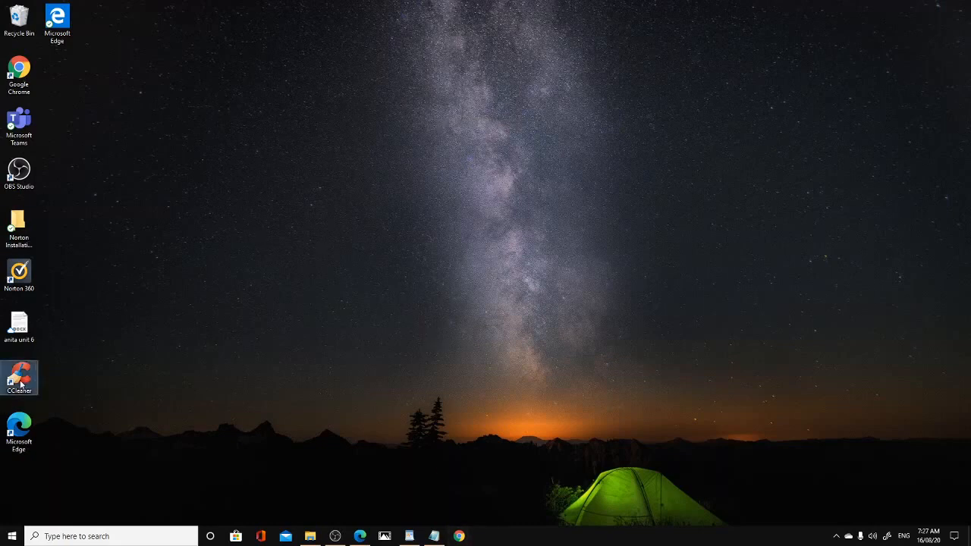
{"action": "mouse_move", "coordinate": [21, 383]}
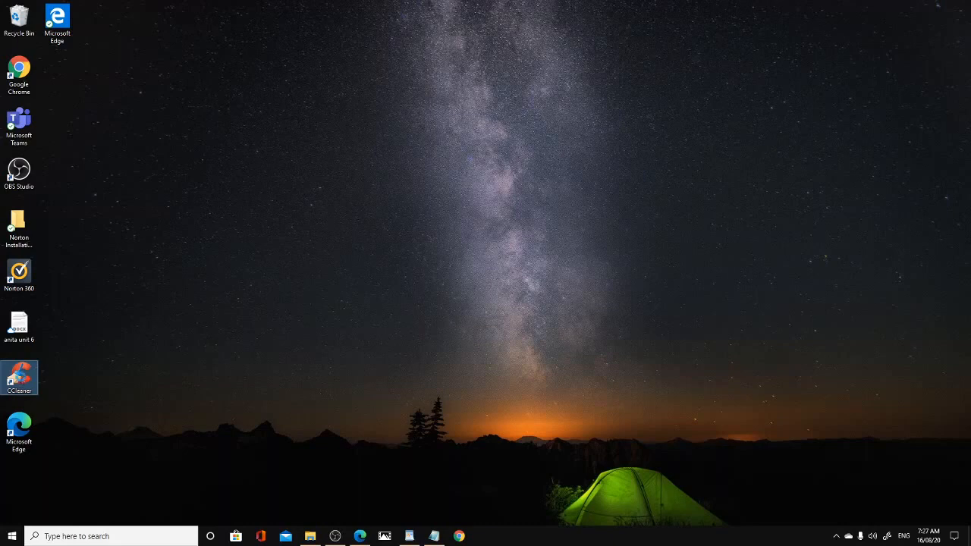
{"action": "mouse_move", "coordinate": [21, 380]}
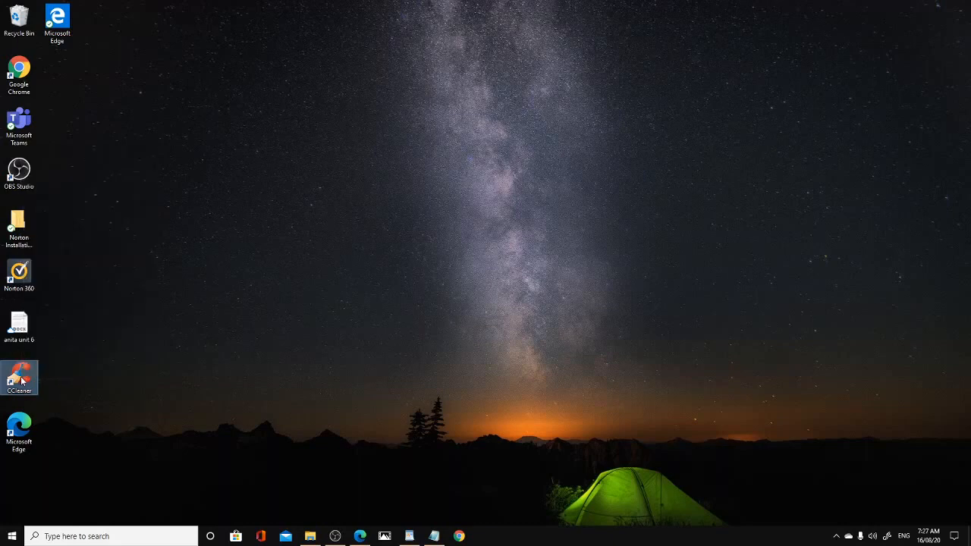
{"action": "double_click", "coordinate": [19, 372]}
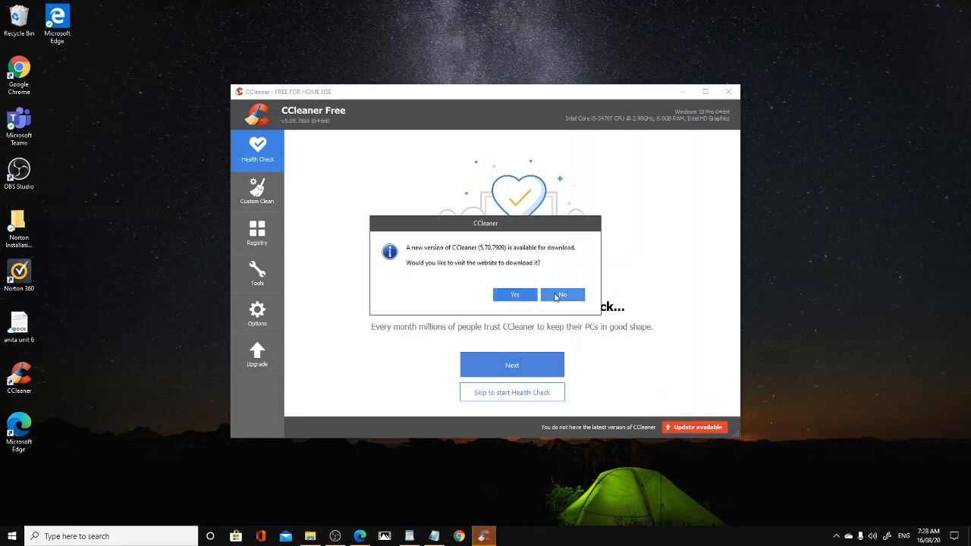
Decline the 5.70 update, run a Custom Clean allowing Edge to close, then close CCleaner.
{"action": "left_click", "coordinate": [561, 295]}
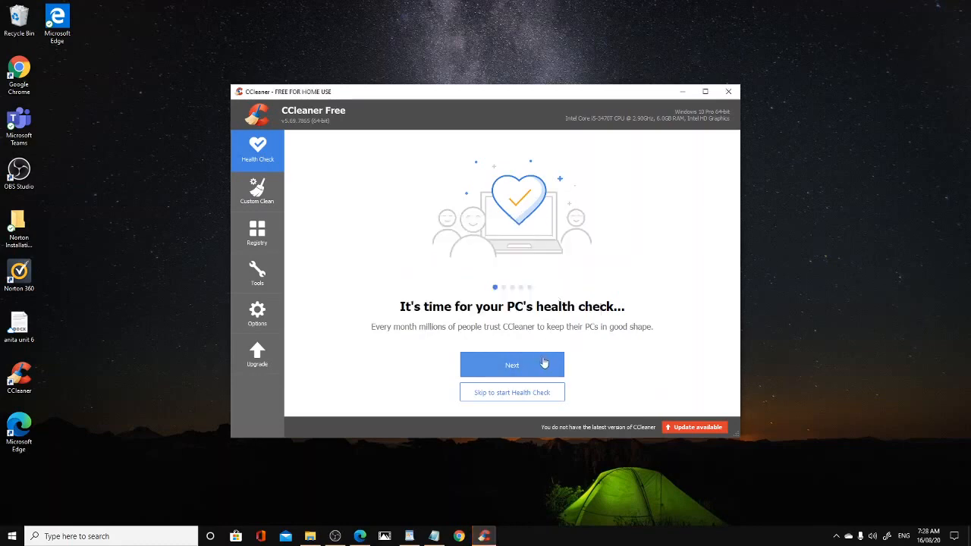
{"action": "left_click", "coordinate": [258, 191]}
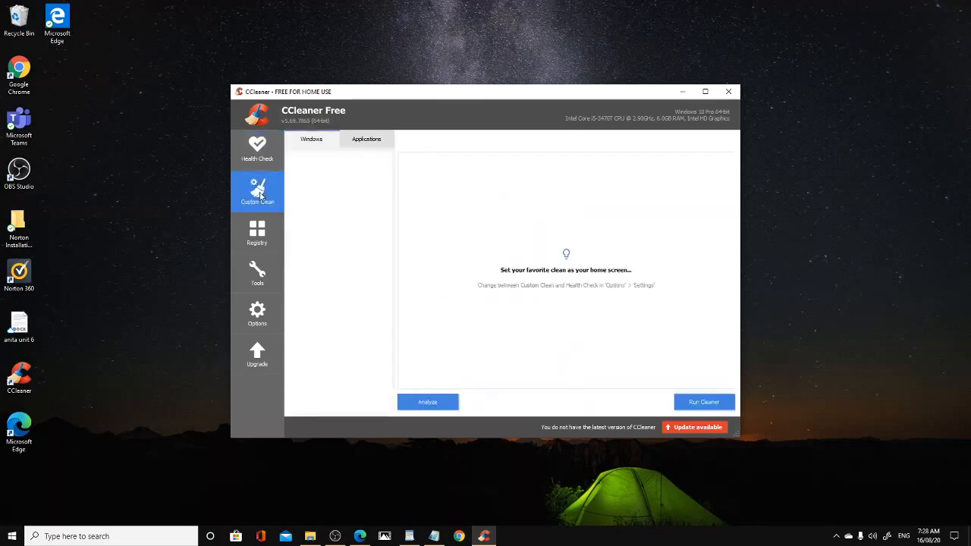
{"action": "left_click", "coordinate": [704, 402]}
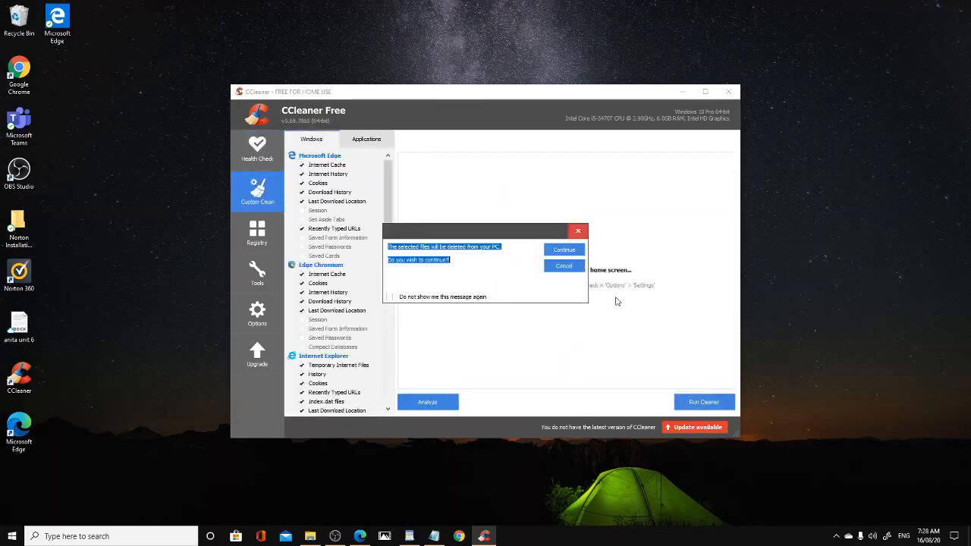
{"action": "left_click", "coordinate": [564, 249]}
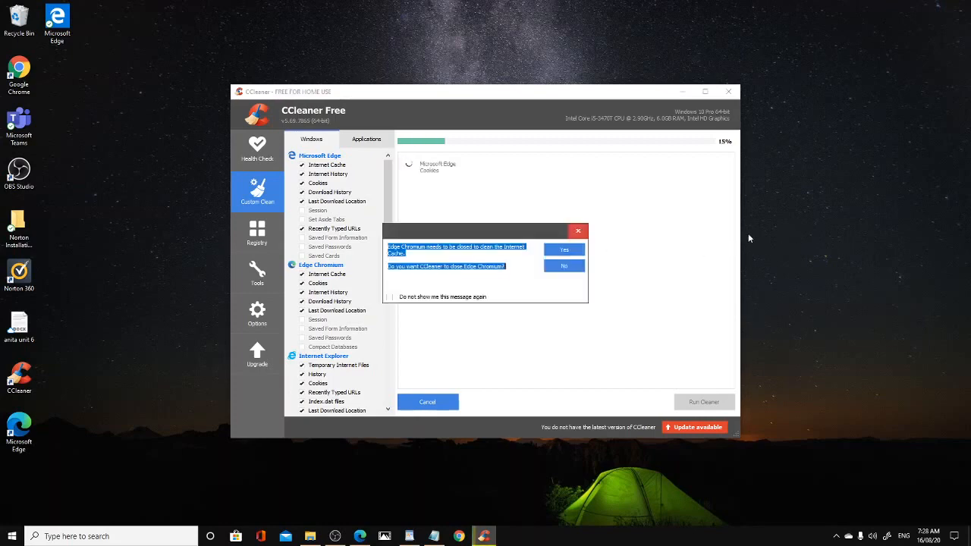
{"action": "left_click", "coordinate": [564, 249]}
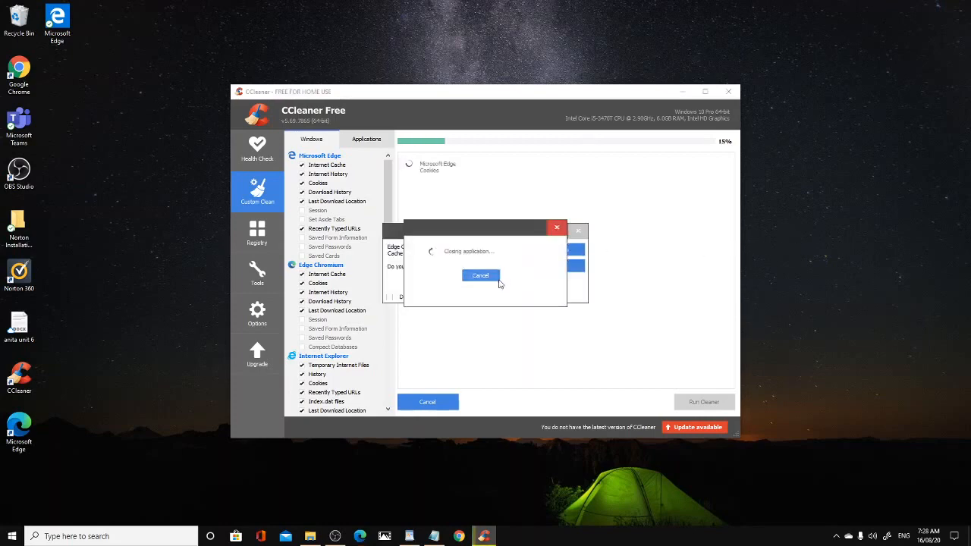
{"action": "mouse_move", "coordinate": [786, 261]}
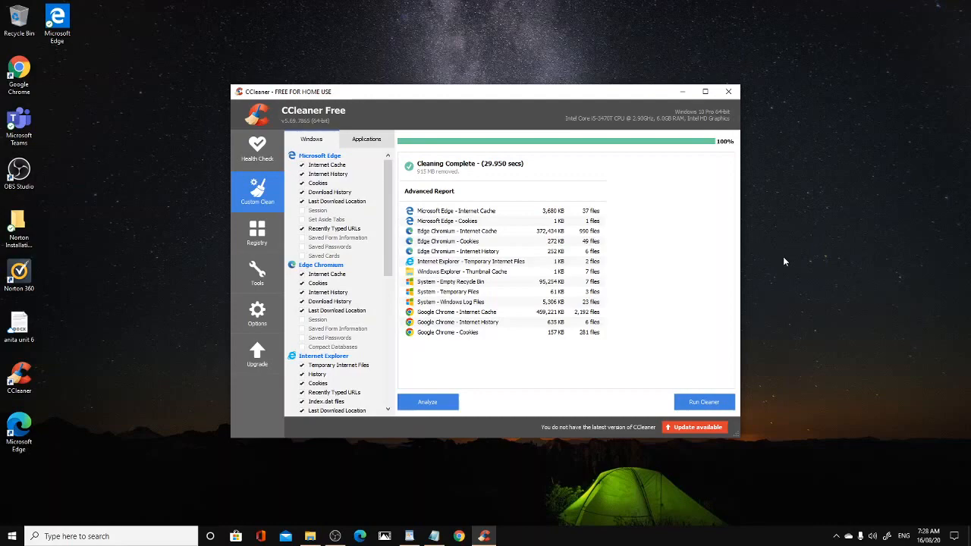
{"action": "left_click", "coordinate": [729, 93]}
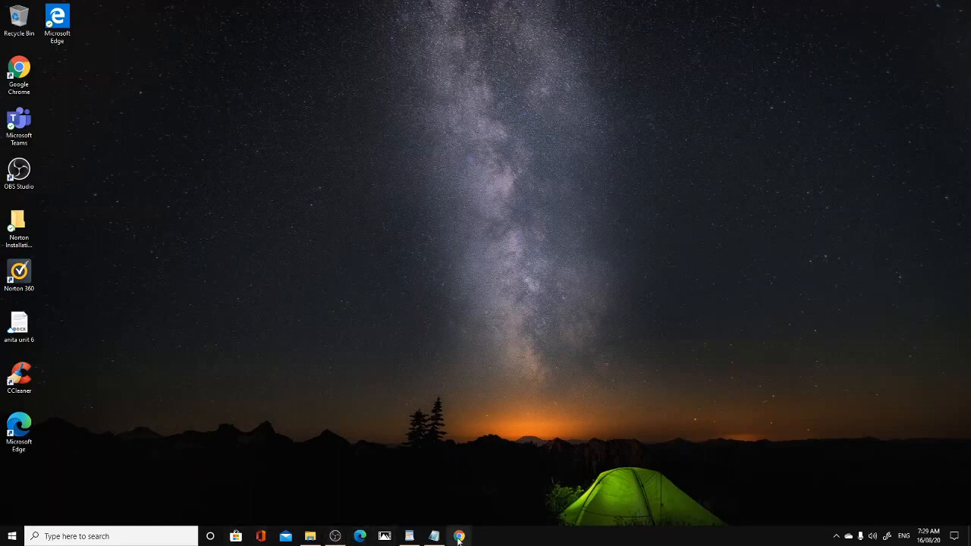
Launch Chrome and search Google for 'awin' from the address bar.
{"action": "left_click", "coordinate": [458, 537]}
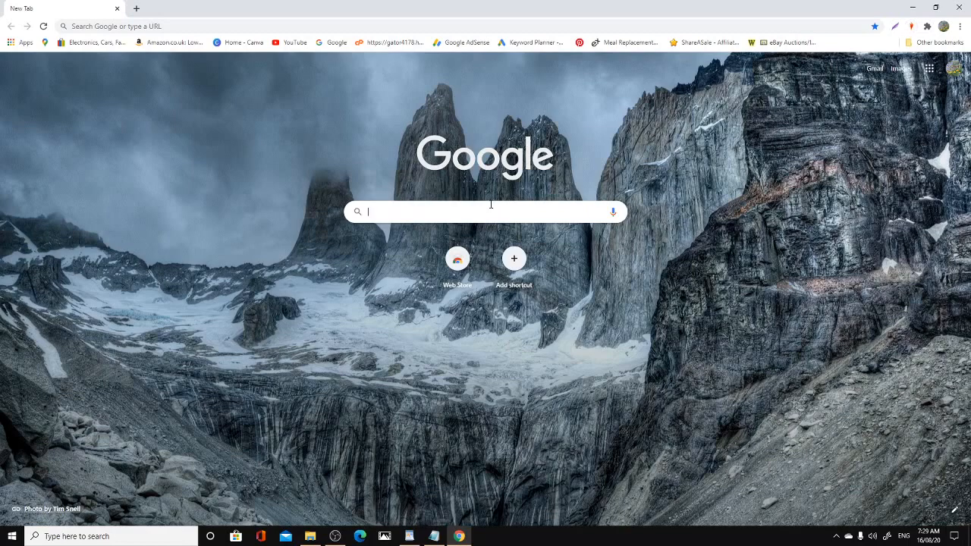
{"action": "type", "text": "a"}
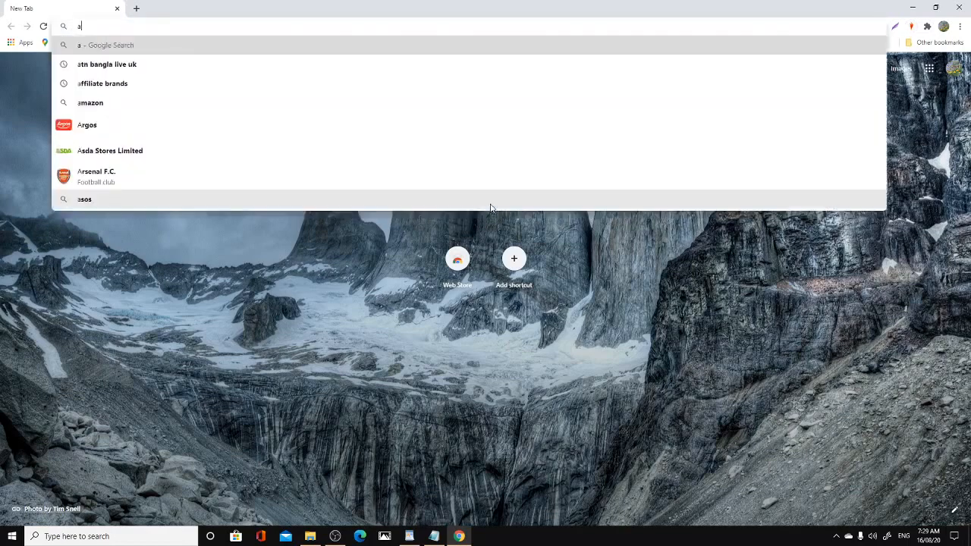
{"action": "left_click", "coordinate": [515, 258]}
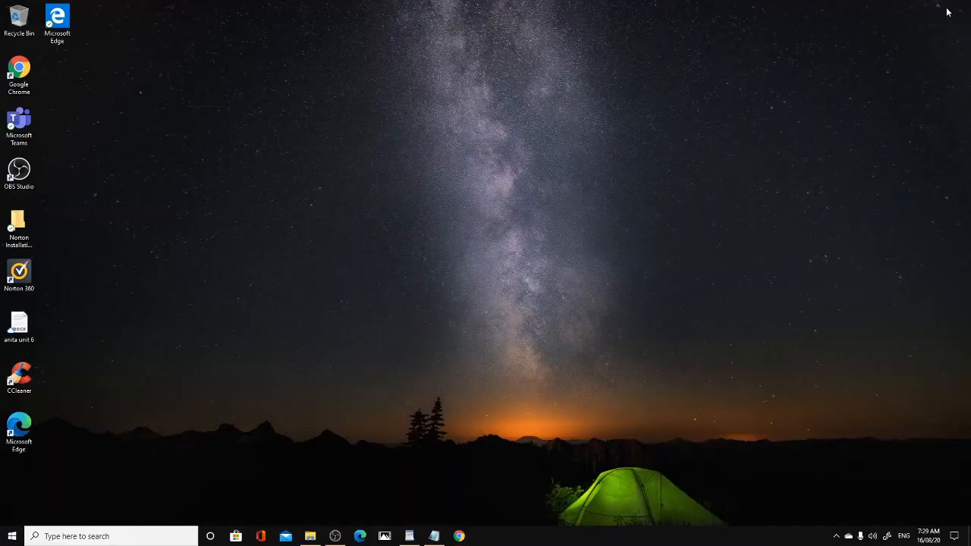
{"action": "left_click", "coordinate": [459, 537]}
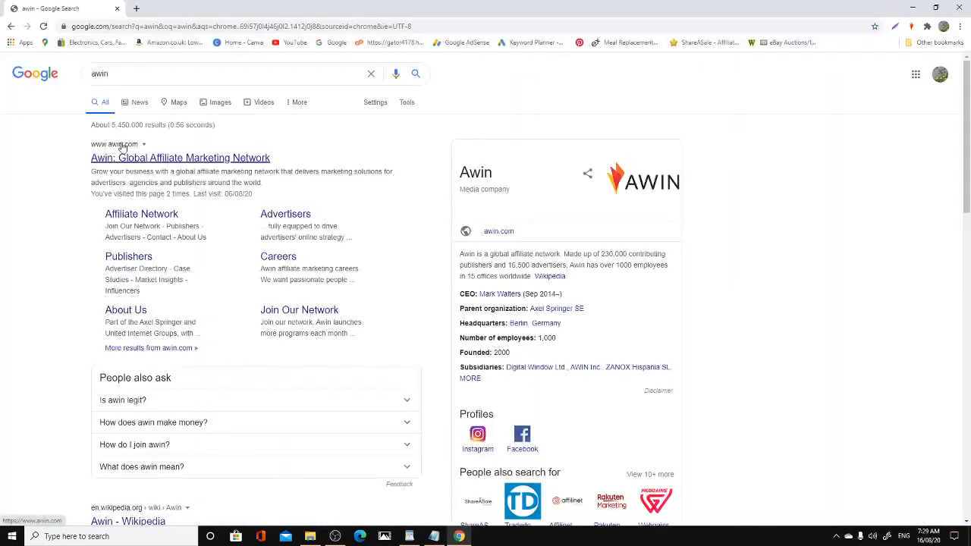
Go to the Awin site from the results and log in to the publisher dashboard.
{"action": "left_click", "coordinate": [179, 156]}
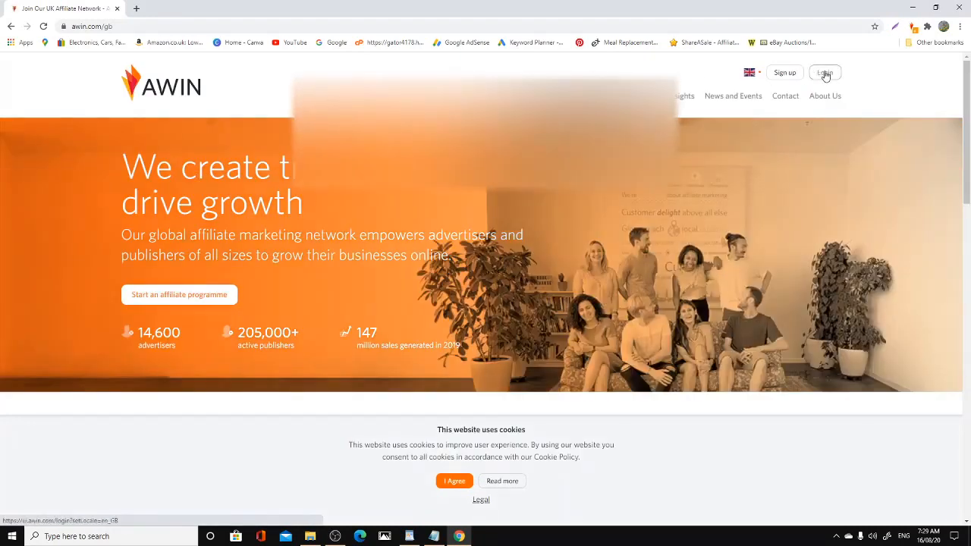
{"action": "left_click", "coordinate": [825, 73]}
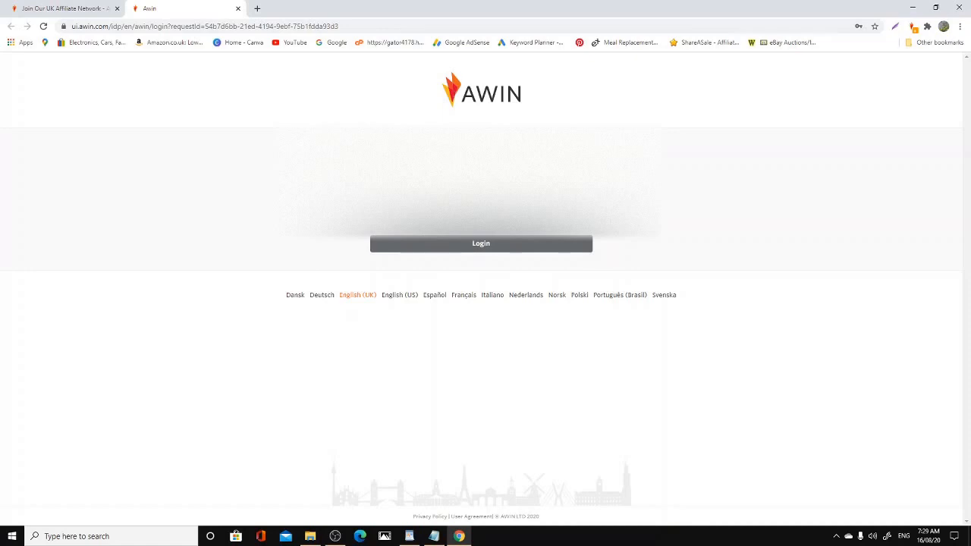
{"action": "mouse_move", "coordinate": [484, 242]}
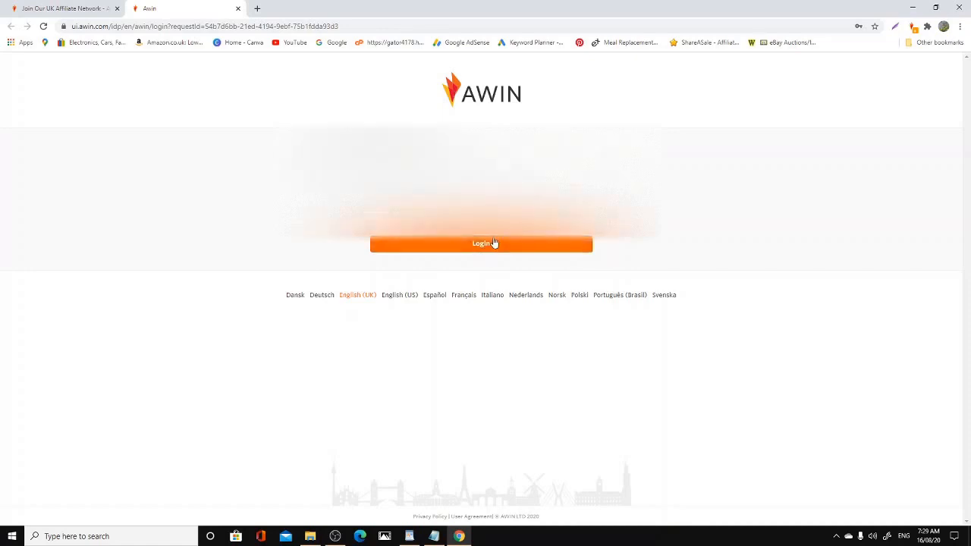
{"action": "left_click", "coordinate": [481, 243]}
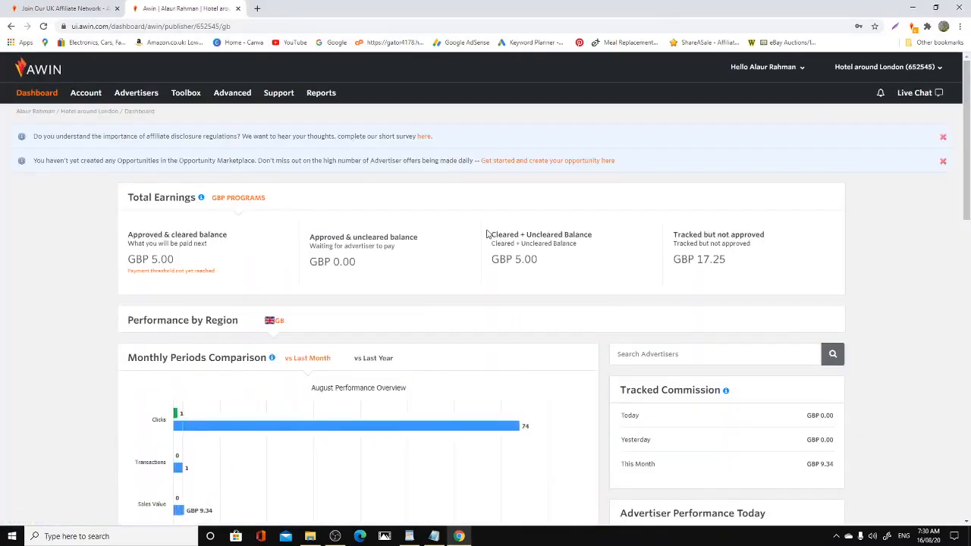
{"action": "scroll", "scroll_direction": "down", "scroll_amount": 3}
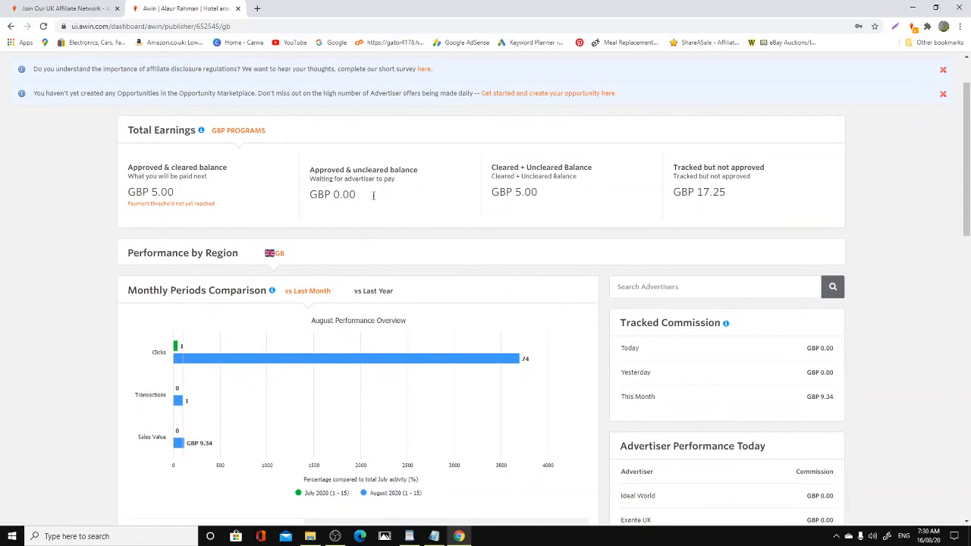
{"action": "mouse_move", "coordinate": [765, 183]}
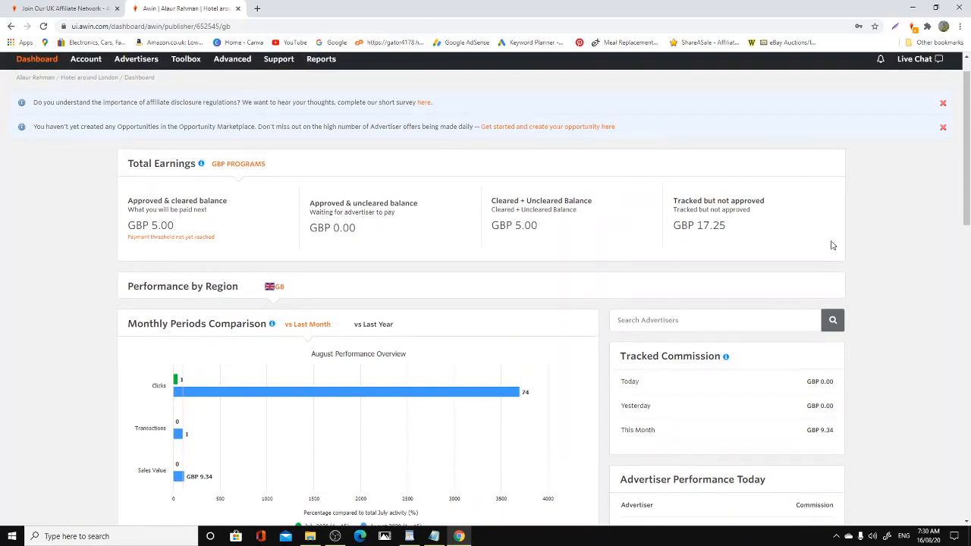
{"action": "mouse_move", "coordinate": [853, 237]}
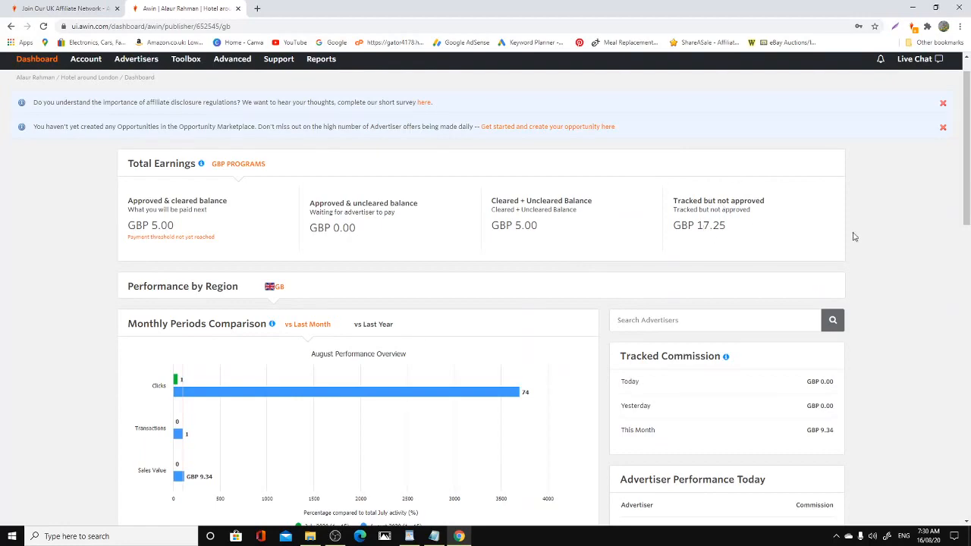
{"action": "mouse_move", "coordinate": [744, 240]}
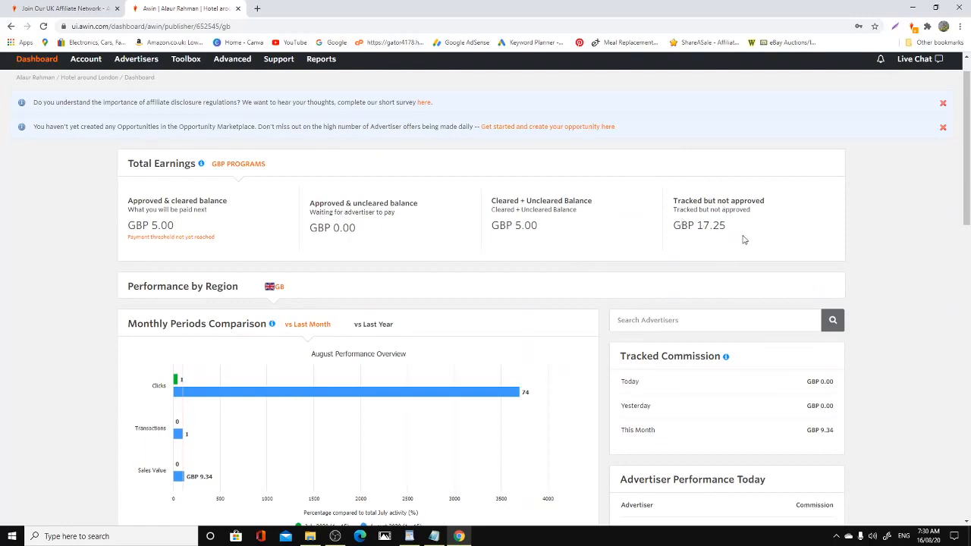
{"action": "scroll", "scroll_direction": "down", "scroll_amount": 3}
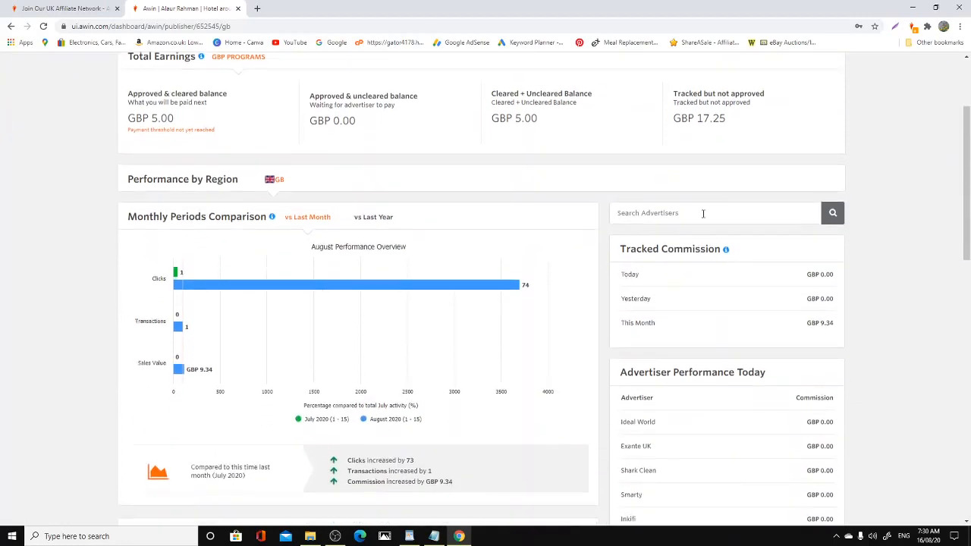
{"action": "scroll", "scroll_direction": "down", "scroll_amount": 3}
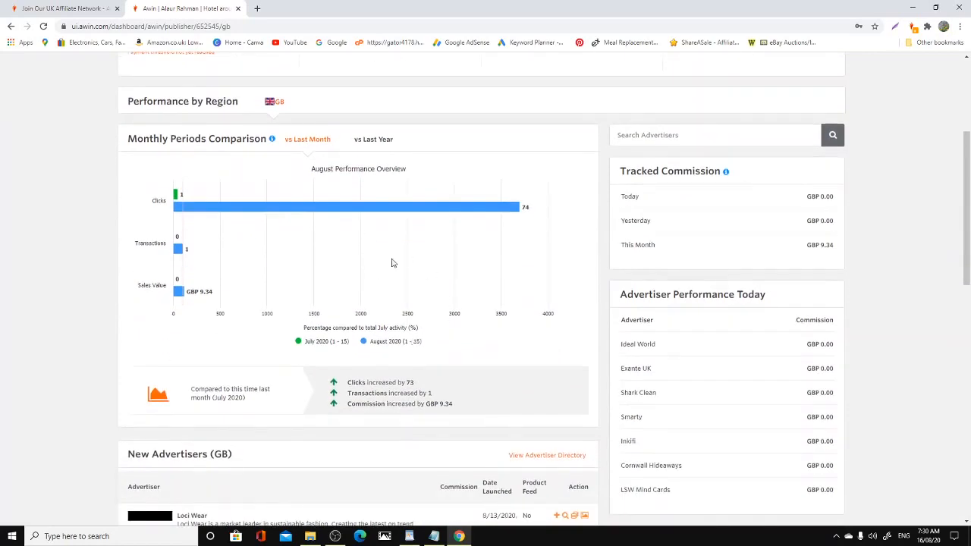
{"action": "scroll", "scroll_direction": "down", "scroll_amount": 3}
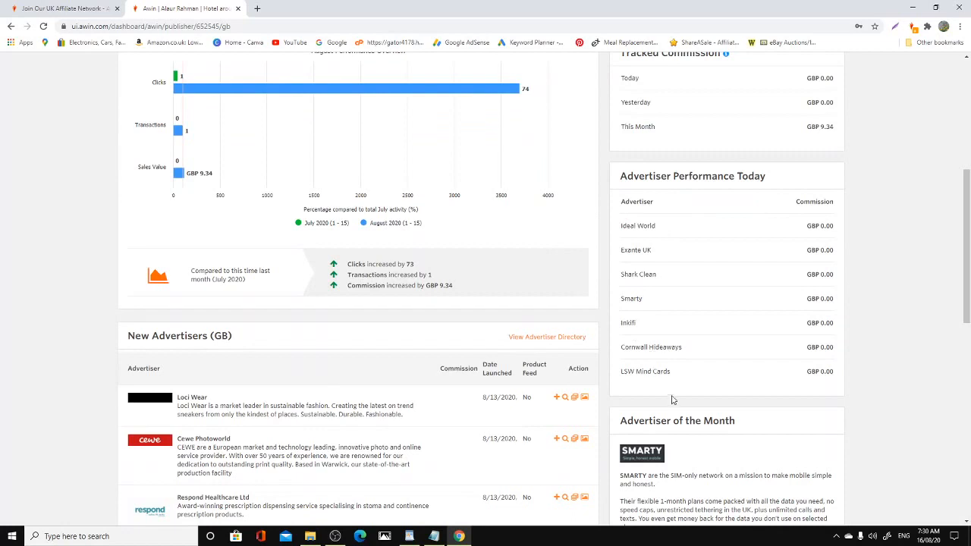
{"action": "scroll", "scroll_direction": "down", "scroll_amount": 3}
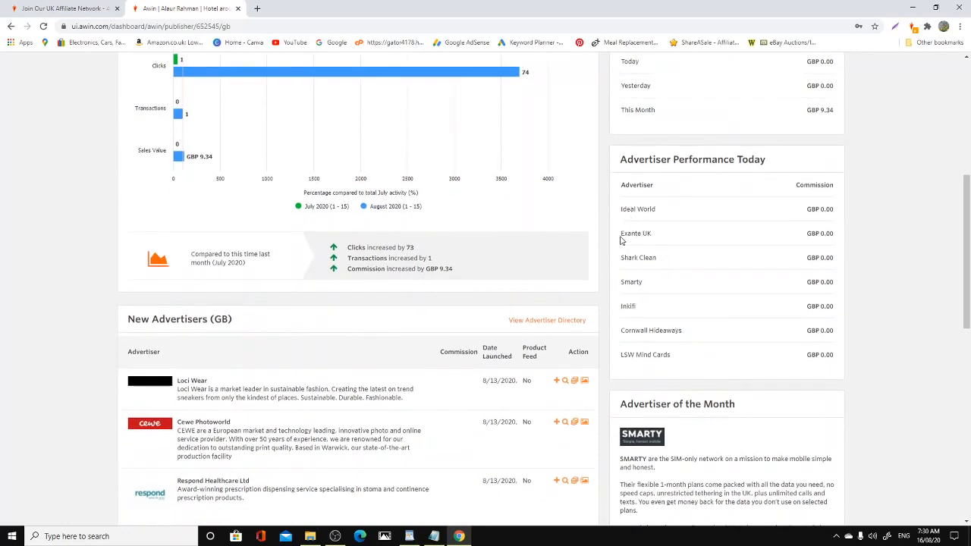
{"action": "mouse_move", "coordinate": [648, 243]}
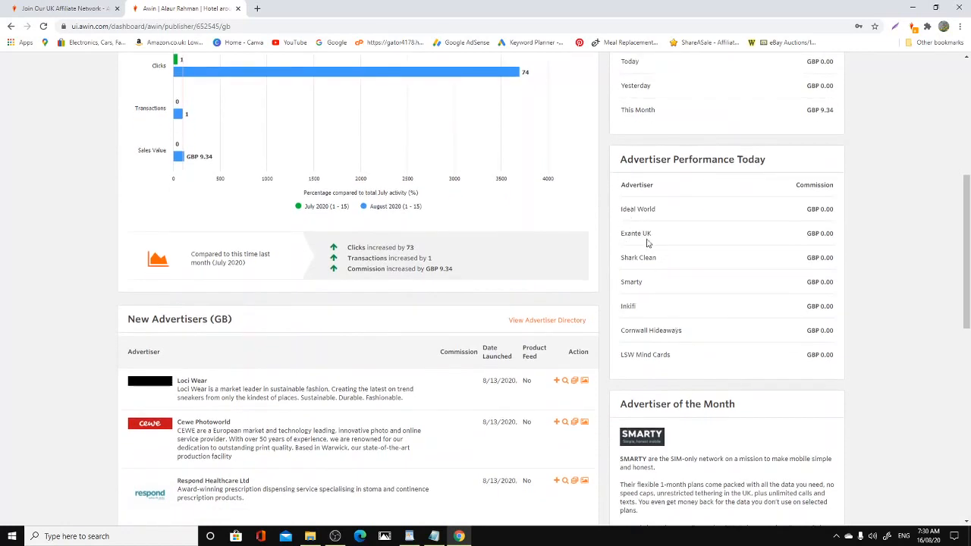
{"action": "scroll", "scroll_direction": "down", "scroll_amount": 3}
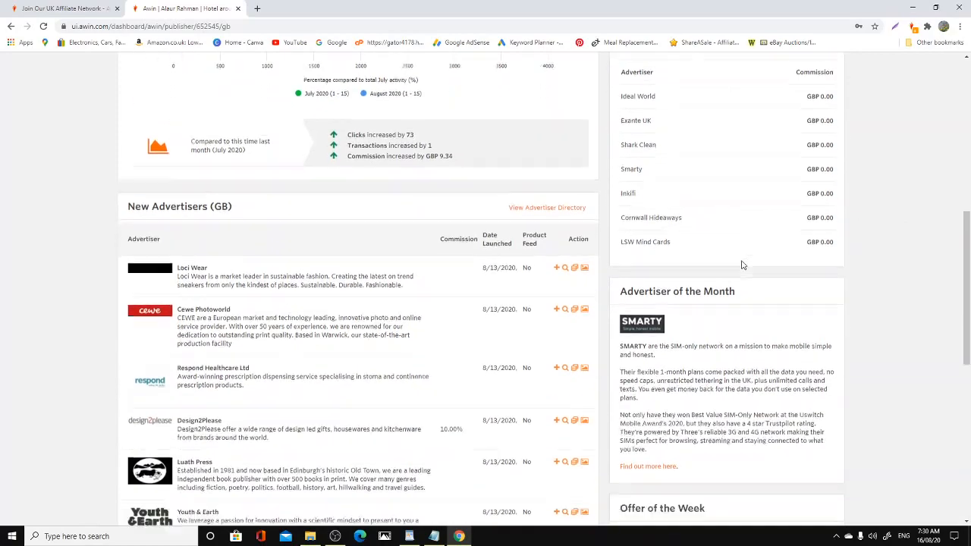
{"action": "scroll", "scroll_direction": "down", "scroll_amount": 3}
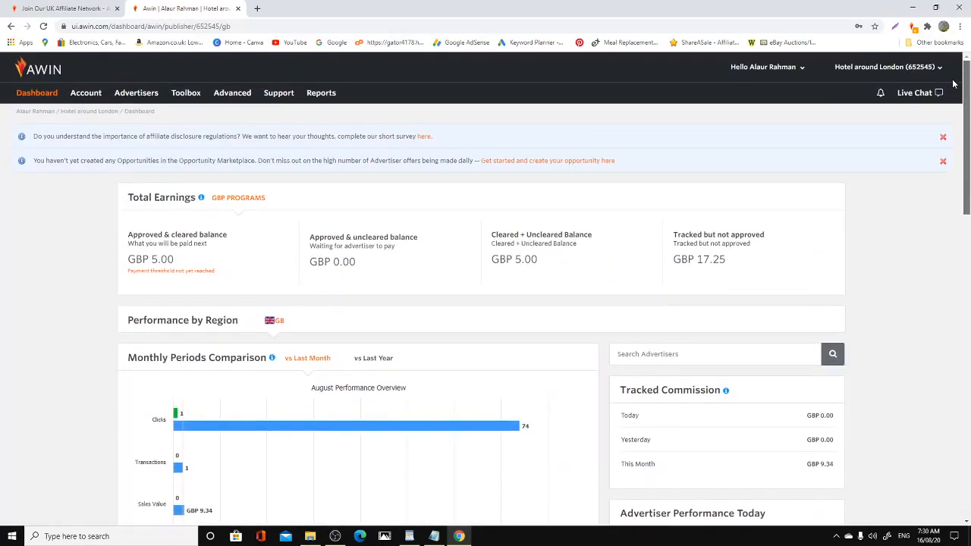
Bring up the Product Performance report and set its period to Quarter to Date (7/1/2020–8/16/2020).
{"action": "left_click", "coordinate": [322, 93]}
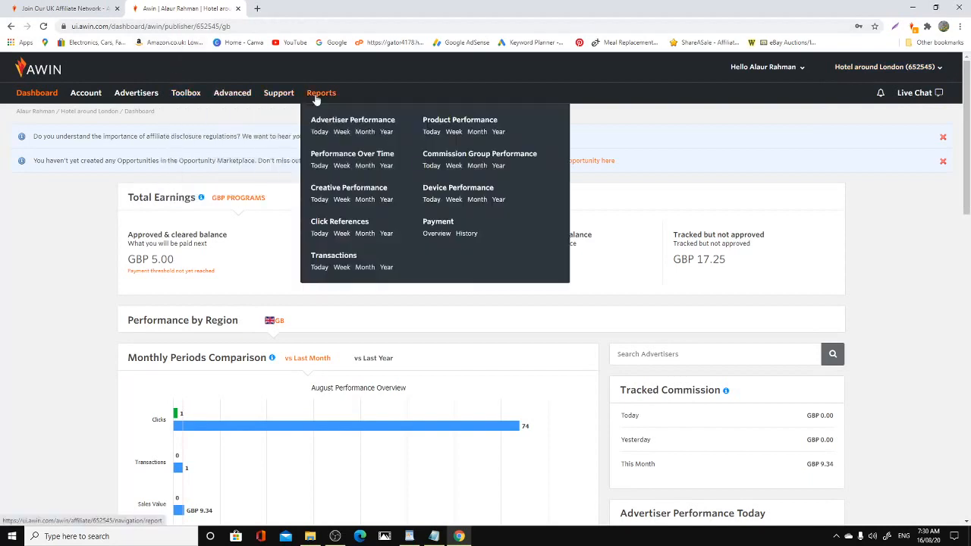
{"action": "mouse_move", "coordinate": [322, 92]}
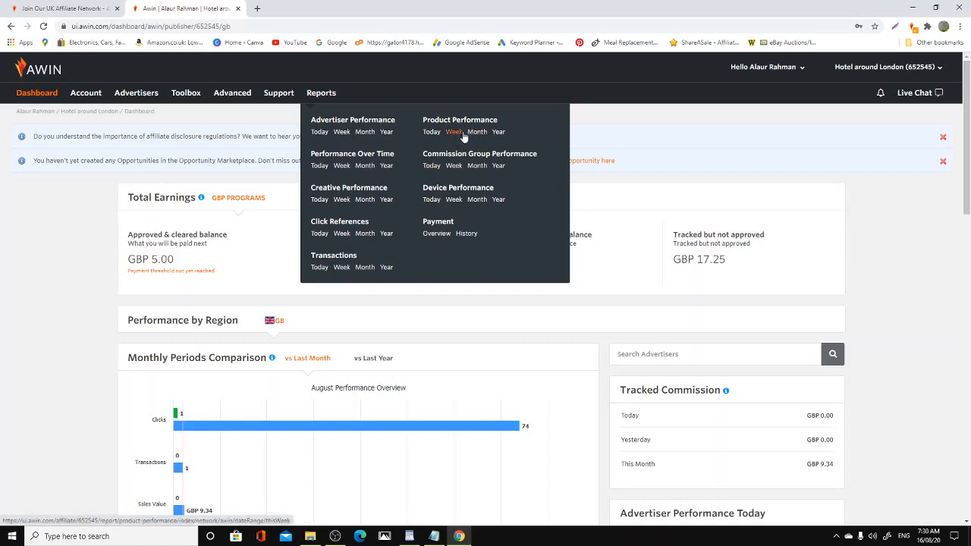
{"action": "left_click", "coordinate": [476, 132]}
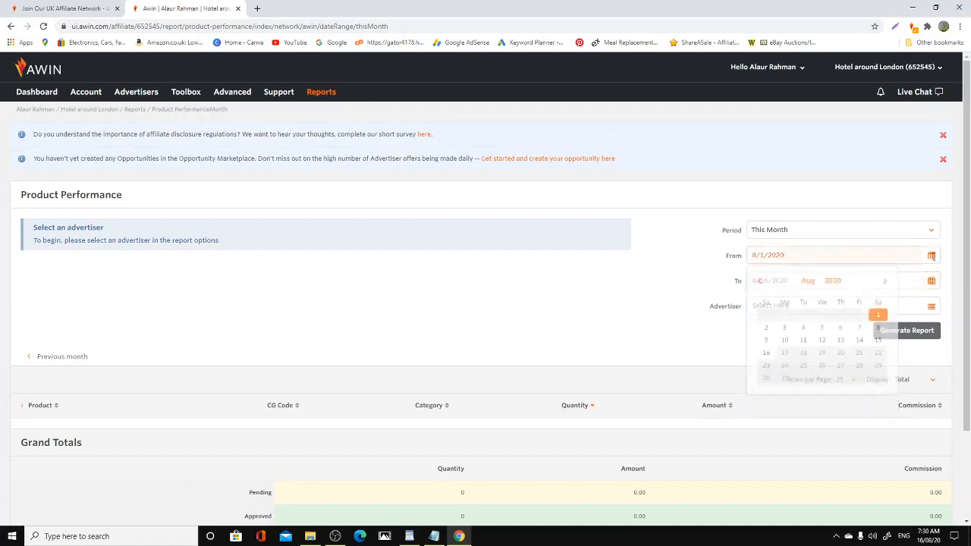
{"action": "left_click", "coordinate": [932, 231]}
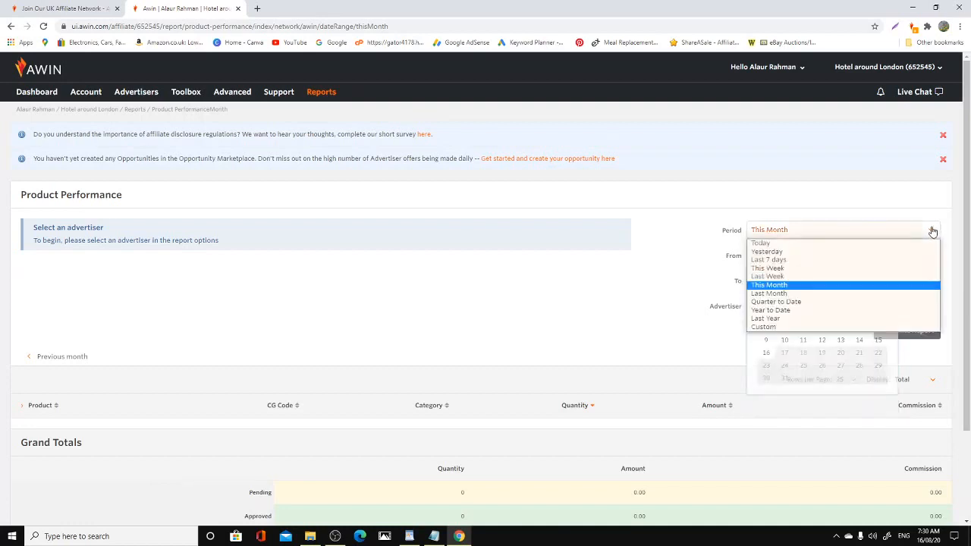
{"action": "mouse_move", "coordinate": [883, 295]}
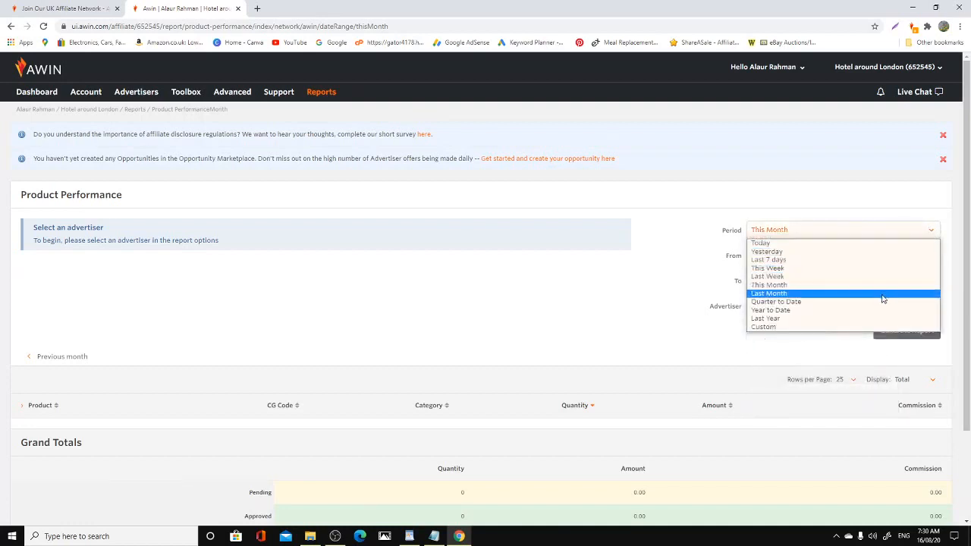
{"action": "left_click", "coordinate": [776, 302]}
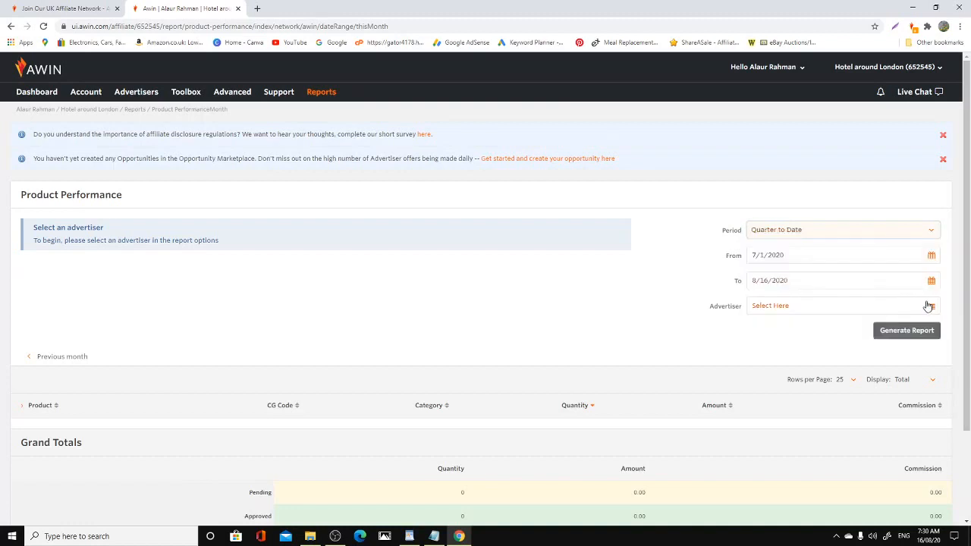
Limit the report to one chosen advertiser, save the filter and generate the report.
{"action": "left_click", "coordinate": [929, 305]}
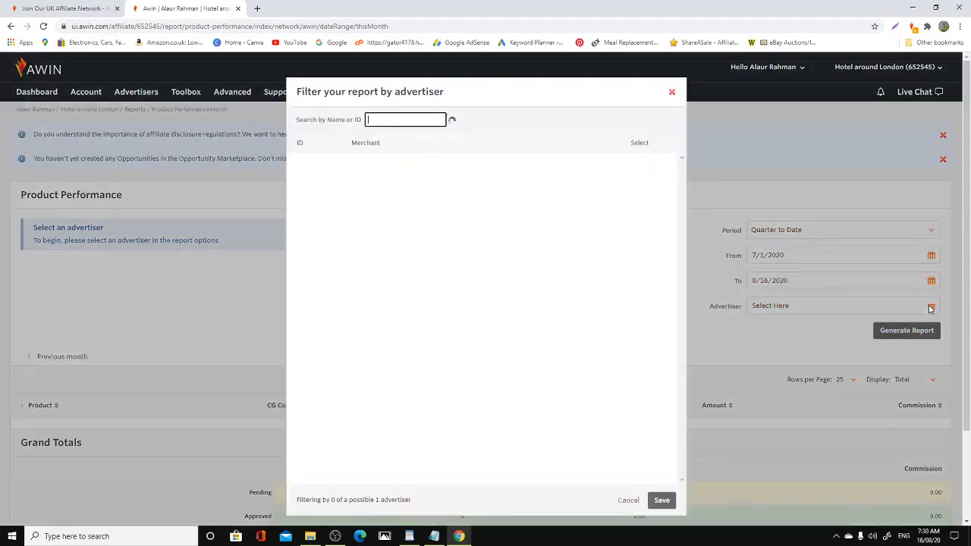
{"action": "left_click", "coordinate": [452, 119]}
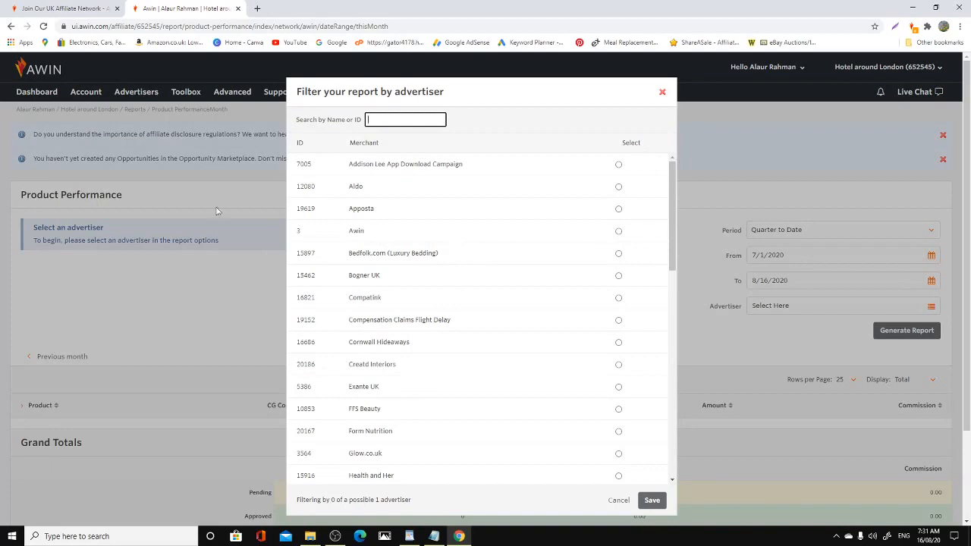
{"action": "mouse_move", "coordinate": [616, 392]}
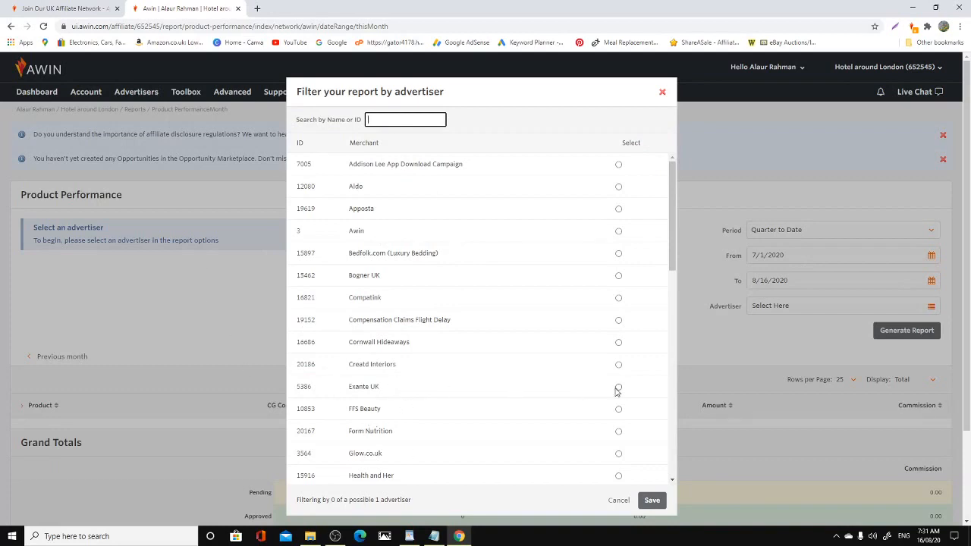
{"action": "left_click", "coordinate": [651, 501]}
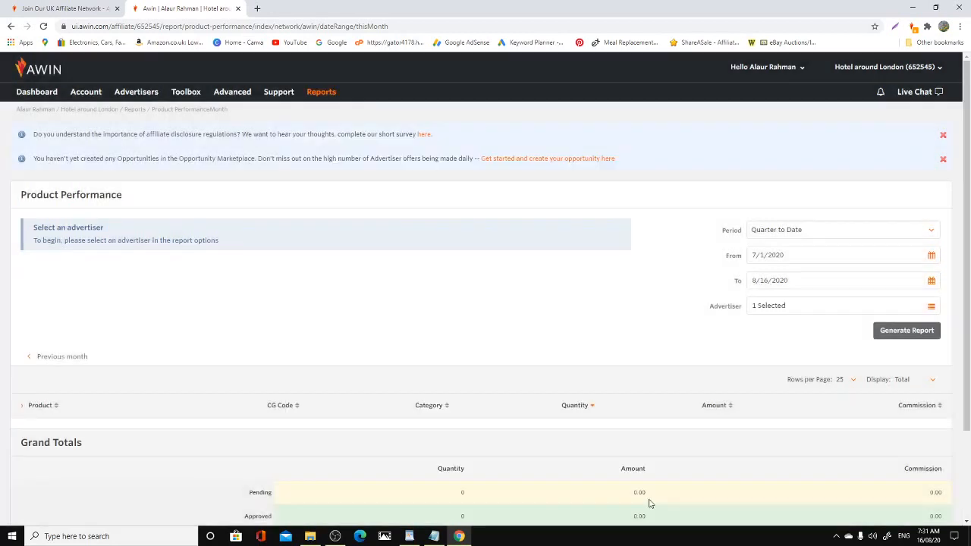
{"action": "left_click", "coordinate": [908, 331]}
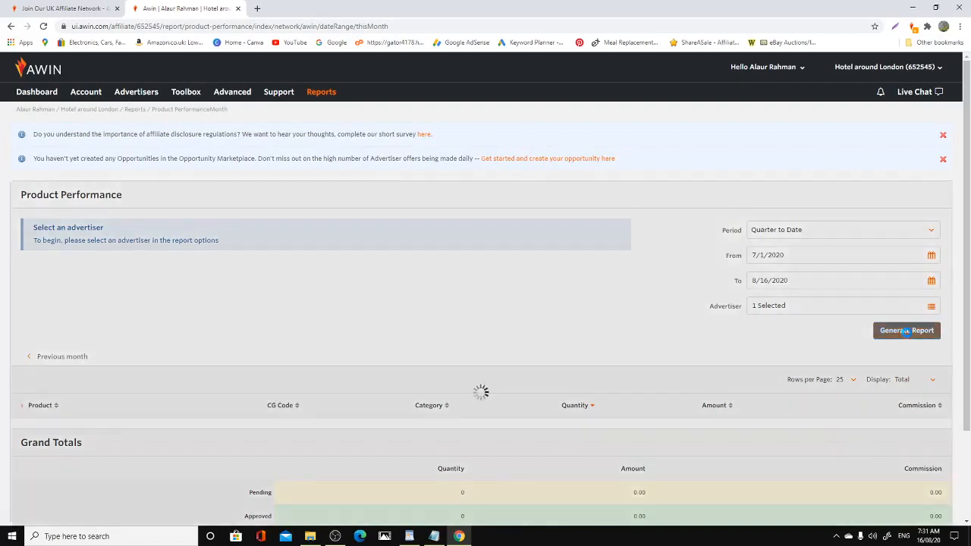
Review the generated report's pie chart led by Salted Caramel (42%), product table and grand totals.
{"action": "left_click", "coordinate": [906, 331]}
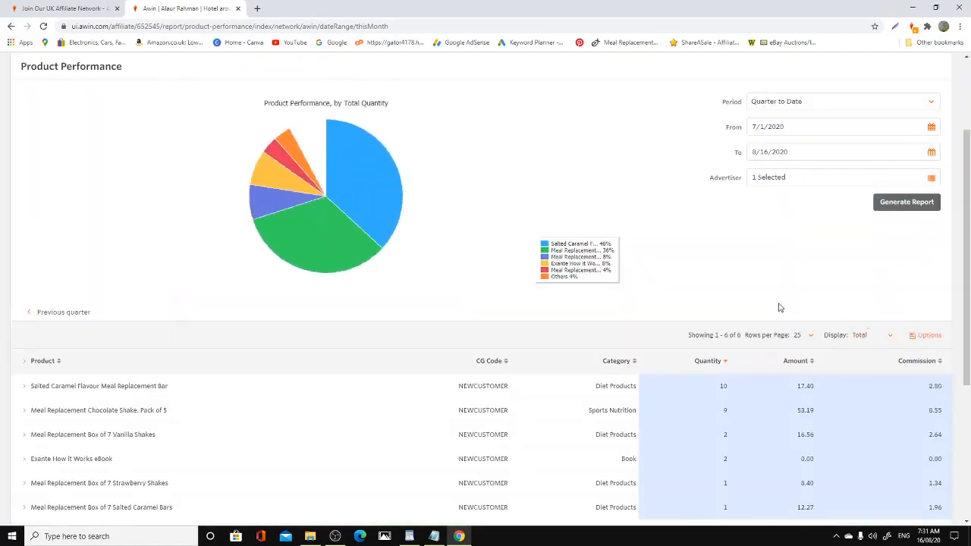
{"action": "scroll", "scroll_direction": "down", "scroll_amount": 3}
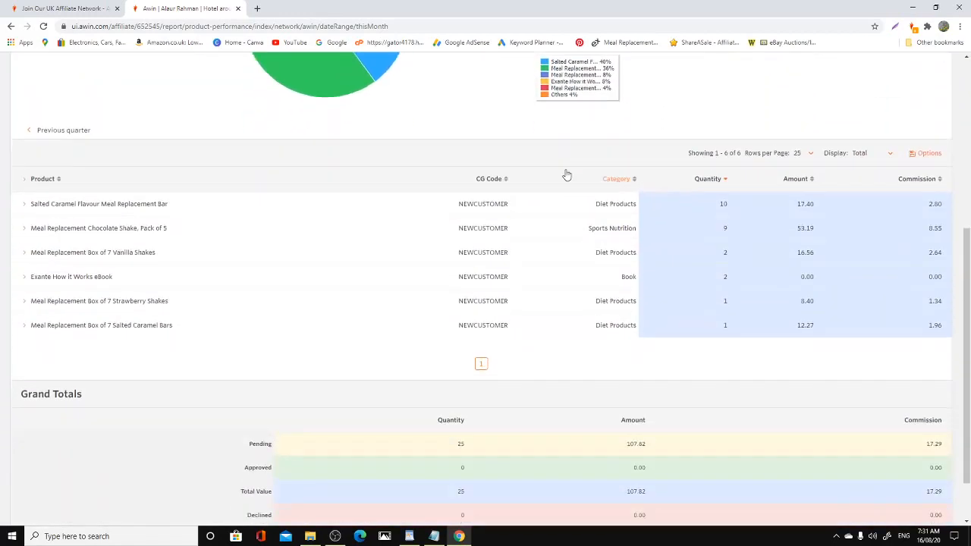
{"action": "scroll", "scroll_direction": "down", "scroll_amount": 3}
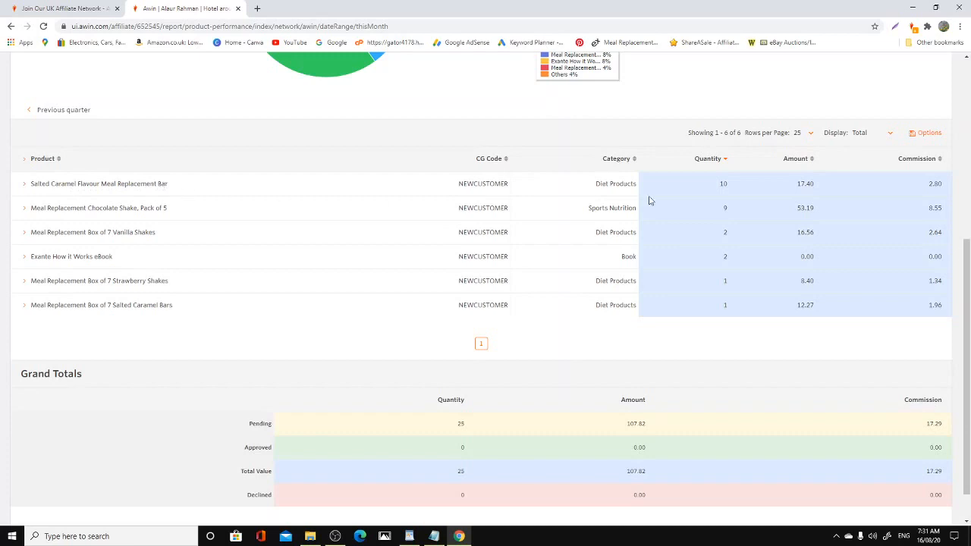
{"action": "mouse_move", "coordinate": [805, 182]}
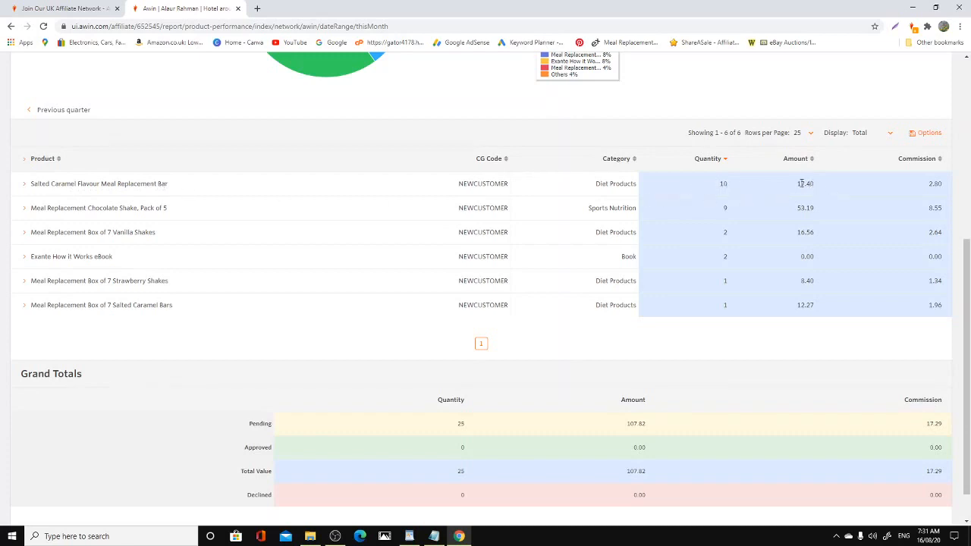
{"action": "mouse_move", "coordinate": [73, 200]}
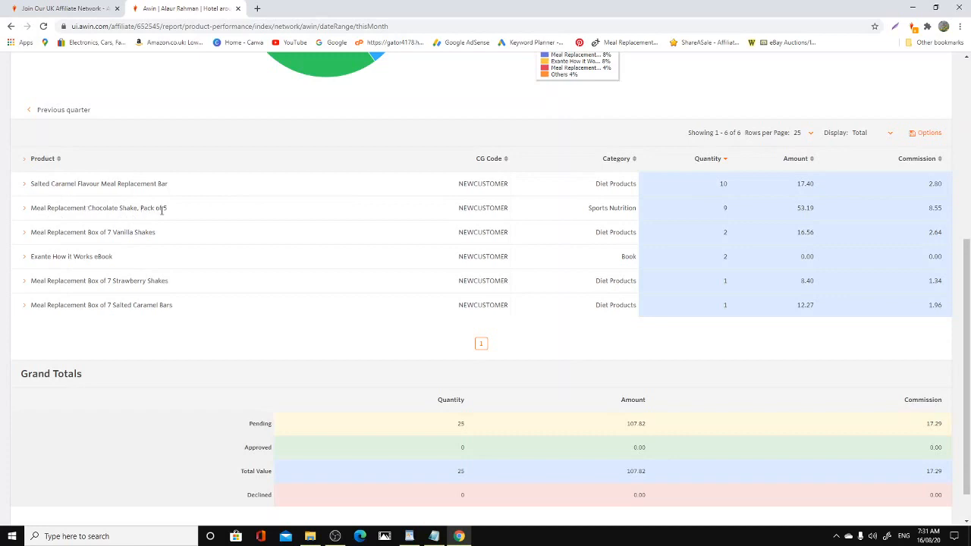
{"action": "mouse_move", "coordinate": [613, 228]}
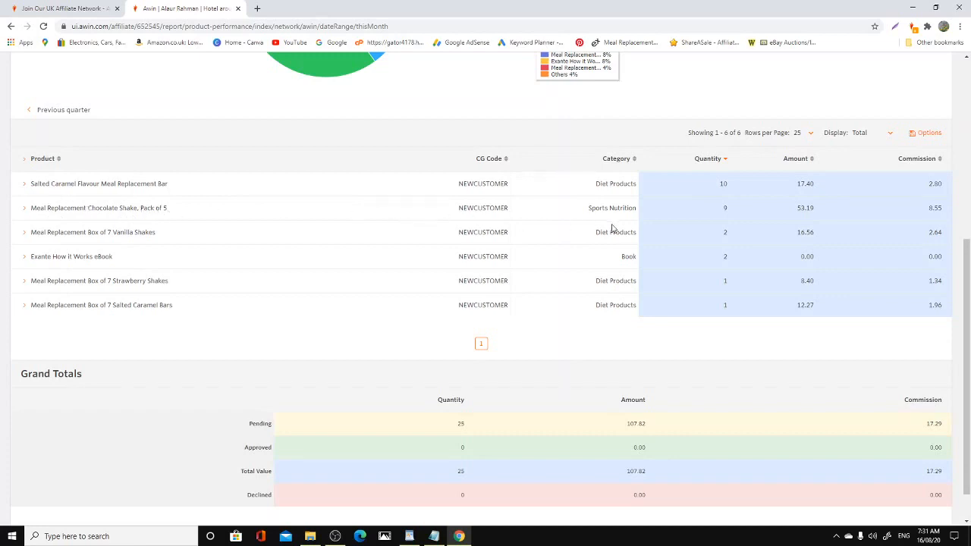
{"action": "mouse_move", "coordinate": [818, 211]}
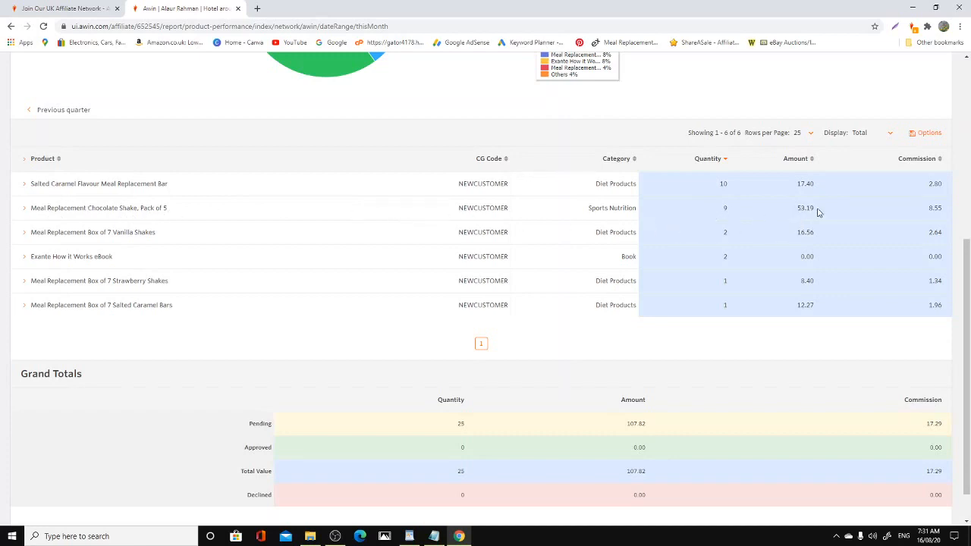
{"action": "mouse_move", "coordinate": [947, 218]}
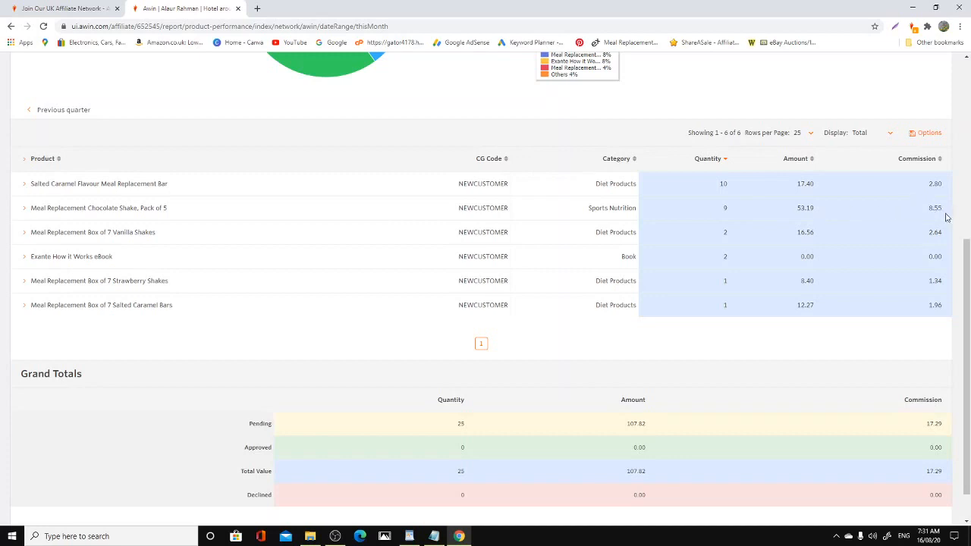
{"action": "mouse_move", "coordinate": [47, 249]}
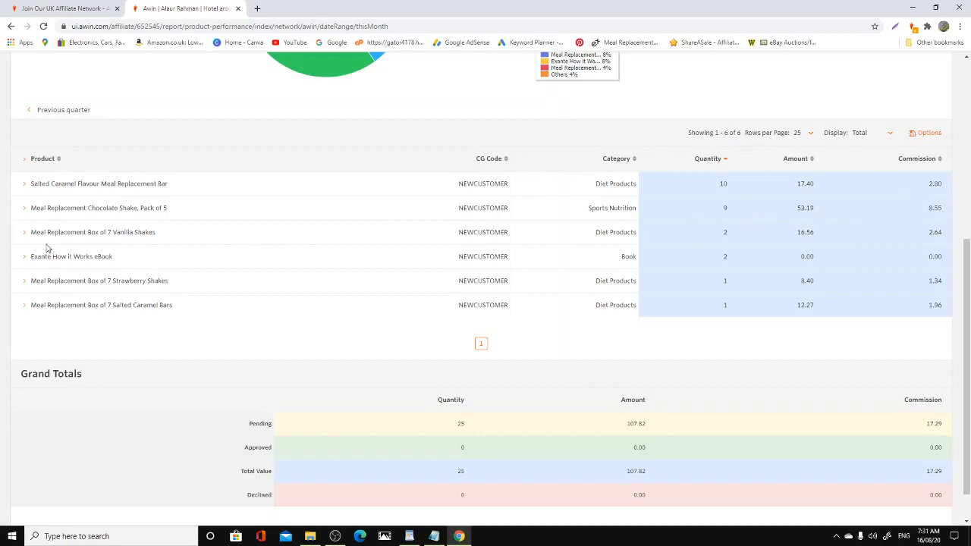
{"action": "mouse_move", "coordinate": [812, 243]}
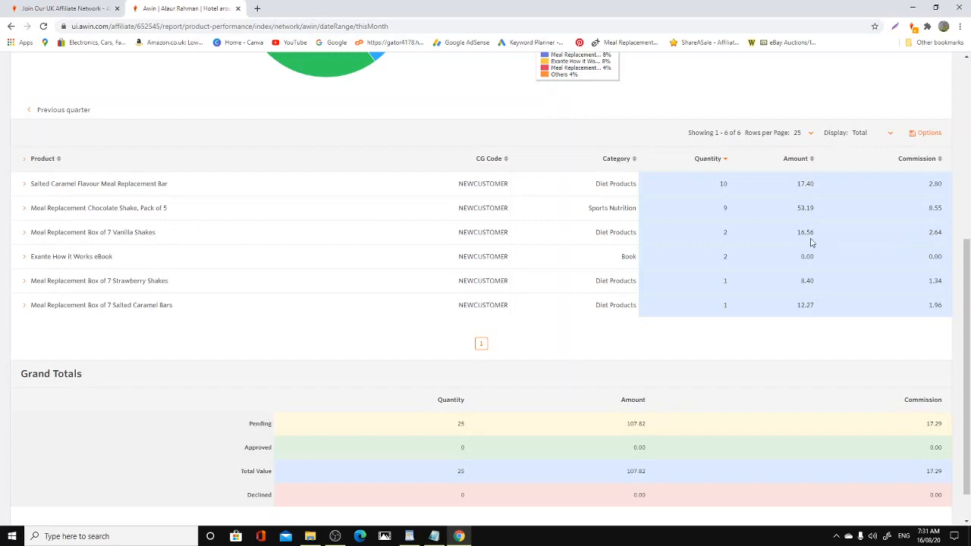
{"action": "mouse_move", "coordinate": [935, 237]}
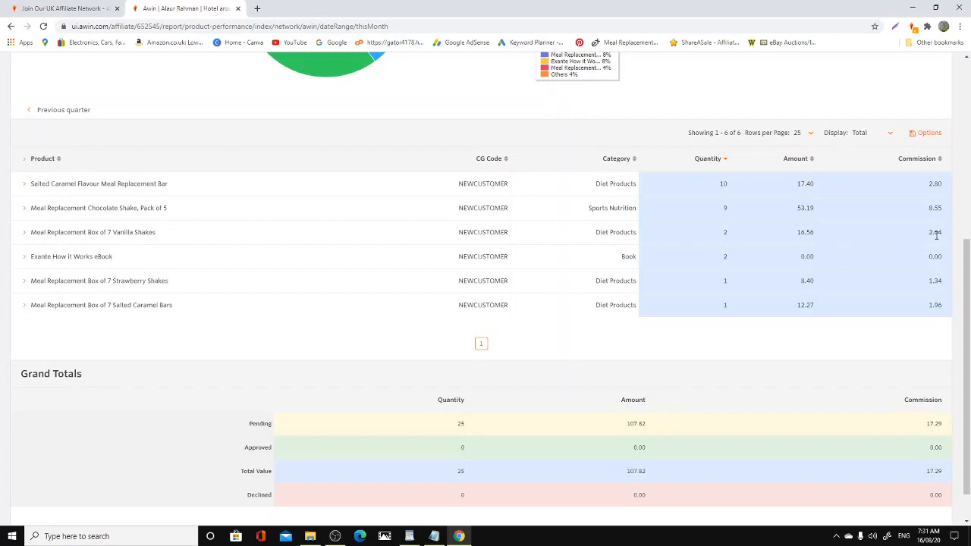
{"action": "mouse_move", "coordinate": [938, 279]}
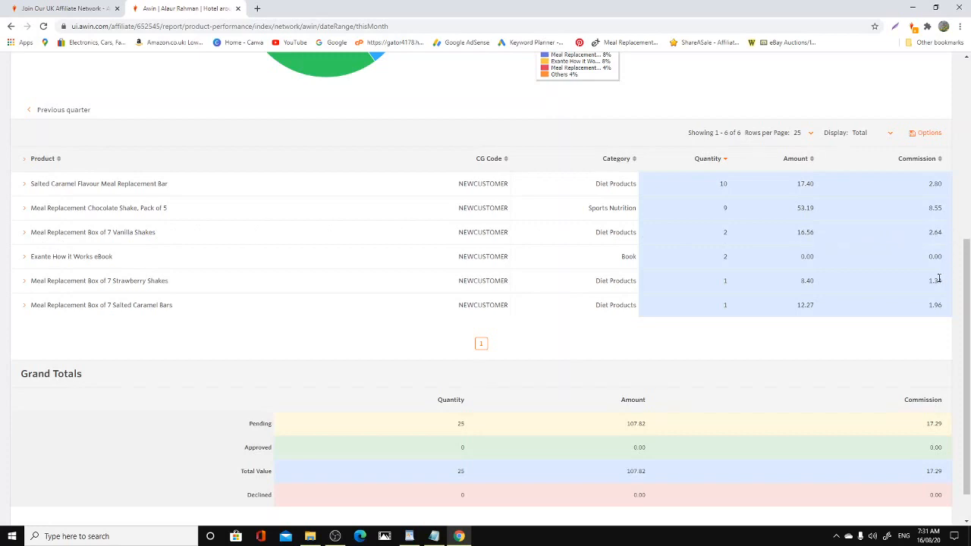
{"action": "mouse_move", "coordinate": [917, 319]}
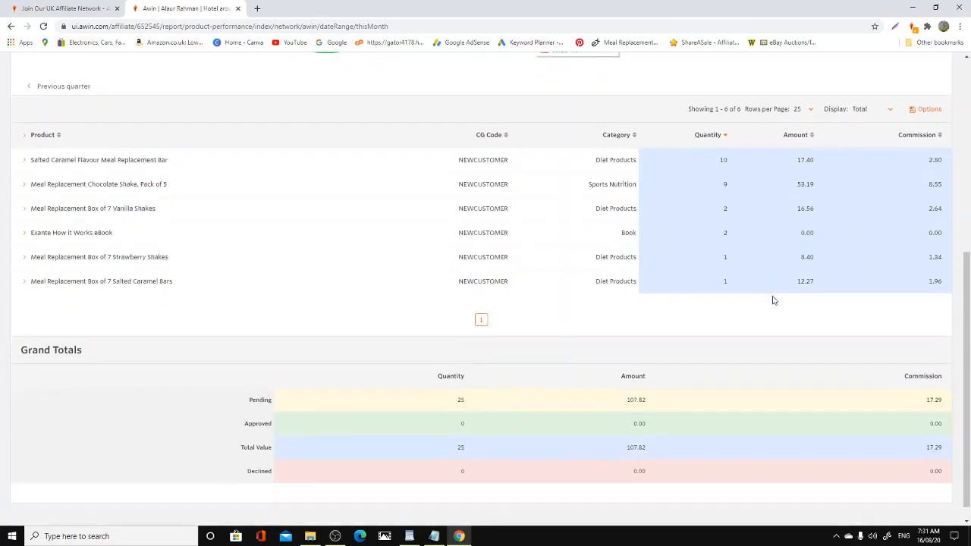
{"action": "scroll", "scroll_direction": "down", "scroll_amount": 3}
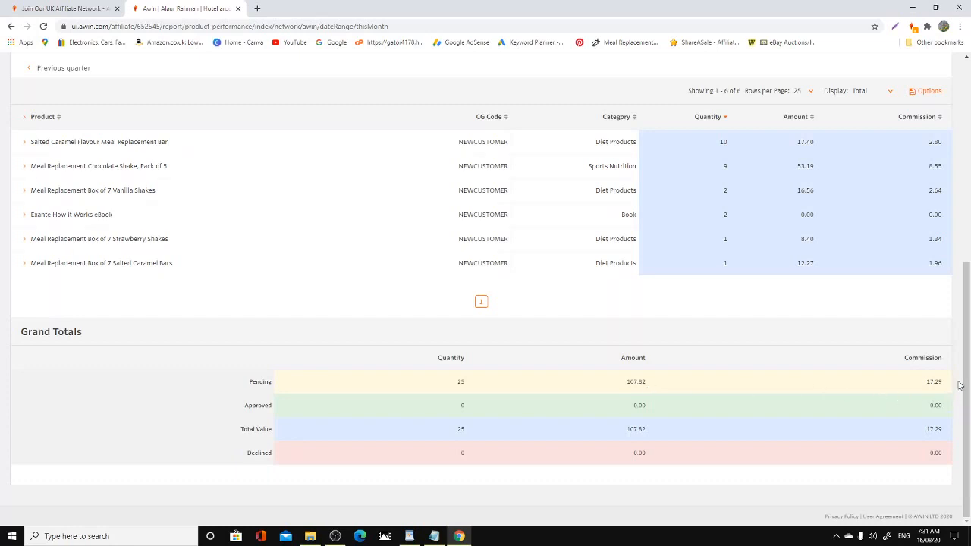
{"action": "mouse_move", "coordinate": [926, 395]}
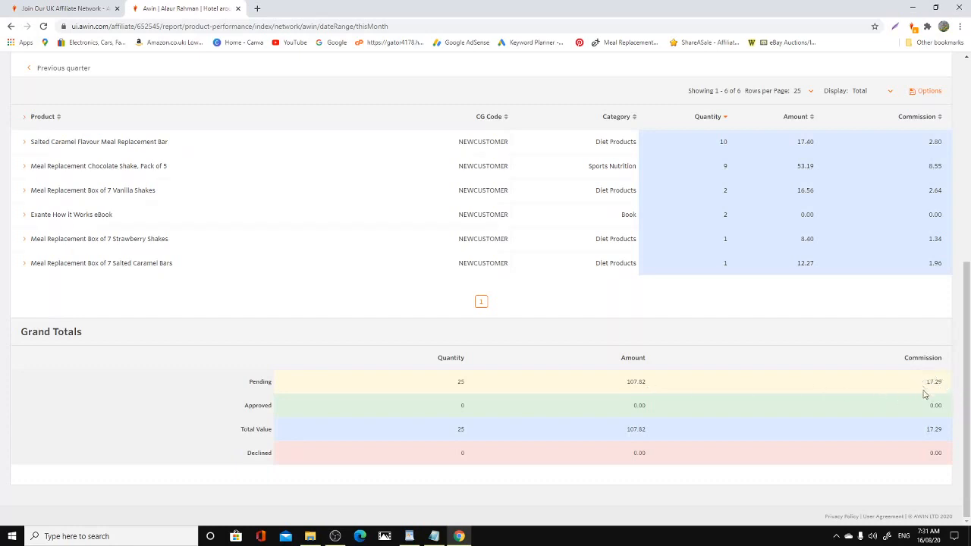
{"action": "mouse_move", "coordinate": [937, 390]}
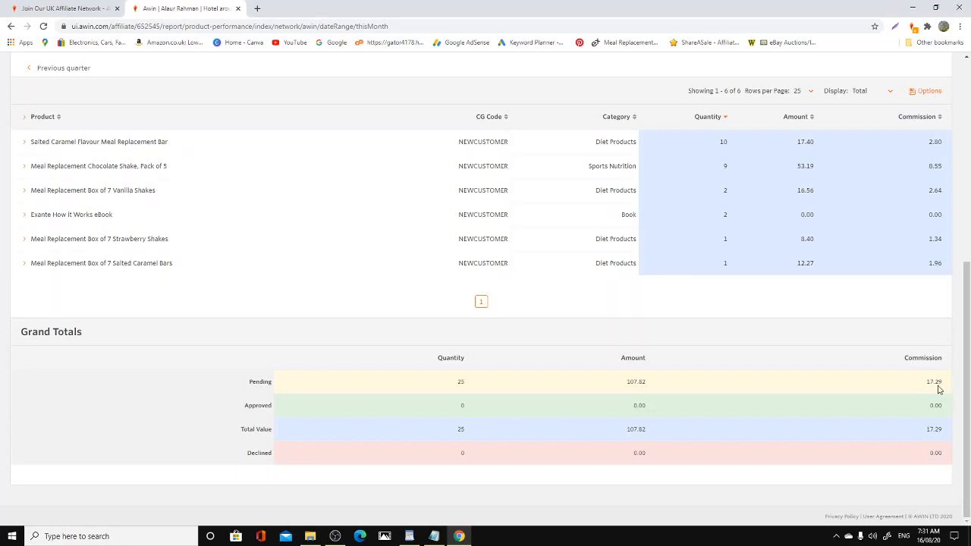
{"action": "mouse_move", "coordinate": [608, 369]}
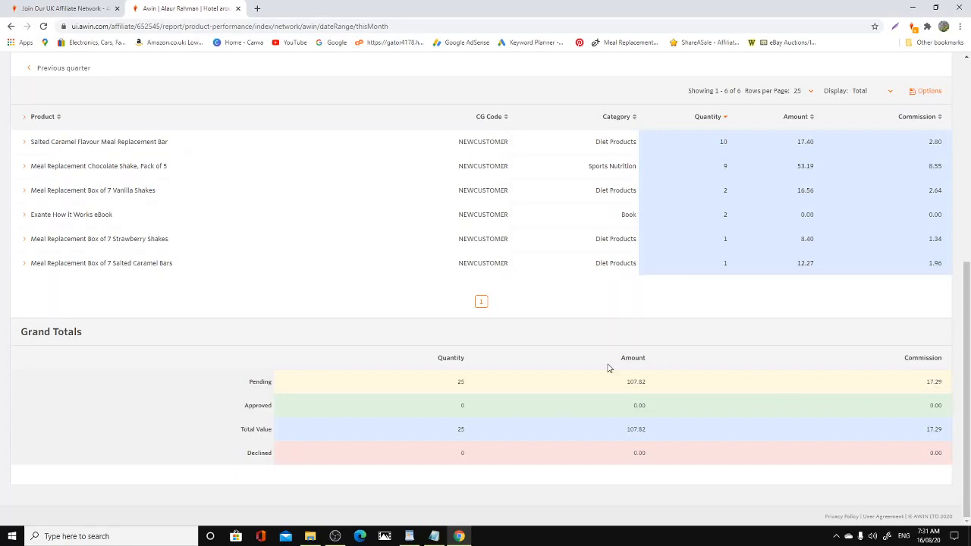
{"action": "mouse_move", "coordinate": [301, 434]}
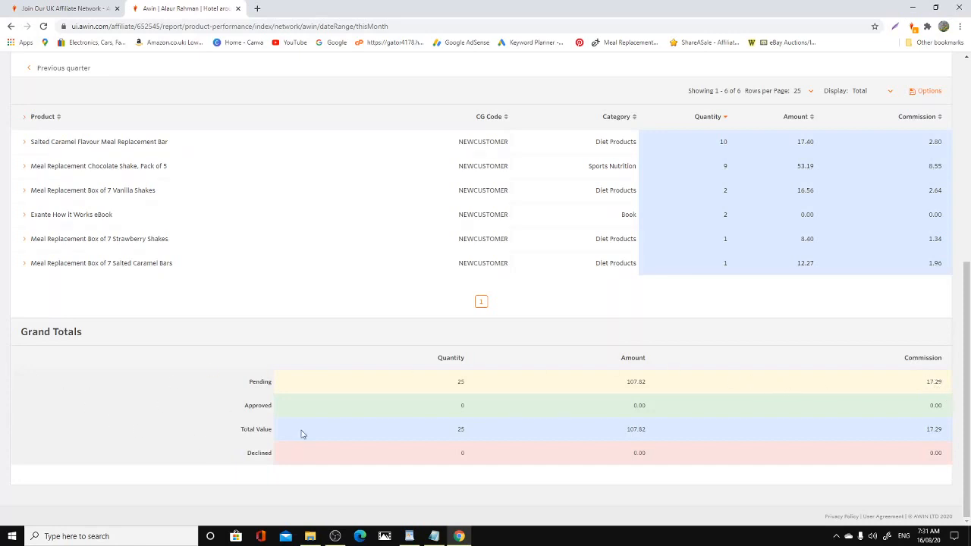
{"action": "scroll", "scroll_direction": "down", "scroll_amount": 3}
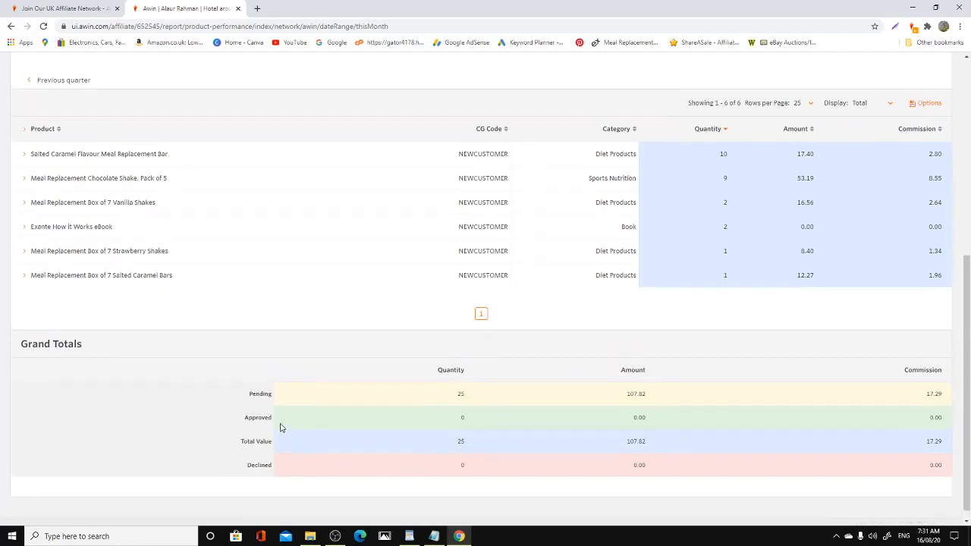
{"action": "scroll", "scroll_direction": "up", "scroll_amount": 3}
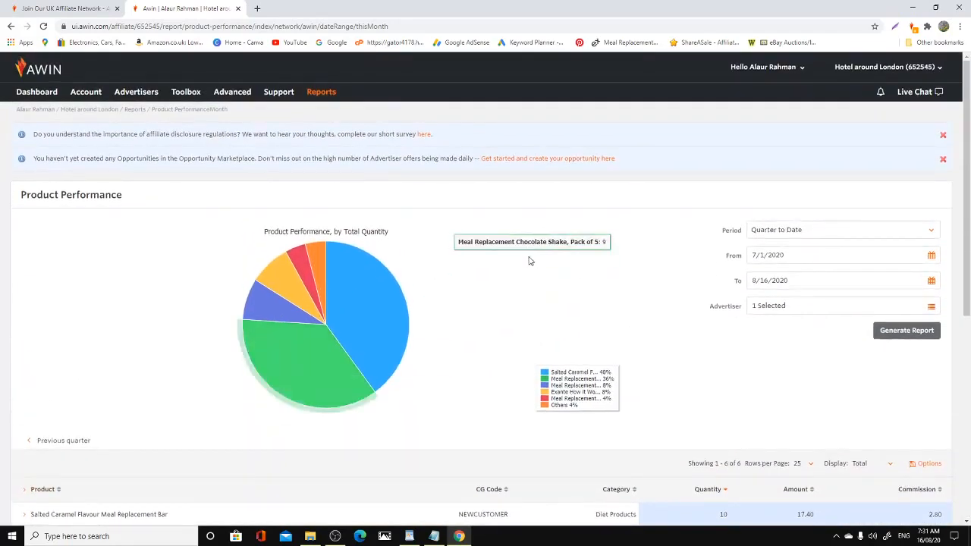
Browse the Reports and Support menus in the top navigation bar.
{"action": "left_click", "coordinate": [322, 91]}
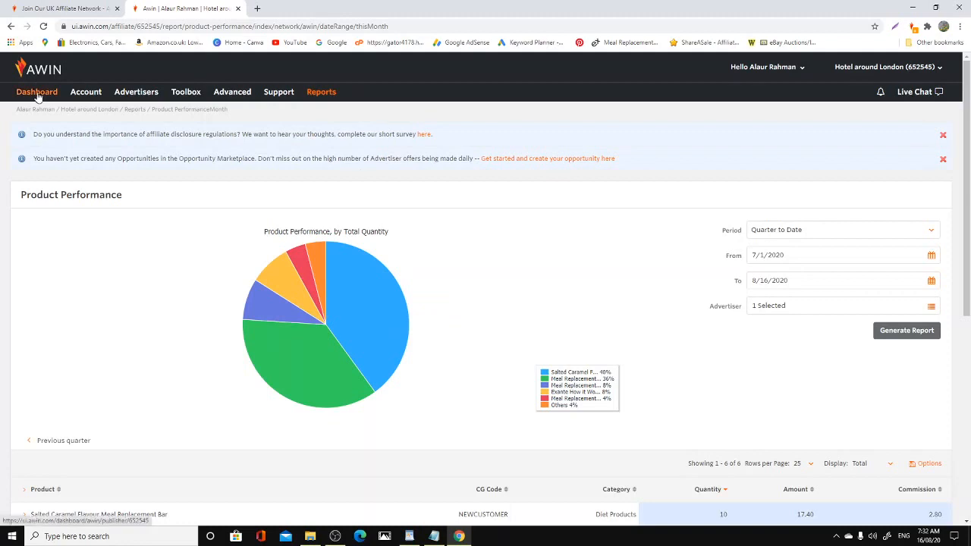
{"action": "mouse_move", "coordinate": [796, 100]}
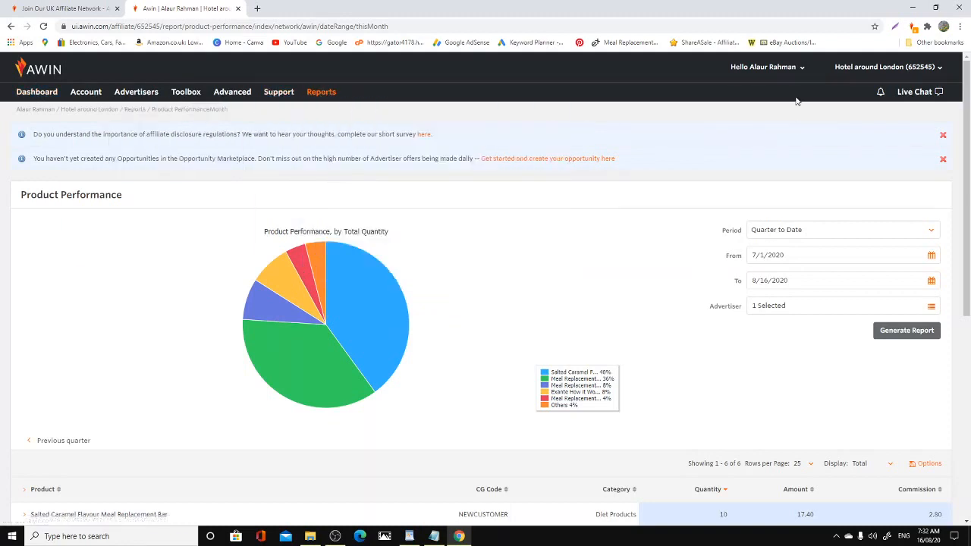
{"action": "left_click", "coordinate": [322, 91]}
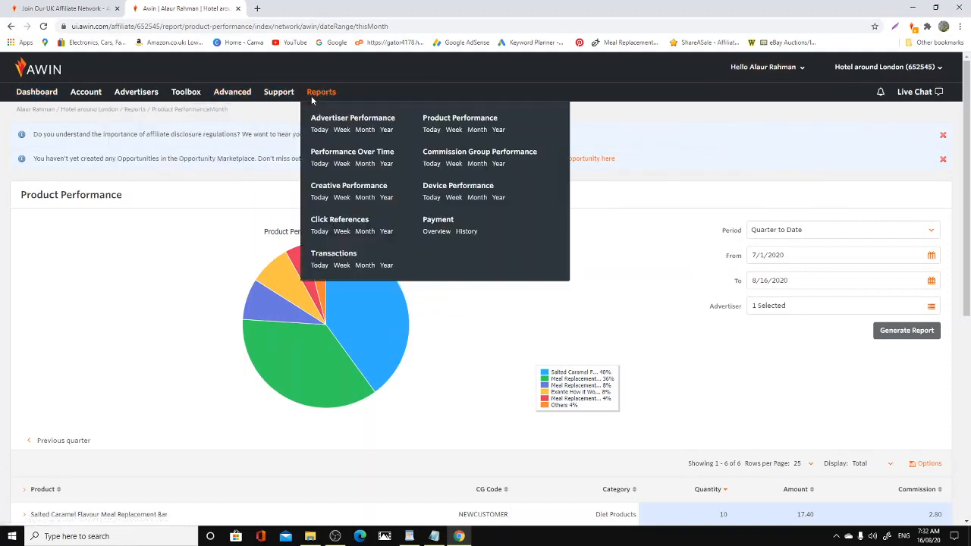
{"action": "mouse_move", "coordinate": [322, 93]}
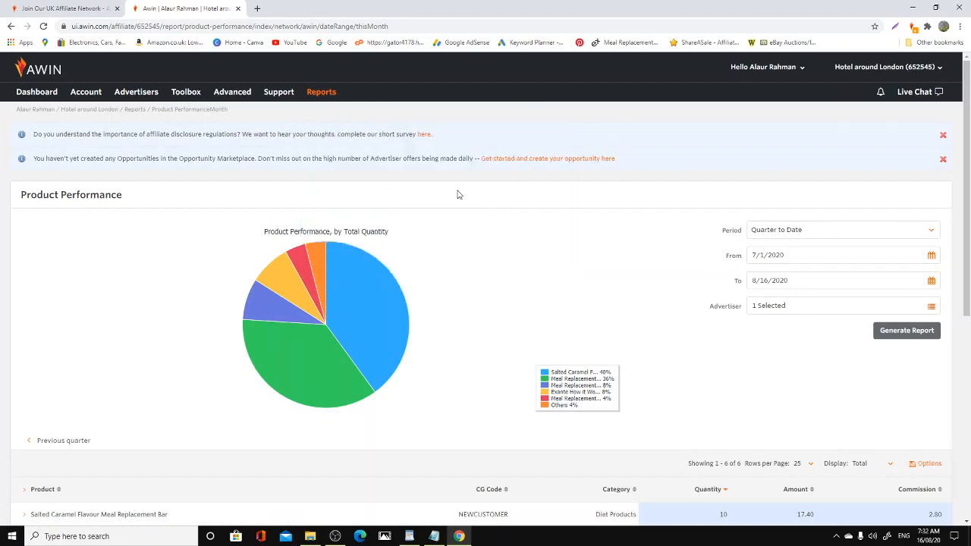
{"action": "left_click", "coordinate": [279, 92]}
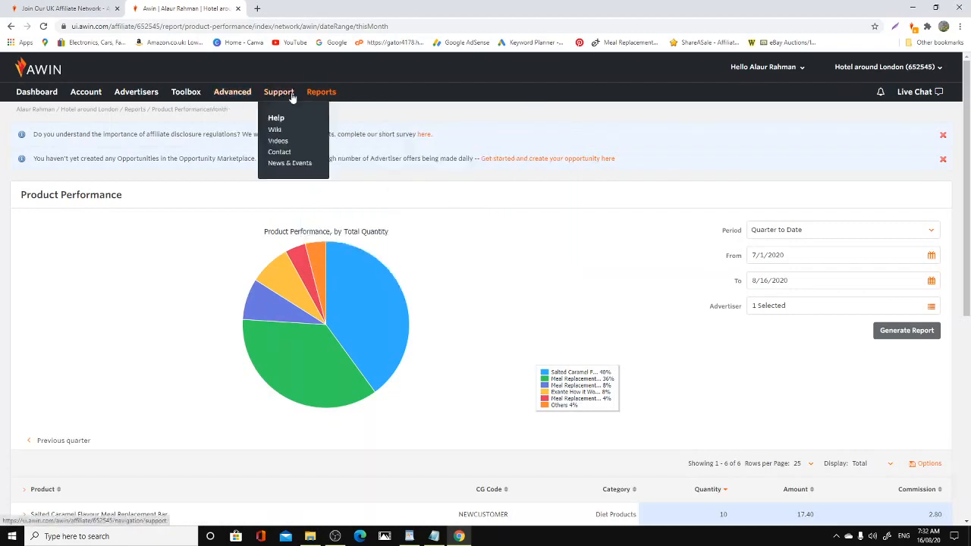
{"action": "left_click", "coordinate": [322, 91]}
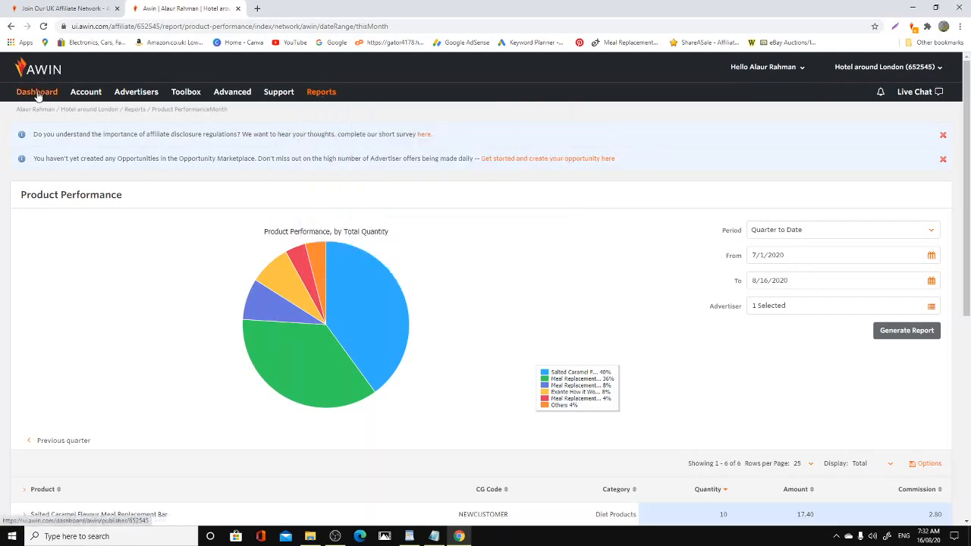
{"action": "left_click", "coordinate": [322, 93]}
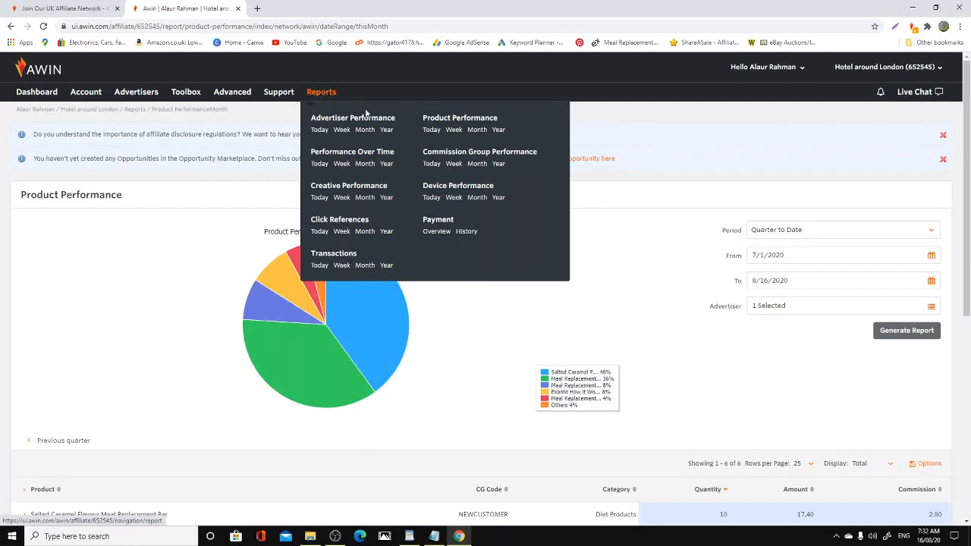
{"action": "mouse_move", "coordinate": [431, 130]}
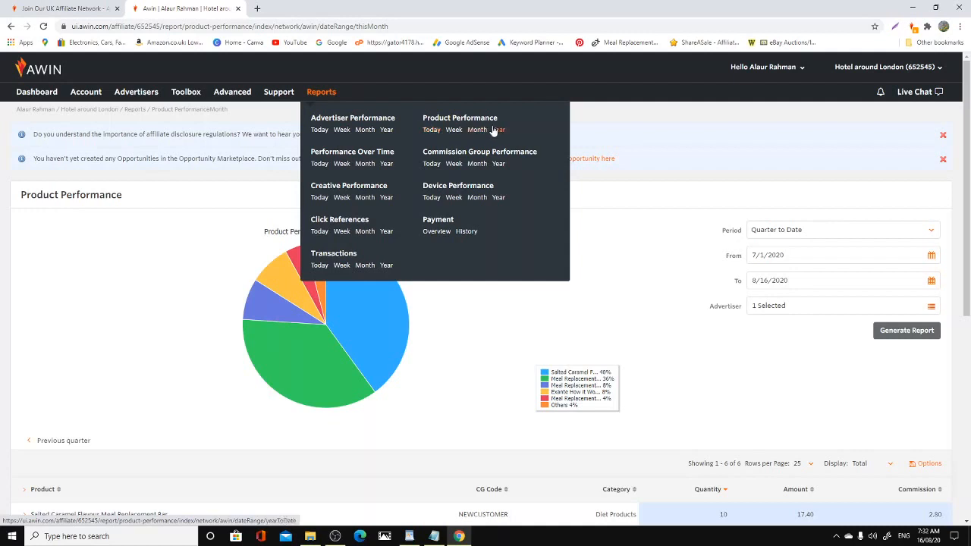
{"action": "mouse_move", "coordinate": [319, 100]}
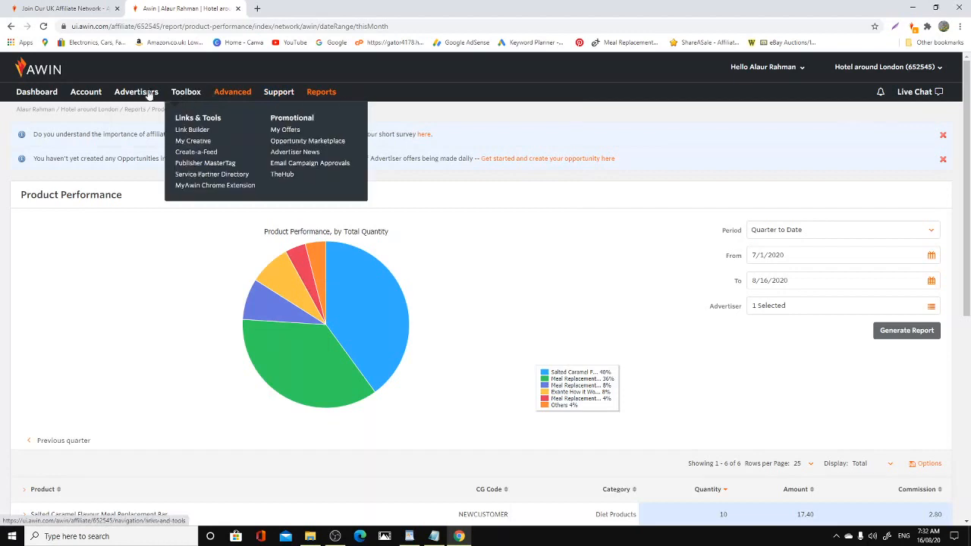
{"action": "mouse_move", "coordinate": [185, 93]}
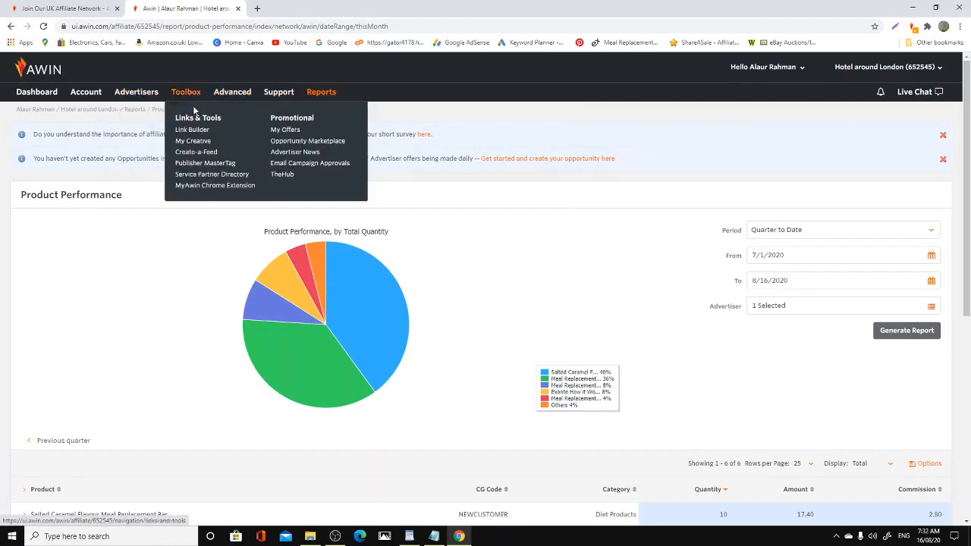
{"action": "mouse_move", "coordinate": [191, 129]}
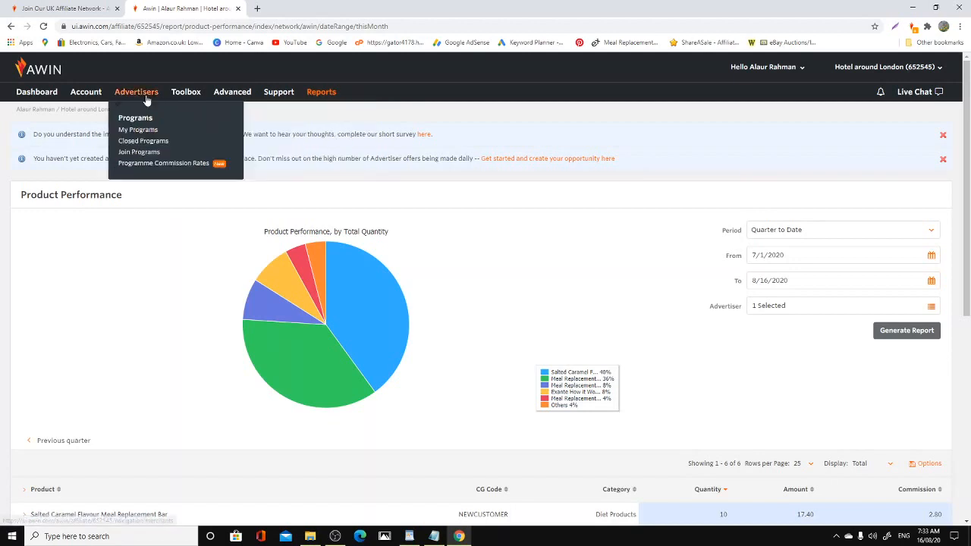
{"action": "left_click", "coordinate": [138, 129]}
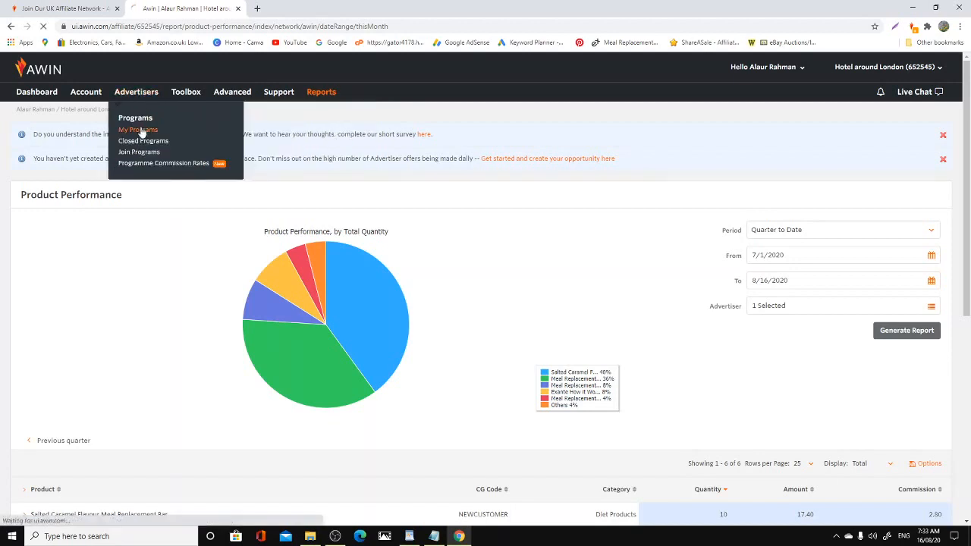
{"action": "left_click", "coordinate": [137, 129]}
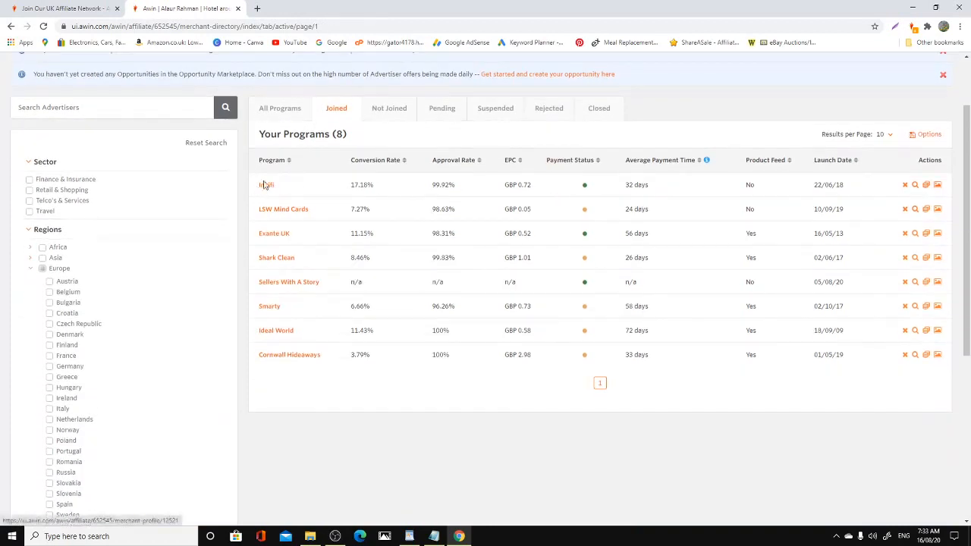
{"action": "mouse_move", "coordinate": [267, 185]}
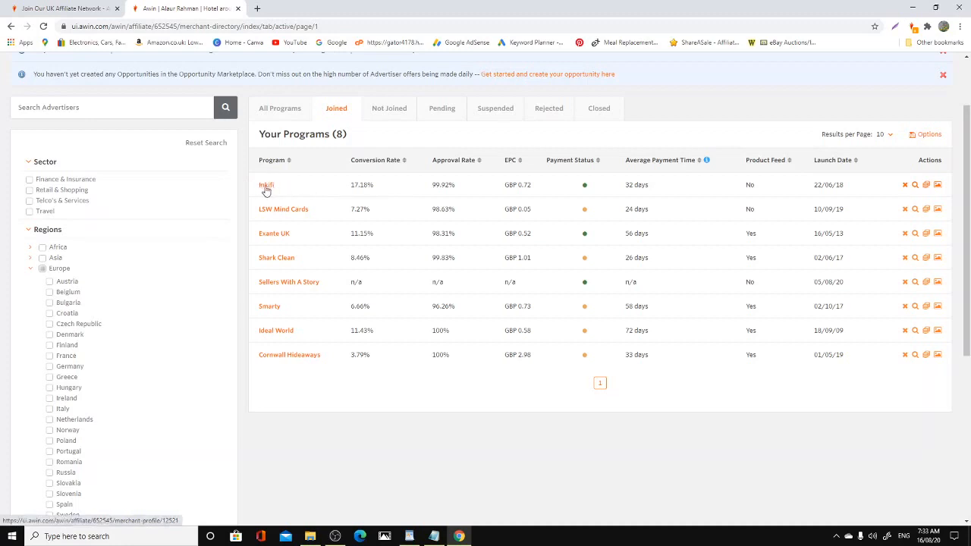
{"action": "mouse_move", "coordinate": [371, 161]}
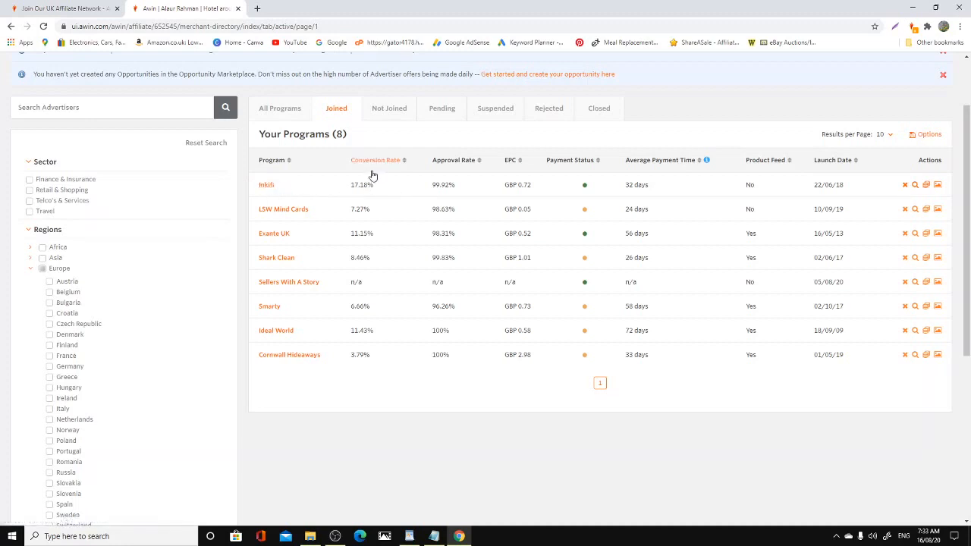
{"action": "mouse_move", "coordinate": [347, 185]}
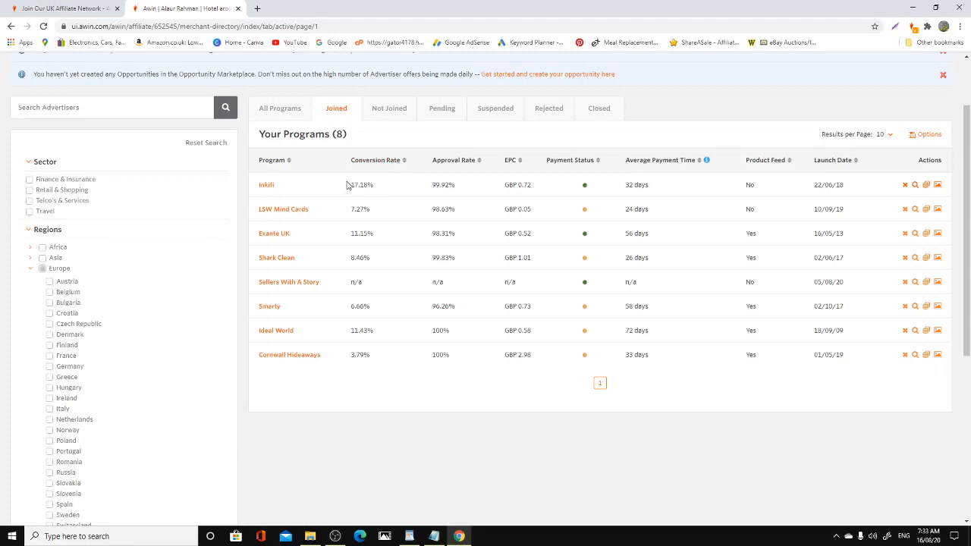
{"action": "mouse_move", "coordinate": [379, 182]}
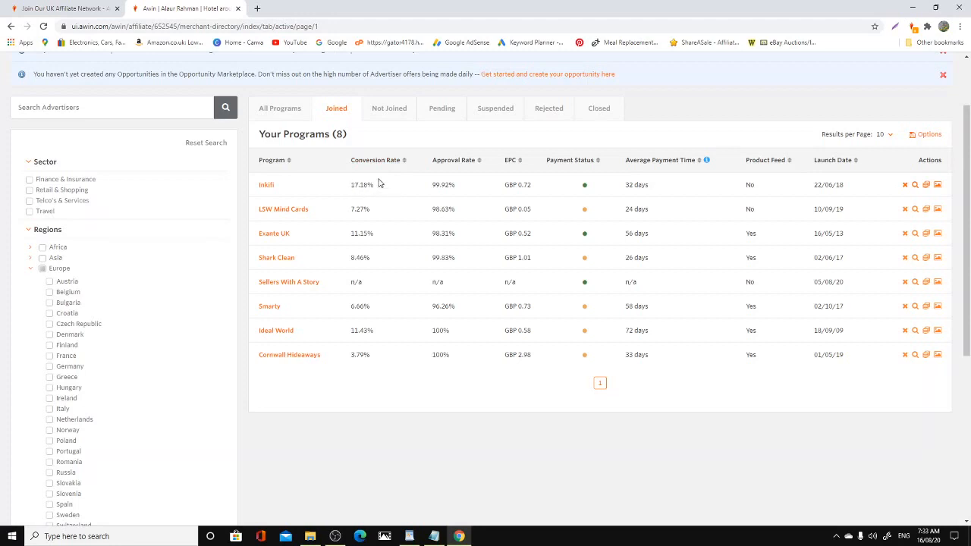
{"action": "mouse_move", "coordinate": [364, 185]}
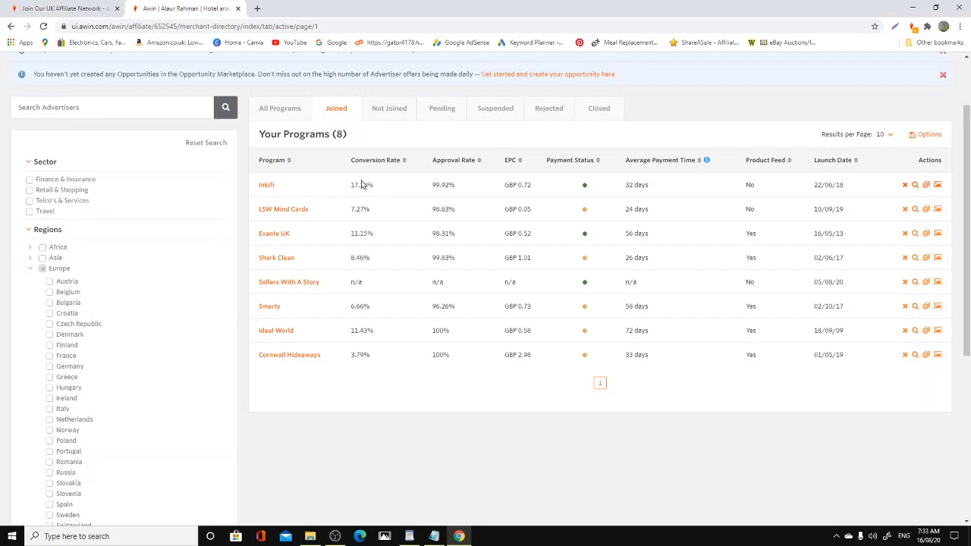
{"action": "mouse_move", "coordinate": [321, 230]}
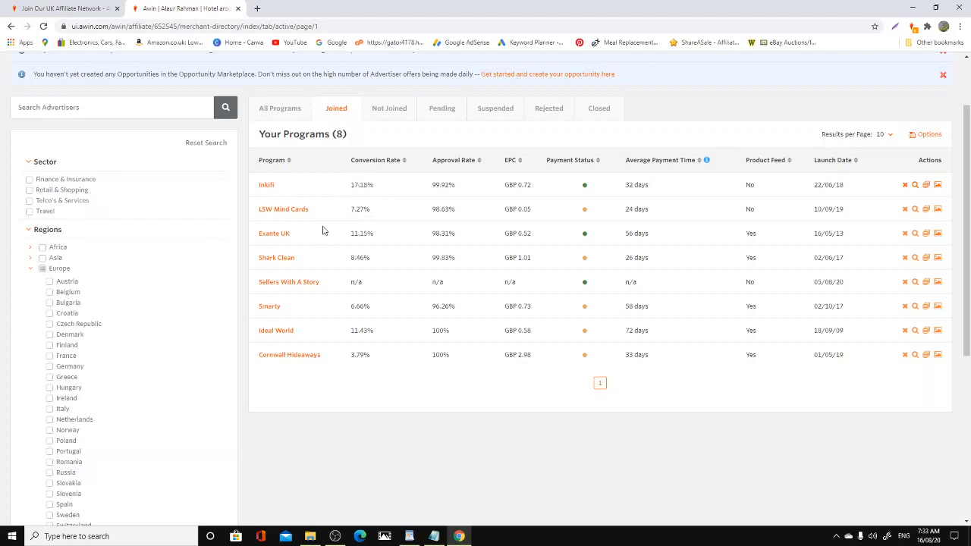
{"action": "mouse_move", "coordinate": [267, 233]}
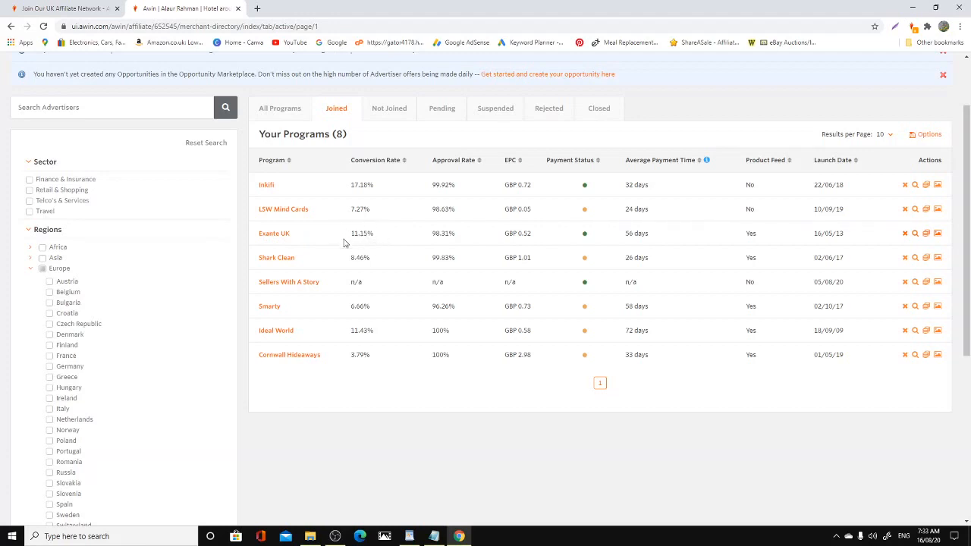
{"action": "mouse_move", "coordinate": [392, 228]}
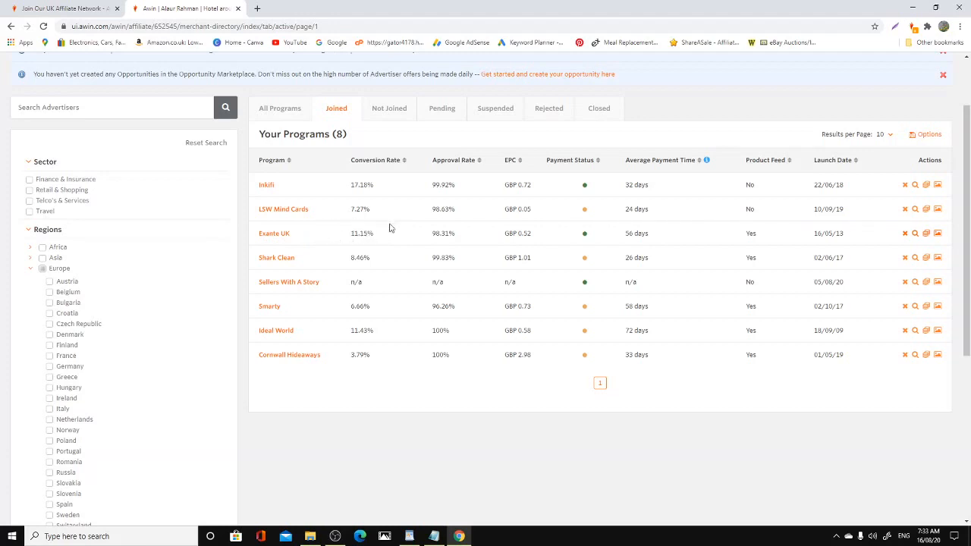
{"action": "mouse_move", "coordinate": [372, 228]}
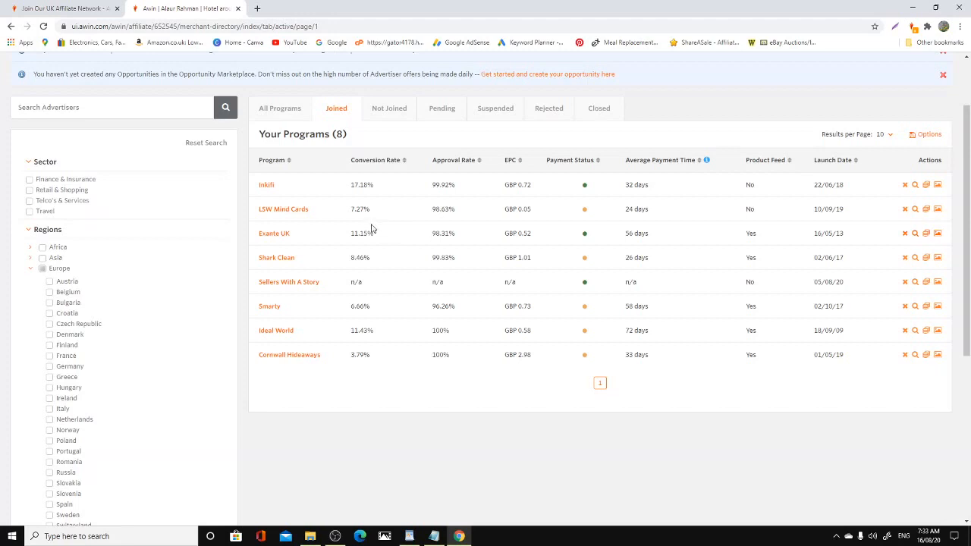
{"action": "mouse_move", "coordinate": [286, 270]}
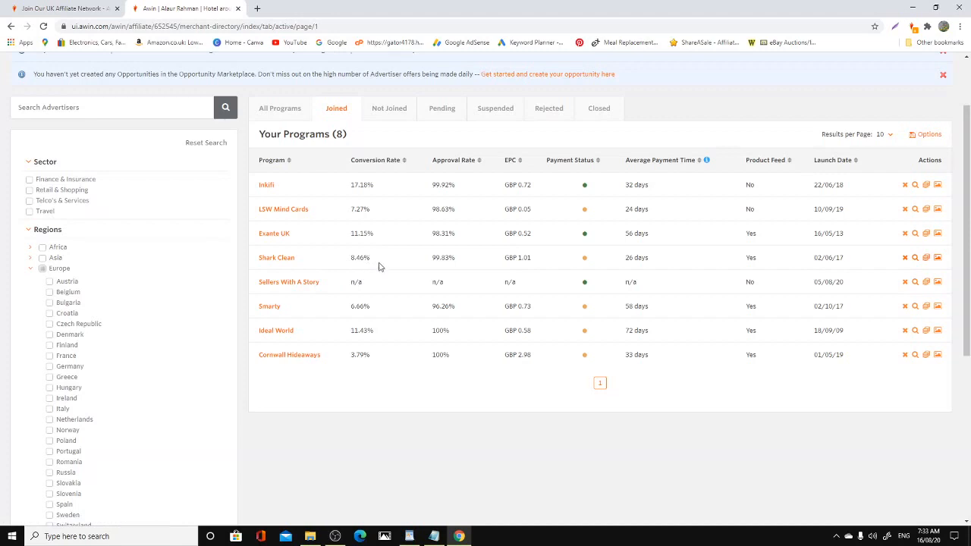
{"action": "mouse_move", "coordinate": [367, 314]}
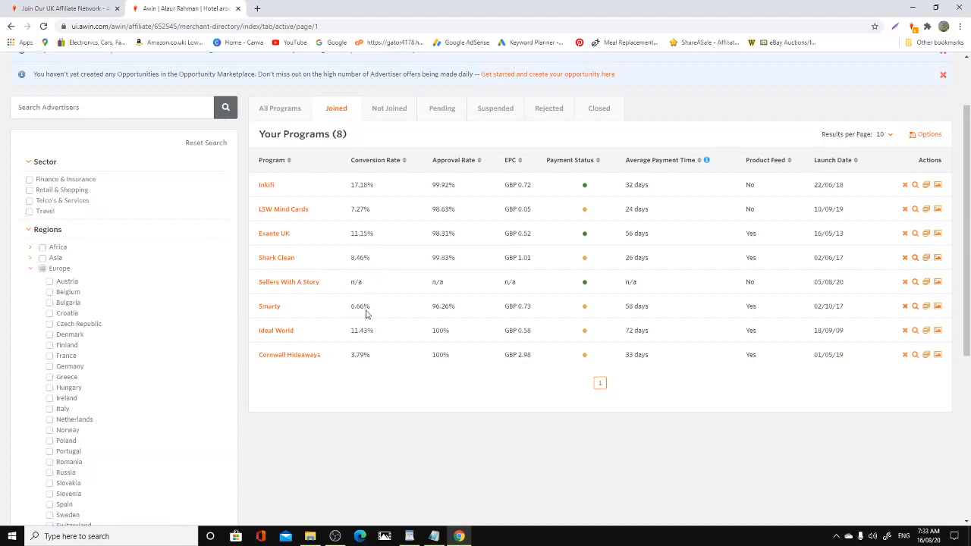
{"action": "mouse_move", "coordinate": [279, 311]}
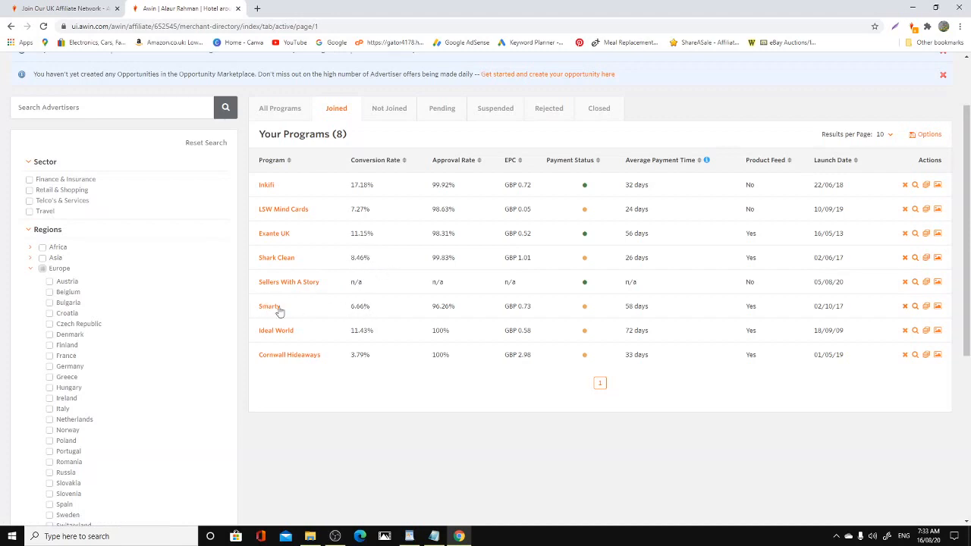
{"action": "mouse_move", "coordinate": [387, 315]}
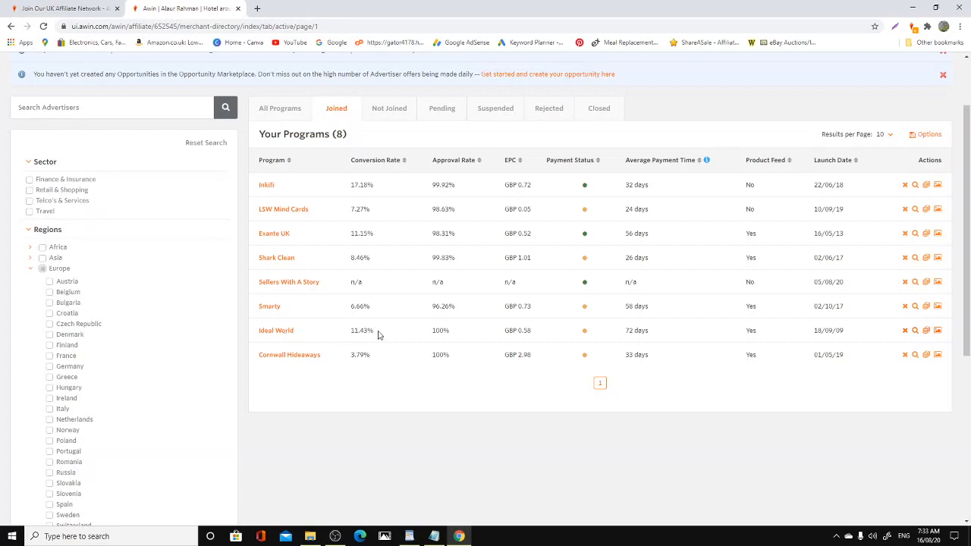
{"action": "mouse_move", "coordinate": [350, 326]}
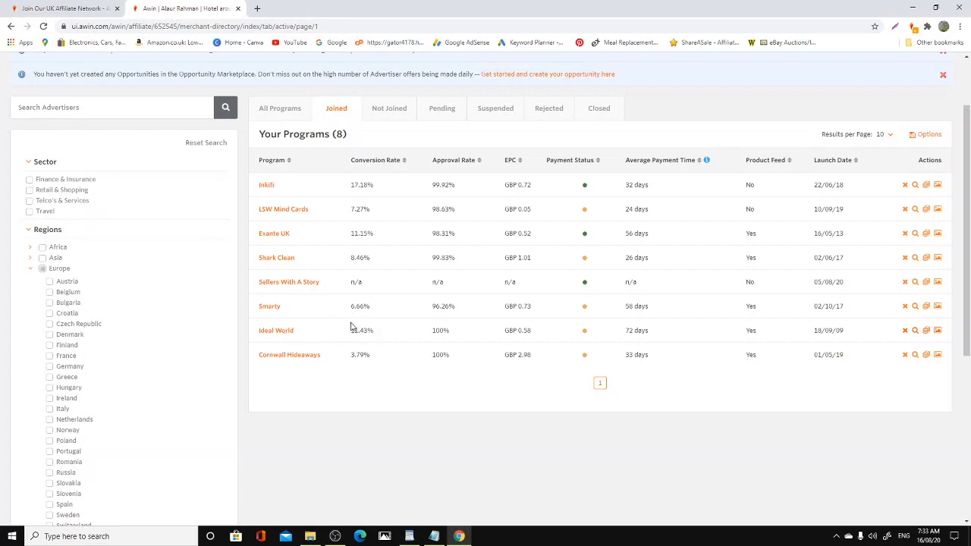
{"action": "mouse_move", "coordinate": [376, 331]}
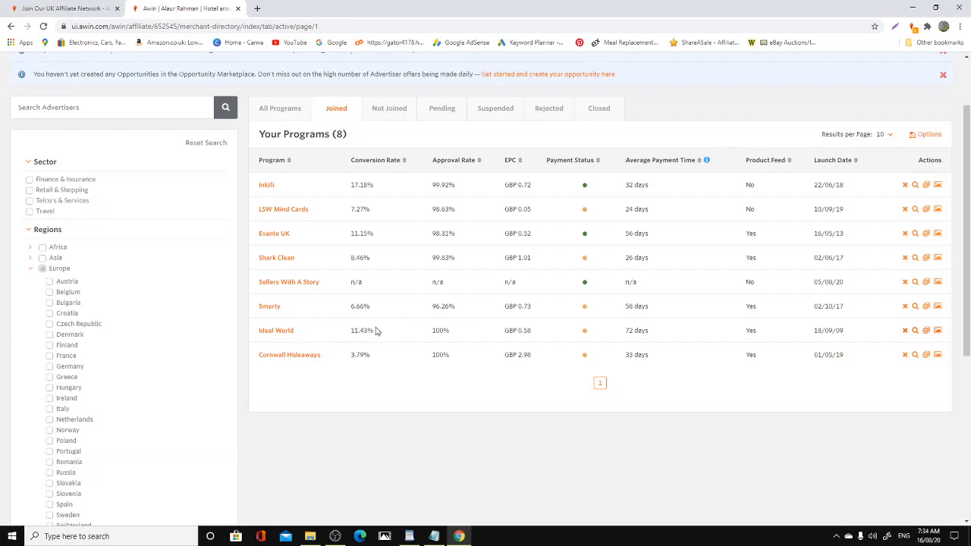
{"action": "mouse_move", "coordinate": [328, 333]}
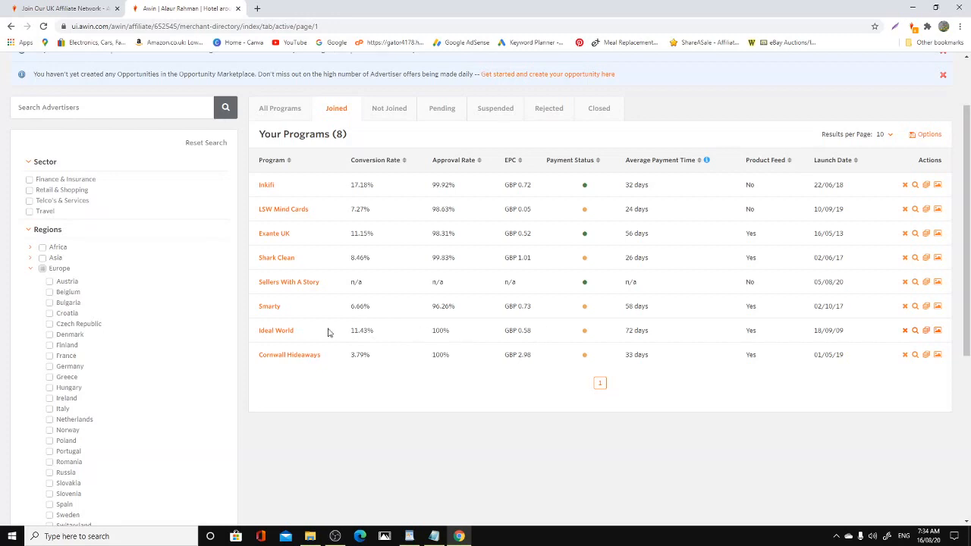
{"action": "mouse_move", "coordinate": [683, 363]}
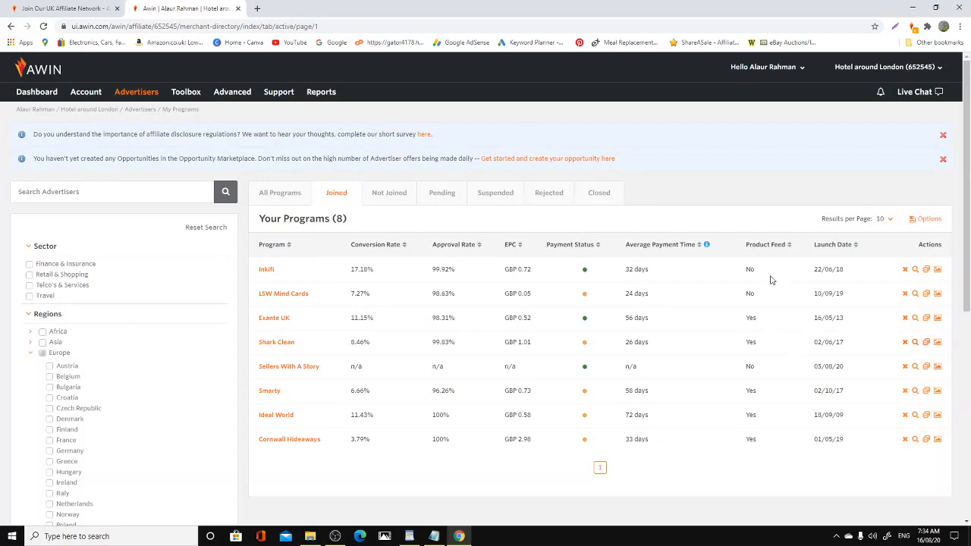
{"action": "mouse_move", "coordinate": [734, 234]}
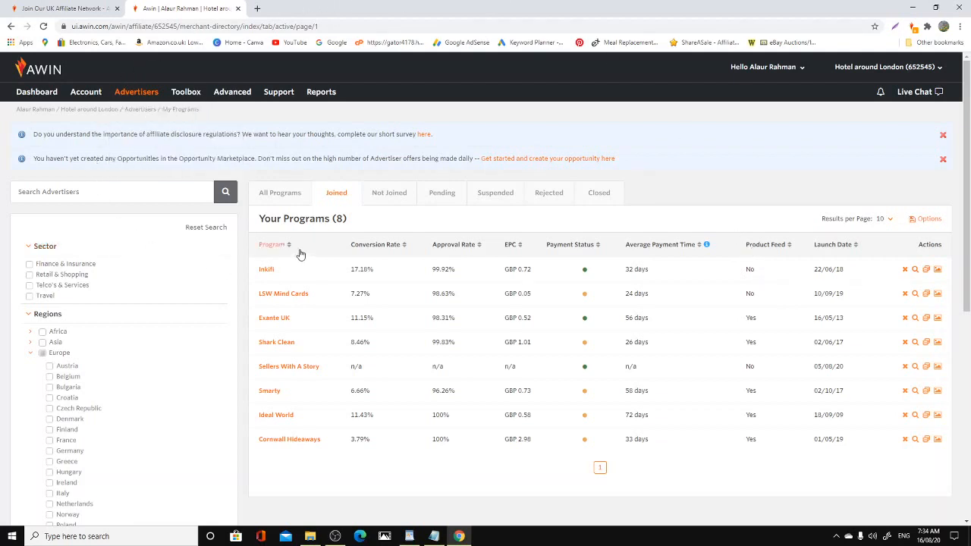
{"action": "mouse_move", "coordinate": [382, 207]}
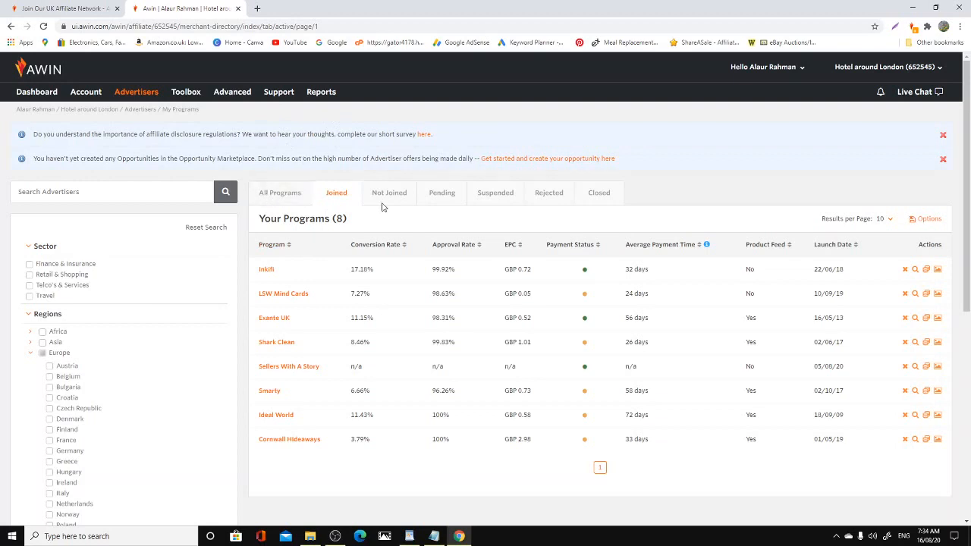
{"action": "mouse_move", "coordinate": [649, 191]}
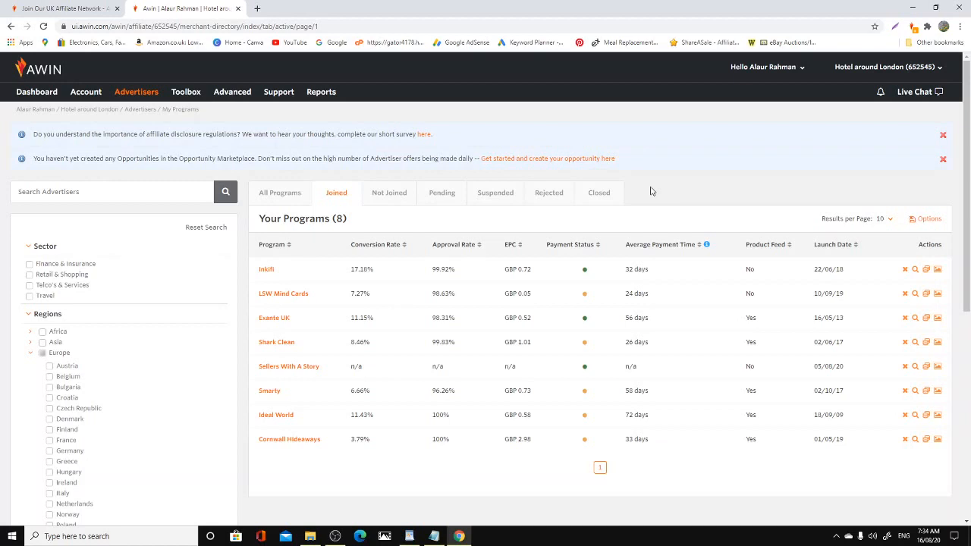
{"action": "mouse_move", "coordinate": [550, 108]}
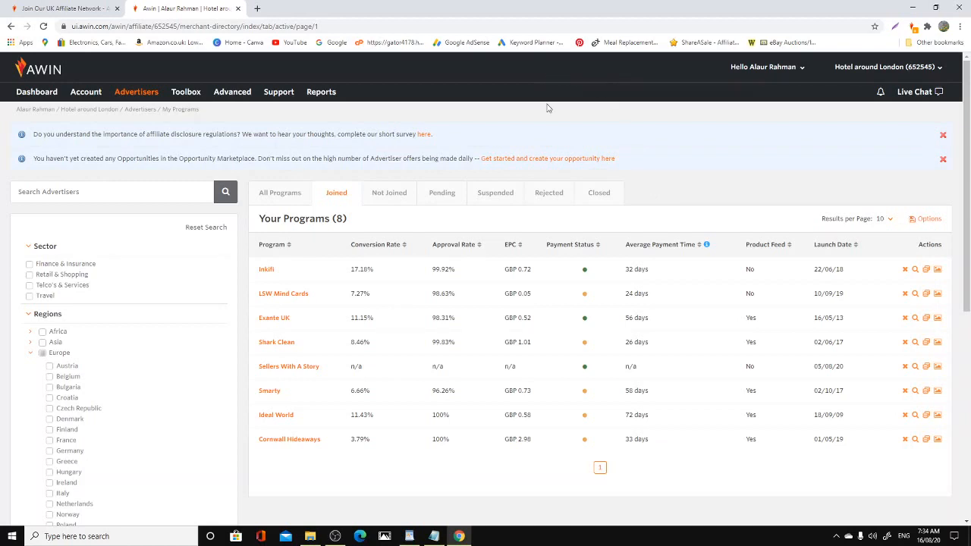
{"action": "mouse_move", "coordinate": [559, 157]}
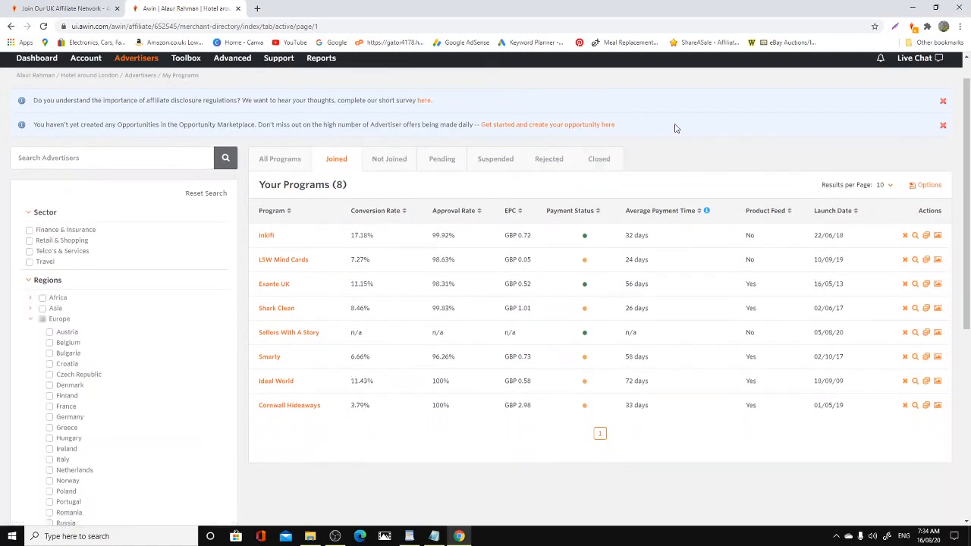
{"action": "mouse_move", "coordinate": [480, 141]}
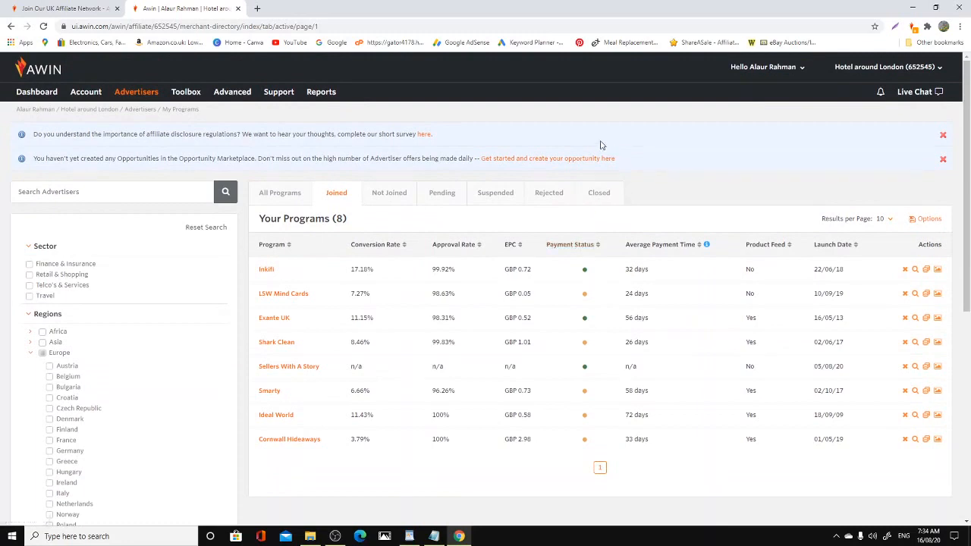
{"action": "mouse_move", "coordinate": [586, 261]}
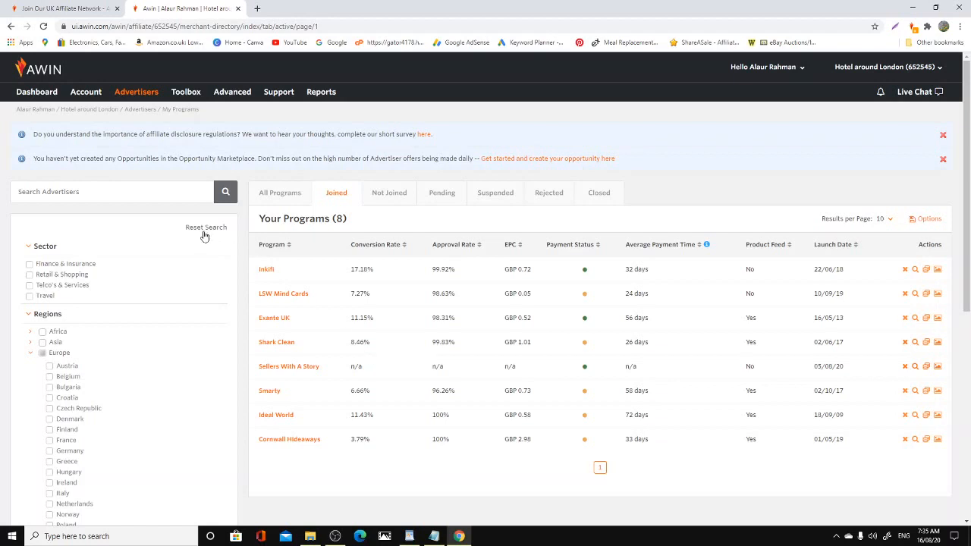
{"action": "mouse_move", "coordinate": [37, 93]}
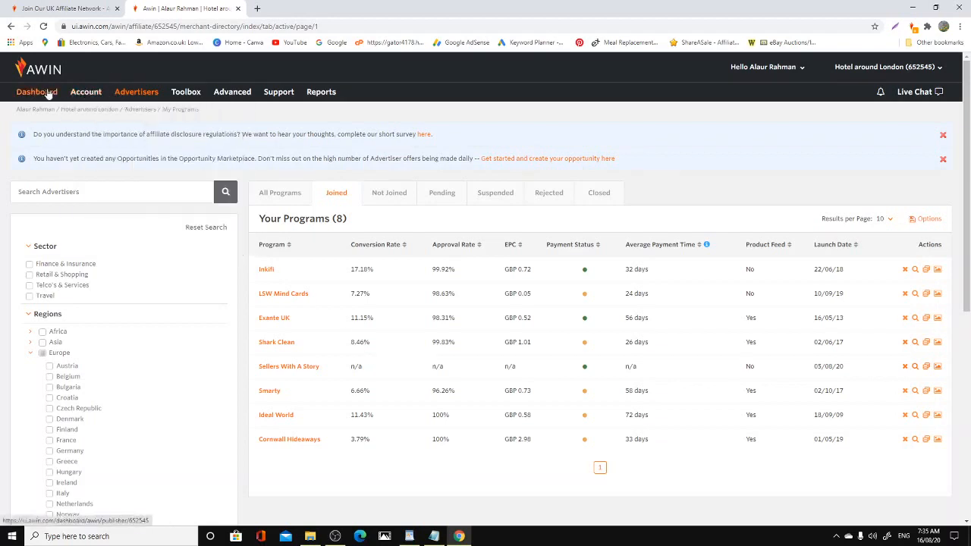
{"action": "mouse_move", "coordinate": [488, 134]}
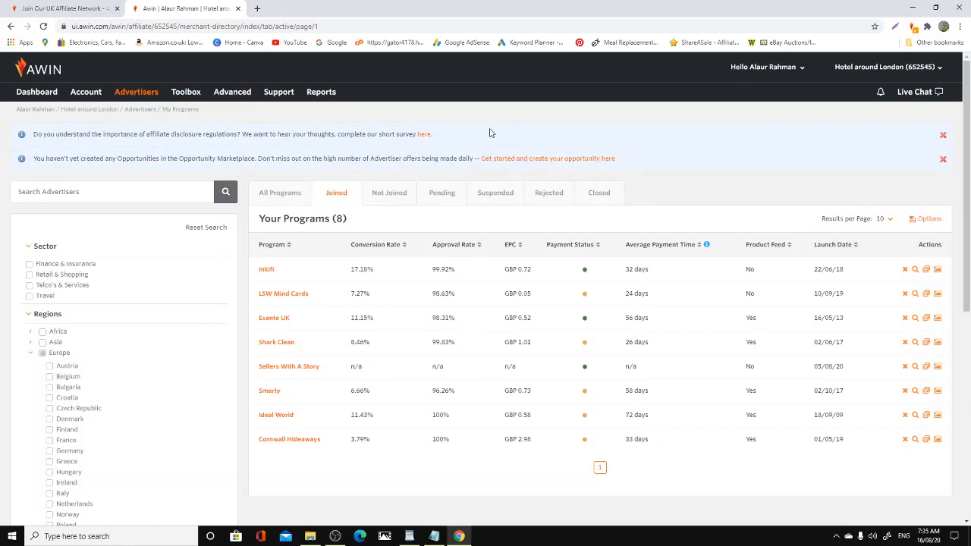
Show the Advanced menu listing Web Services, Advertiser Meta Data and Transaction Notifications.
{"action": "left_click", "coordinate": [232, 91]}
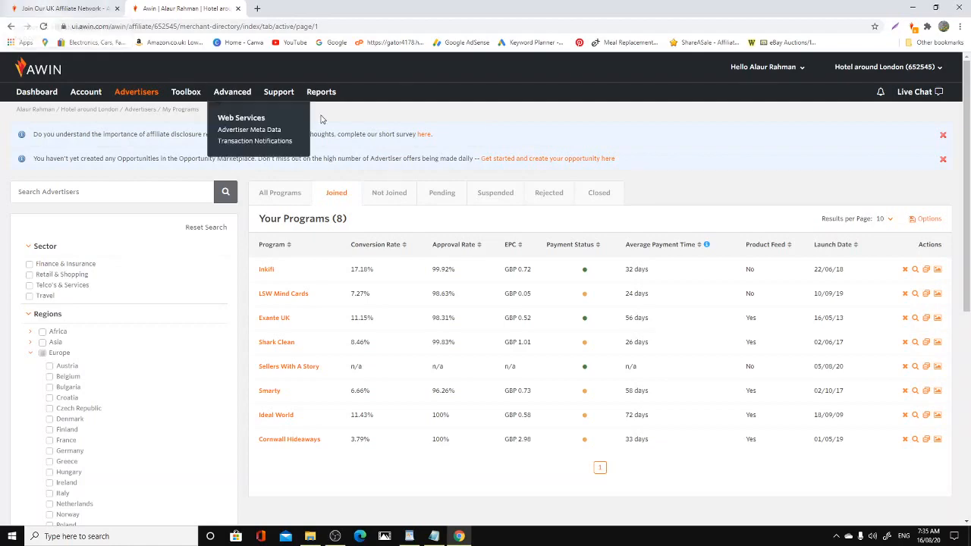